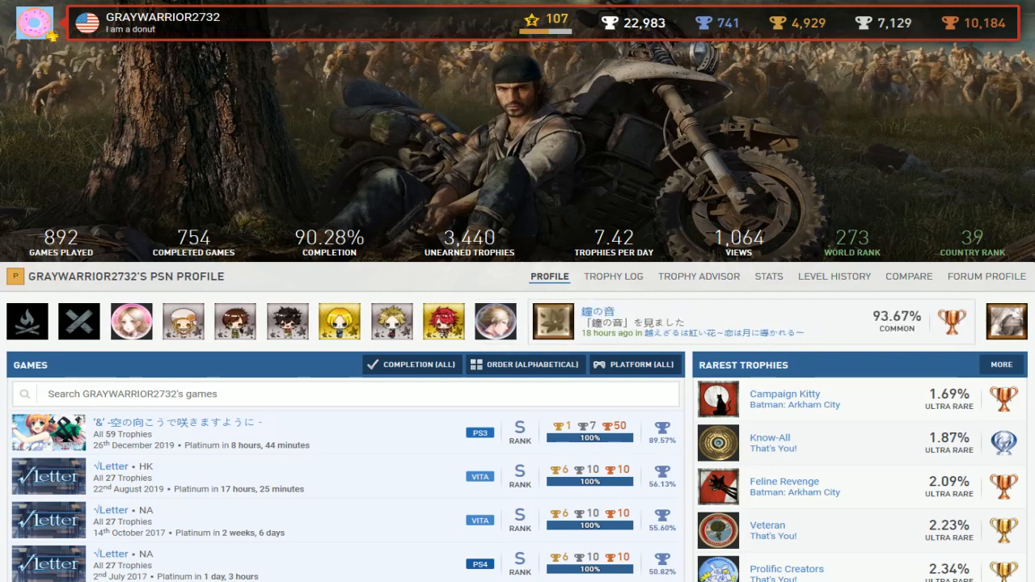
pyautogui.moveTo(402, 190)
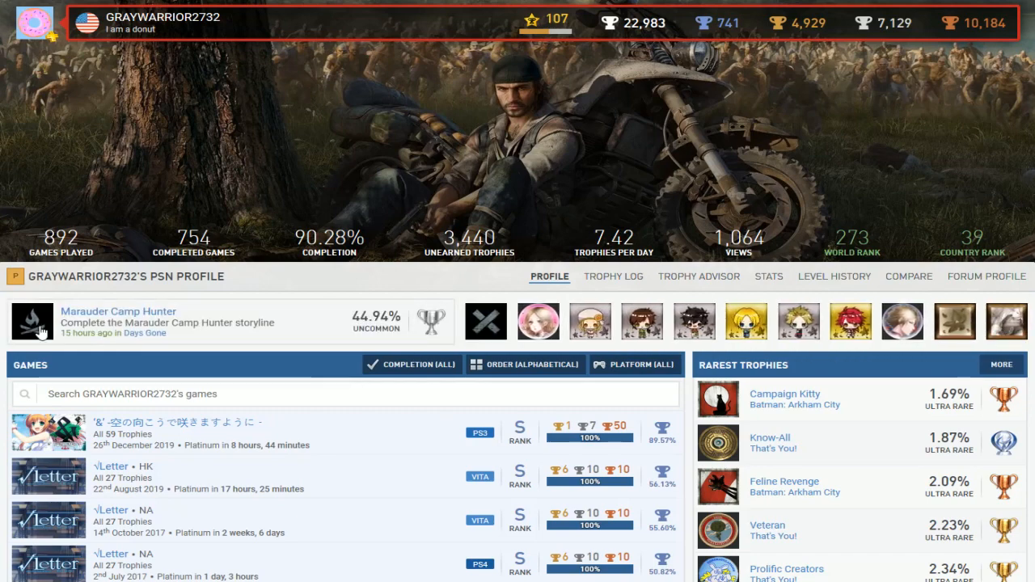
# - Scroll the games list past Back in 1995 and Bad Apple Wars to the Batman: Arkham Asylum entries
pyautogui.scroll(-3)
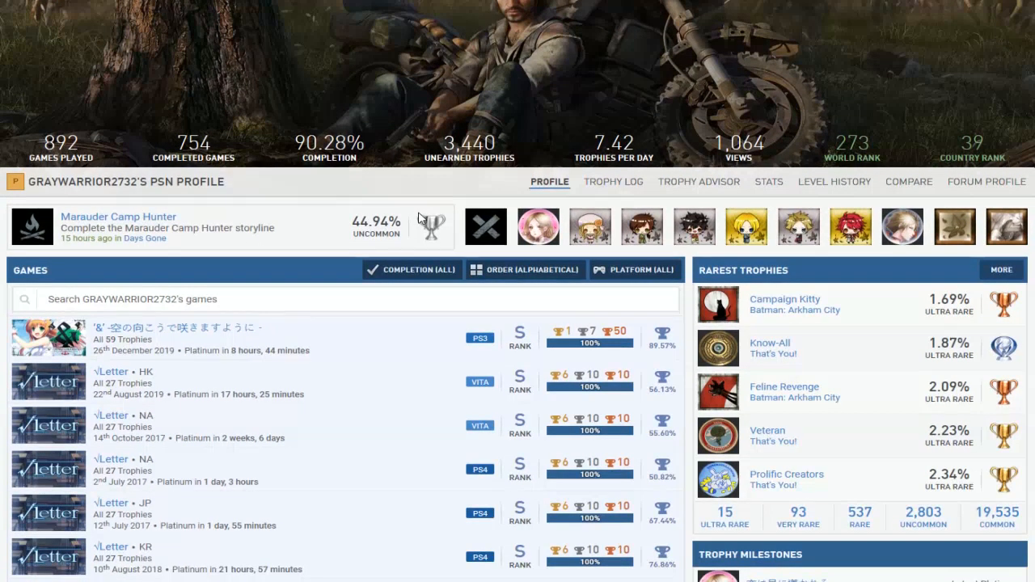
pyautogui.scroll(-3)
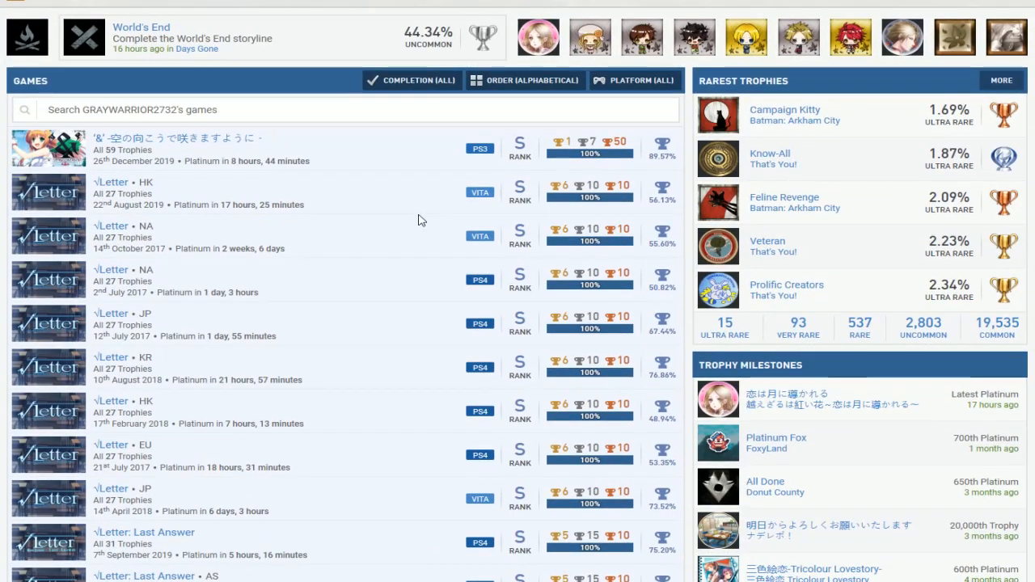
pyautogui.scroll(-3)
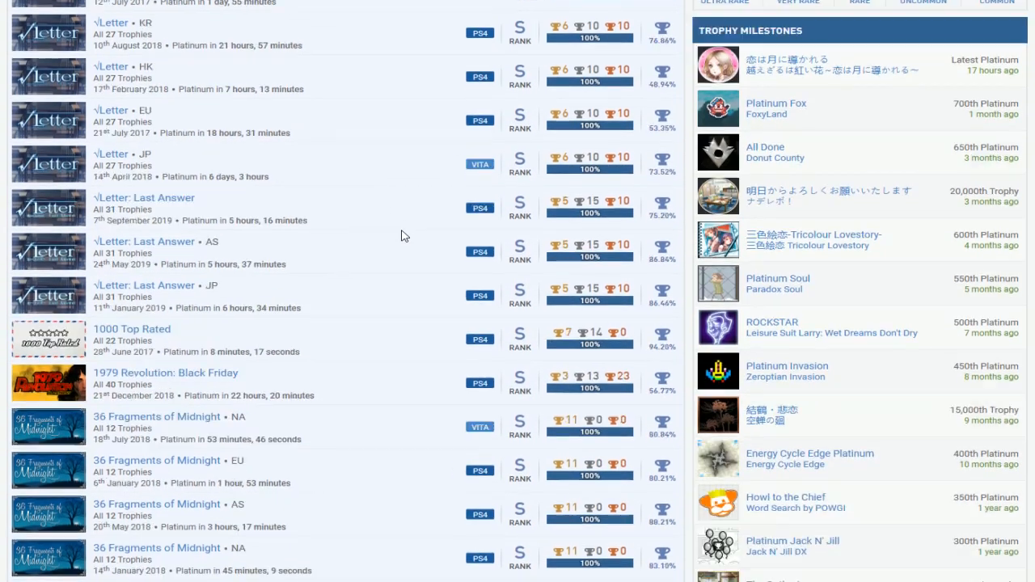
pyautogui.scroll(-3)
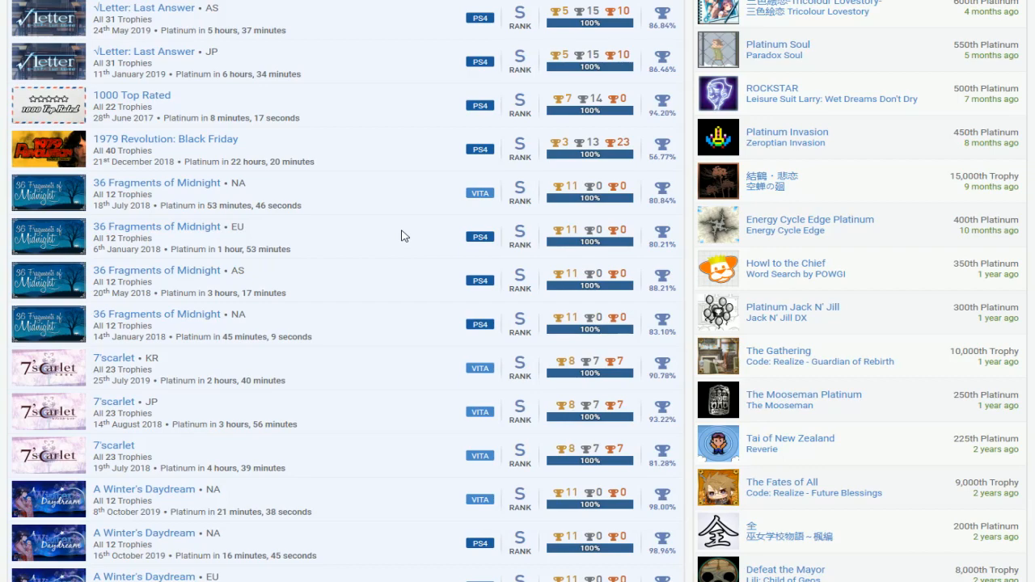
pyautogui.scroll(-3)
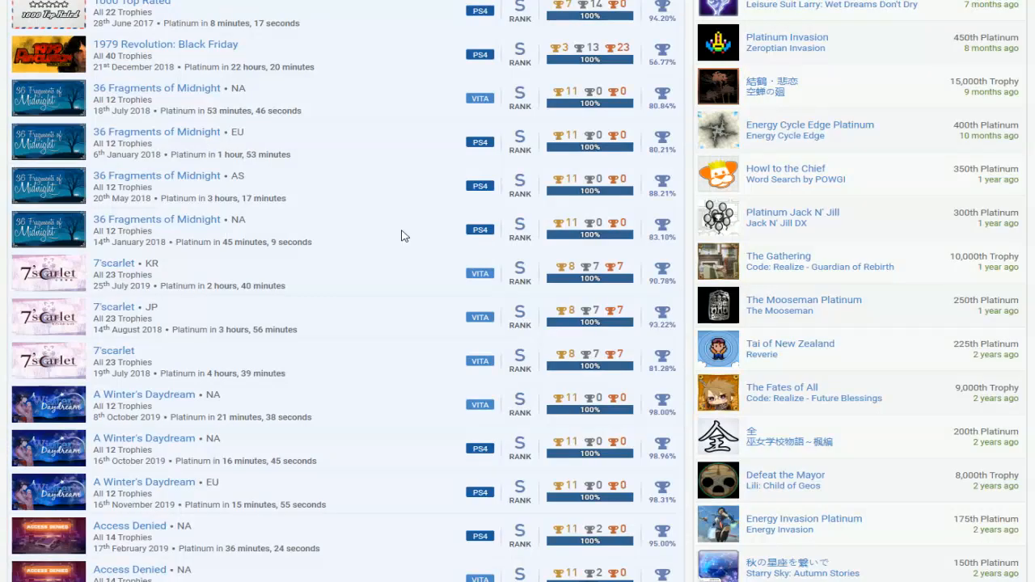
pyautogui.scroll(-3)
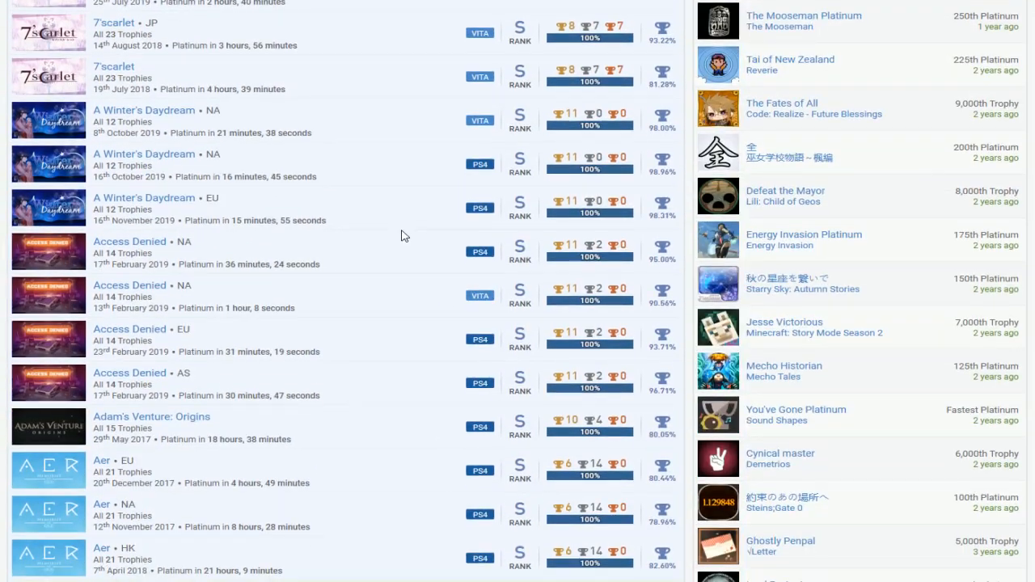
pyautogui.scroll(-3)
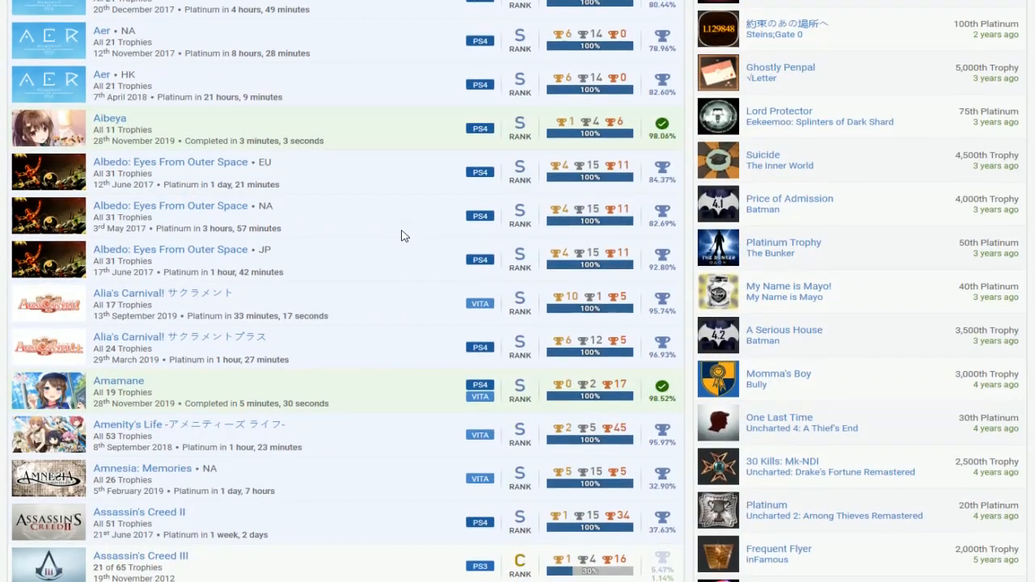
pyautogui.scroll(-3)
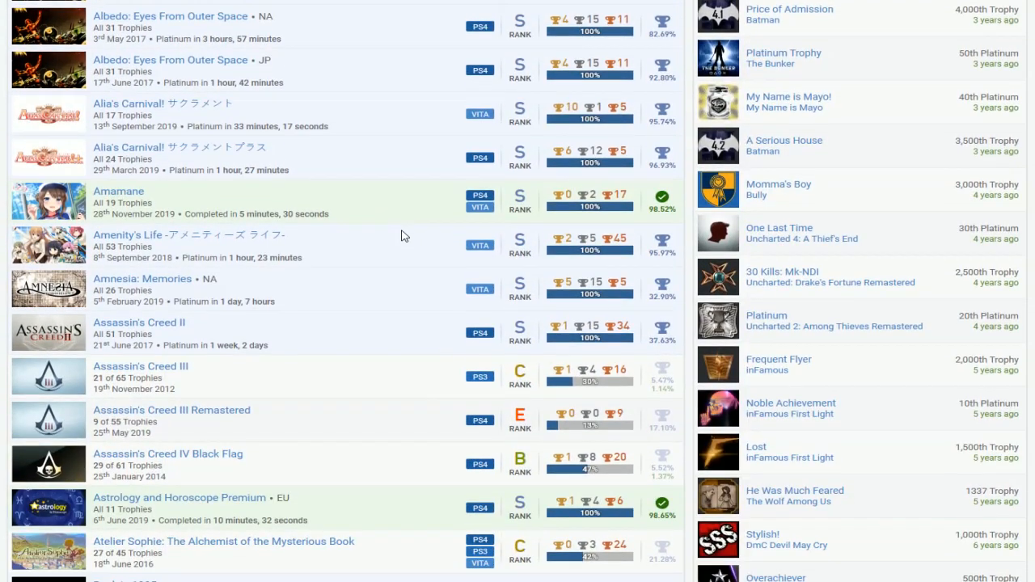
pyautogui.scroll(-3)
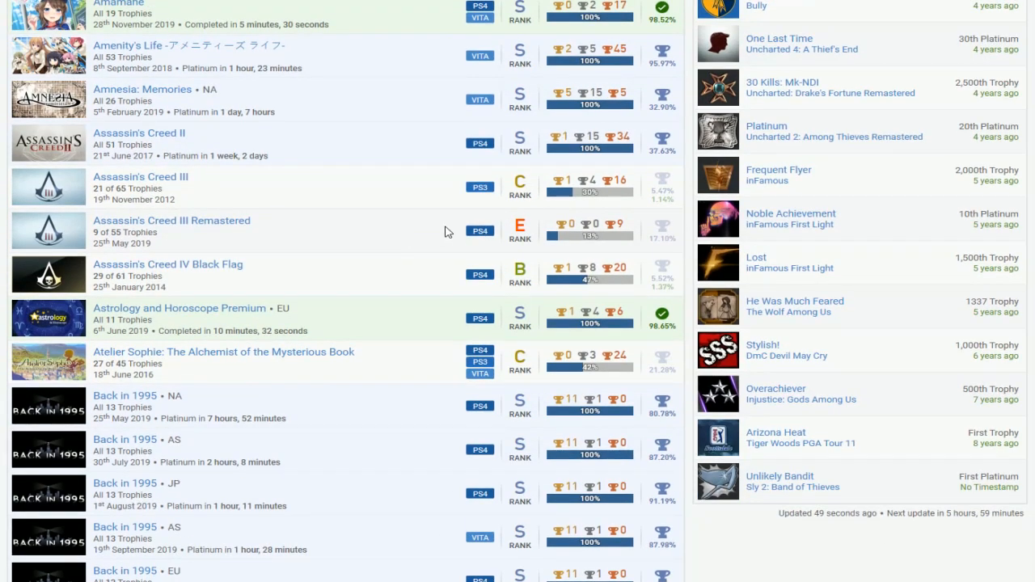
pyautogui.moveTo(414, 348)
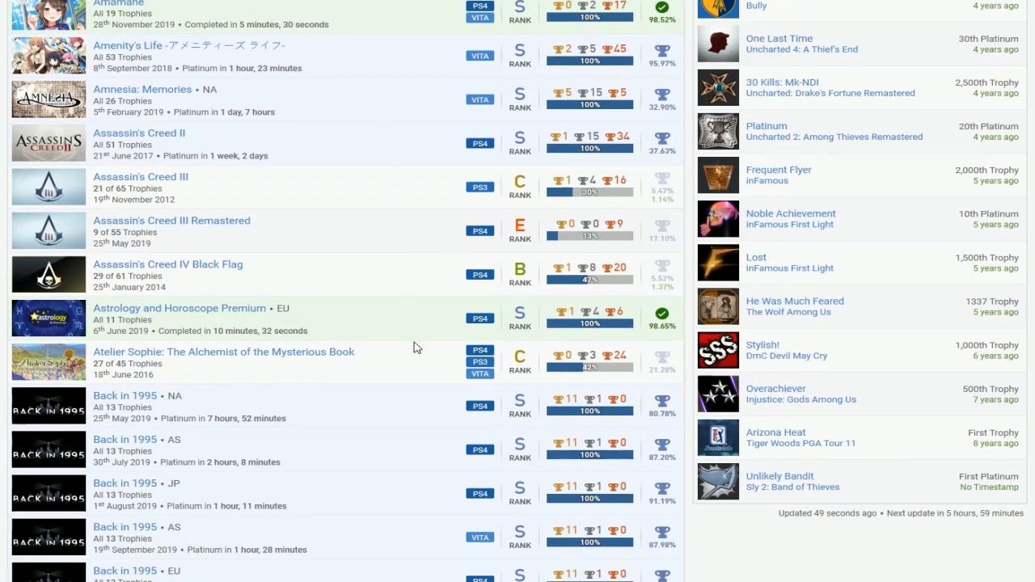
pyautogui.moveTo(411, 150)
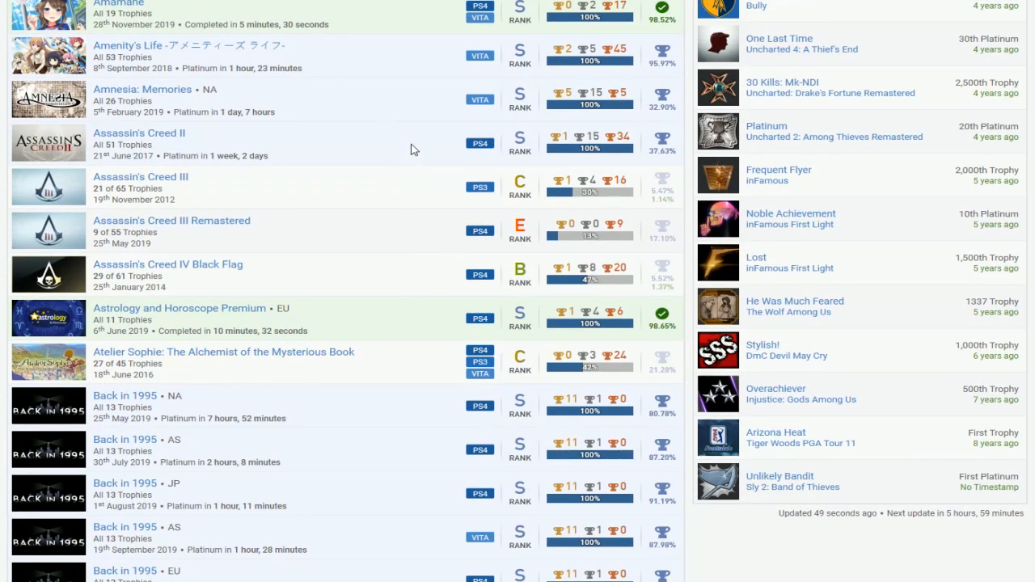
pyautogui.moveTo(407, 296)
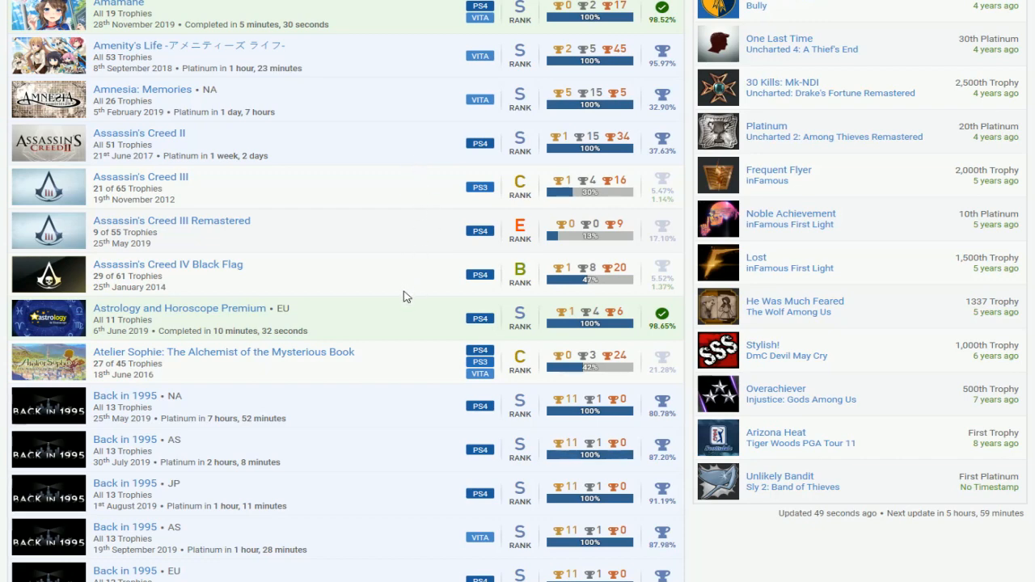
pyautogui.scroll(-3)
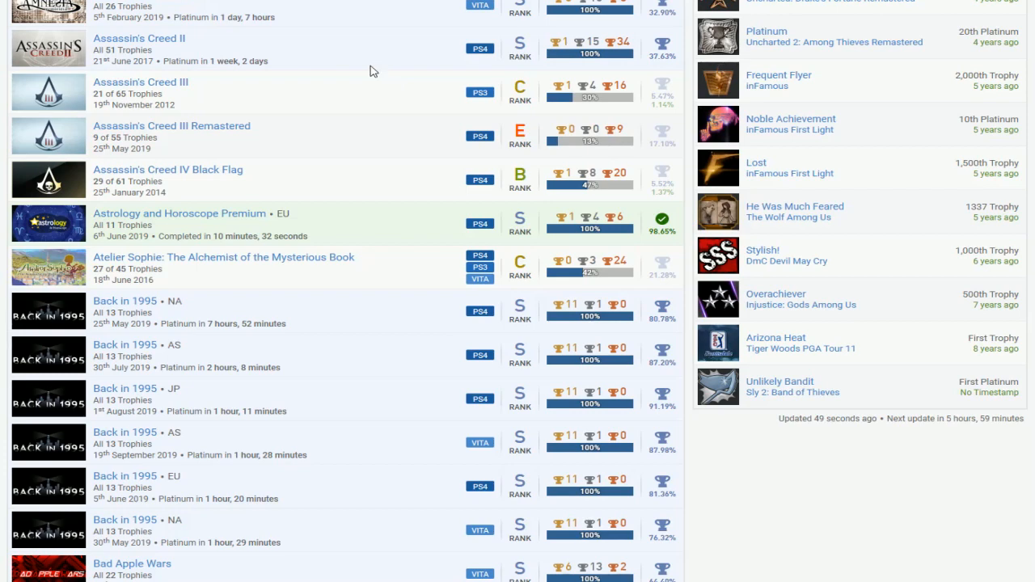
pyautogui.moveTo(364, 105)
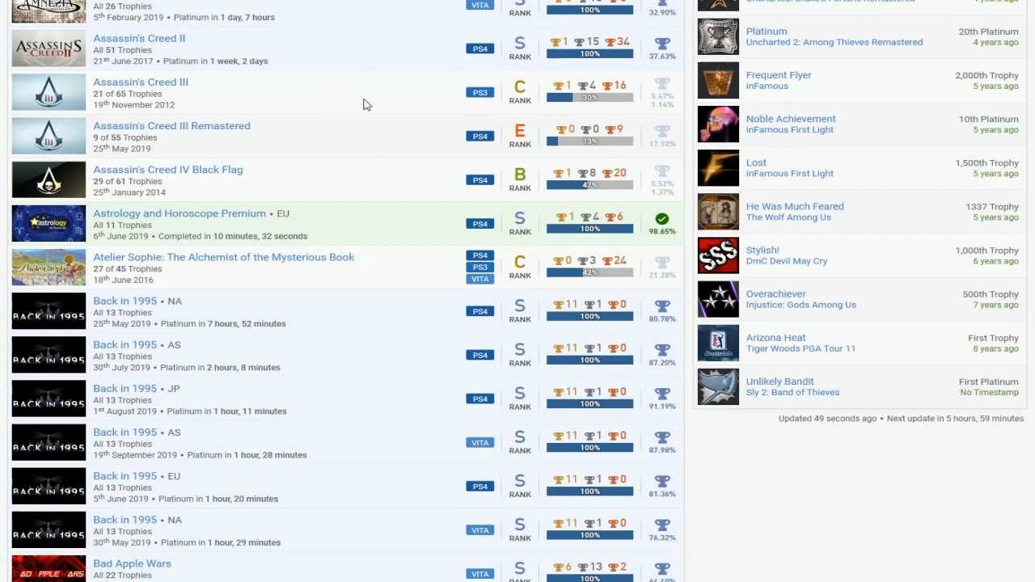
pyautogui.scroll(-3)
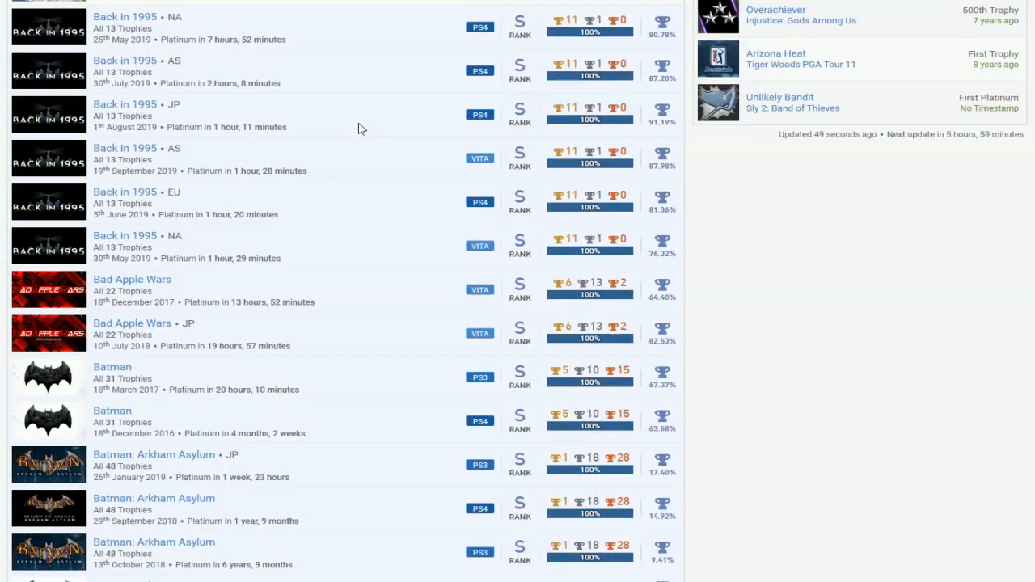
# - Scroll the games list through Bouncy Bullets and Burnout Paradise Remastered to Chaos;Child
pyautogui.scroll(-3)
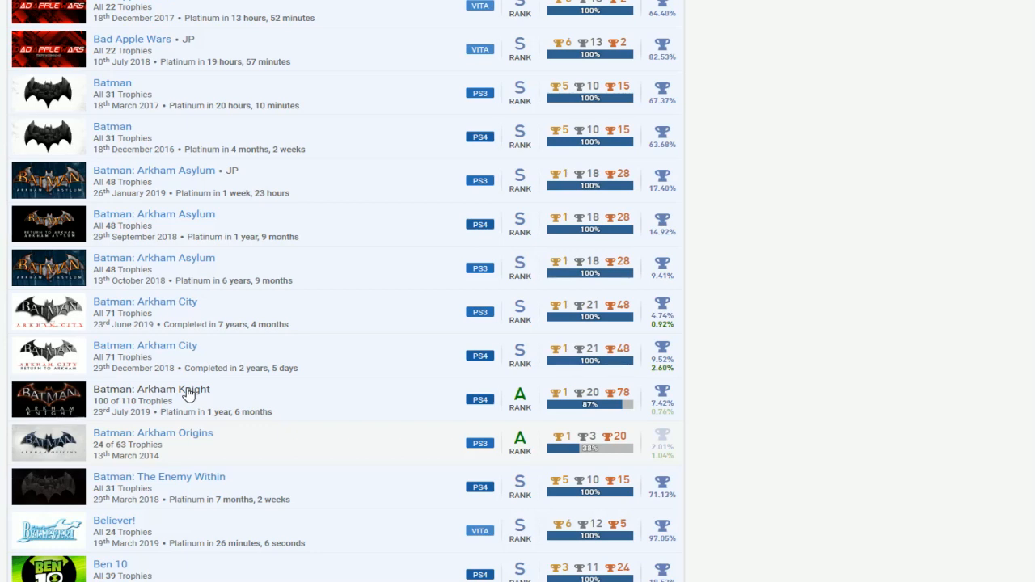
pyautogui.moveTo(337, 121)
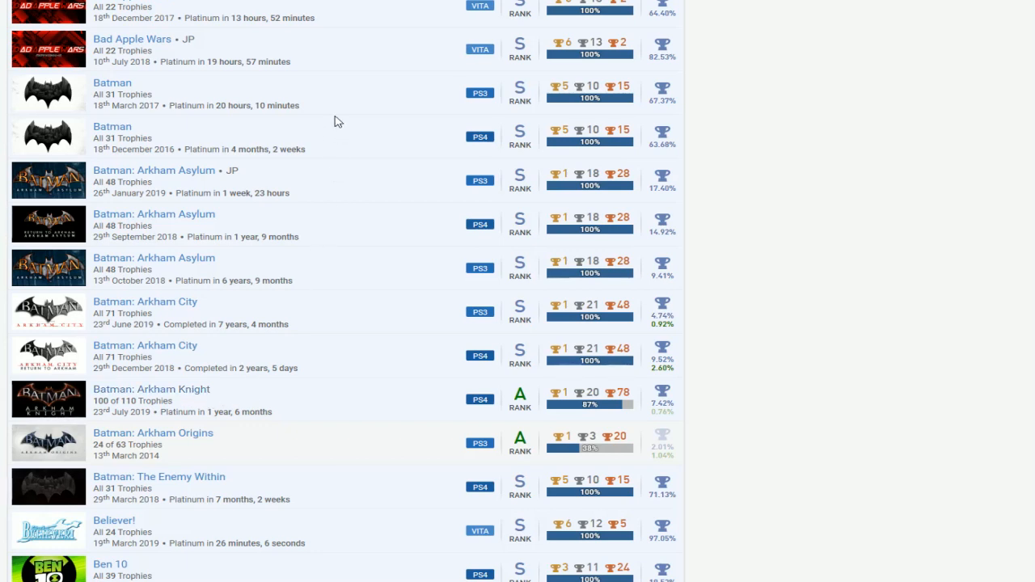
pyautogui.moveTo(396, 453)
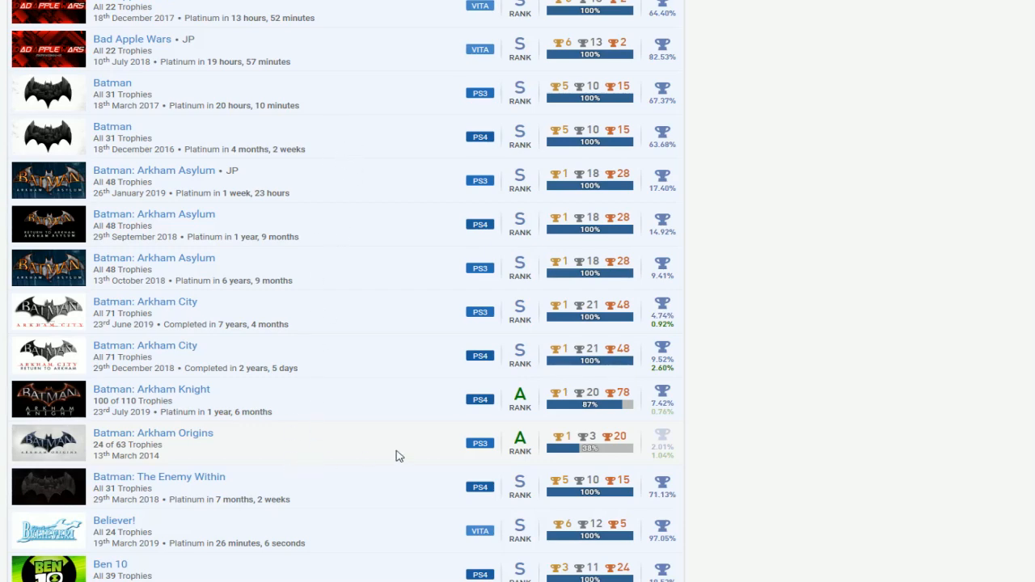
pyautogui.moveTo(157, 437)
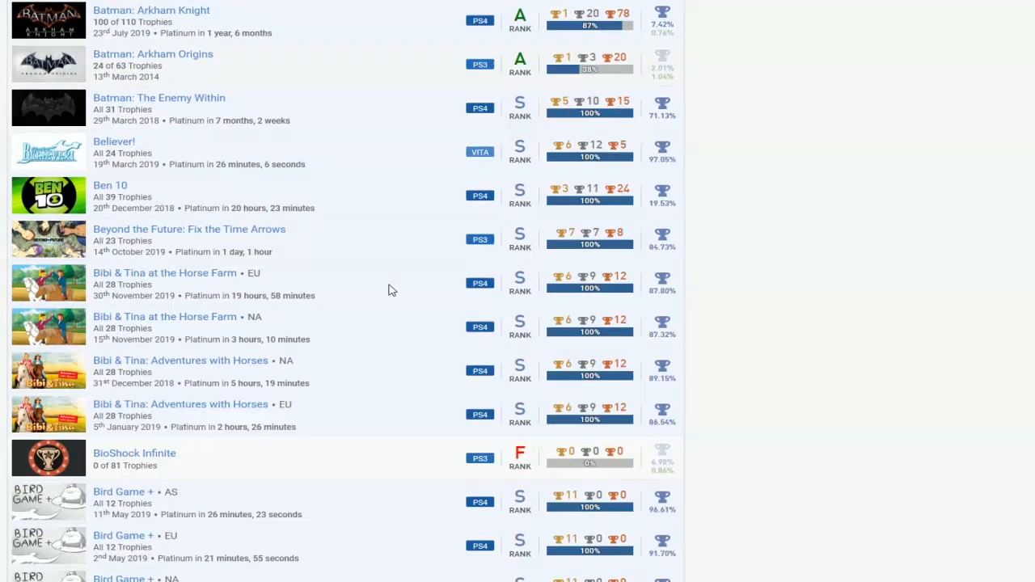
pyautogui.scroll(-3)
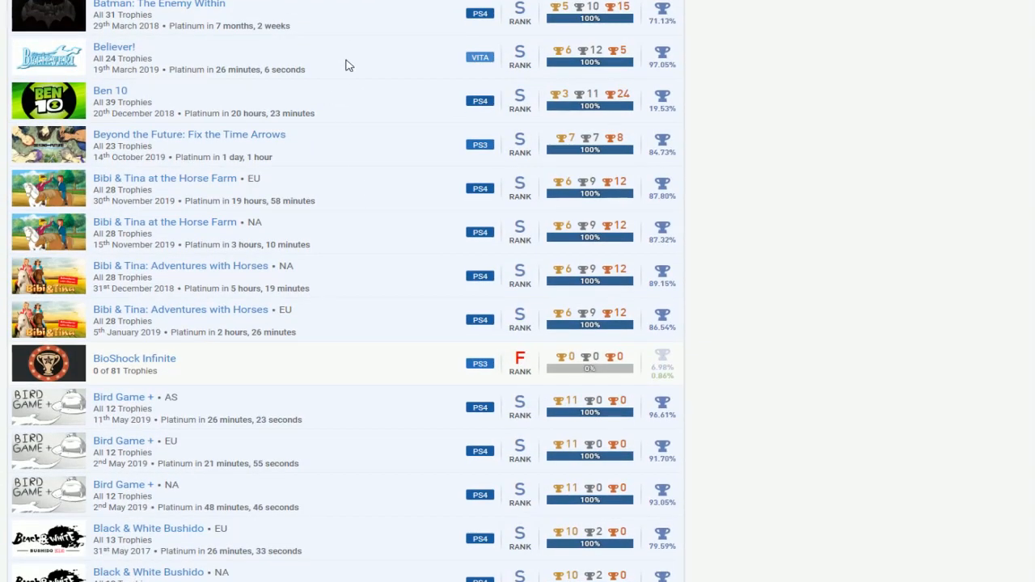
pyautogui.moveTo(396, 100)
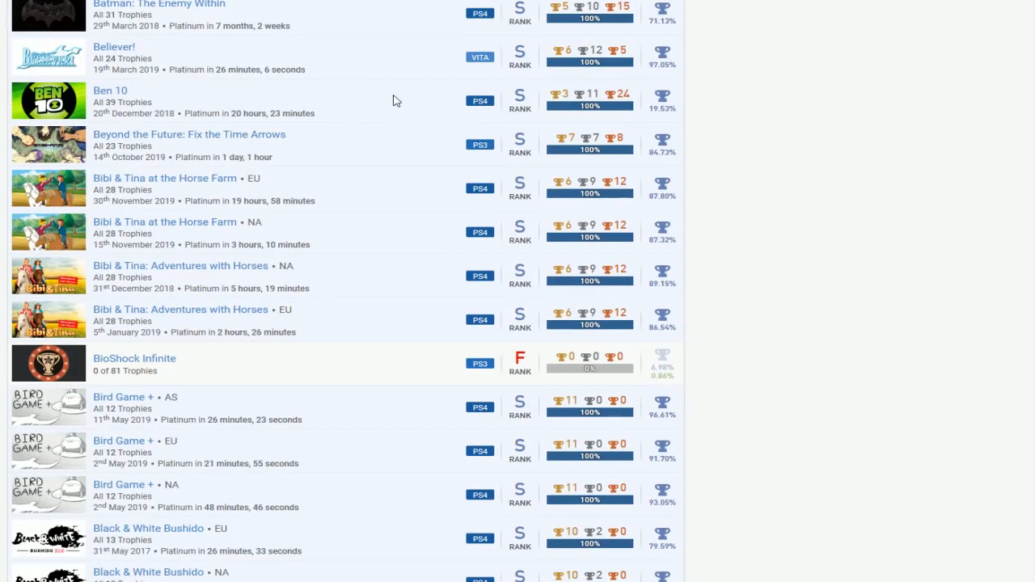
pyautogui.moveTo(178, 64)
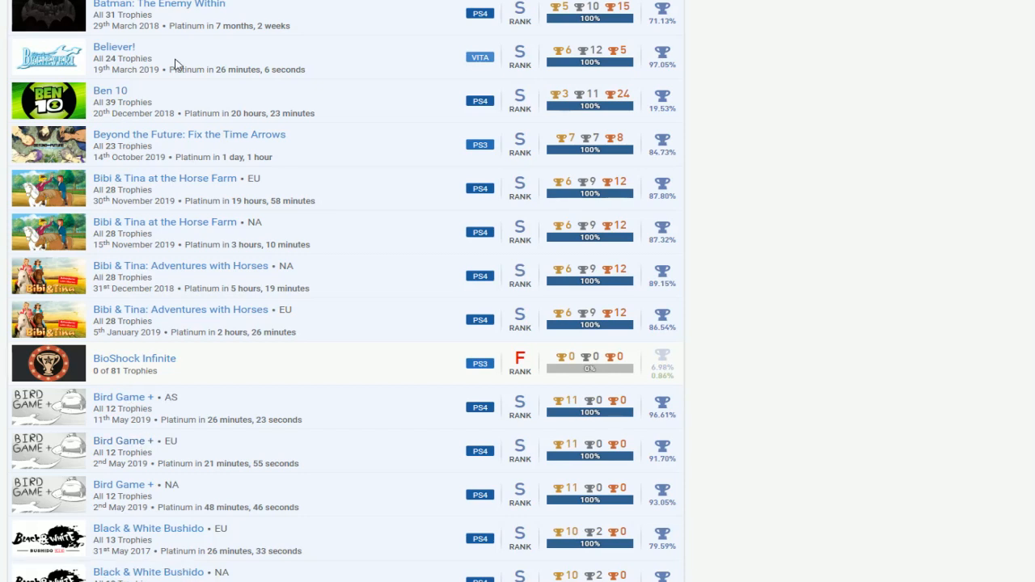
pyautogui.moveTo(453, 188)
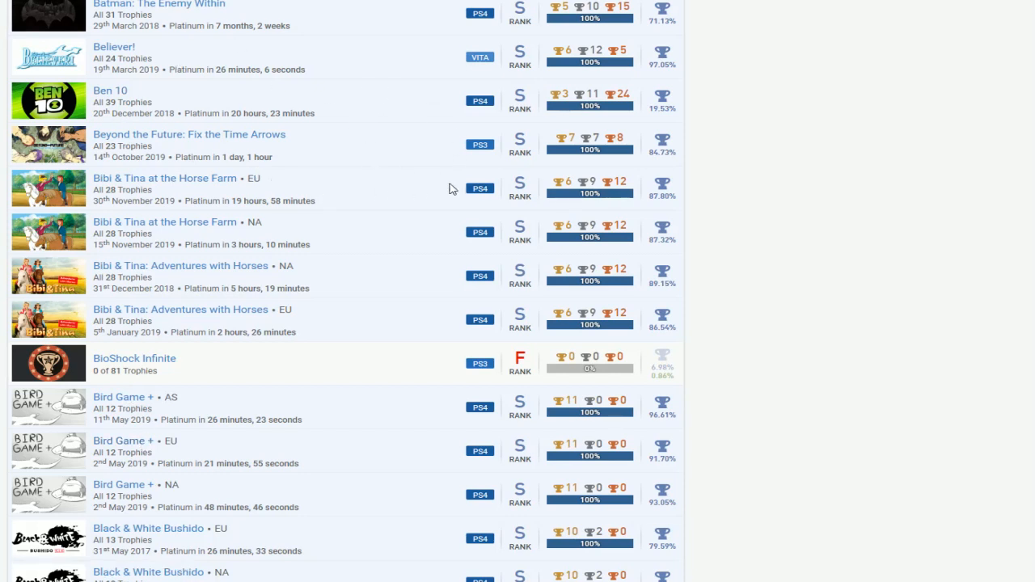
pyautogui.scroll(-3)
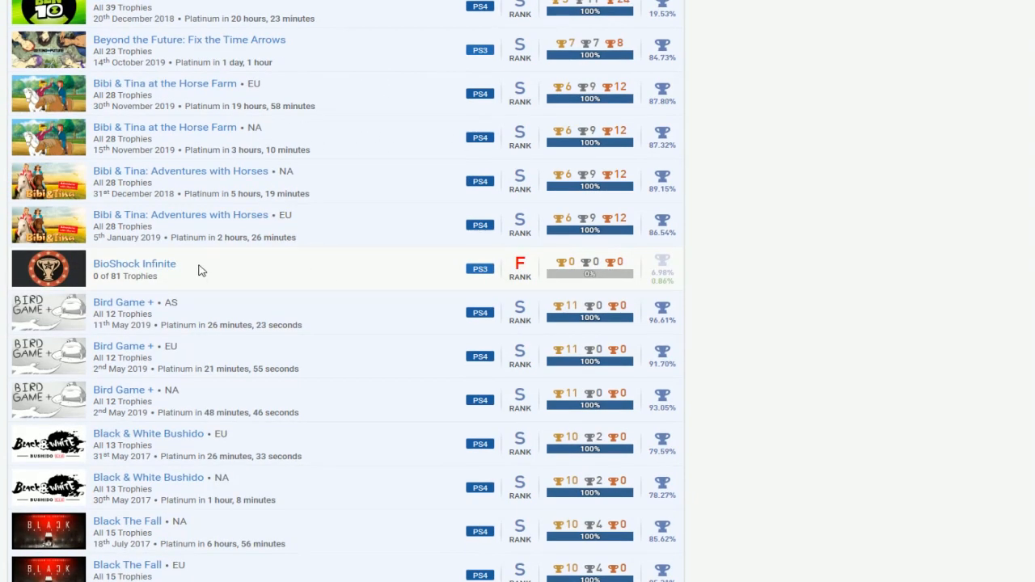
pyautogui.moveTo(632, 262)
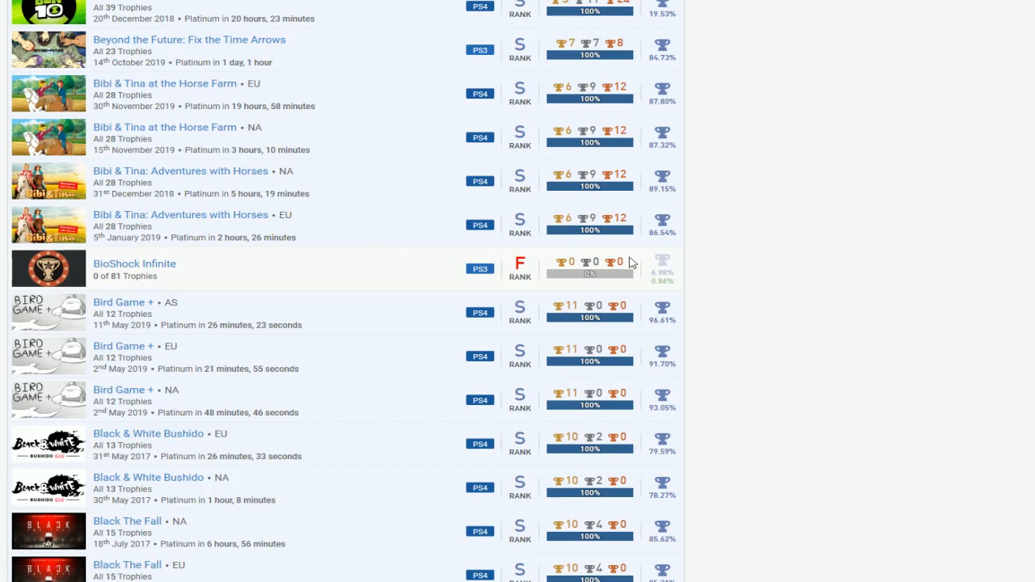
pyautogui.scroll(-3)
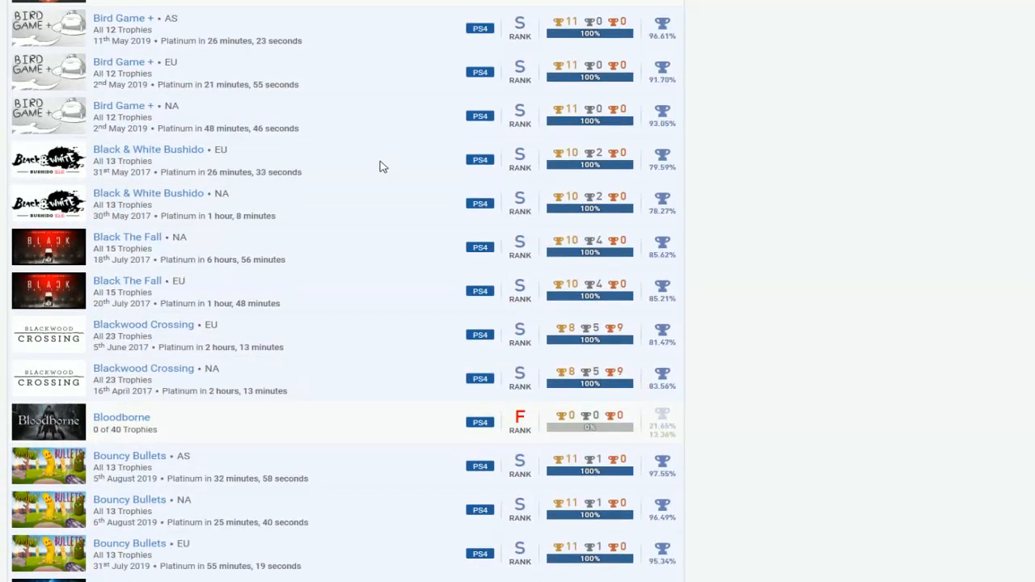
pyautogui.scroll(-3)
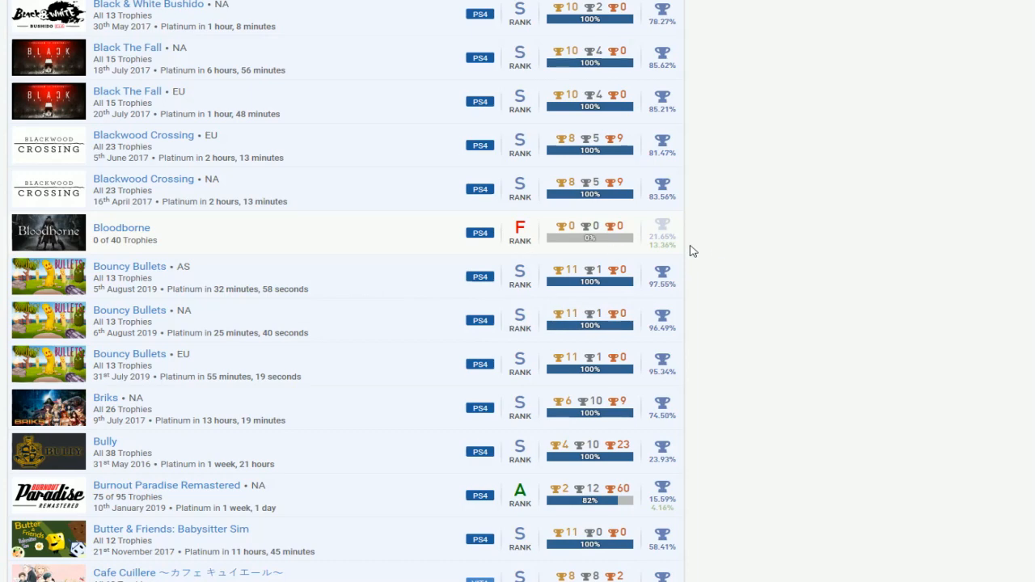
pyautogui.scroll(-3)
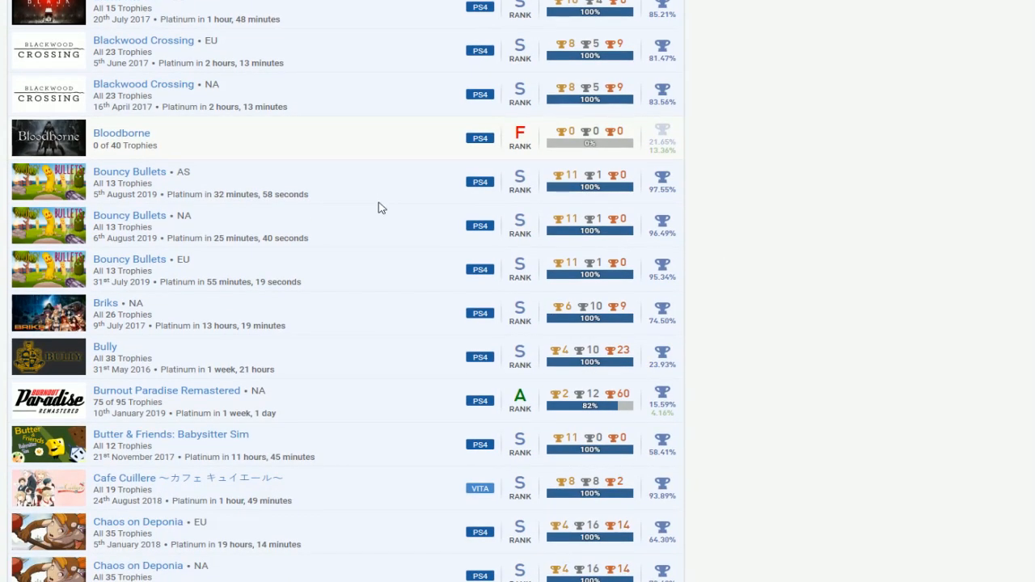
pyautogui.scroll(-3)
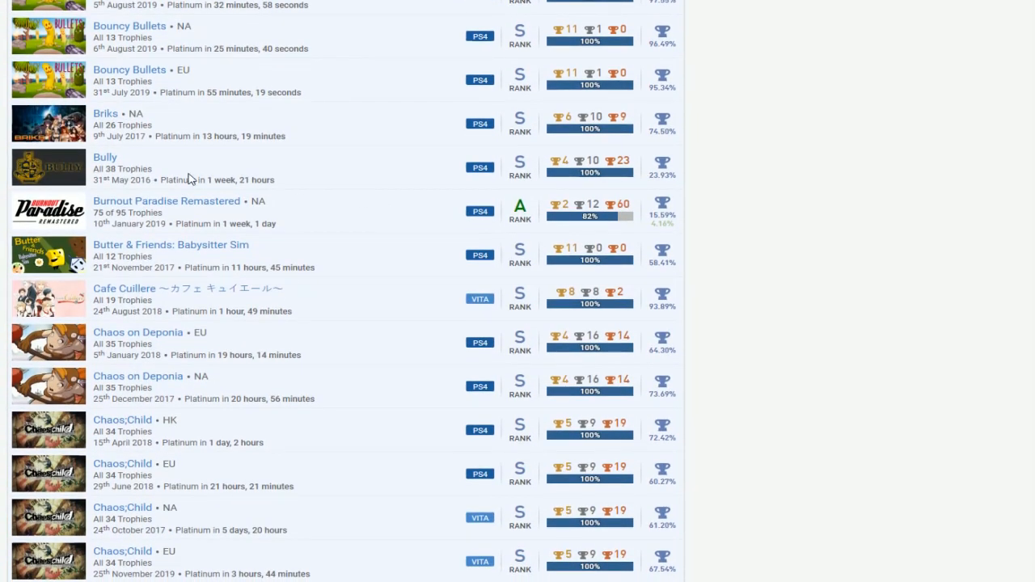
pyautogui.moveTo(607, 223)
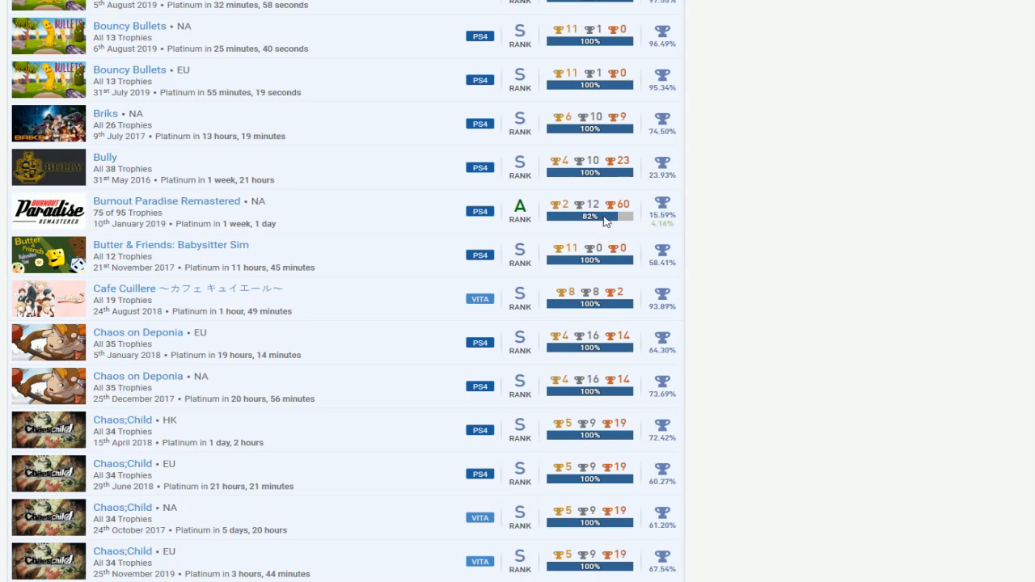
pyautogui.moveTo(166, 201)
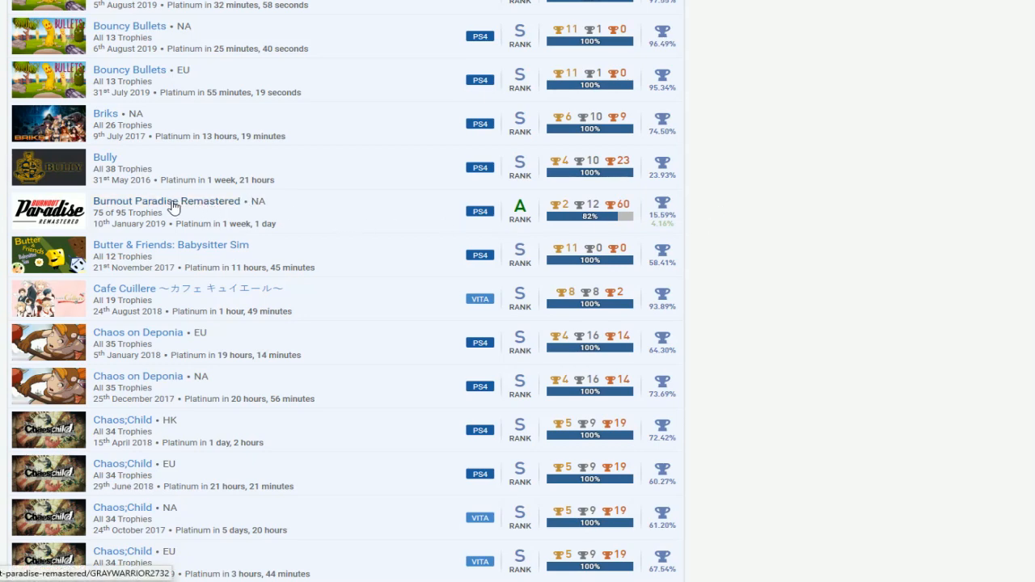
# - Scroll the games list past Chess Ultra and the Crash Bandicoot titles
pyautogui.scroll(-3)
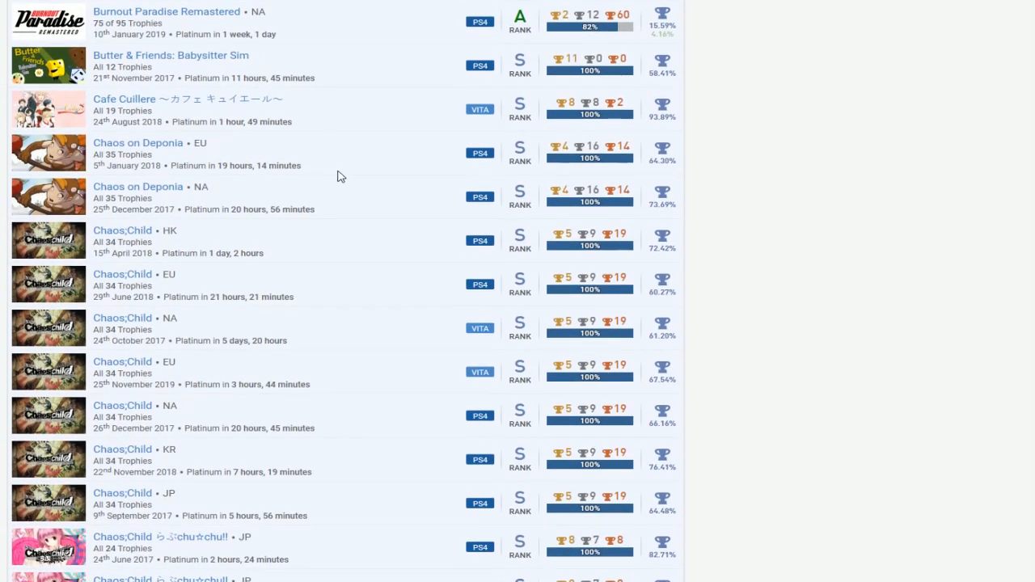
pyautogui.scroll(-3)
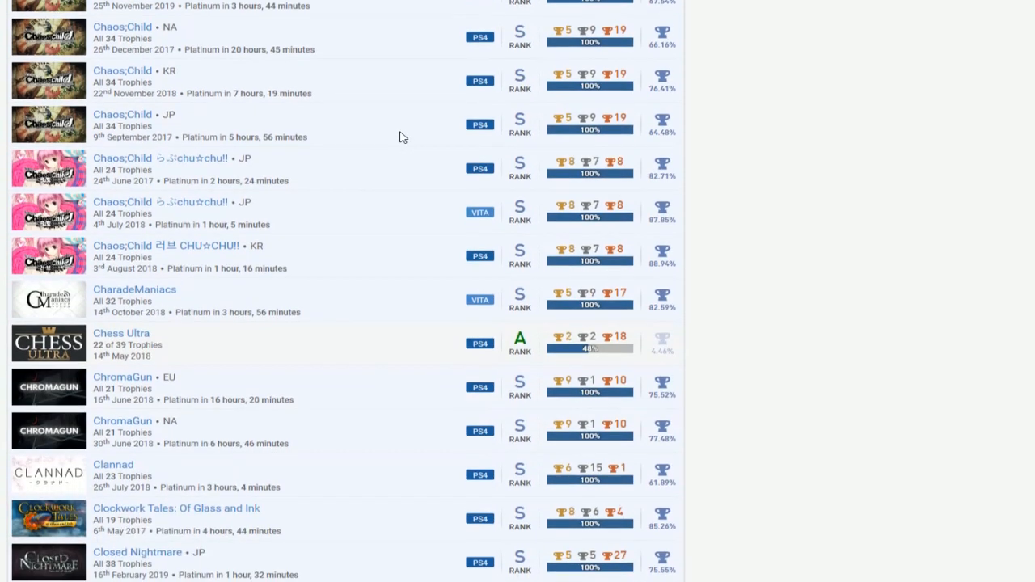
pyautogui.scroll(-3)
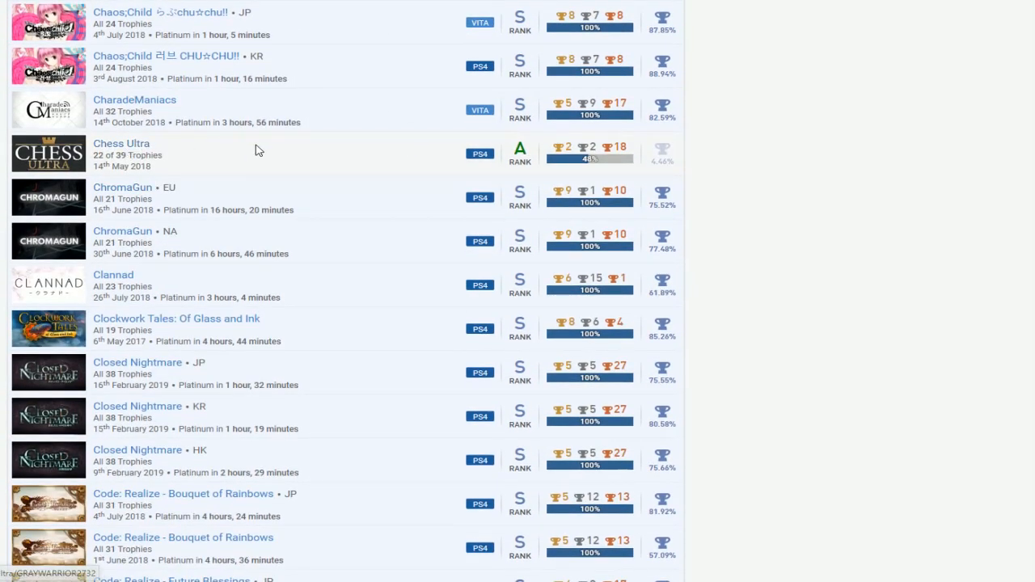
pyautogui.moveTo(168, 164)
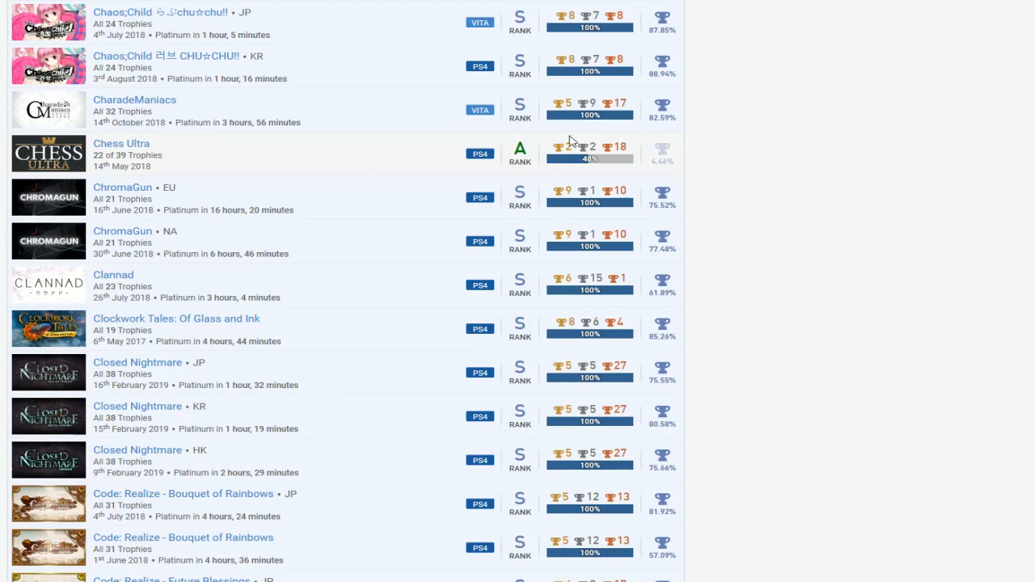
pyautogui.scroll(-3)
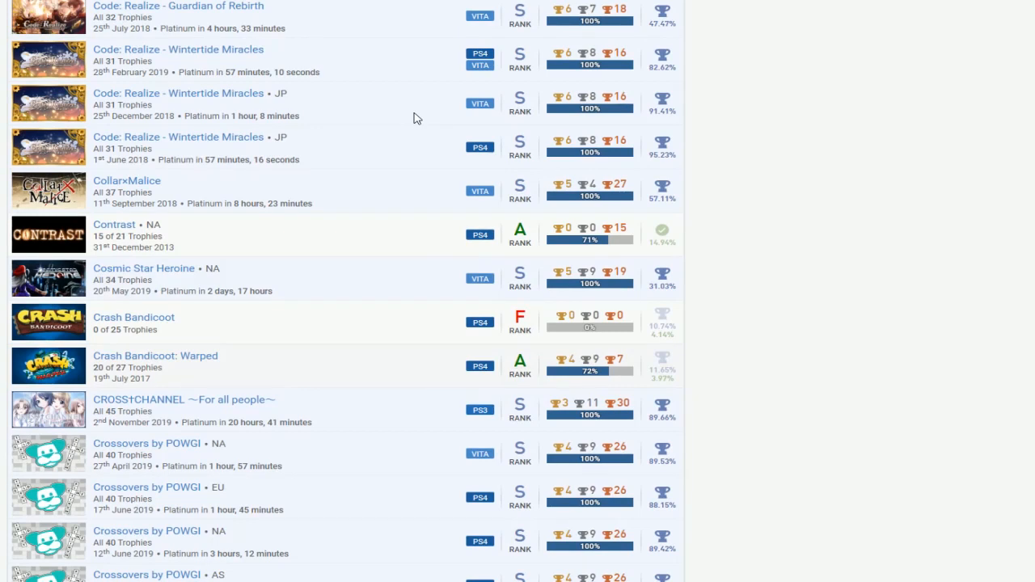
pyautogui.moveTo(682, 229)
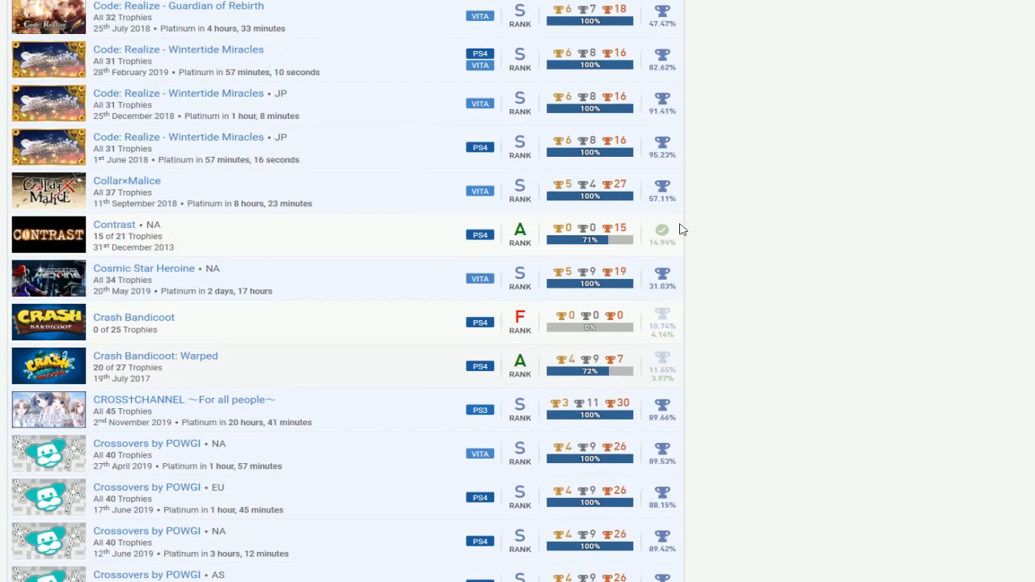
pyautogui.scroll(-3)
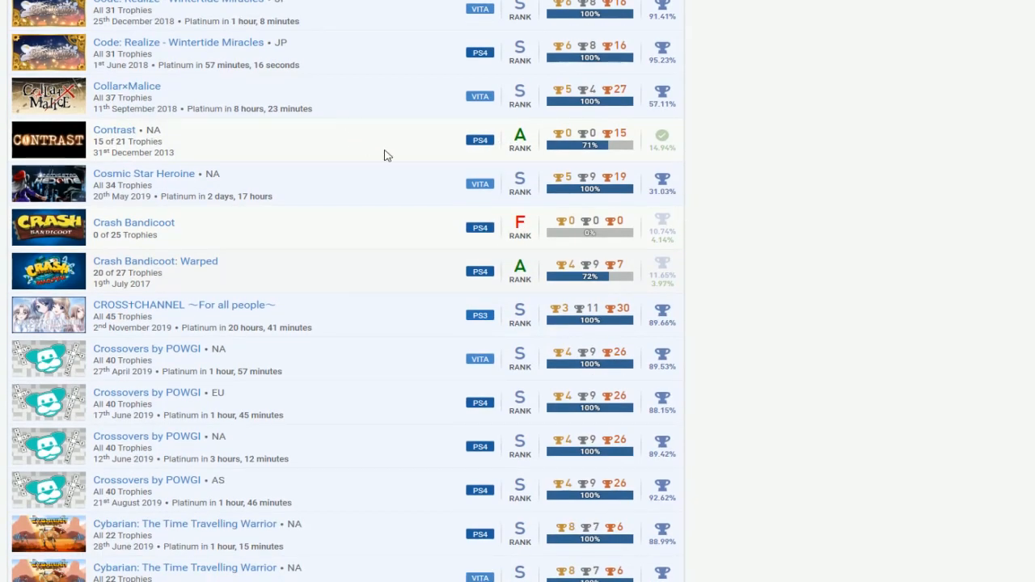
pyautogui.moveTo(415, 241)
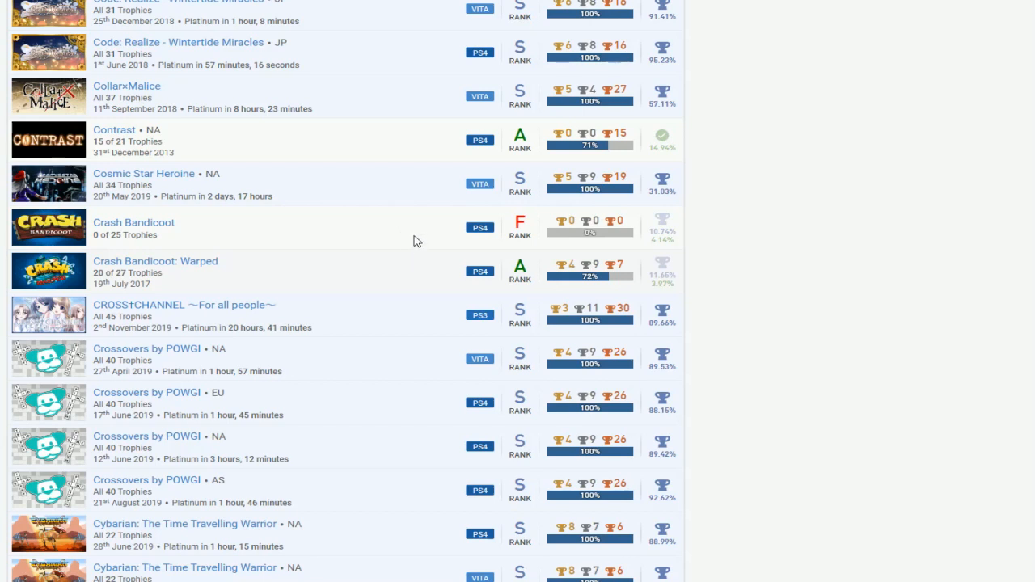
pyautogui.moveTo(300, 271)
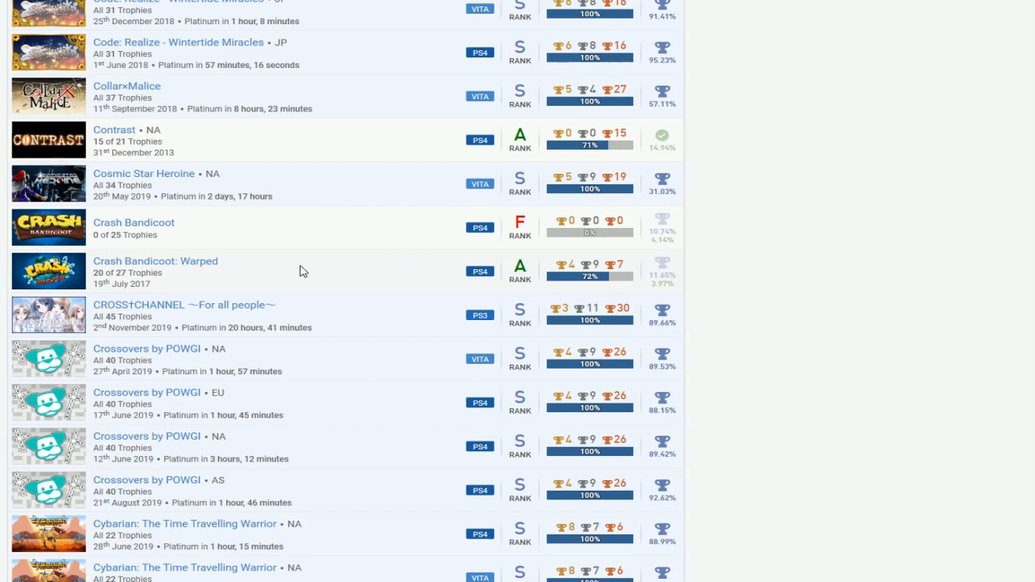
pyautogui.moveTo(744, 266)
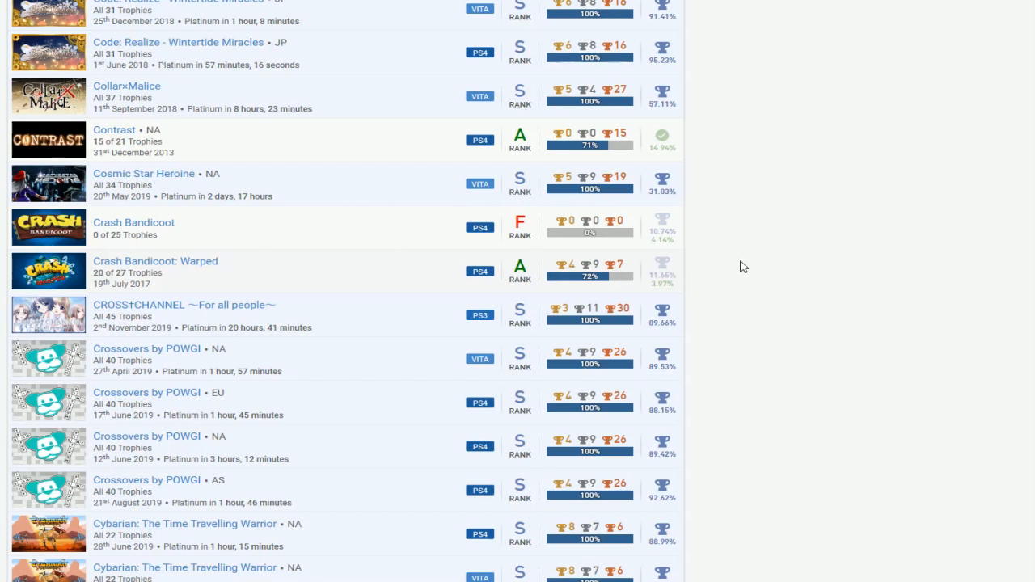
pyautogui.scroll(-3)
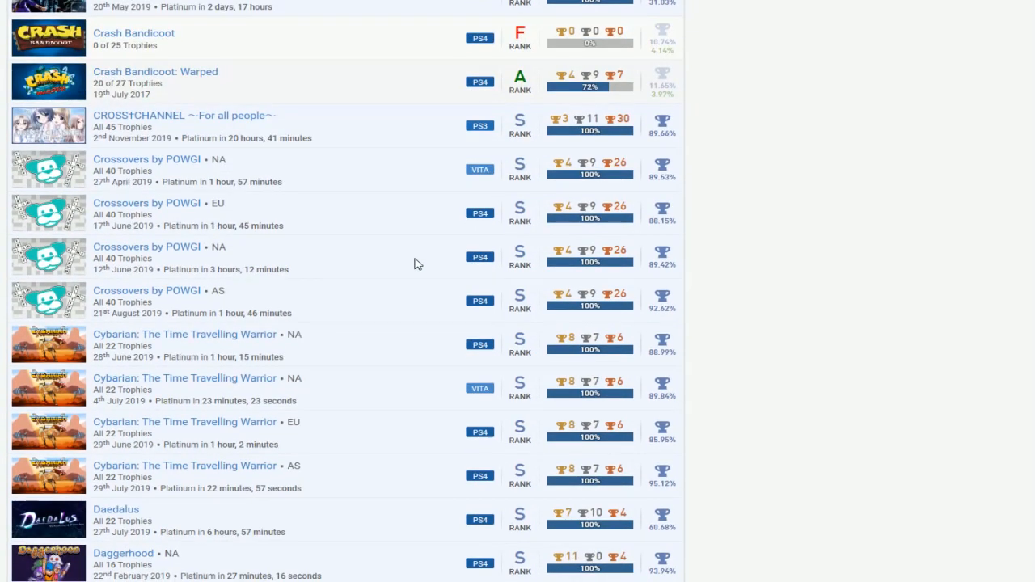
# - Scroll past Dark Cloud to the Days Gone, Deep Space Rush and Demetrios entries
pyautogui.scroll(-3)
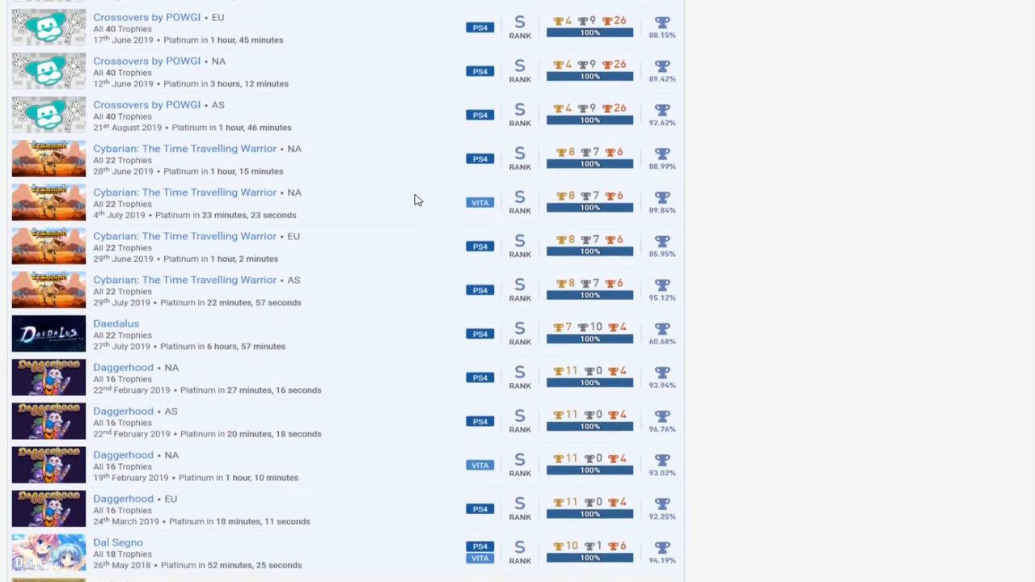
pyautogui.scroll(-3)
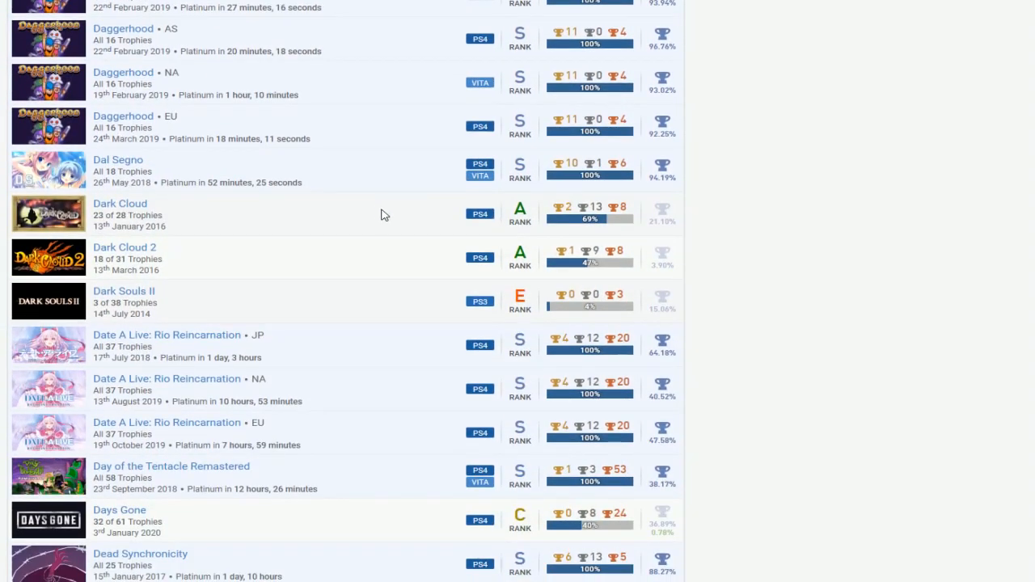
pyautogui.moveTo(657, 284)
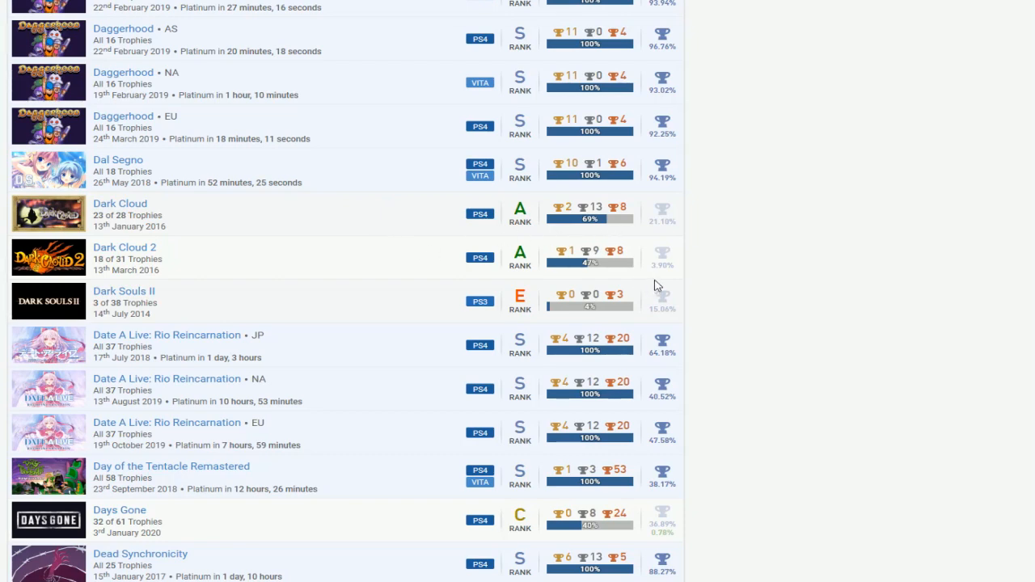
pyautogui.scroll(-3)
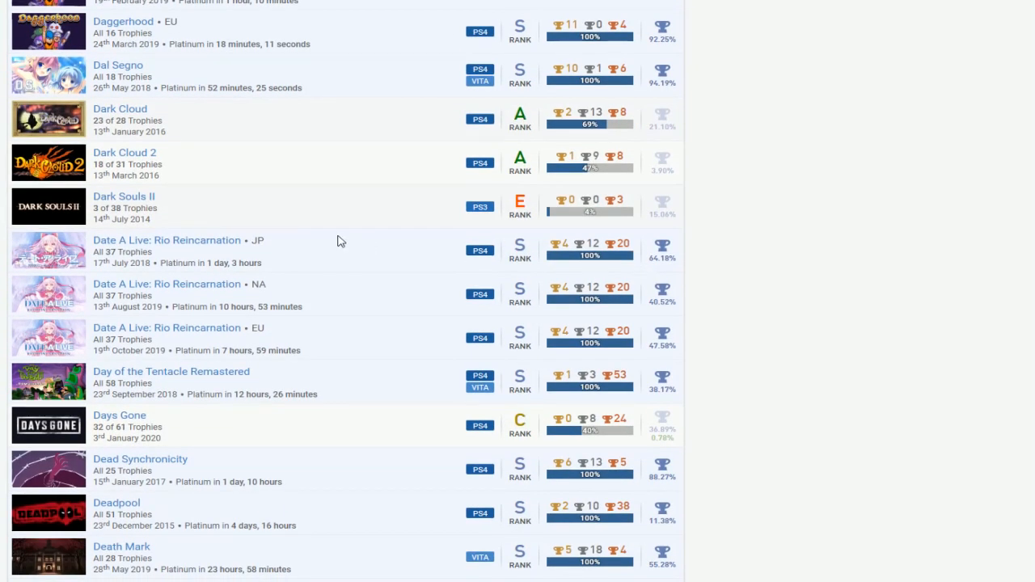
pyautogui.moveTo(284, 223)
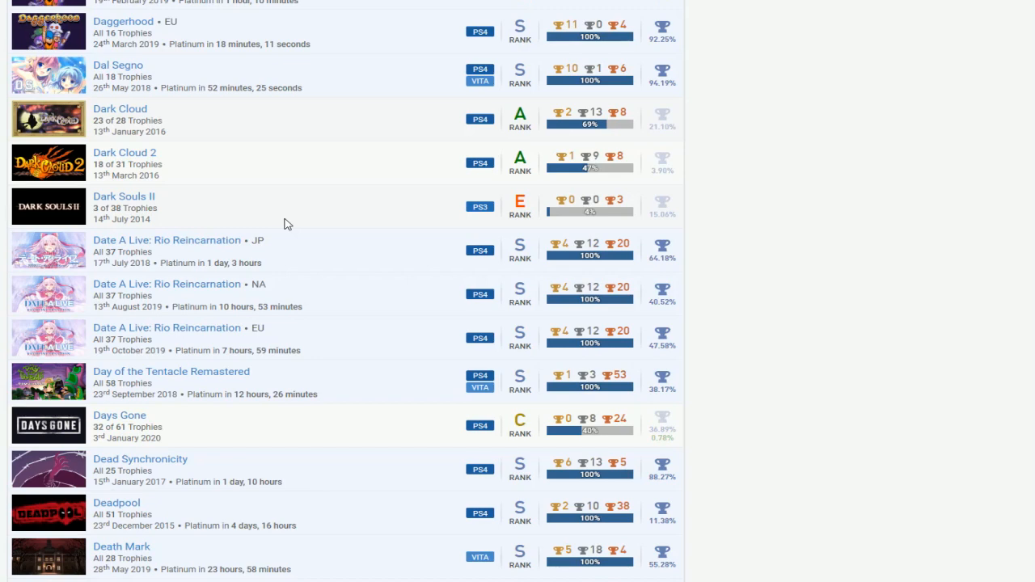
pyautogui.scroll(-3)
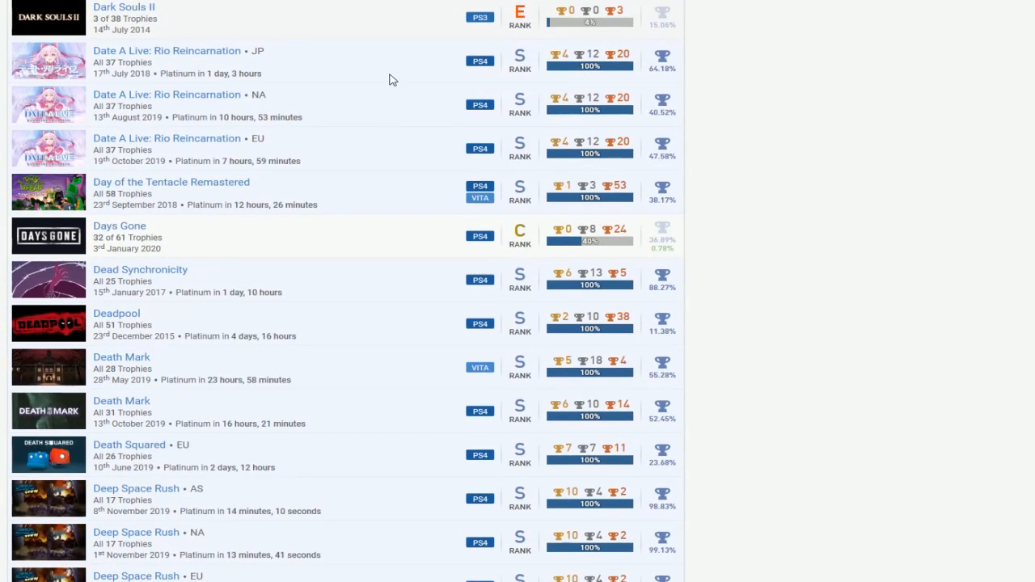
pyautogui.scroll(-3)
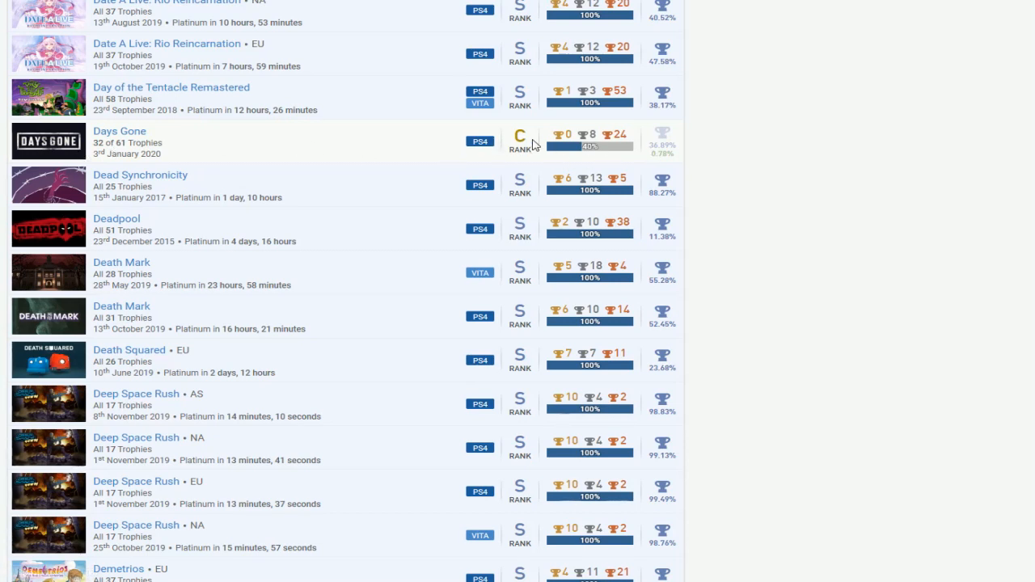
pyautogui.scroll(-3)
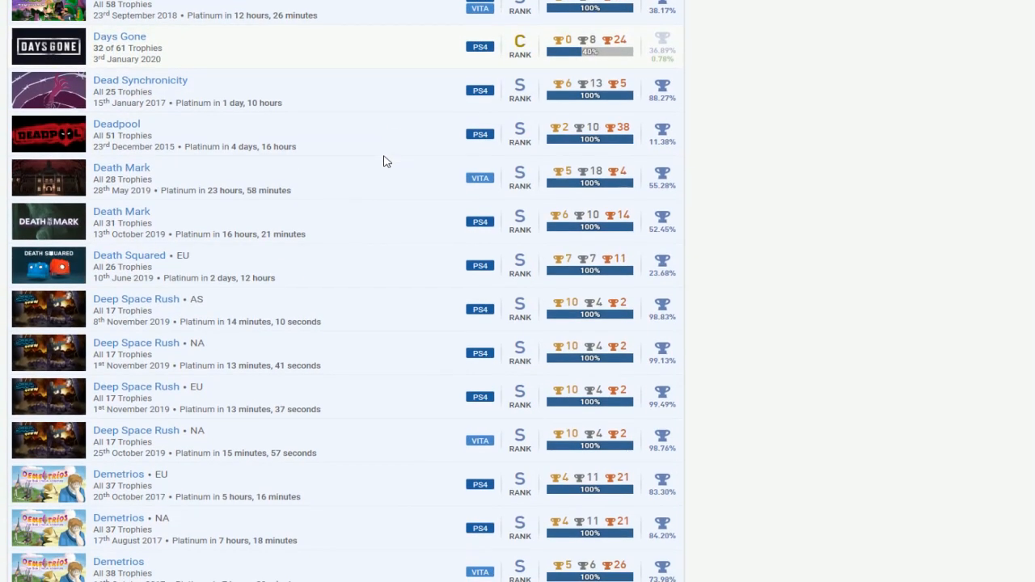
pyautogui.moveTo(307, 150)
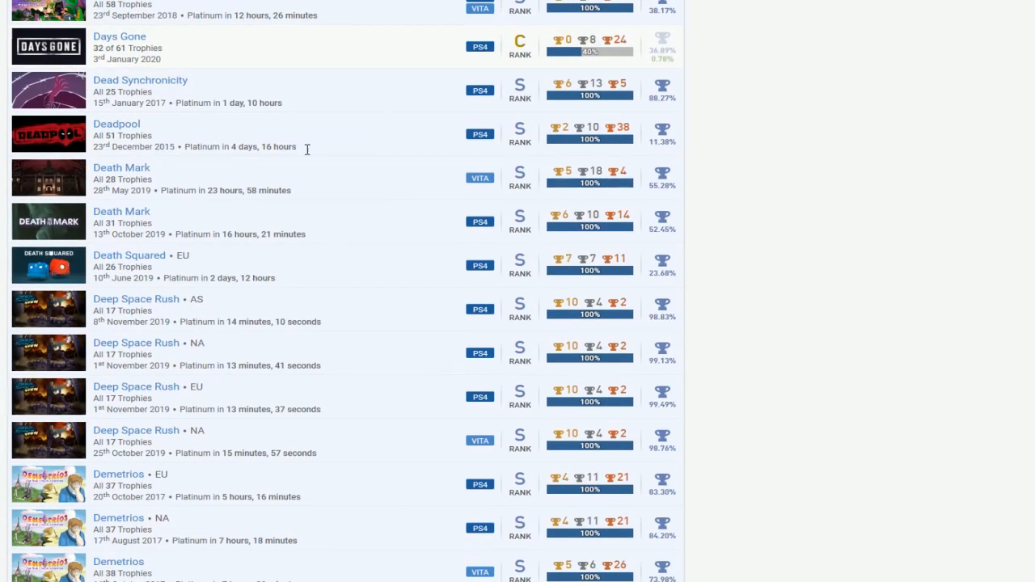
# - Scroll past Dishonored through Distraint, DmC Devil May Cry and Donut County to Drowning
pyautogui.scroll(-3)
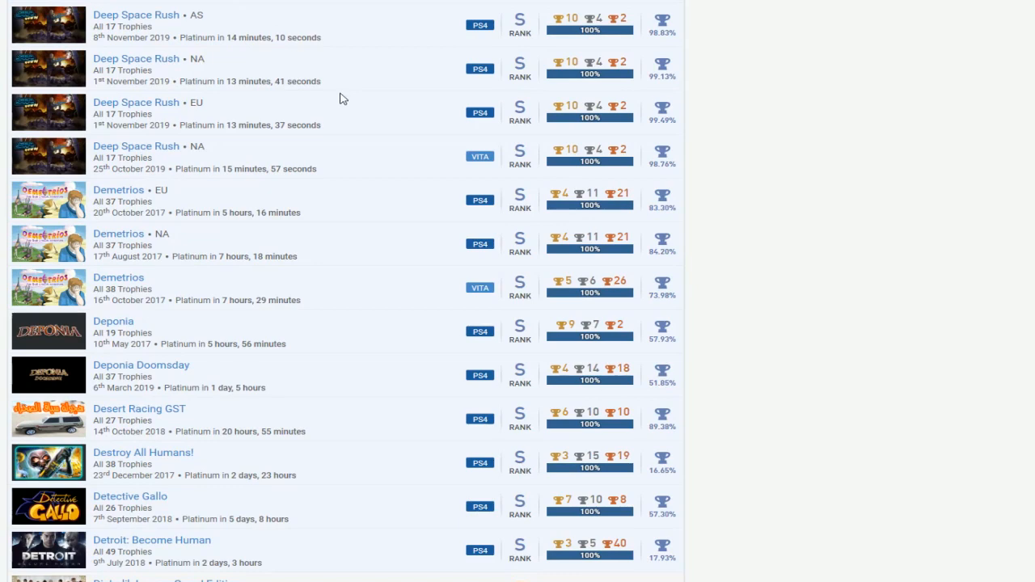
pyautogui.scroll(-3)
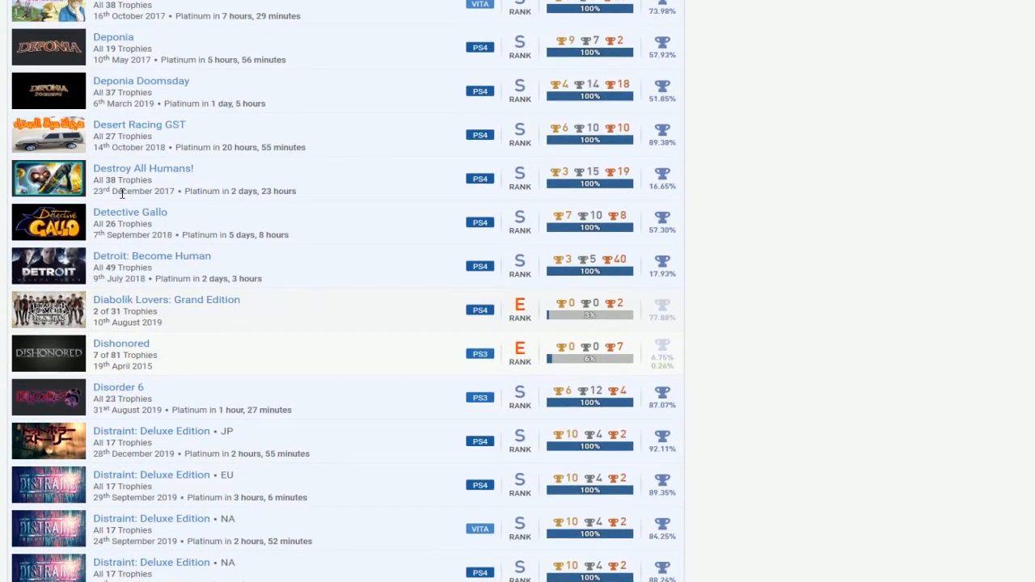
pyautogui.scroll(-3)
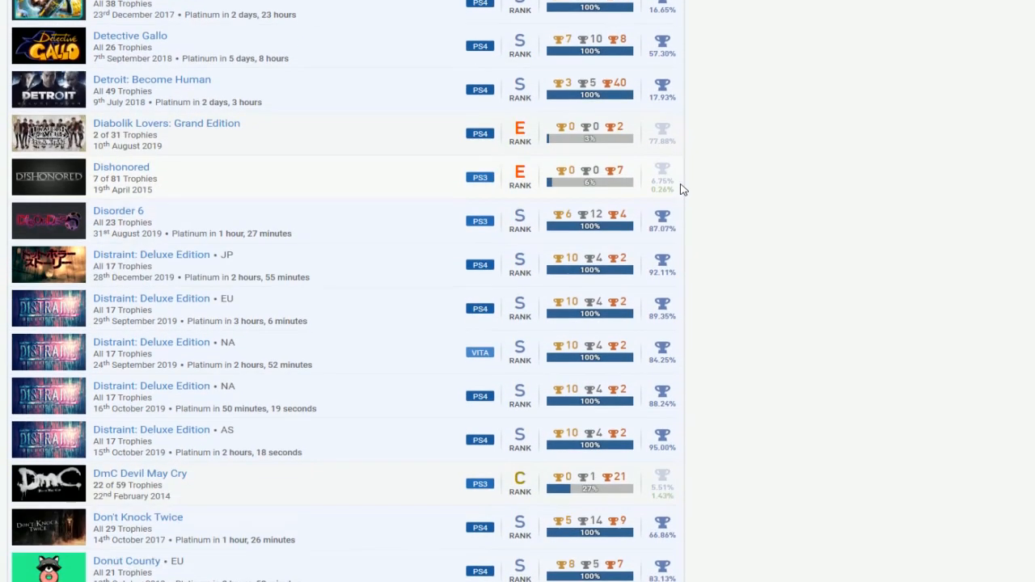
pyautogui.scroll(-3)
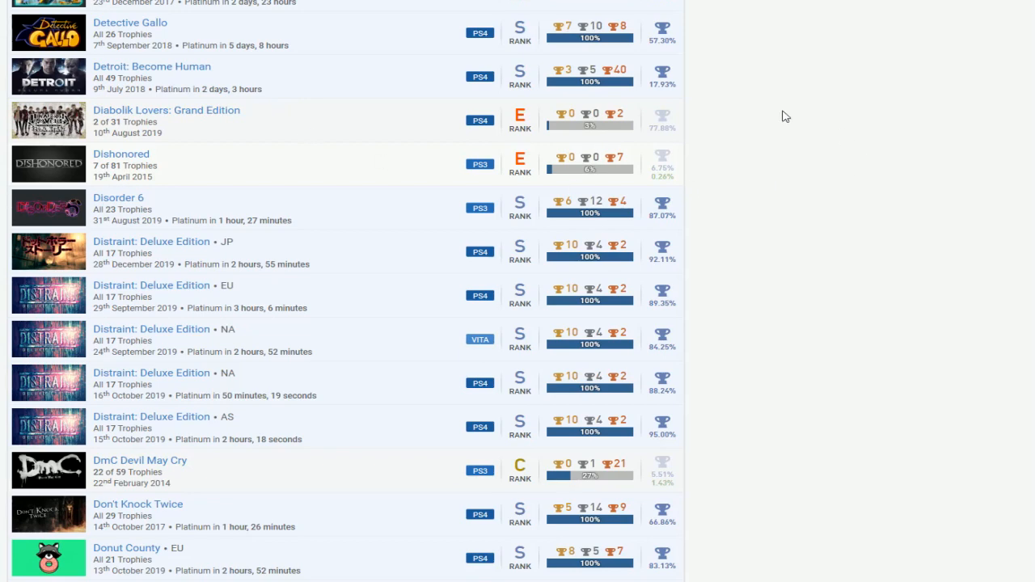
pyautogui.moveTo(415, 144)
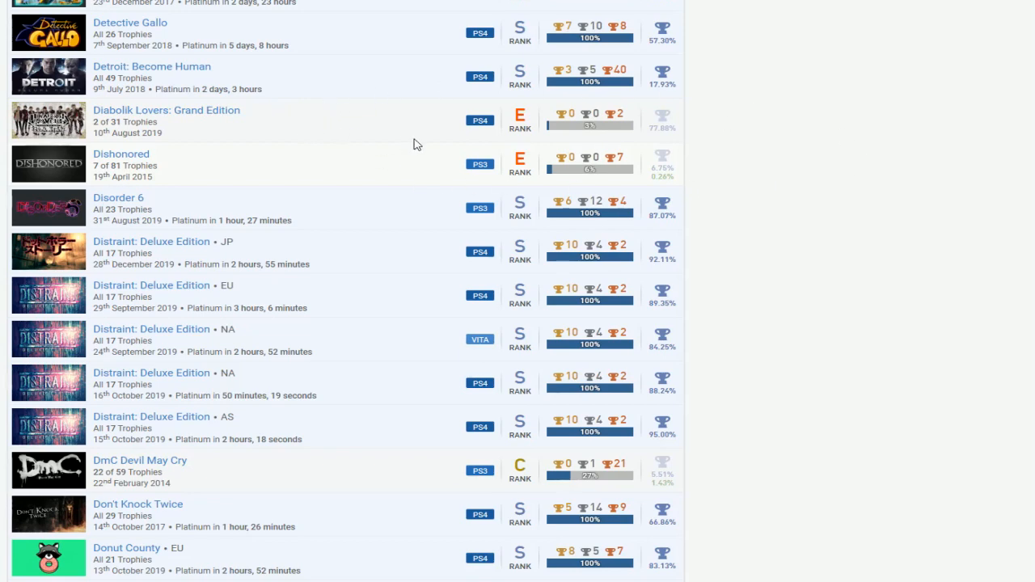
pyautogui.scroll(3)
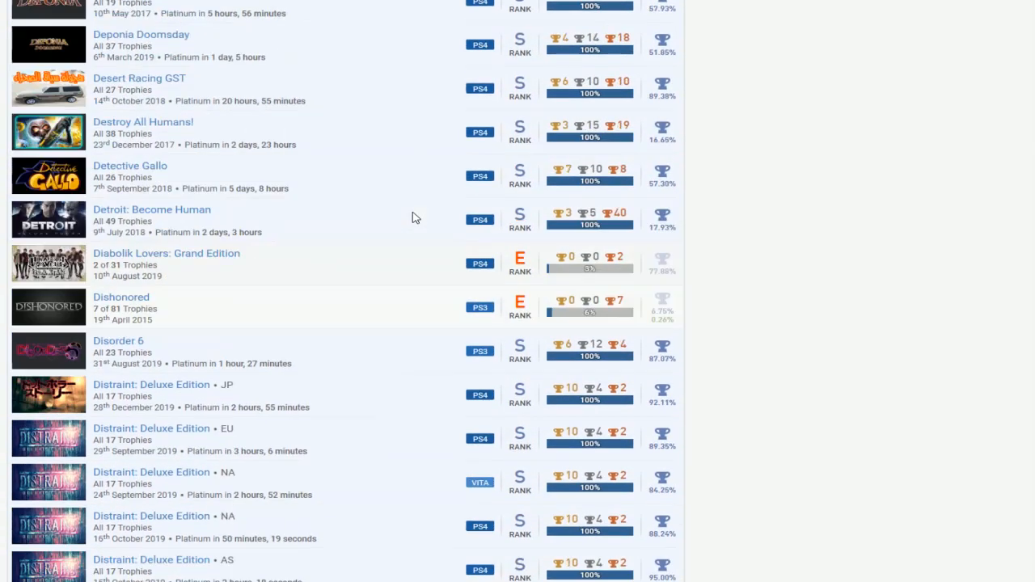
pyautogui.scroll(-3)
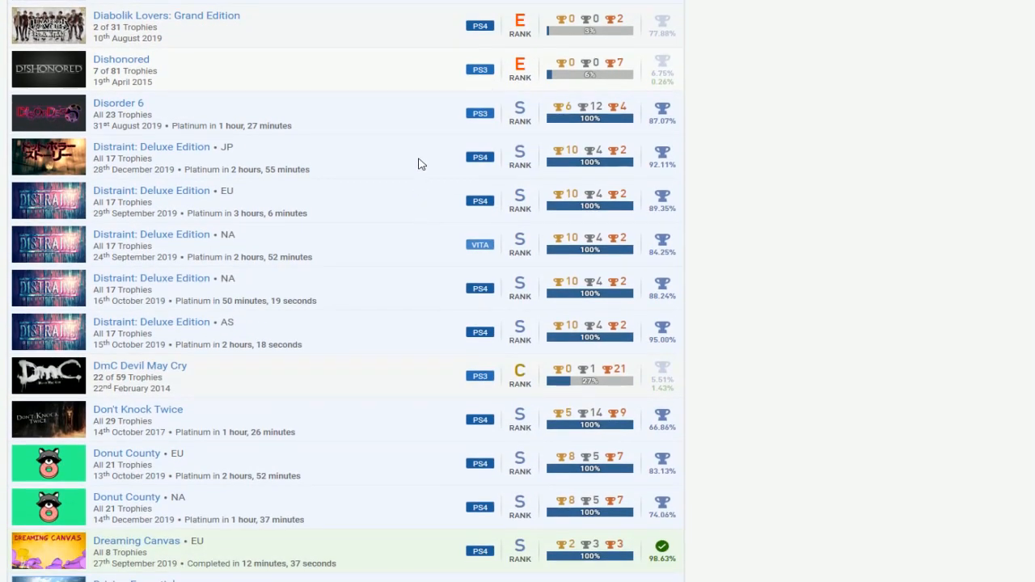
pyautogui.scroll(-3)
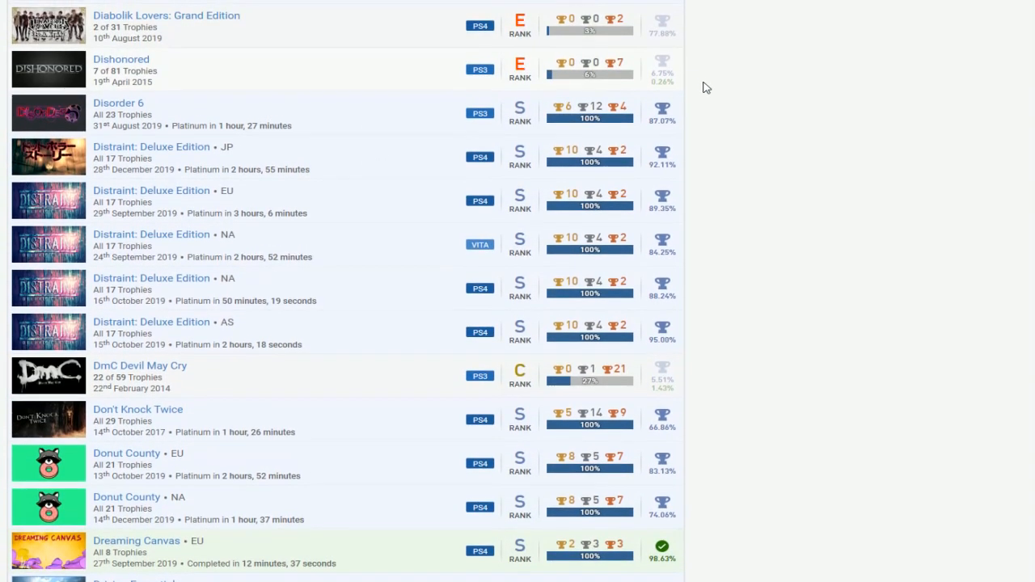
pyautogui.scroll(-3)
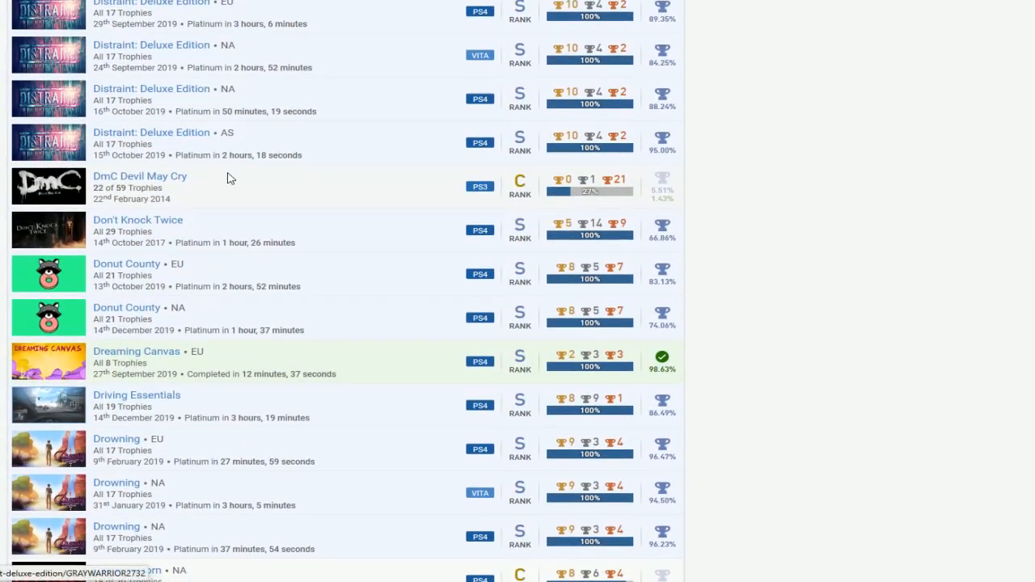
# - Scroll past the Energy titles, Entwined, Ether One and Fallout 4 to FEZ
pyautogui.scroll(-3)
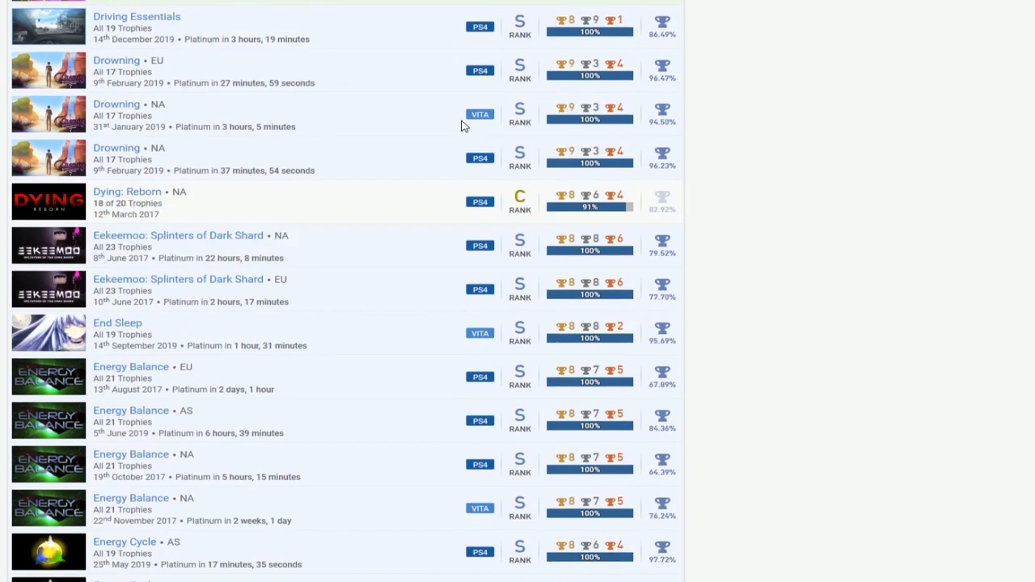
pyautogui.scroll(-3)
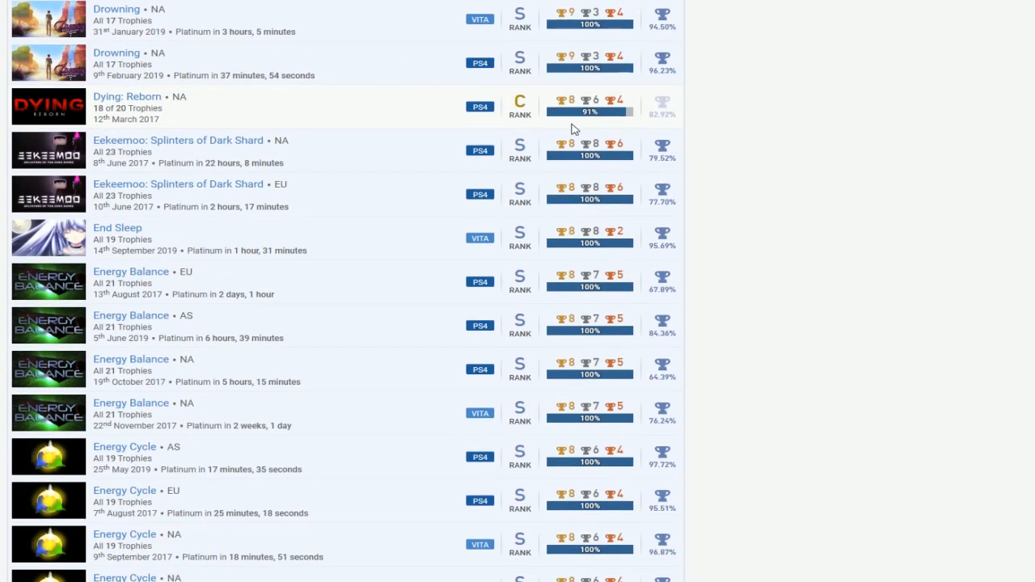
pyautogui.moveTo(187, 164)
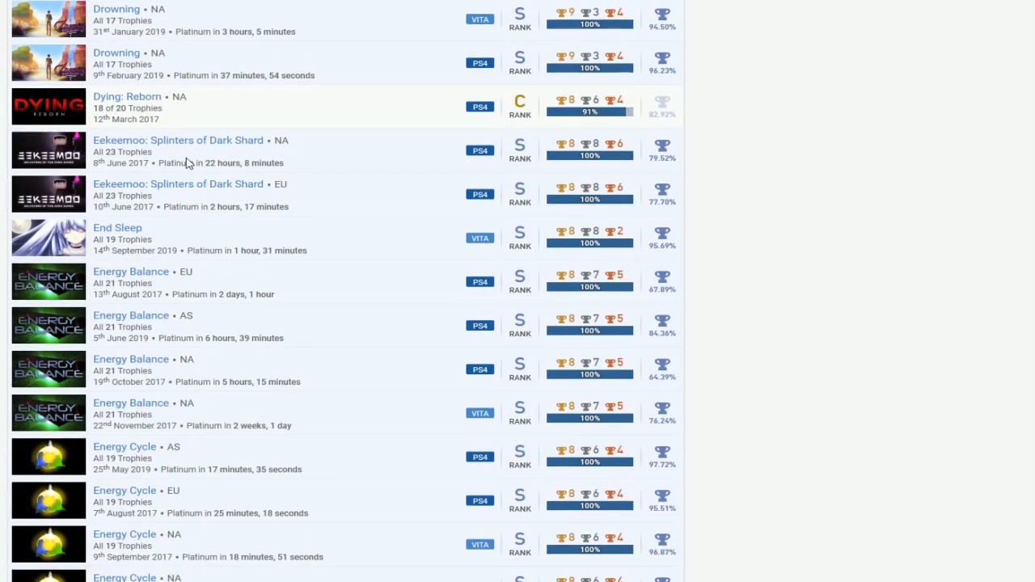
pyautogui.scroll(-3)
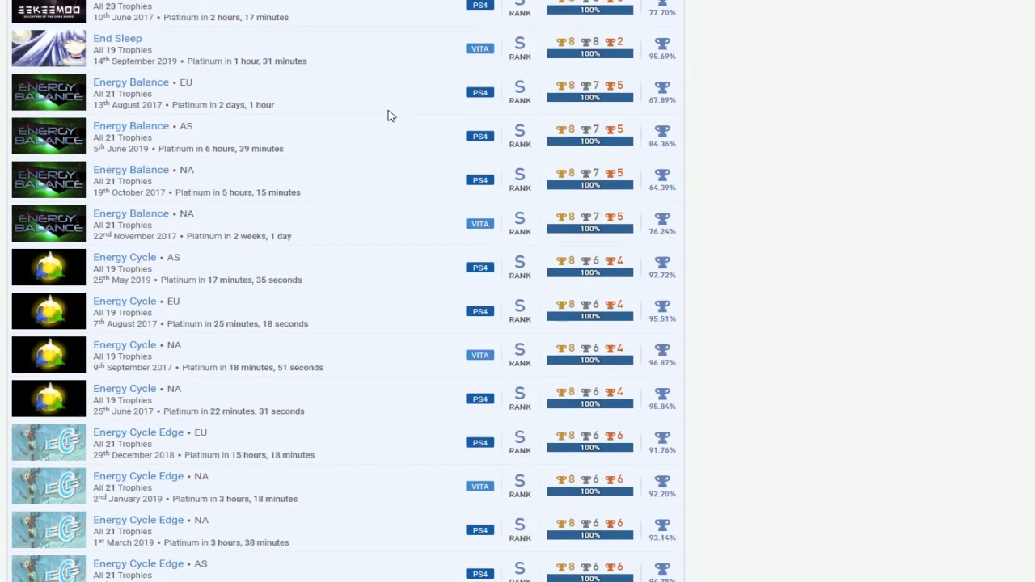
pyautogui.scroll(3)
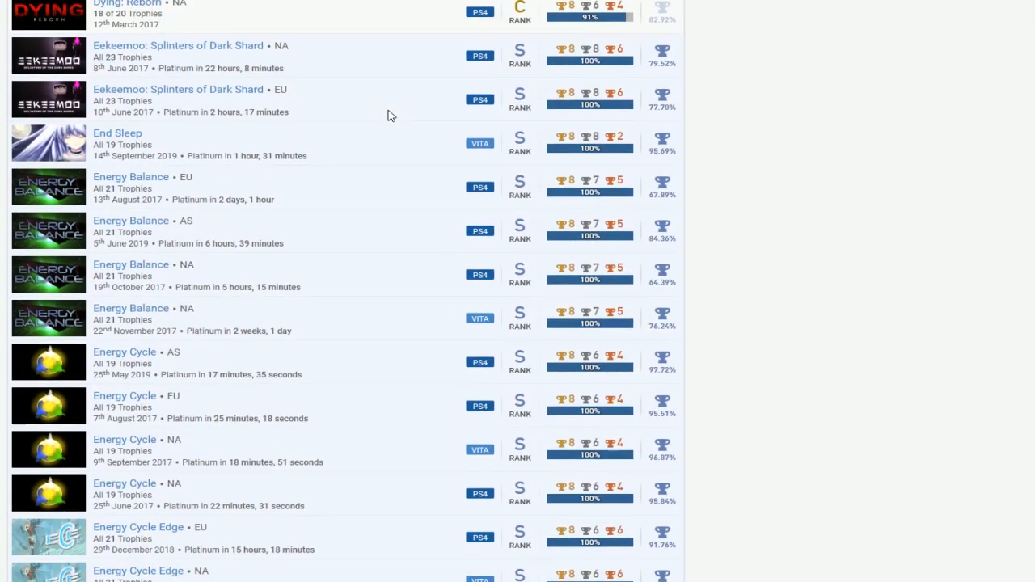
pyautogui.scroll(-3)
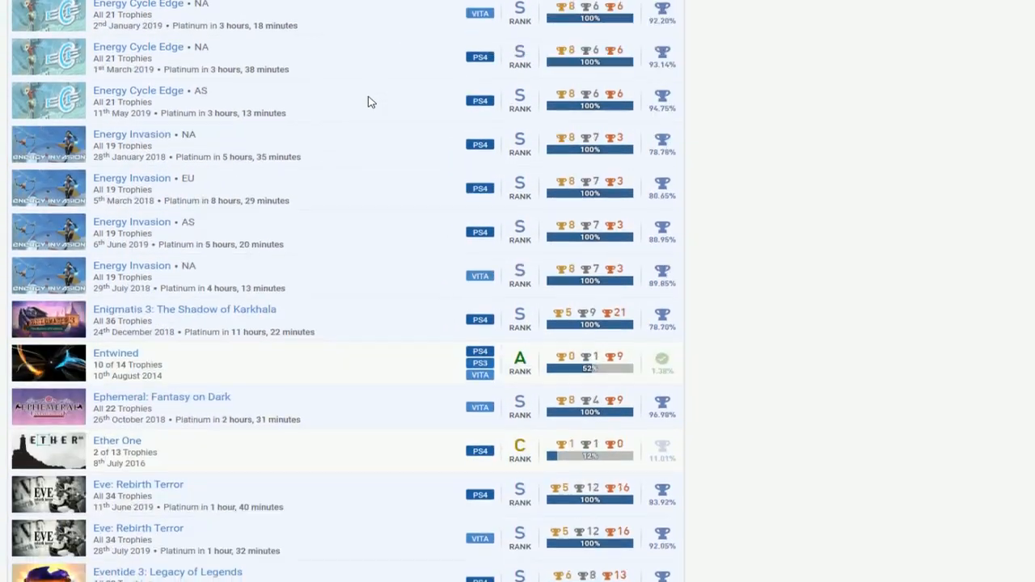
pyautogui.scroll(-3)
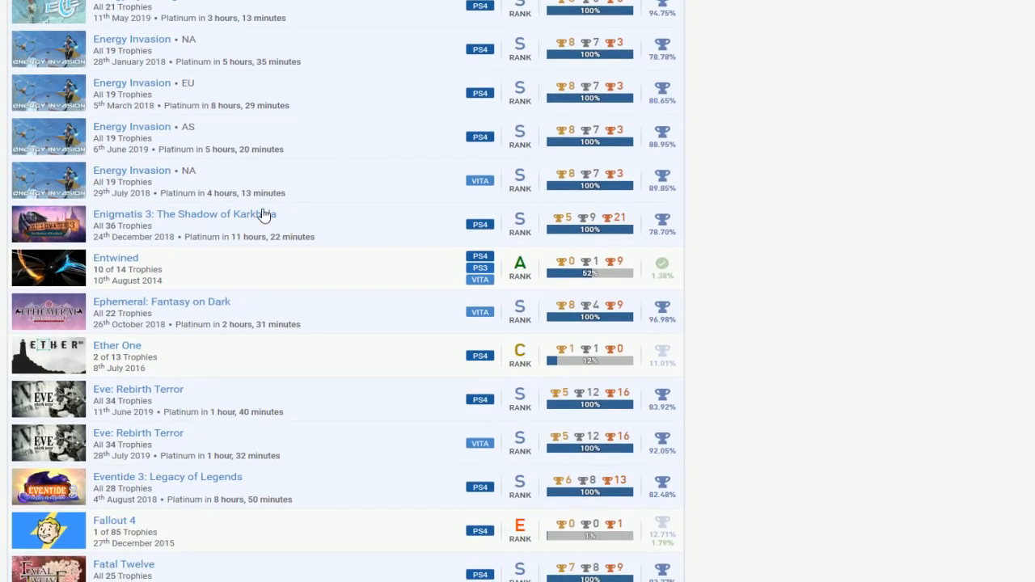
pyautogui.moveTo(298, 217)
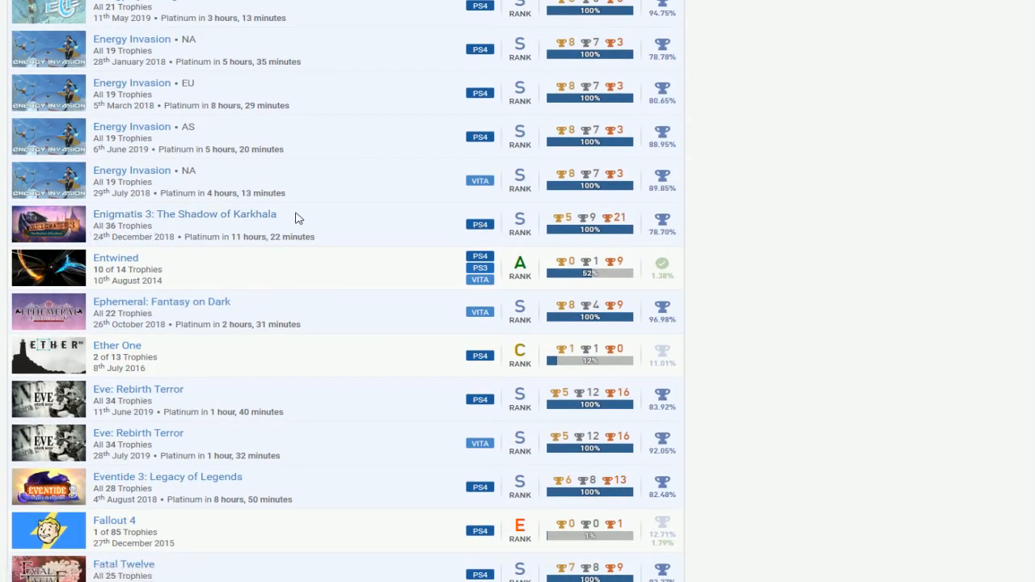
pyautogui.scroll(-3)
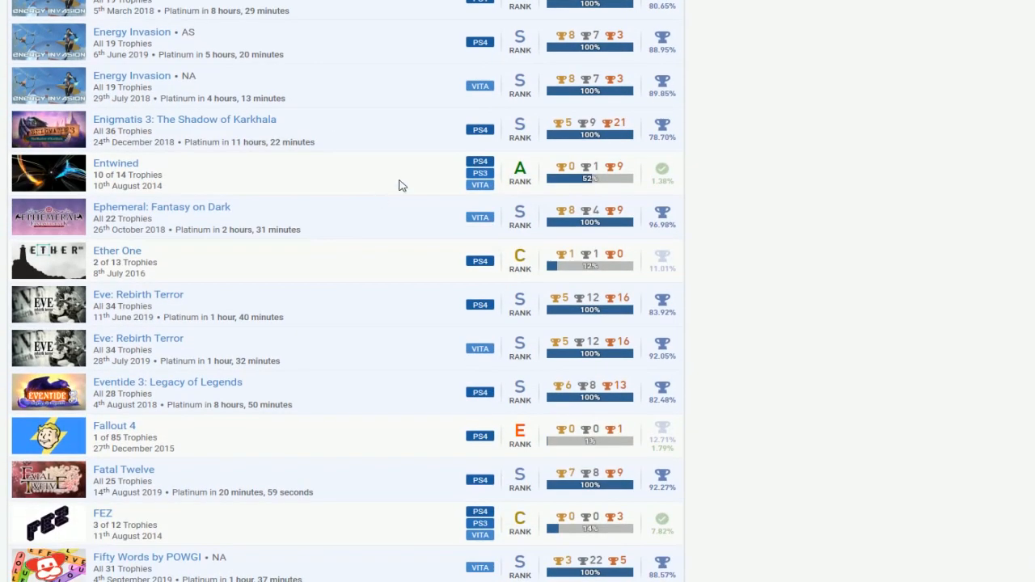
pyautogui.moveTo(644, 166)
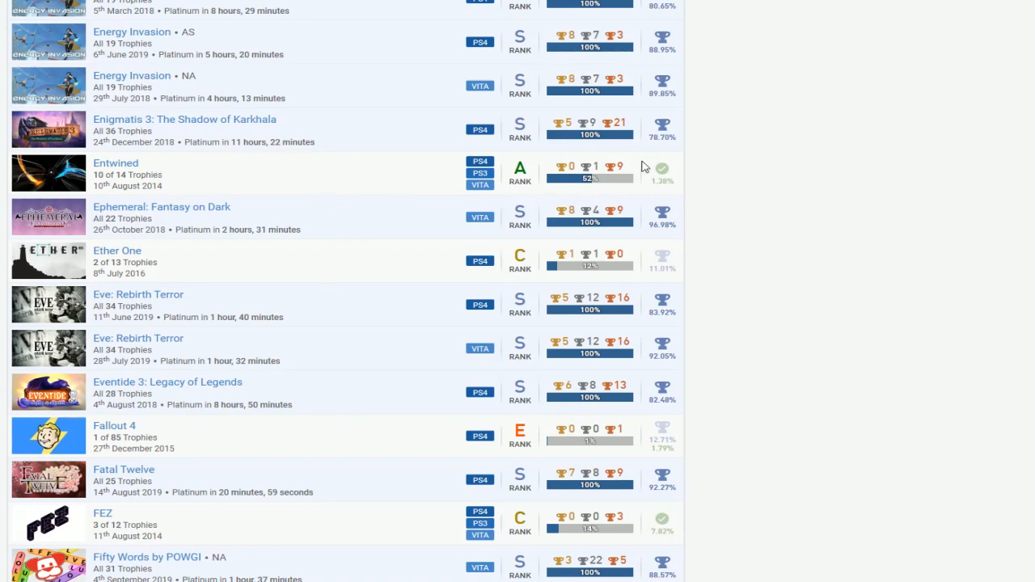
# - Scroll past Final Fantasy XV and Forgotton Anne to FoxyLand, FreezeME and FullBlast
pyautogui.scroll(-3)
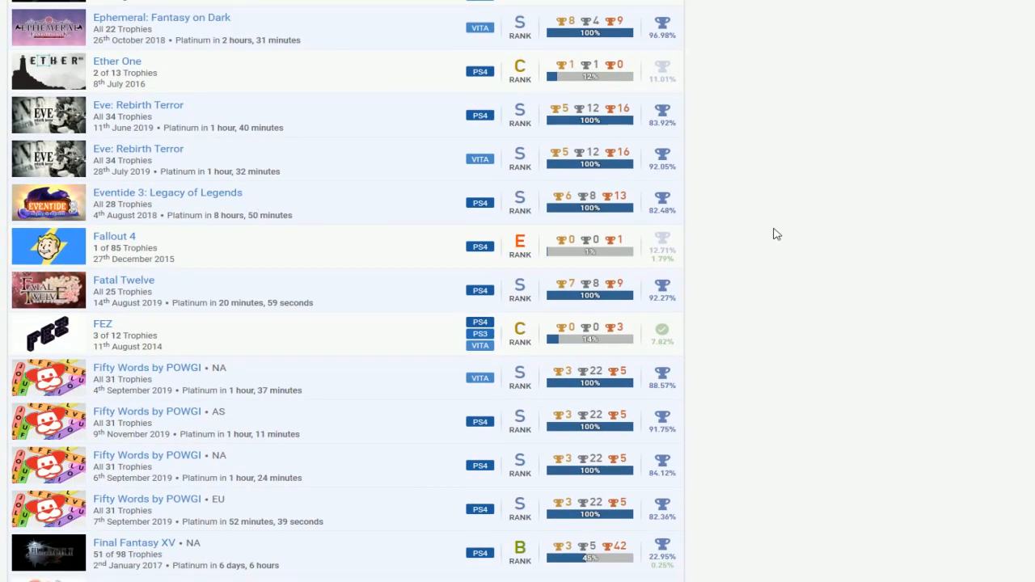
pyautogui.scroll(-3)
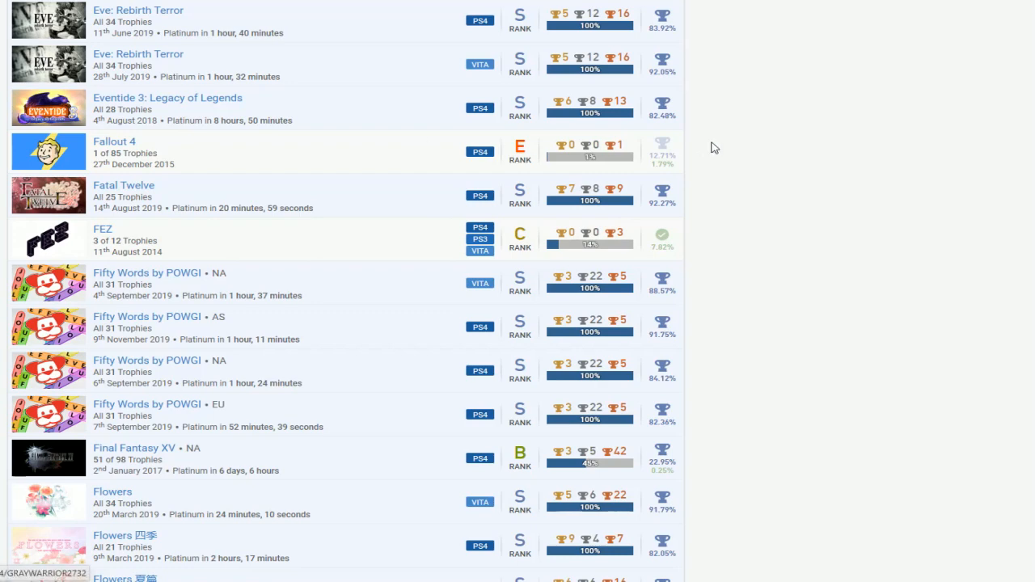
pyautogui.scroll(-3)
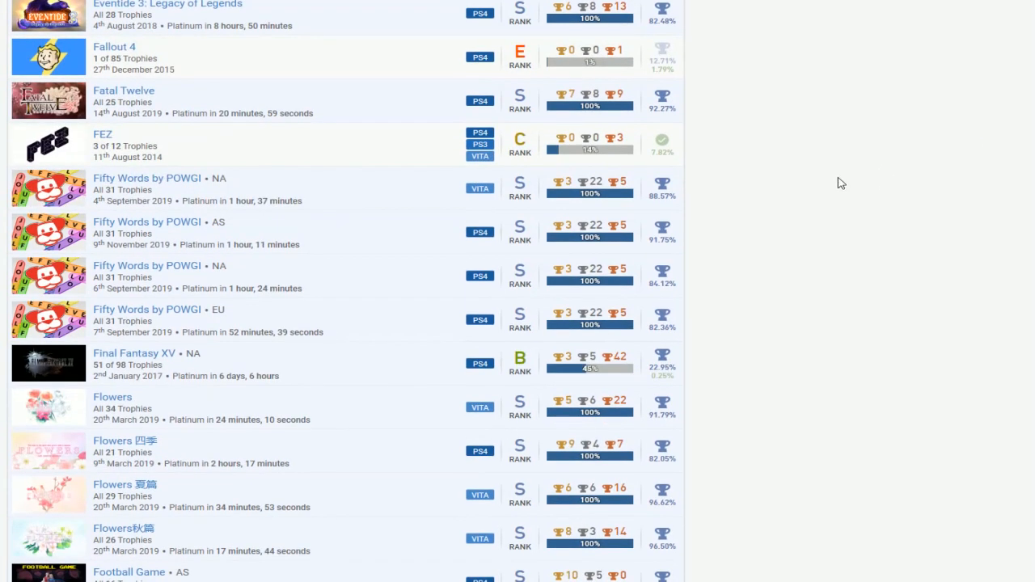
pyautogui.moveTo(691, 158)
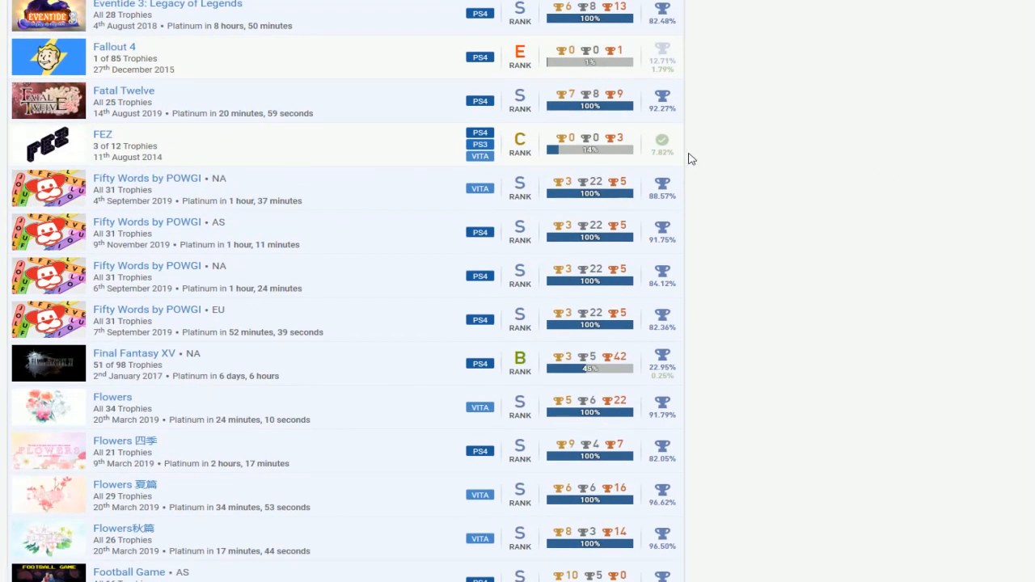
pyautogui.scroll(-3)
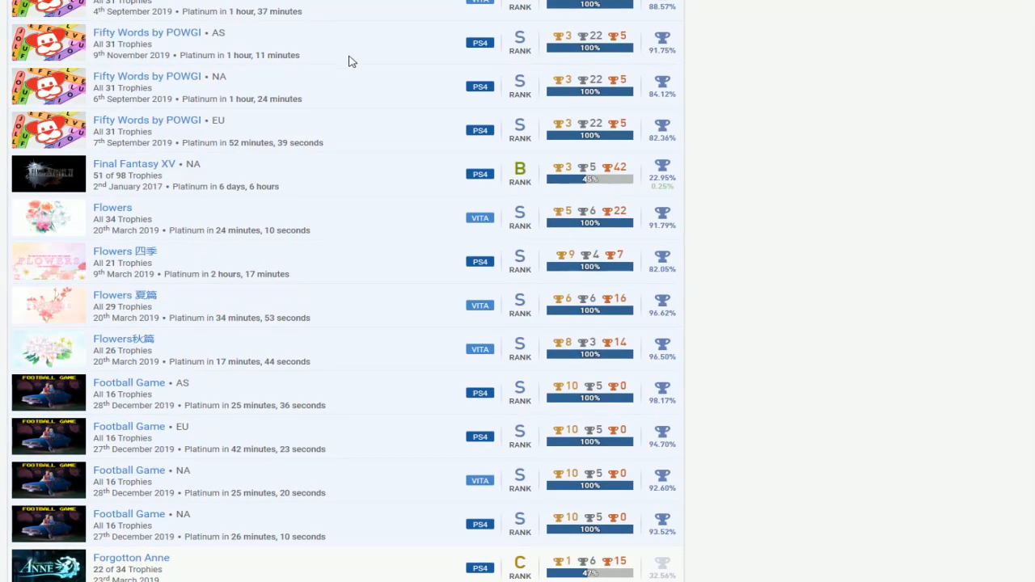
pyautogui.moveTo(630, 193)
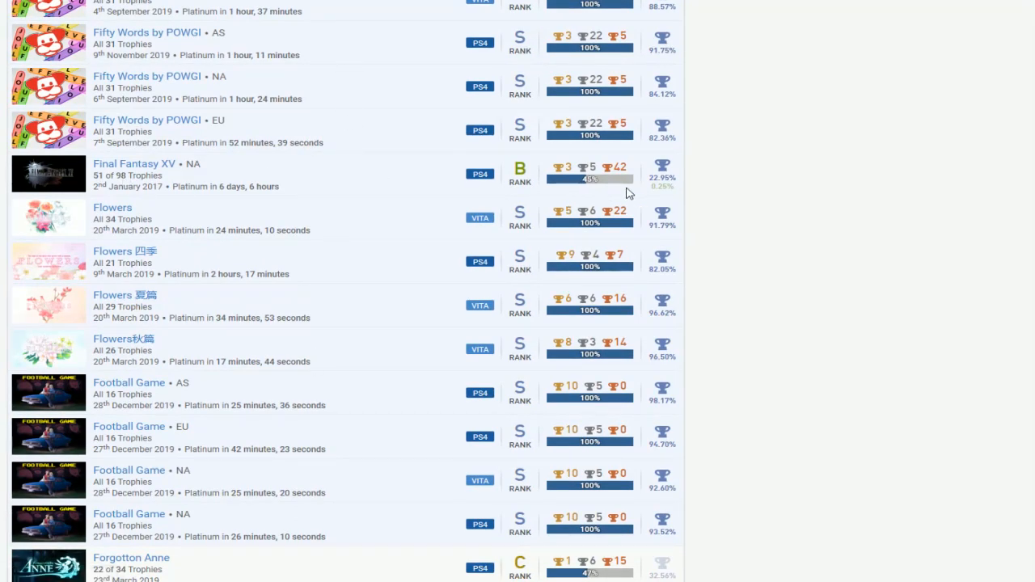
pyautogui.scroll(-3)
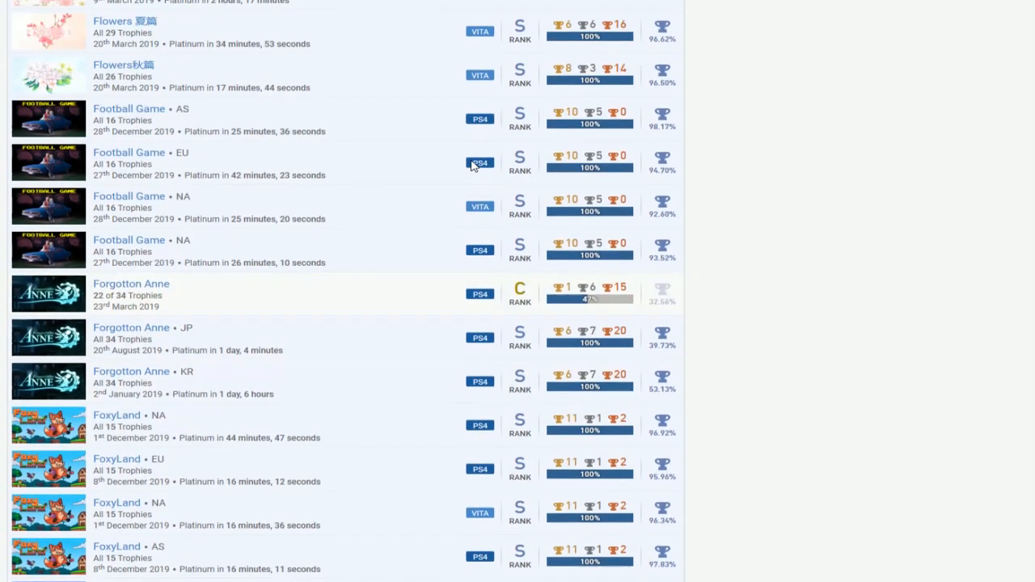
pyautogui.scroll(-3)
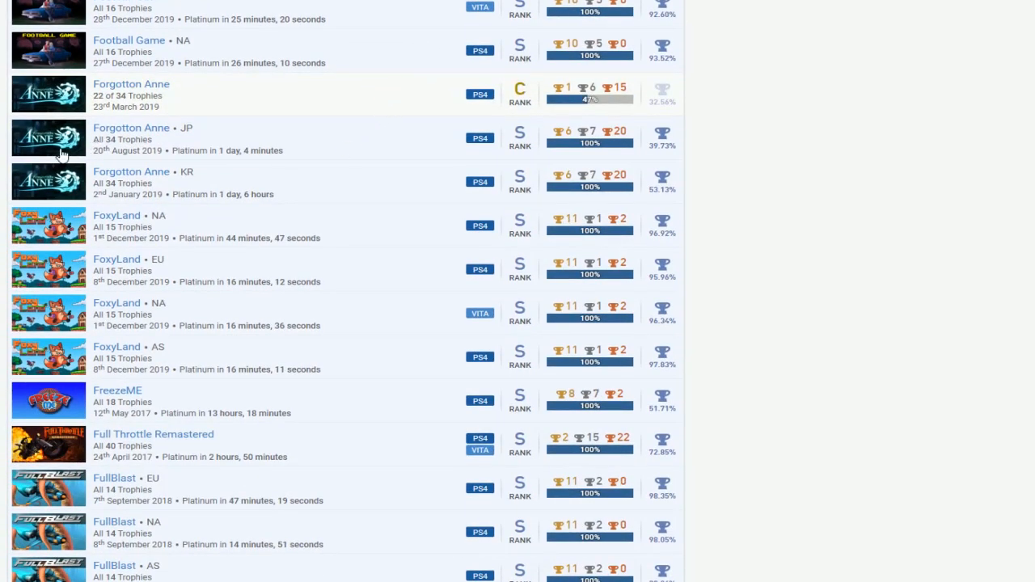
pyautogui.moveTo(705, 109)
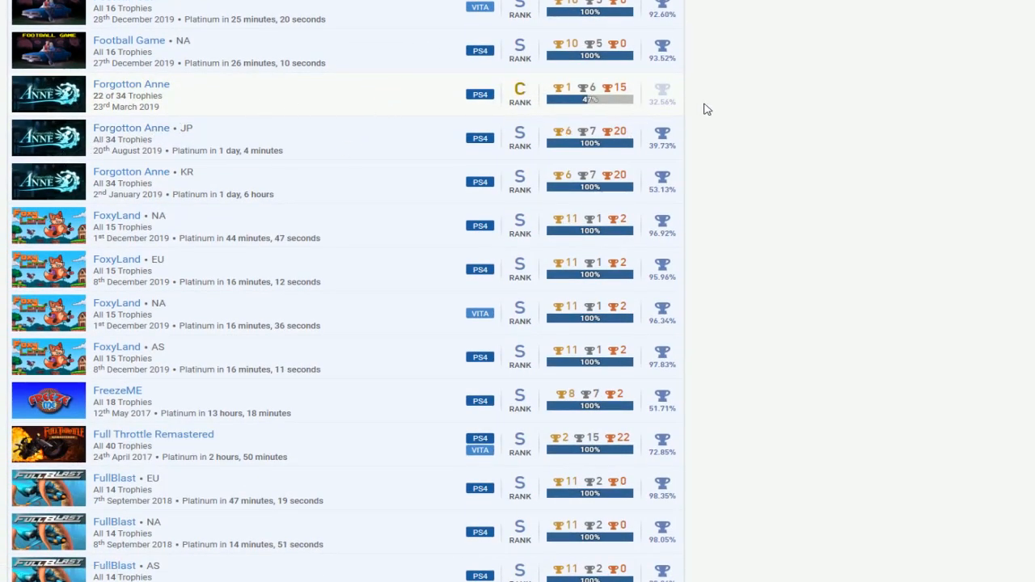
pyautogui.moveTo(117, 182)
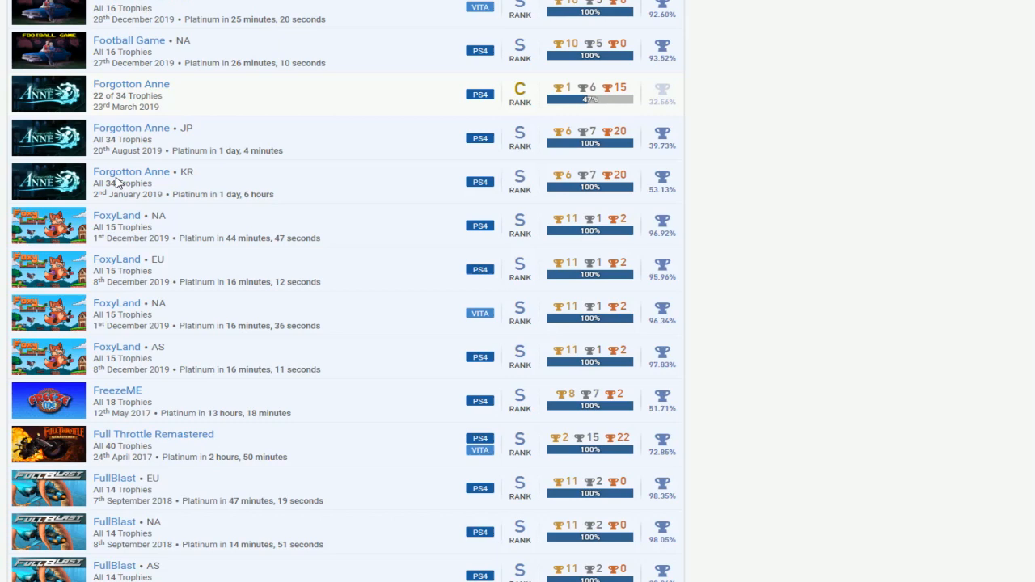
# - Scroll from Grim Fandango Remastered past Guacamelee! and Hajwala Drift to Harvey's New Eyes
pyautogui.scroll(-3)
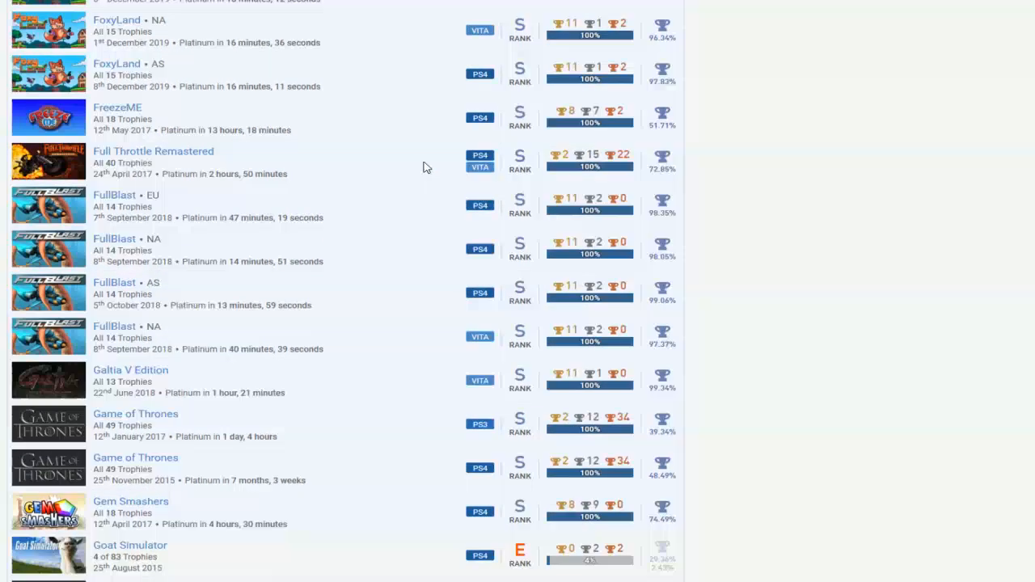
pyautogui.scroll(-3)
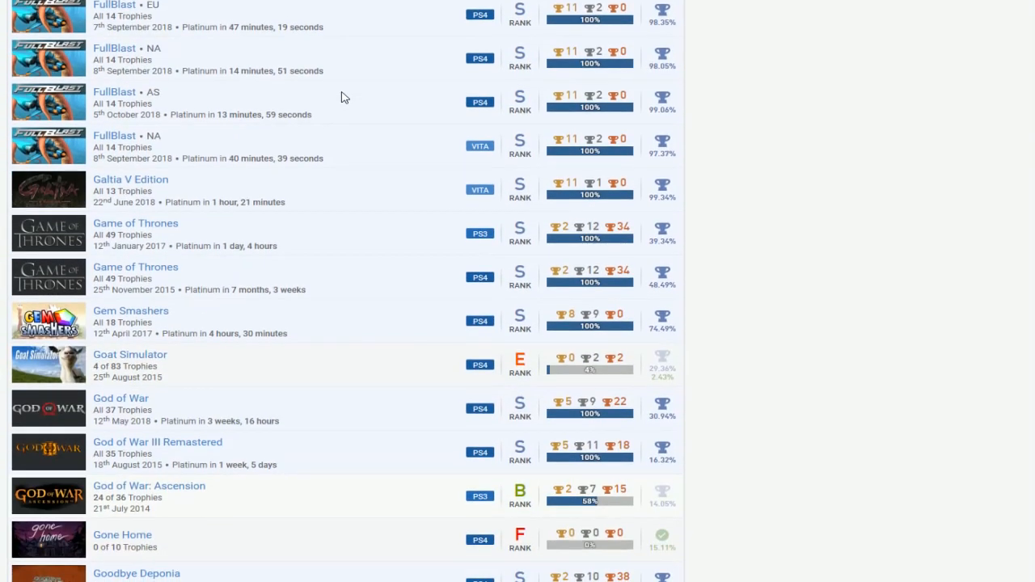
pyautogui.scroll(-3)
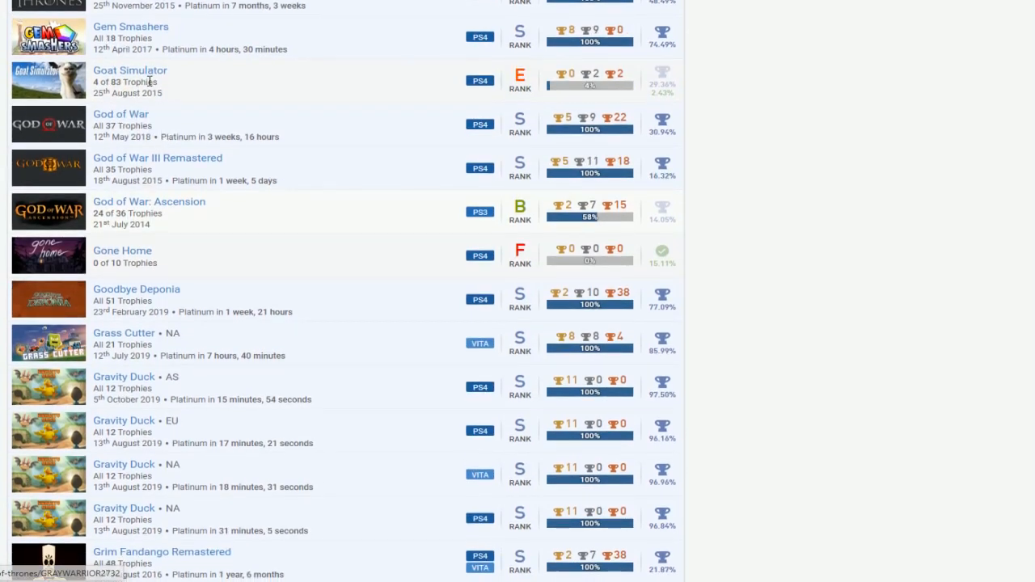
pyautogui.scroll(3)
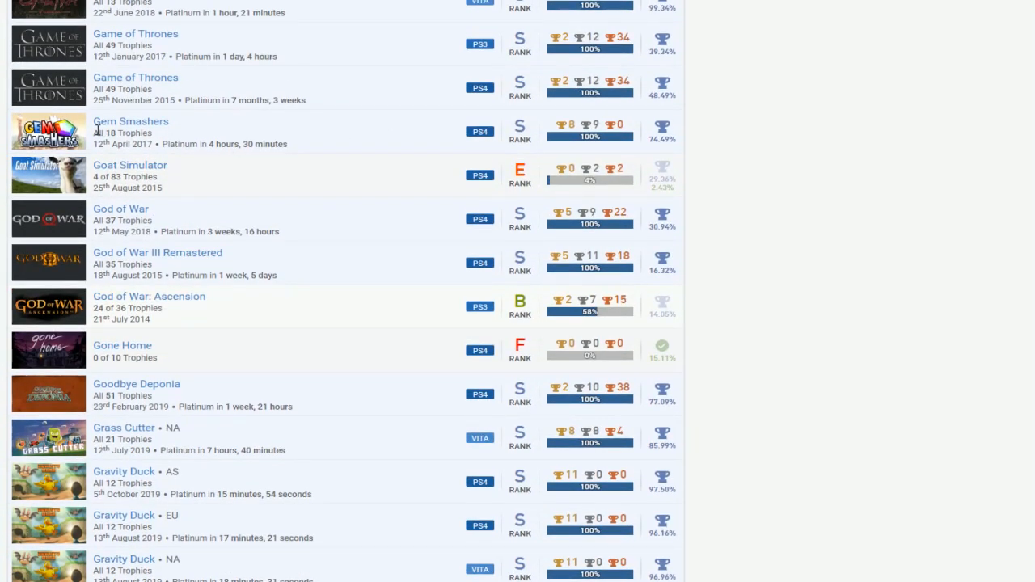
pyautogui.moveTo(573, 120)
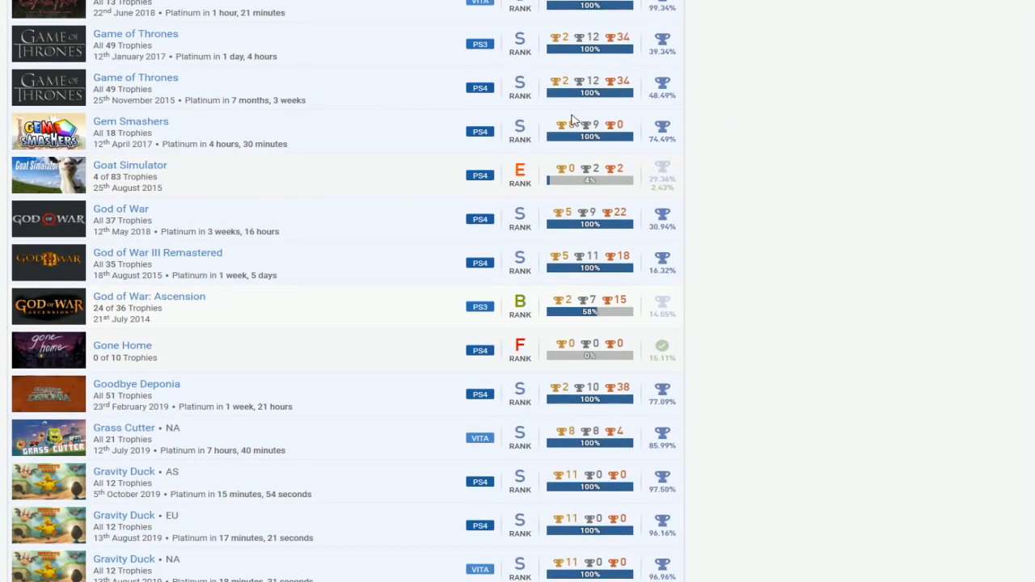
pyautogui.moveTo(434, 120)
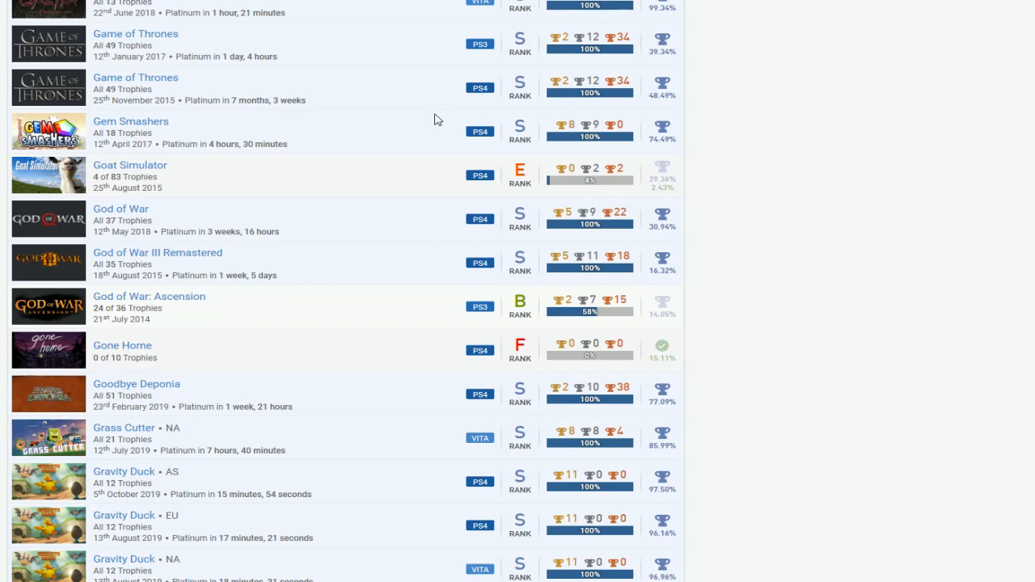
pyautogui.moveTo(844, 152)
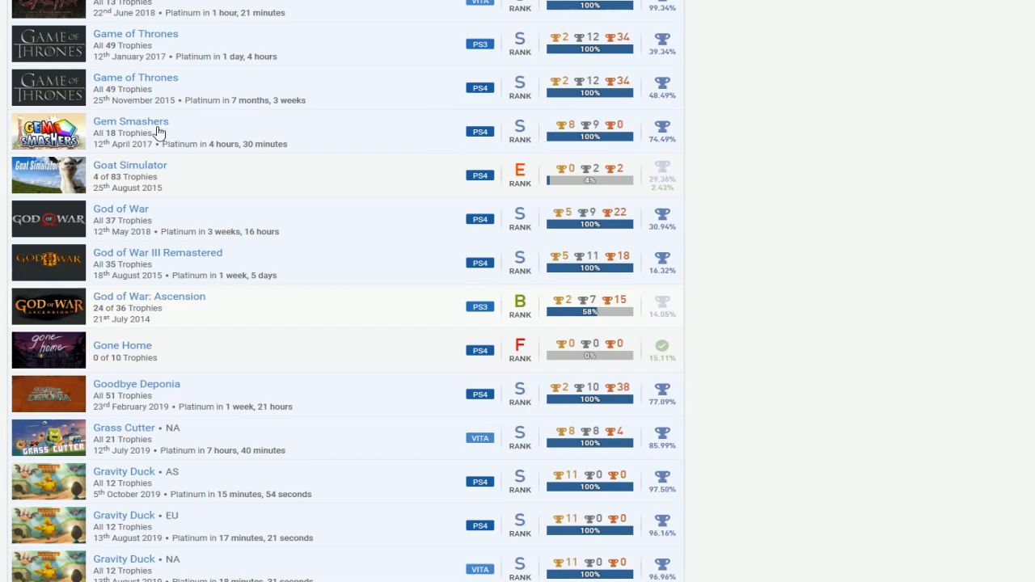
pyautogui.moveTo(342, 166)
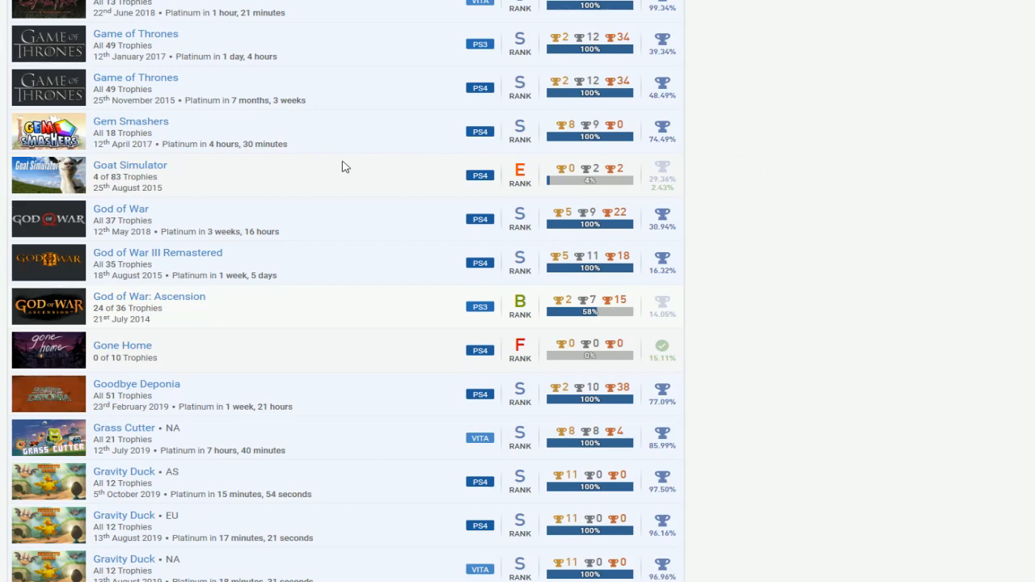
pyautogui.moveTo(393, 175)
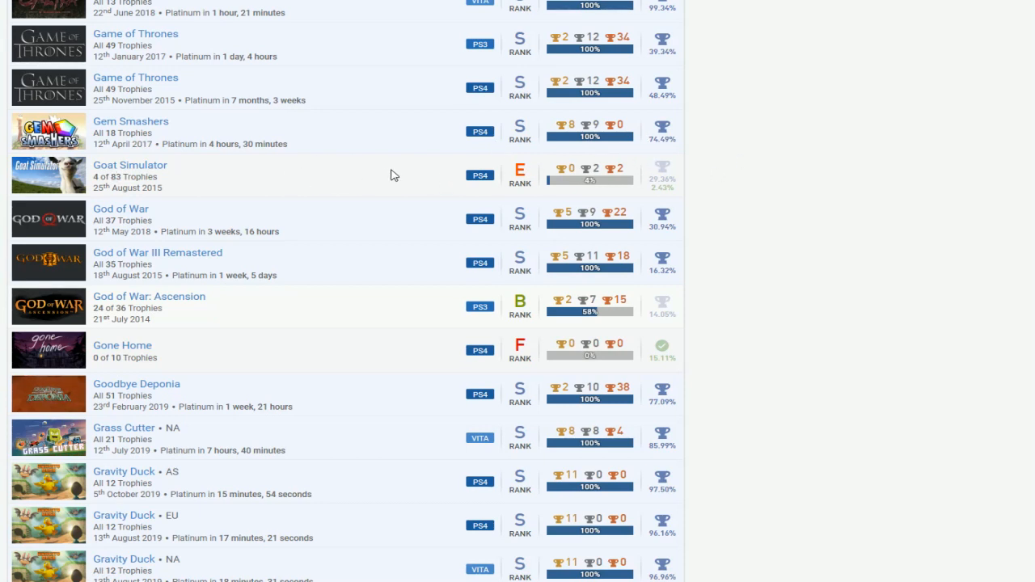
pyautogui.scroll(-3)
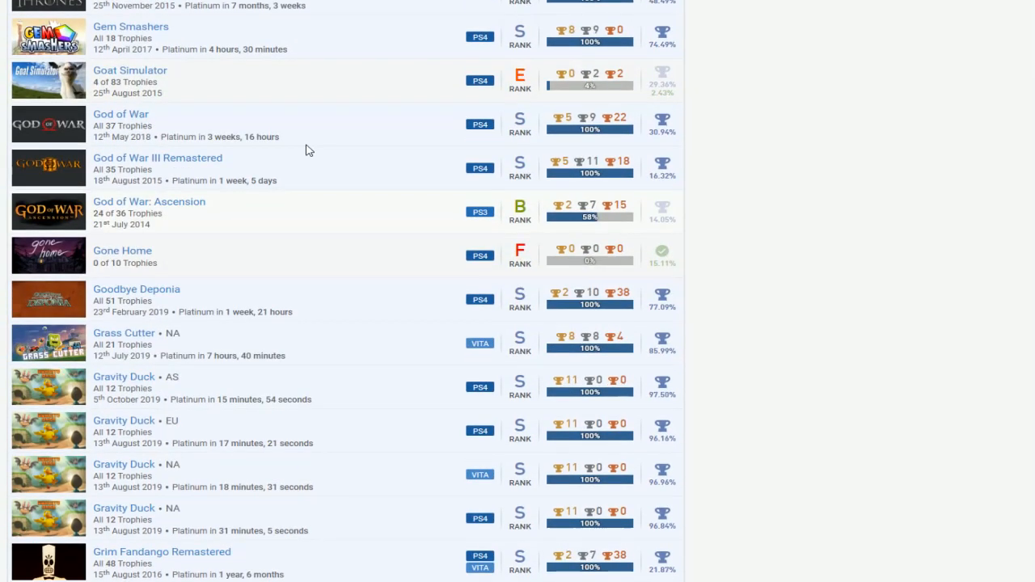
pyautogui.moveTo(295, 224)
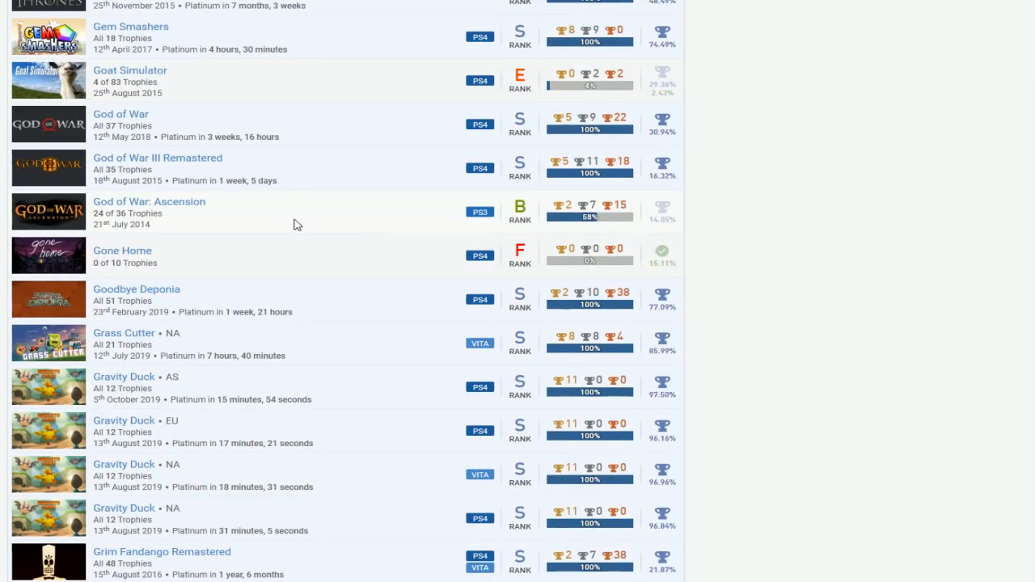
pyautogui.moveTo(430, 110)
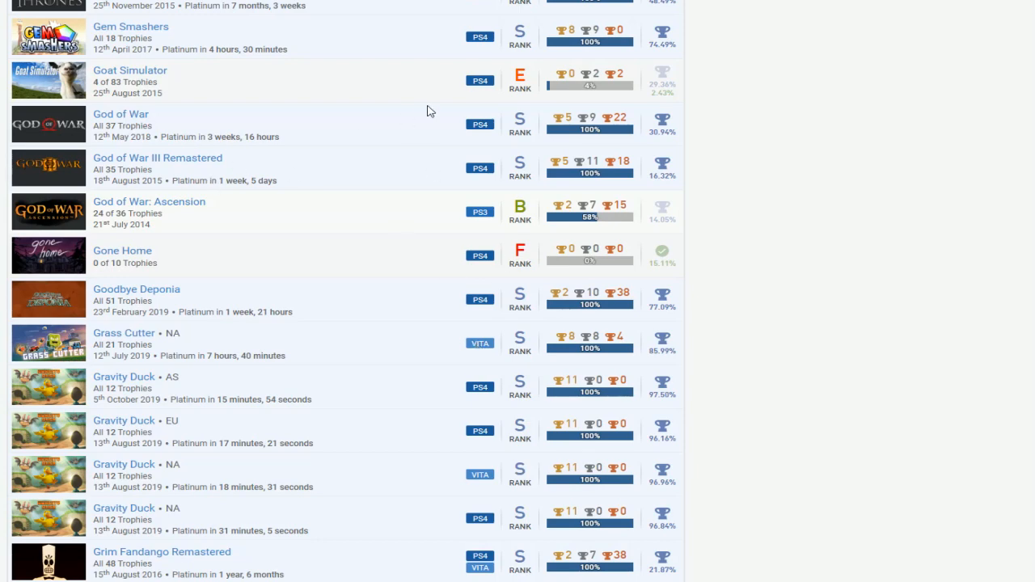
pyautogui.moveTo(418, 208)
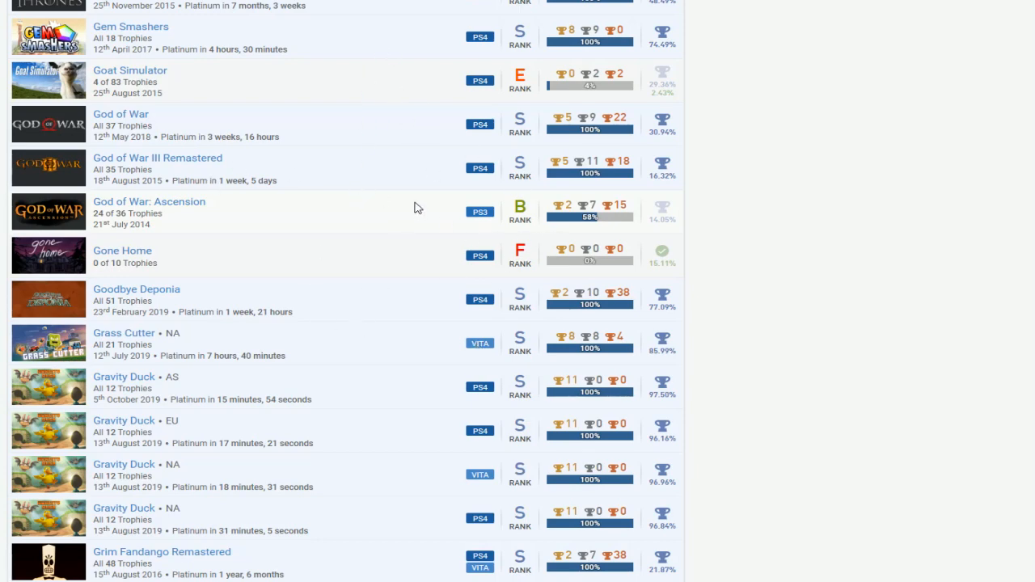
pyautogui.scroll(-3)
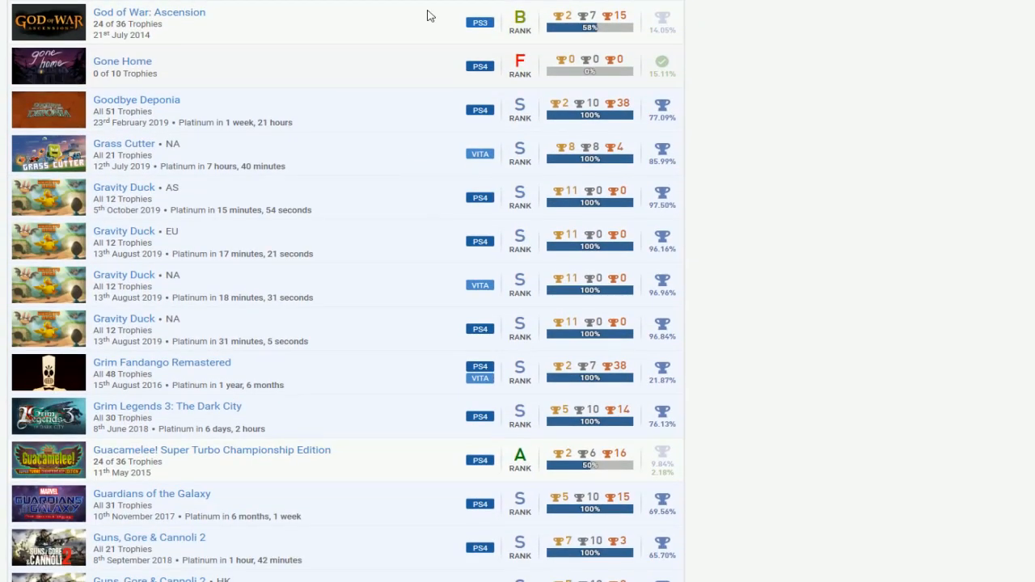
pyautogui.scroll(-3)
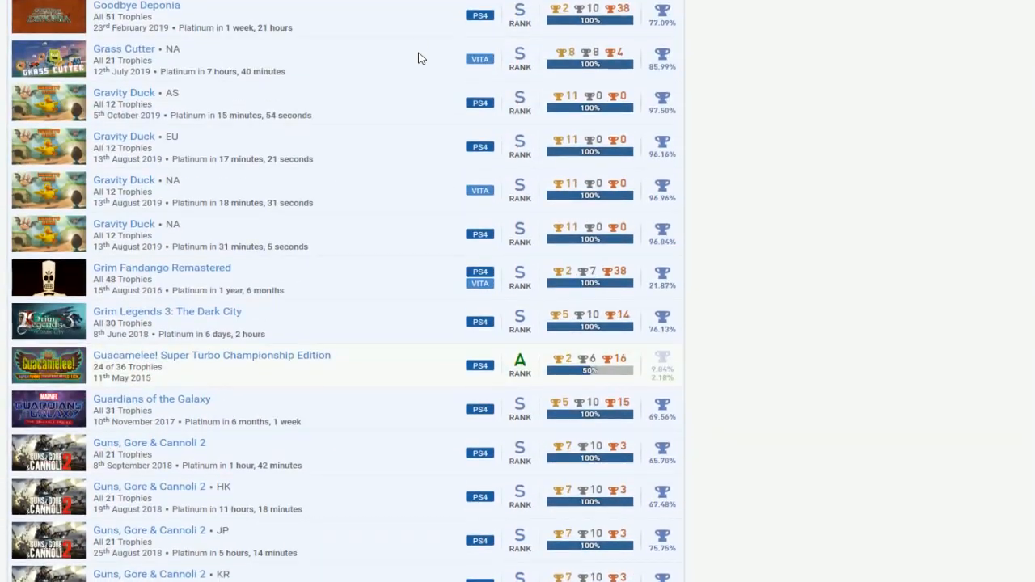
pyautogui.scroll(-3)
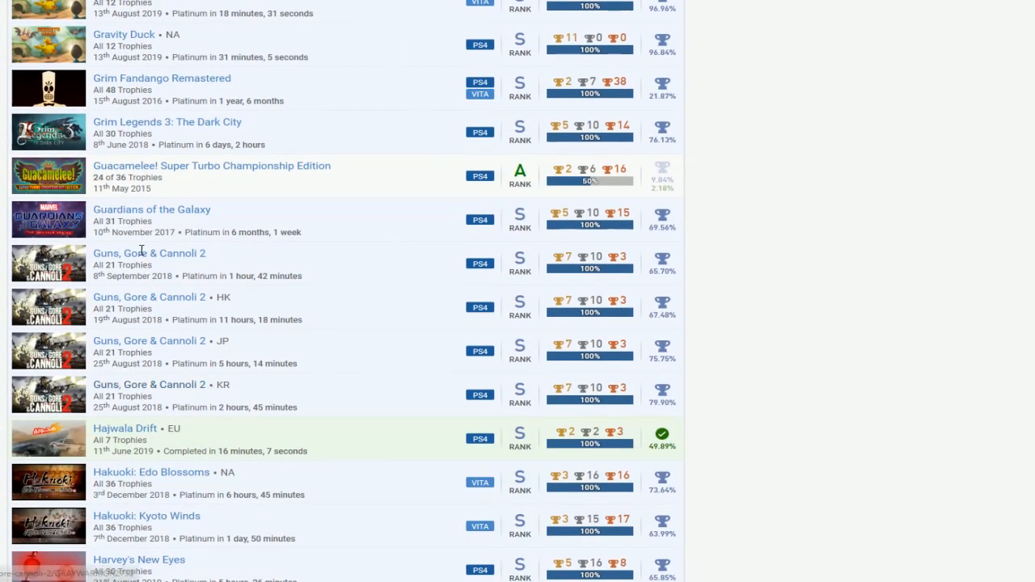
pyautogui.moveTo(414, 178)
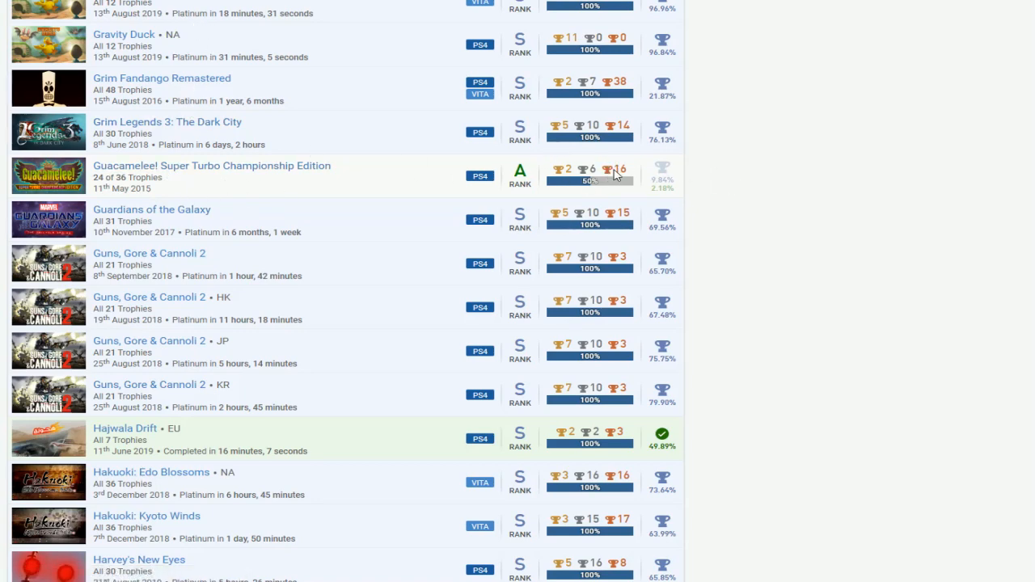
# - Scroll from Guardians of the Galaxy through Her Majesty's SPIFFING to Heroes Trials
pyautogui.scroll(-3)
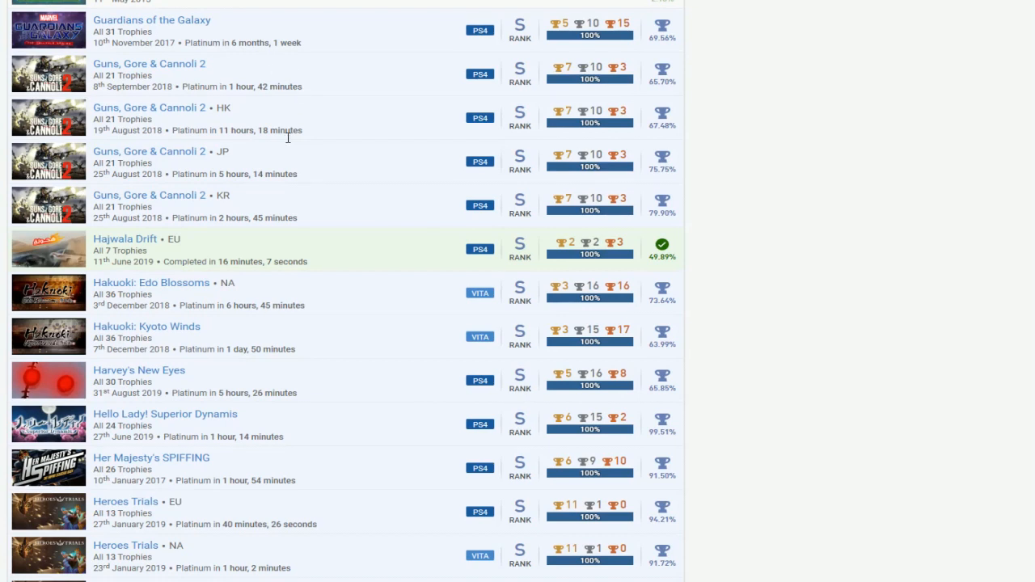
pyautogui.scroll(-3)
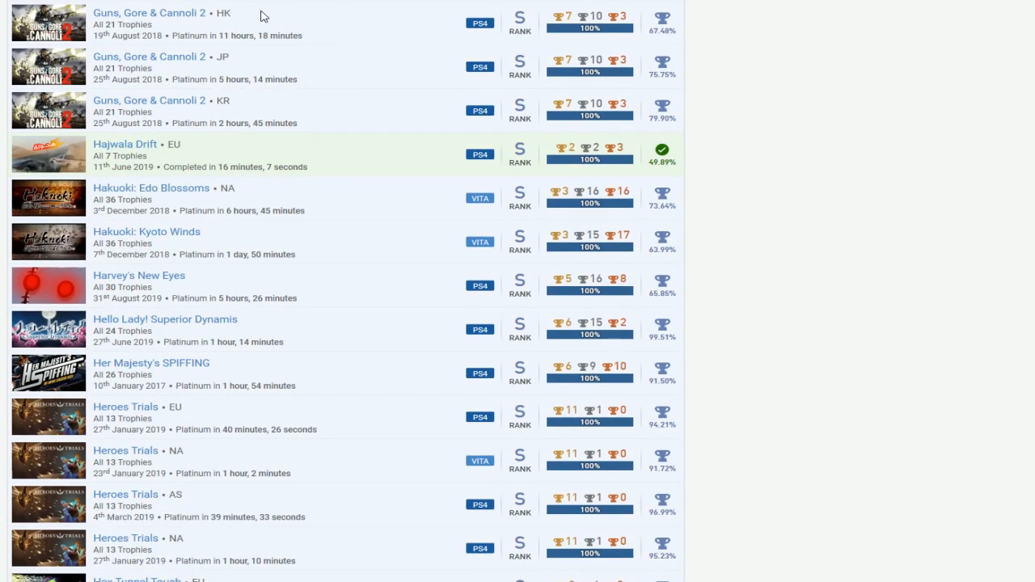
pyautogui.moveTo(194, 155)
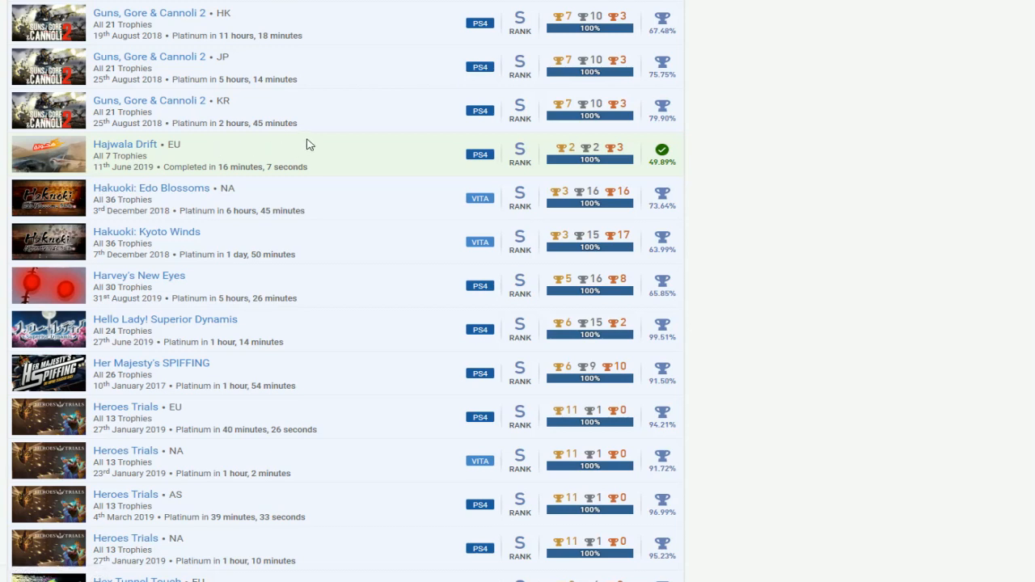
pyautogui.moveTo(67, 166)
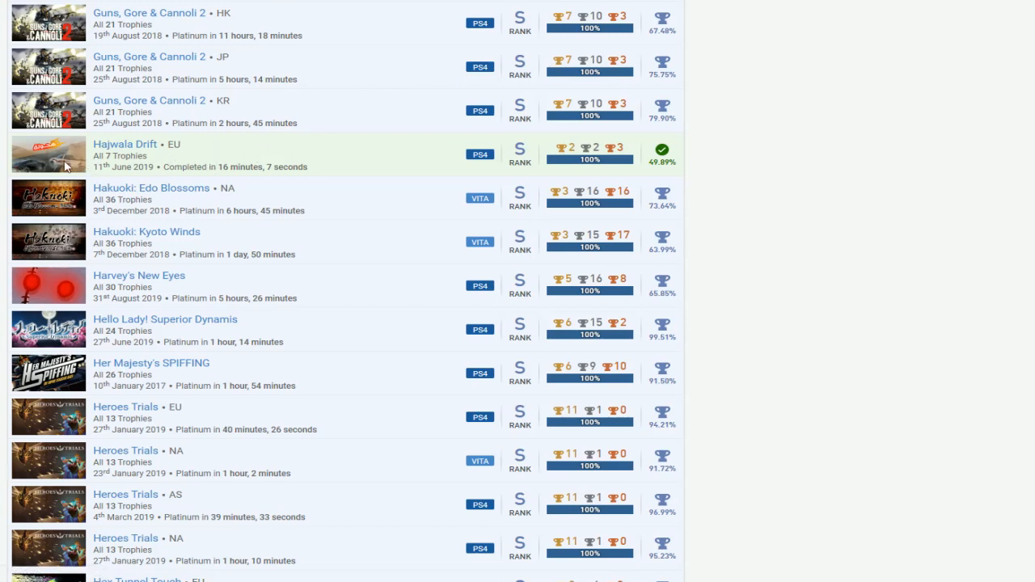
pyautogui.moveTo(321, 155)
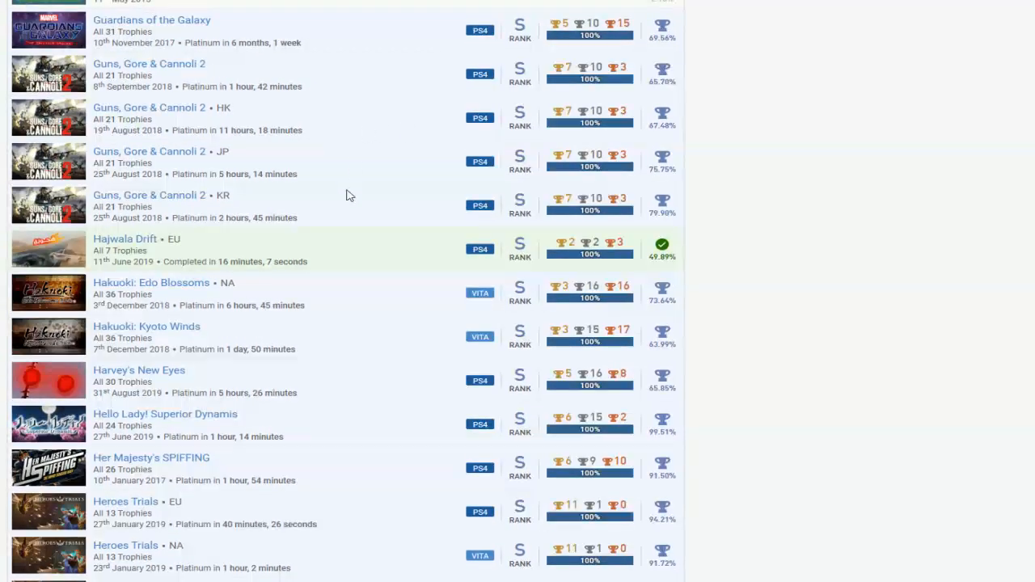
# - Scroll past Hoggy 2 and Hohokum to Horizon Zero Dawn, inFamous and Injustice 2
pyautogui.scroll(-3)
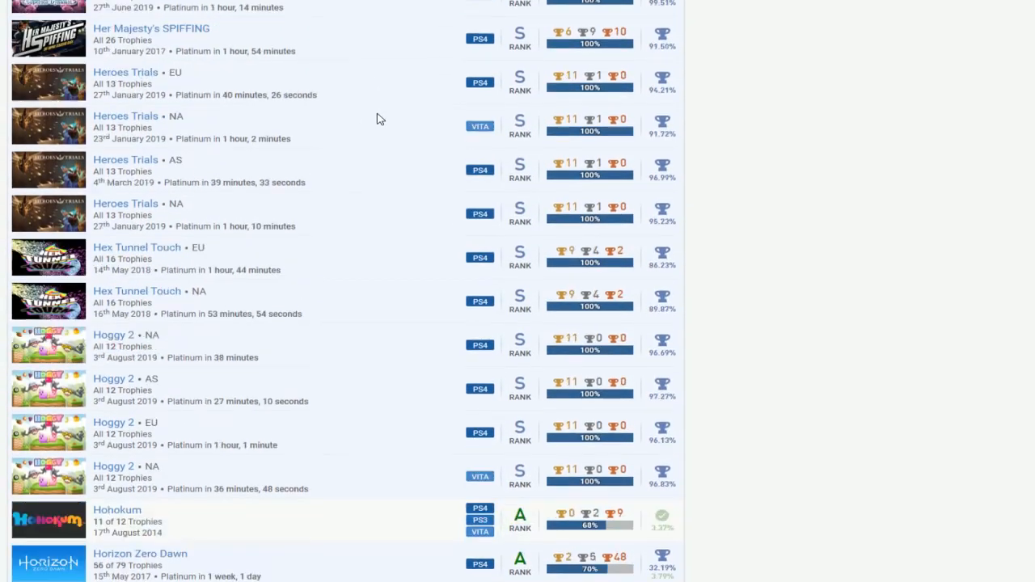
pyautogui.scroll(3)
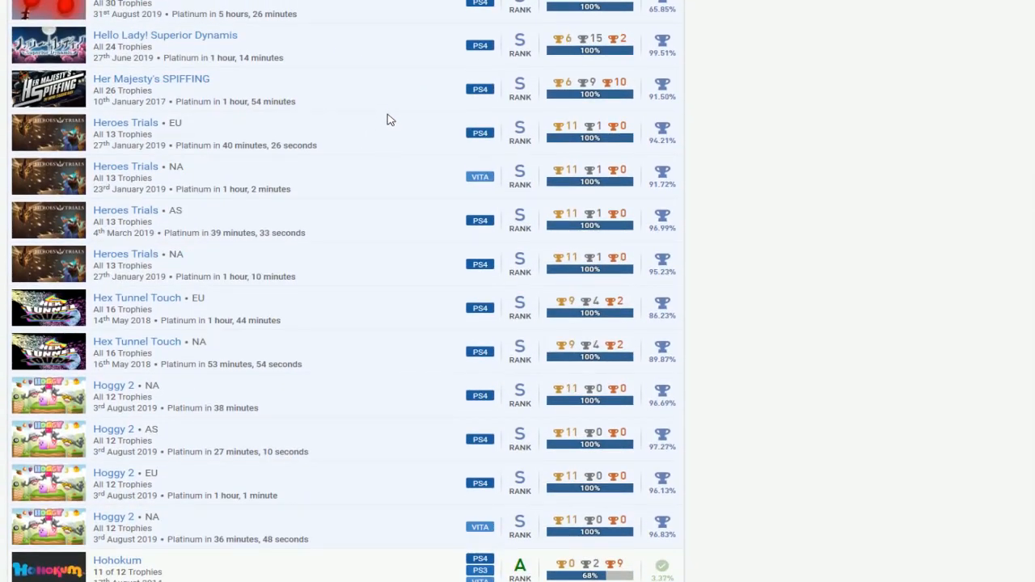
pyautogui.scroll(-3)
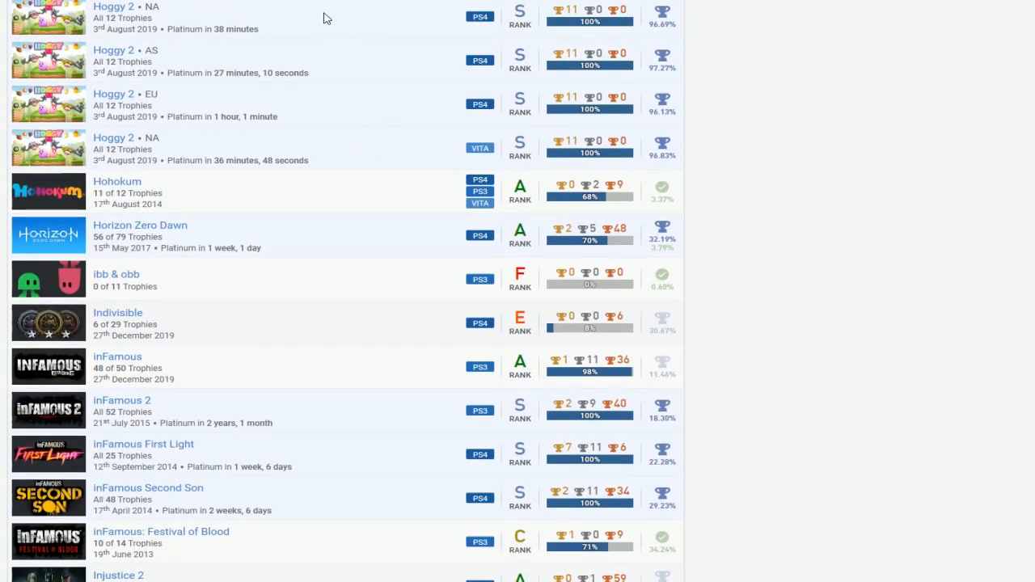
pyautogui.moveTo(118, 164)
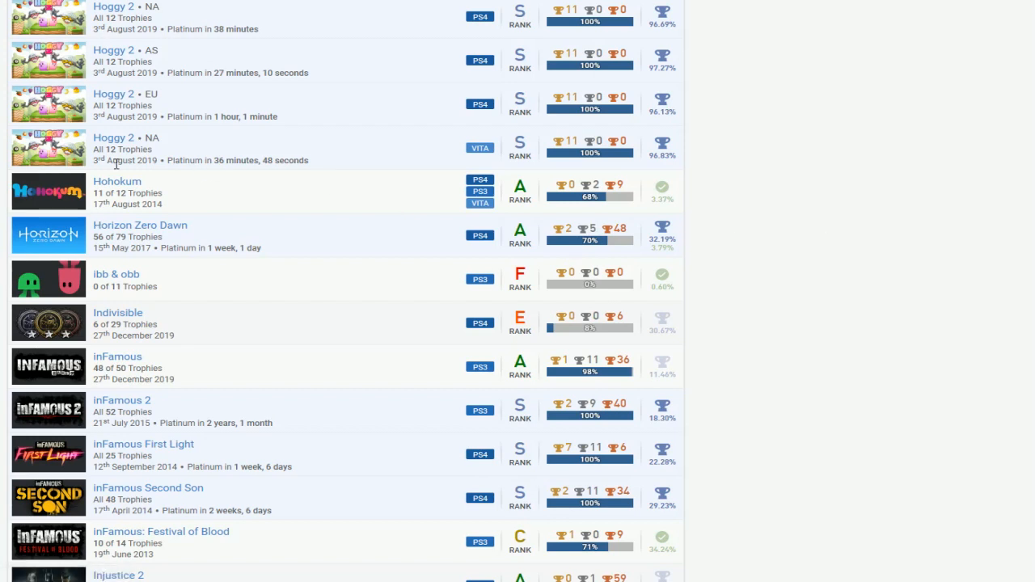
pyautogui.scroll(-3)
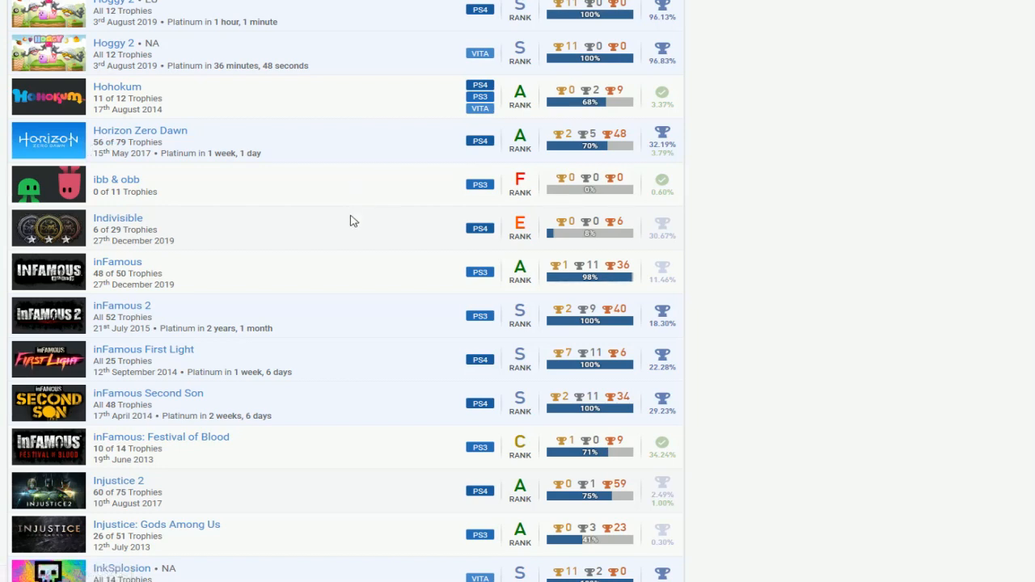
pyautogui.scroll(-3)
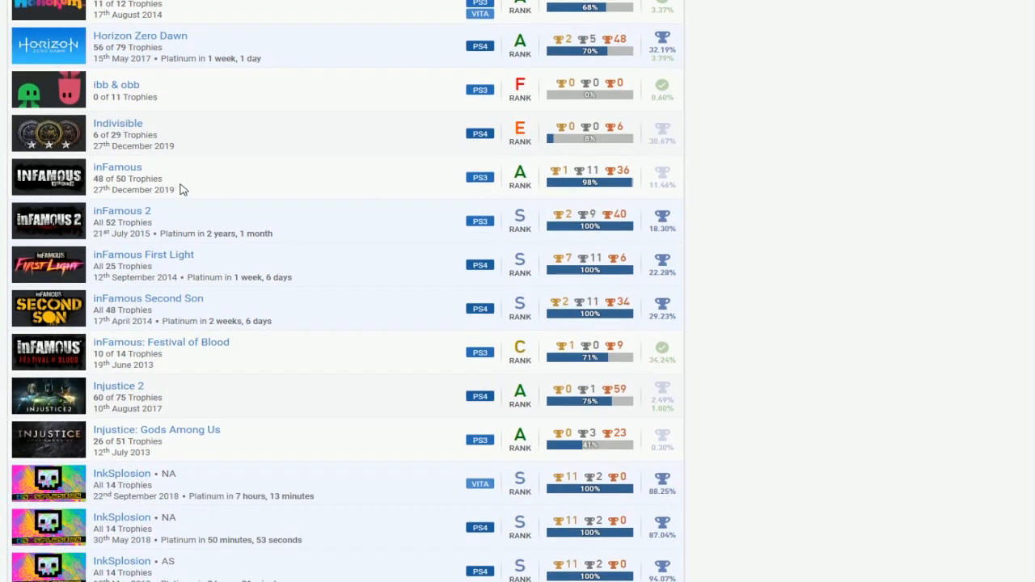
pyautogui.moveTo(117, 168)
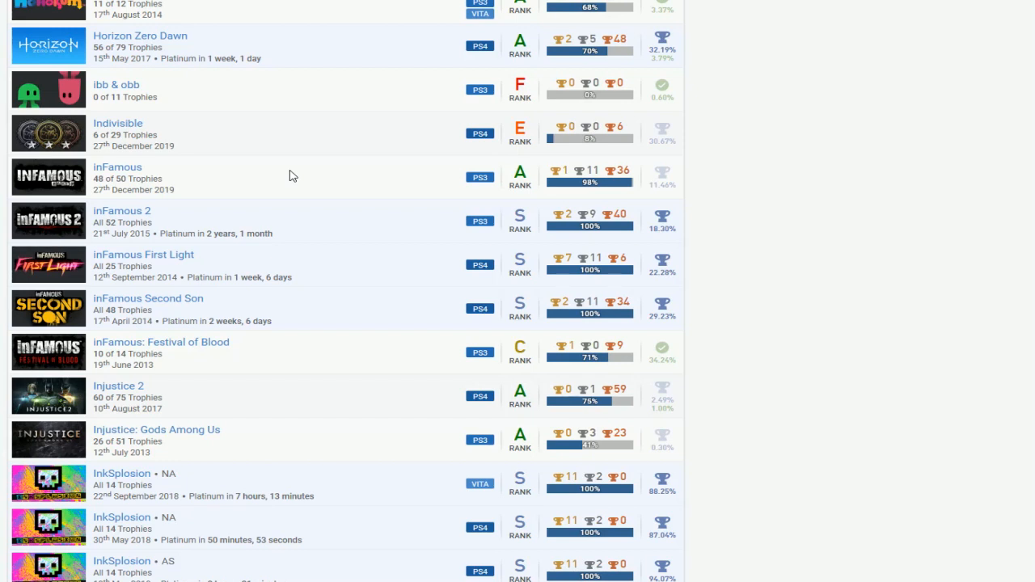
# - Scroll past the InkSplosion entries to the Iro Hero and Iron Snout rows
pyautogui.scroll(-3)
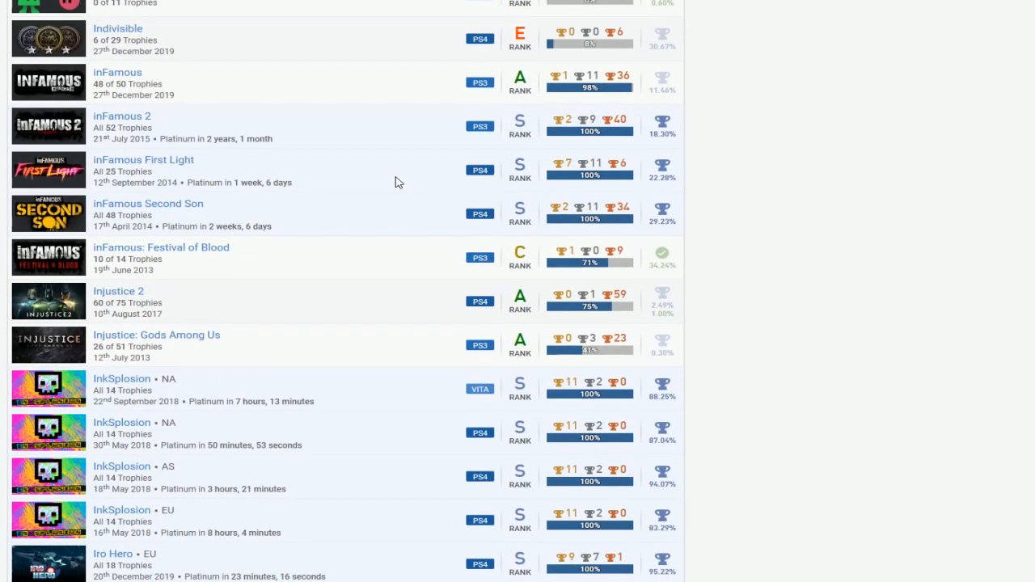
pyautogui.moveTo(291, 166)
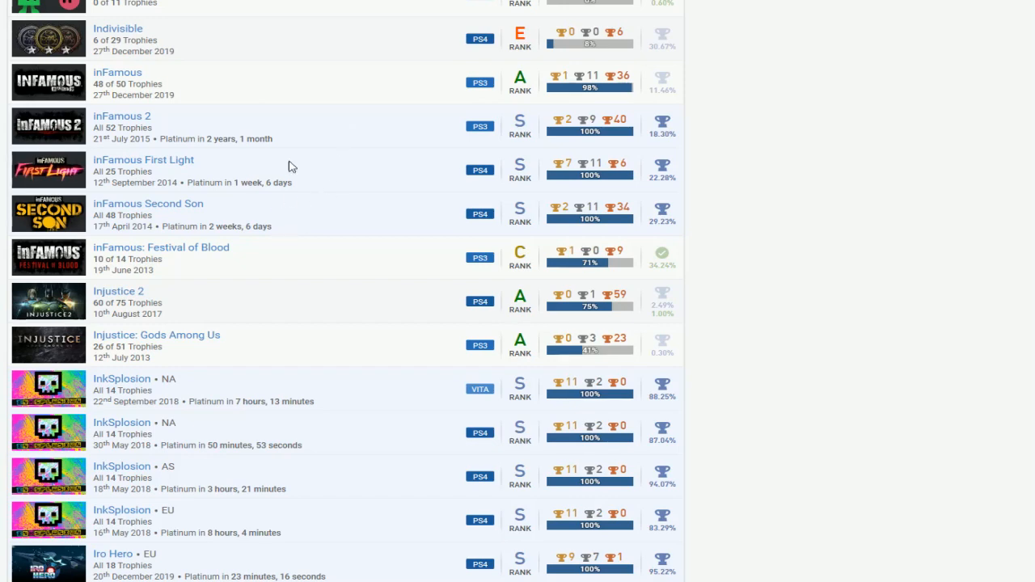
pyautogui.moveTo(198, 250)
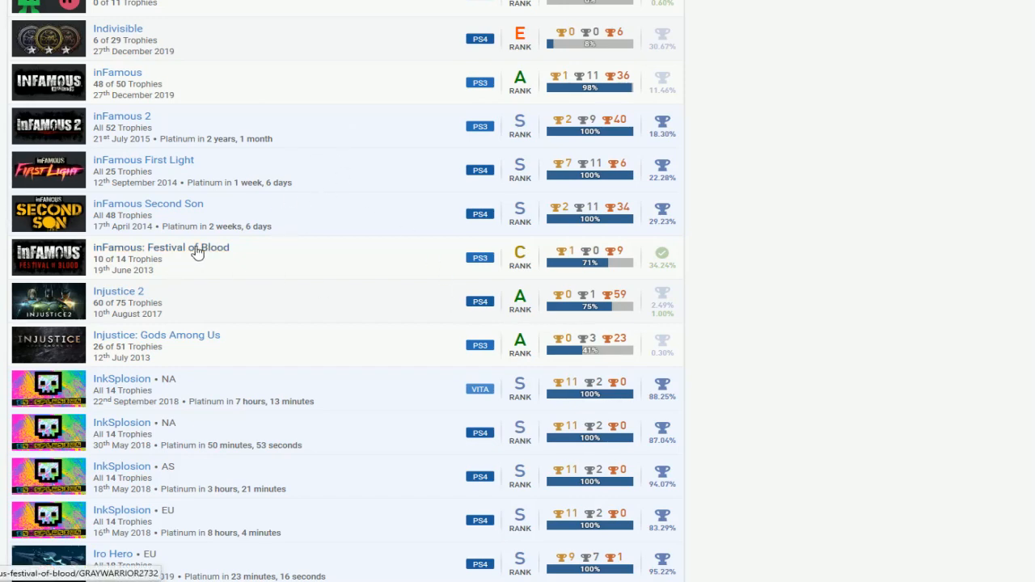
pyautogui.scroll(-3)
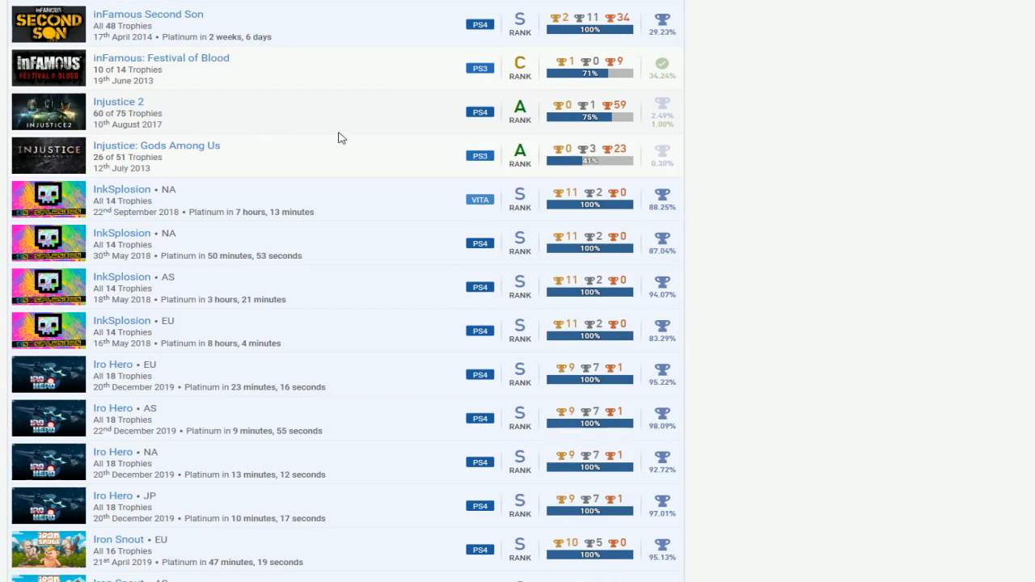
pyautogui.moveTo(255, 122)
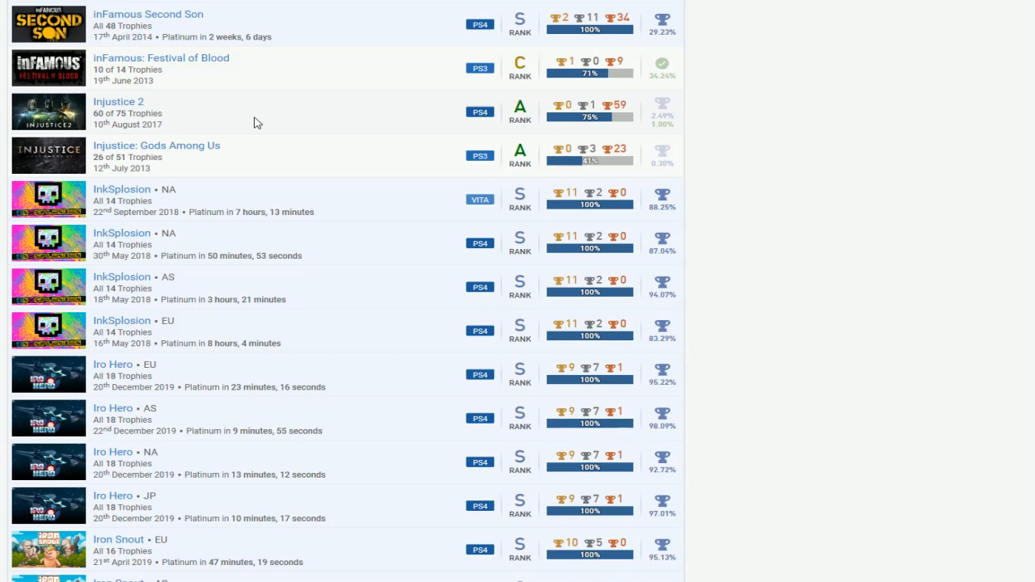
# - Scroll the games list past Jazzpunk and Just Cause 3 to Kingdom Hearts, Knee Deep and Knot
pyautogui.scroll(-3)
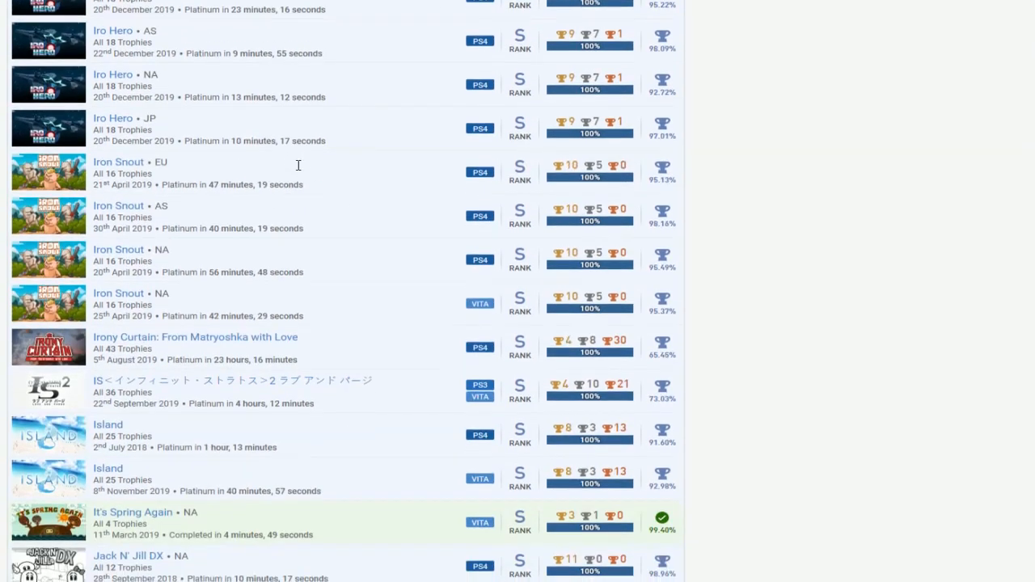
pyautogui.scroll(-3)
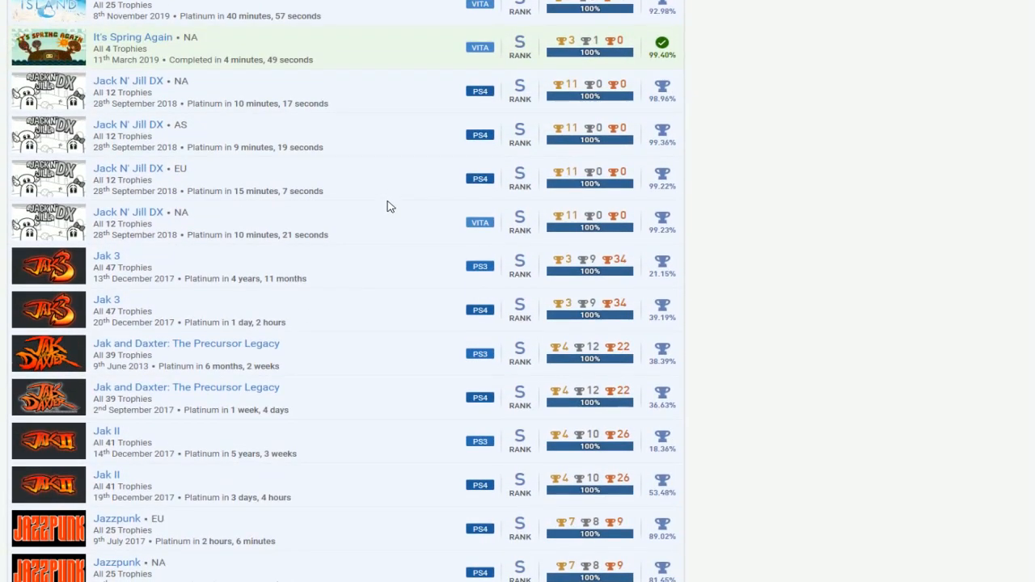
pyautogui.scroll(-3)
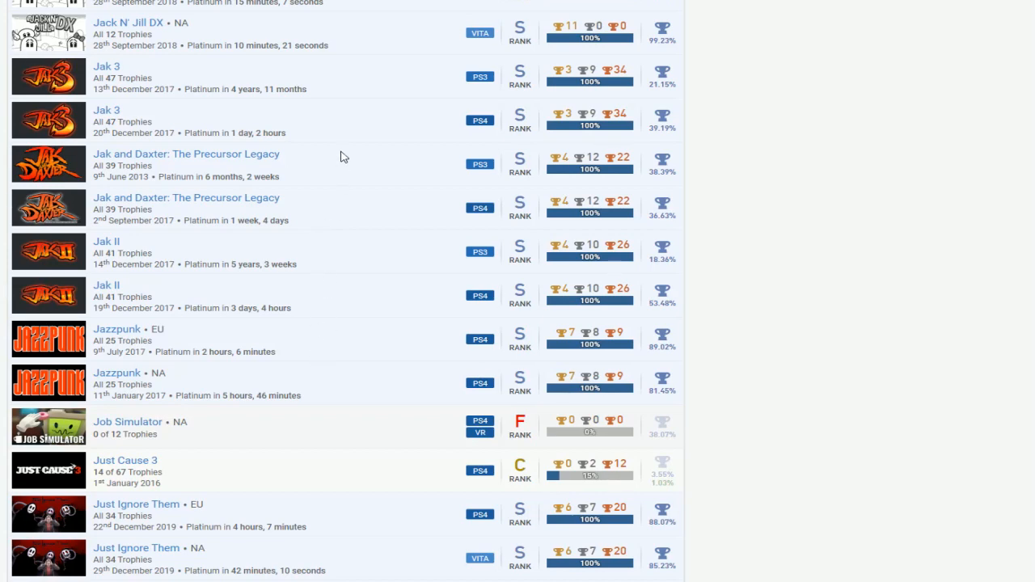
pyautogui.scroll(-3)
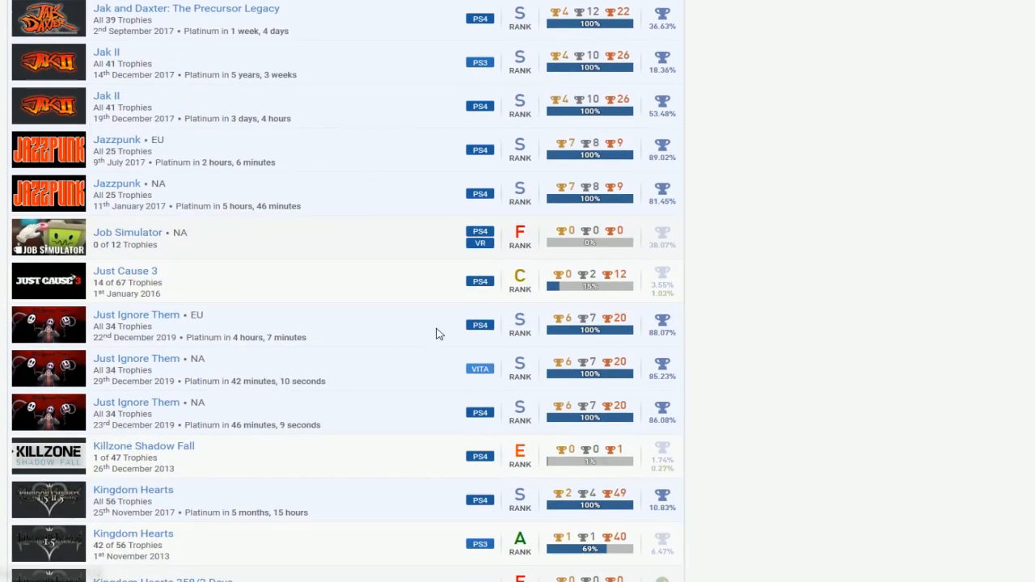
pyautogui.scroll(-3)
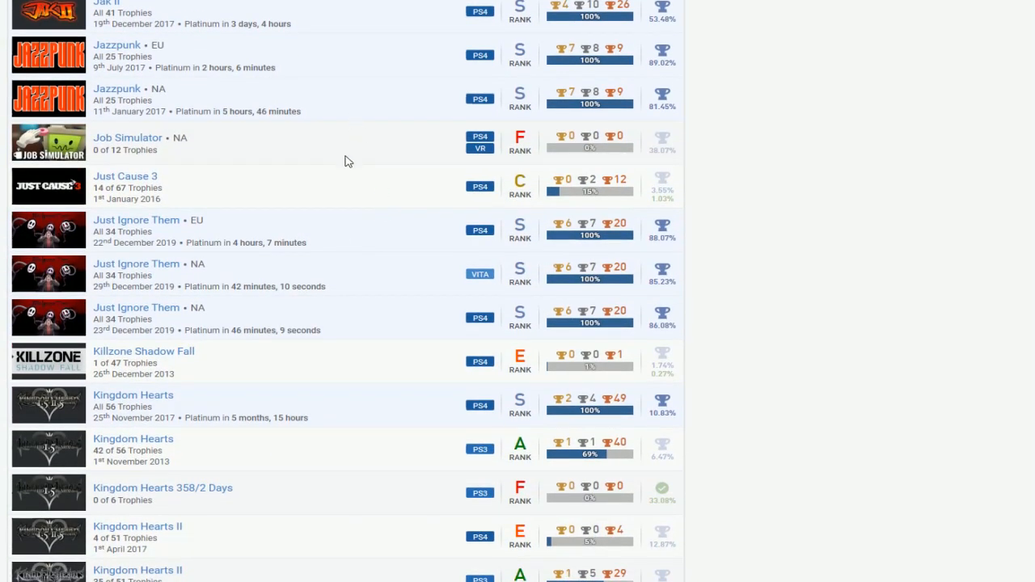
pyautogui.scroll(-3)
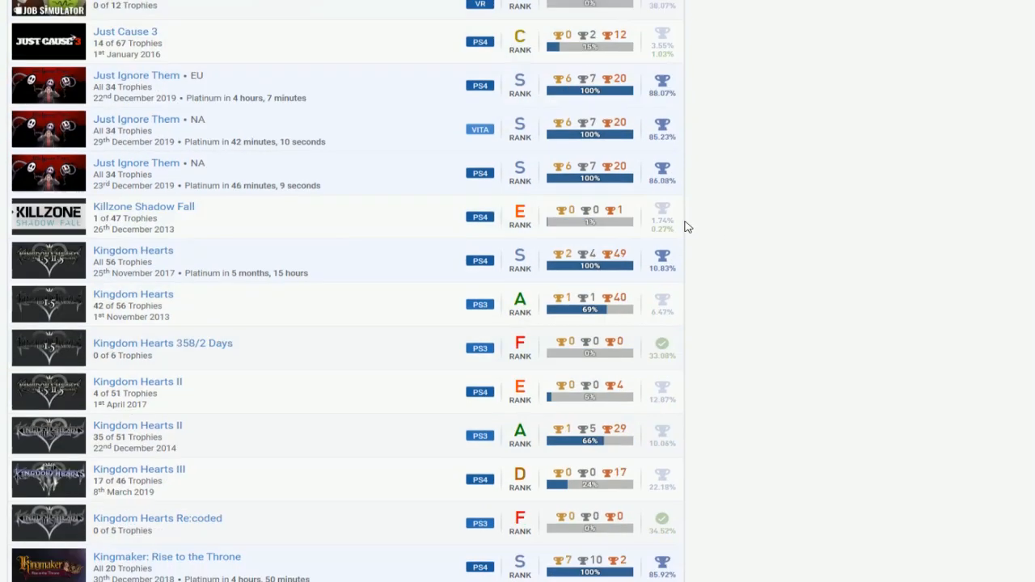
pyautogui.scroll(-3)
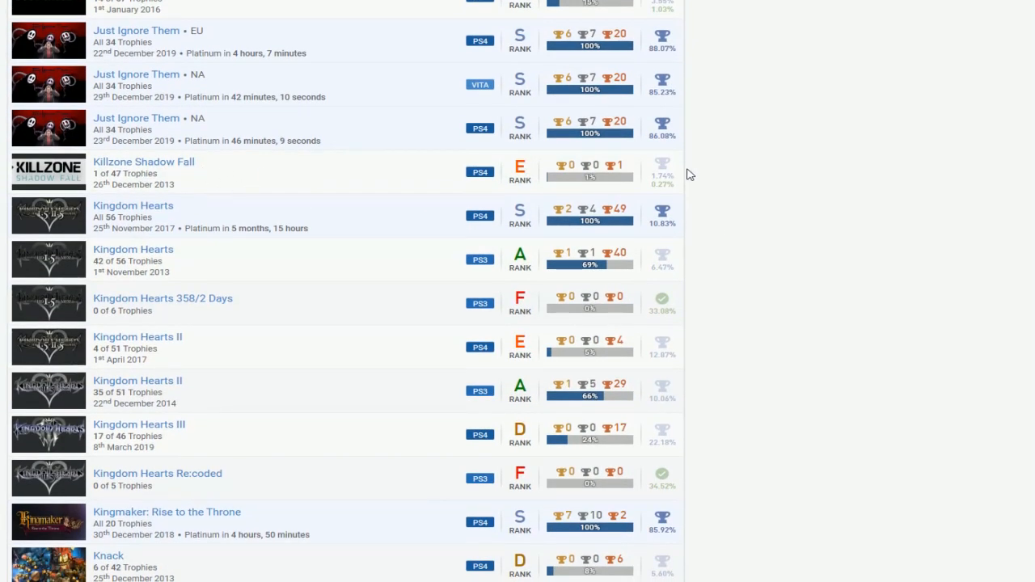
pyautogui.scroll(-3)
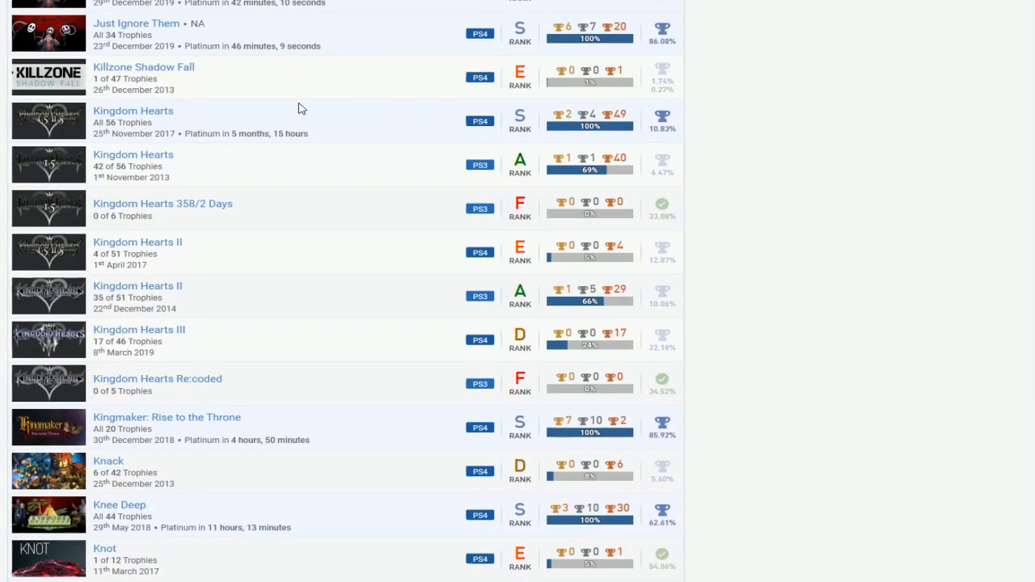
pyautogui.moveTo(362, 153)
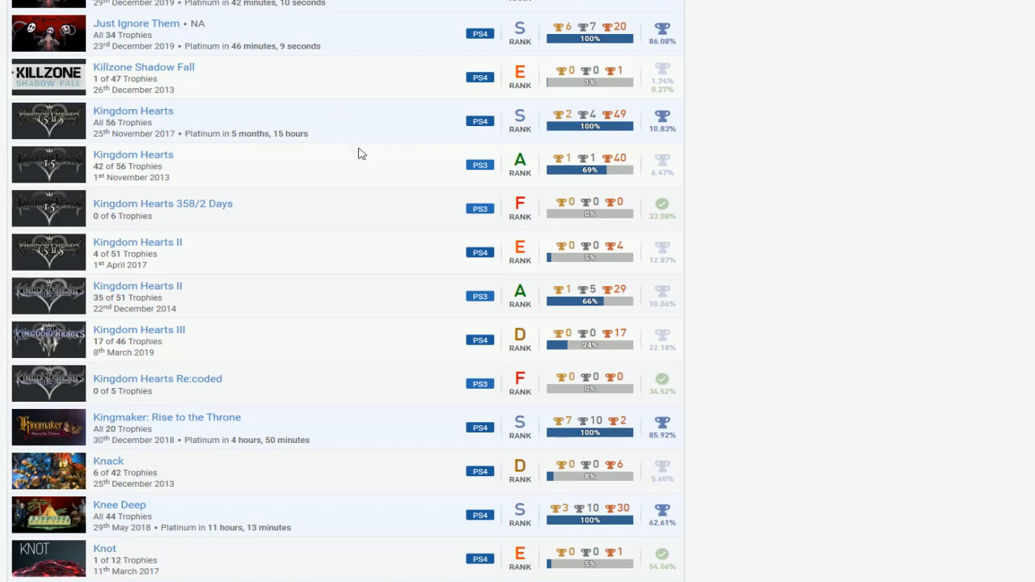
pyautogui.moveTo(371, 178)
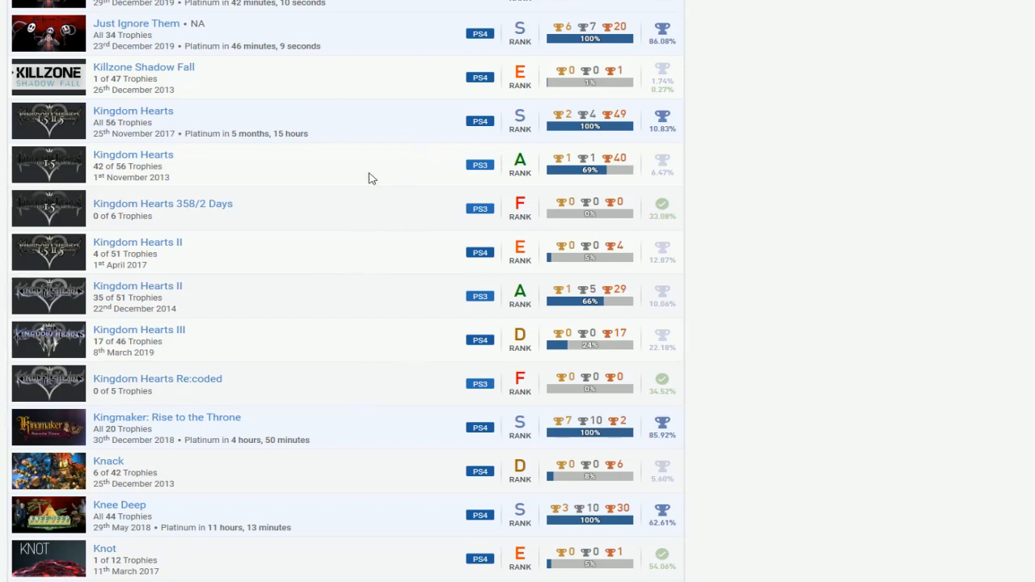
pyautogui.moveTo(373, 180)
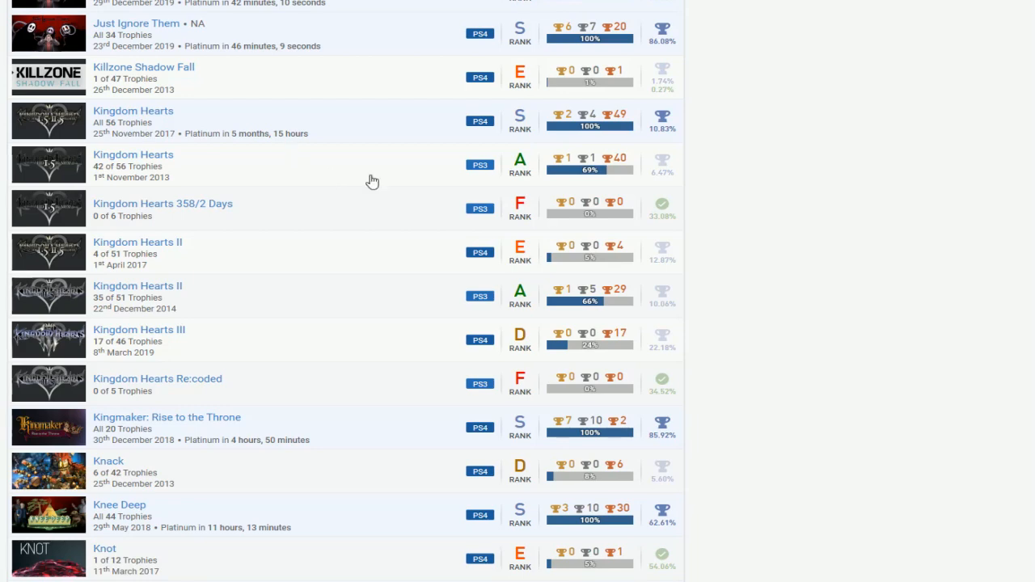
pyautogui.moveTo(494, 130)
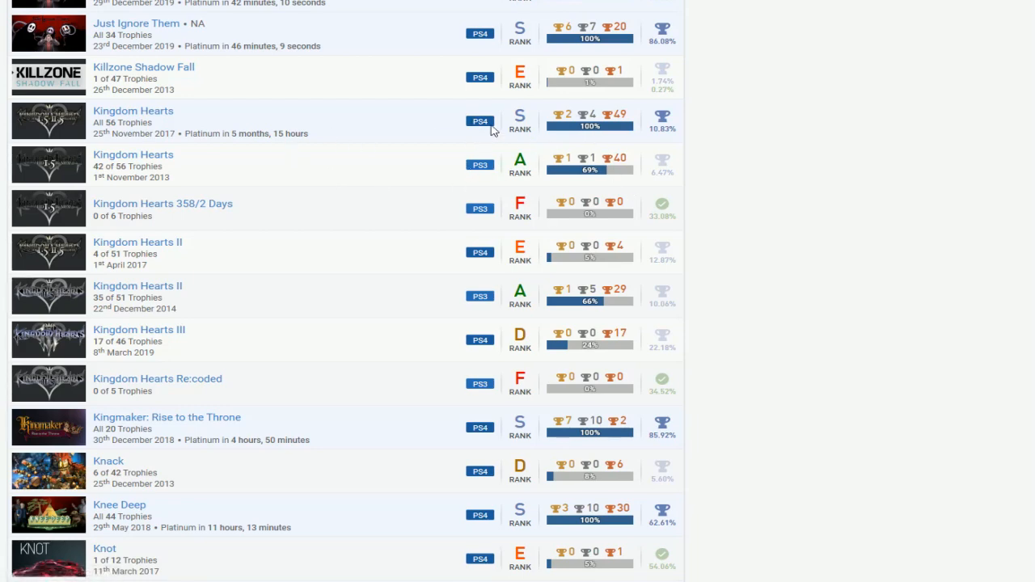
pyautogui.moveTo(647, 180)
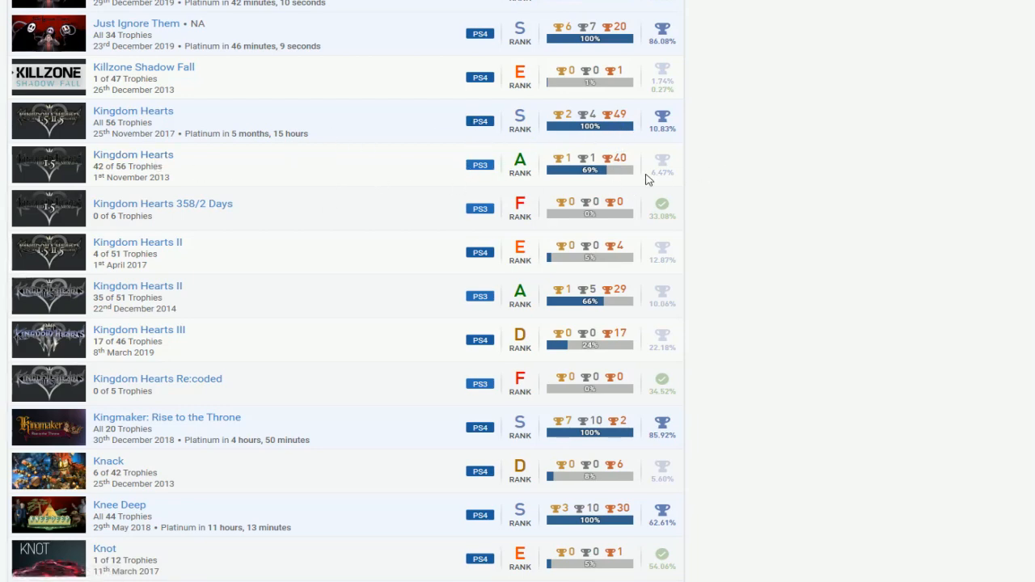
# - Scroll past Lego, Life is Strange and Mekabolt to Mercenary Kings, Metal Gear Solid and Midnight Deluxe
pyautogui.scroll(-3)
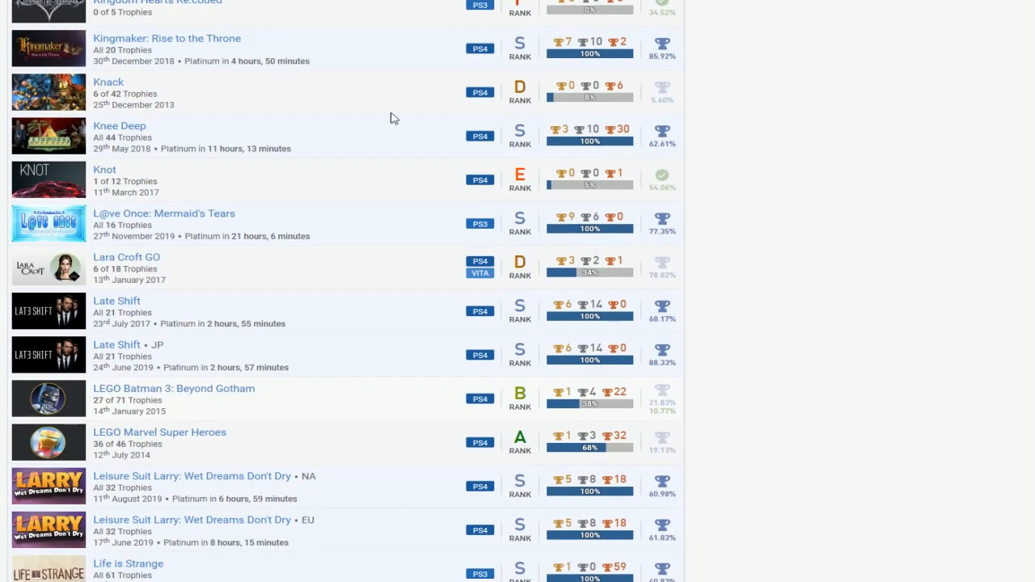
pyautogui.scroll(-3)
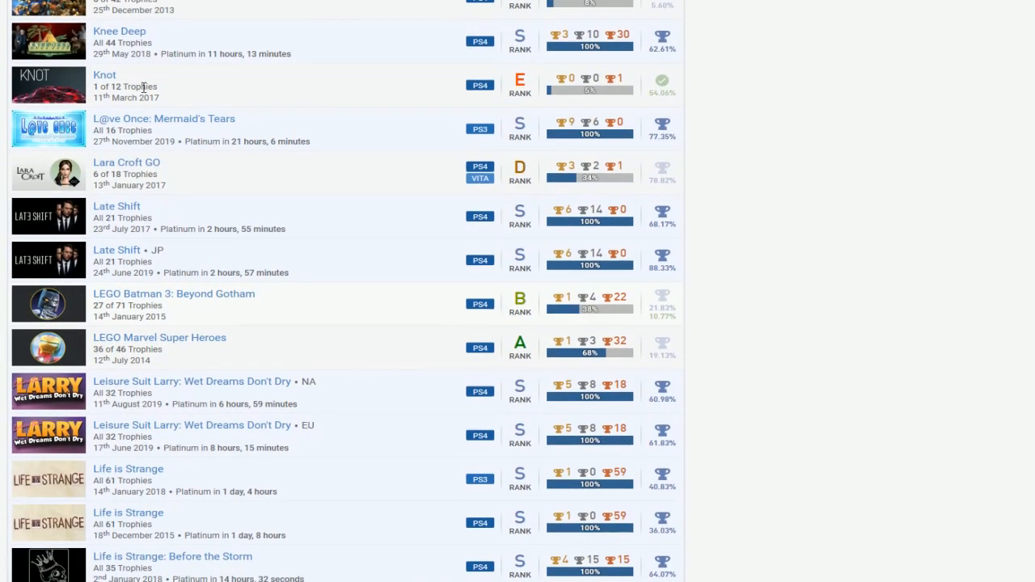
pyautogui.scroll(-3)
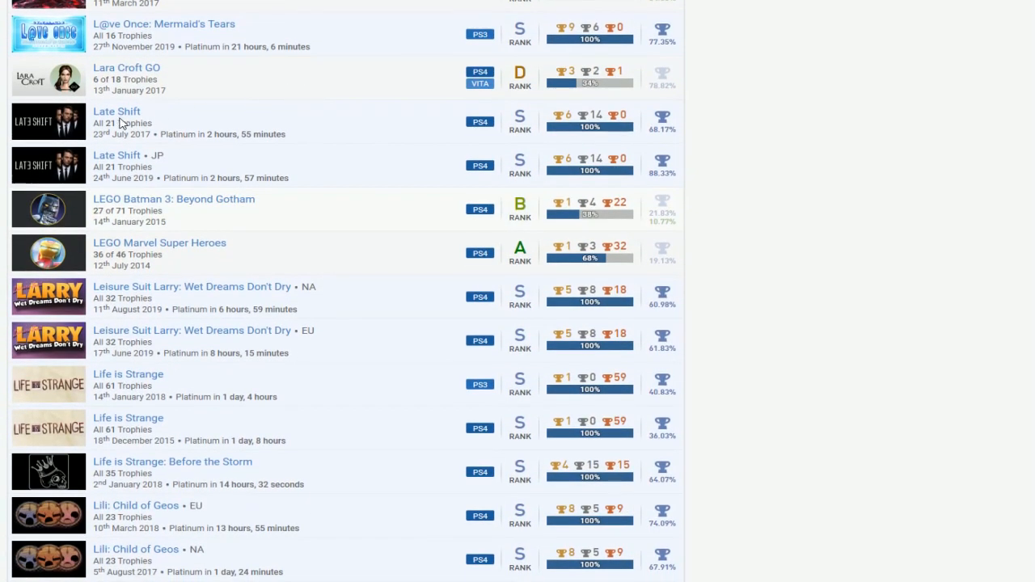
pyautogui.moveTo(396, 84)
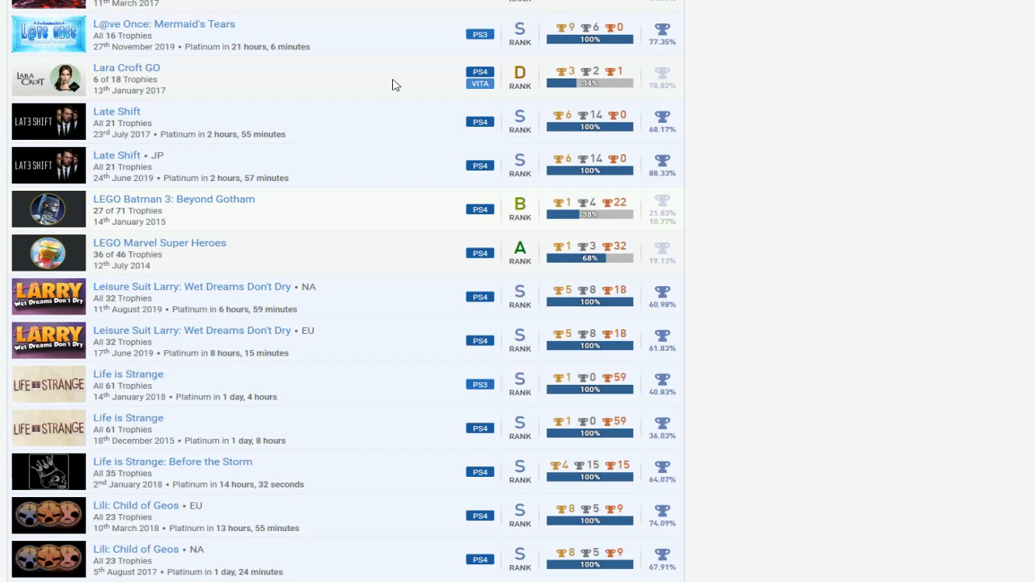
pyautogui.moveTo(176, 97)
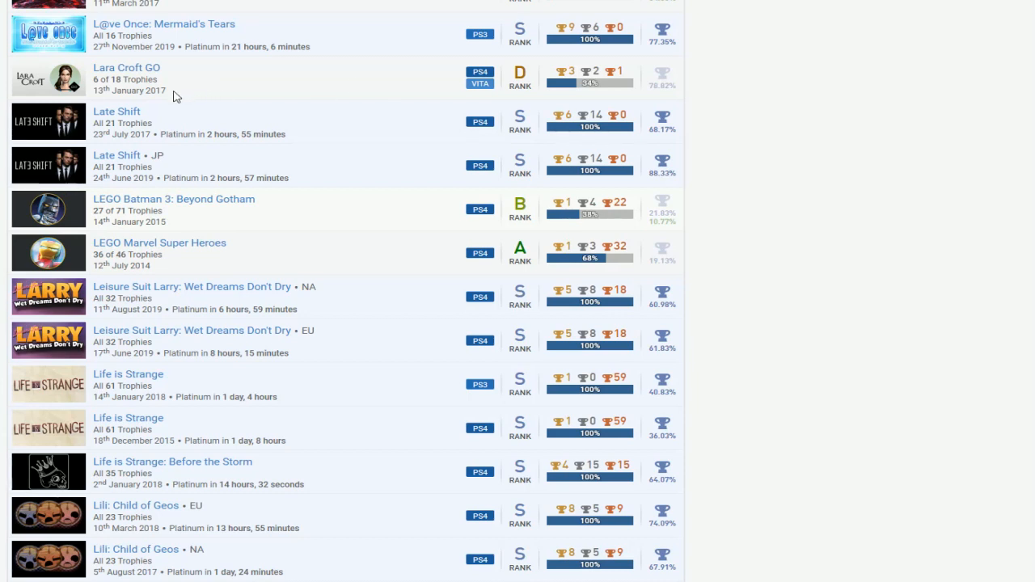
pyautogui.moveTo(149, 84)
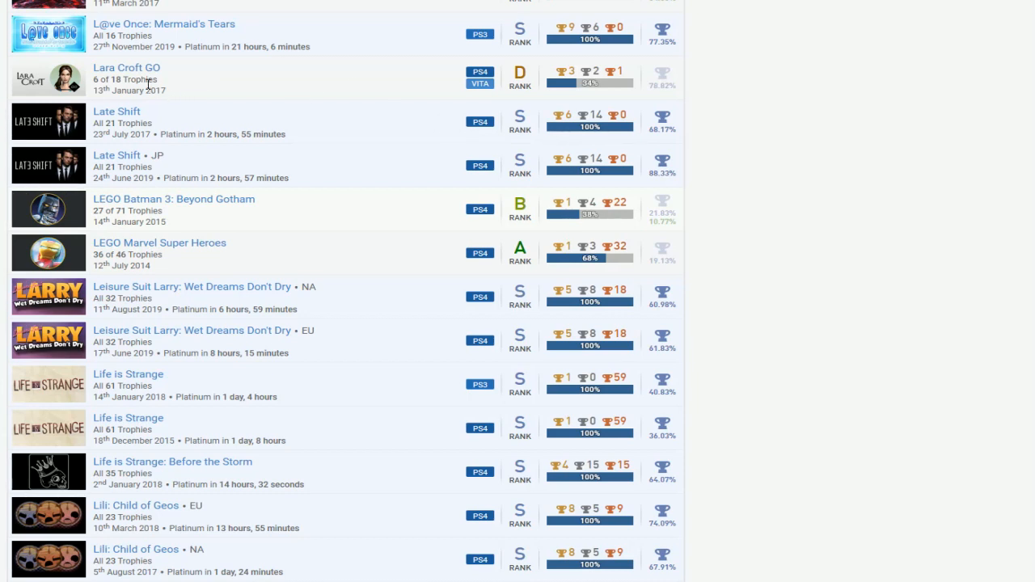
pyautogui.moveTo(249, 91)
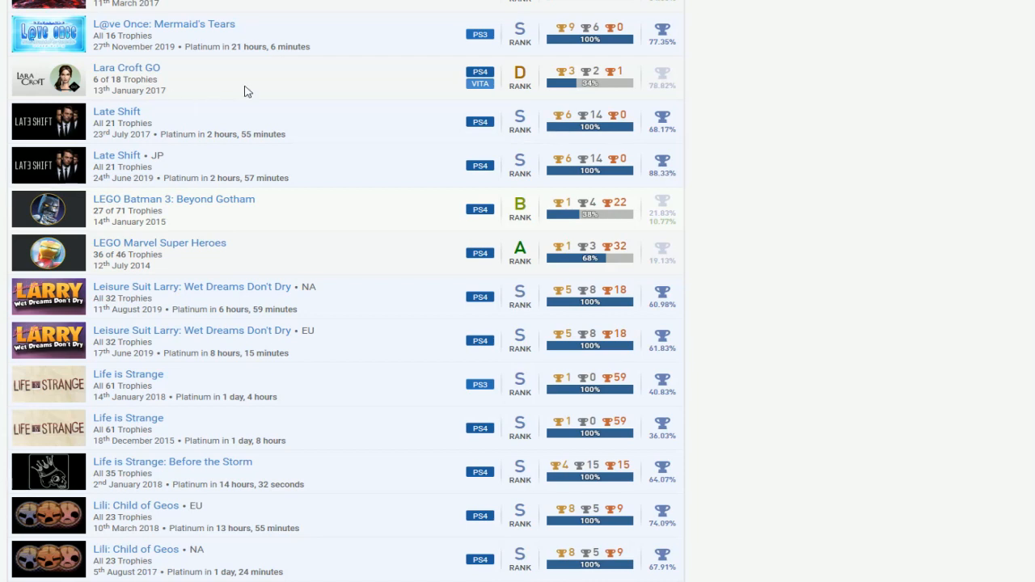
pyautogui.scroll(-3)
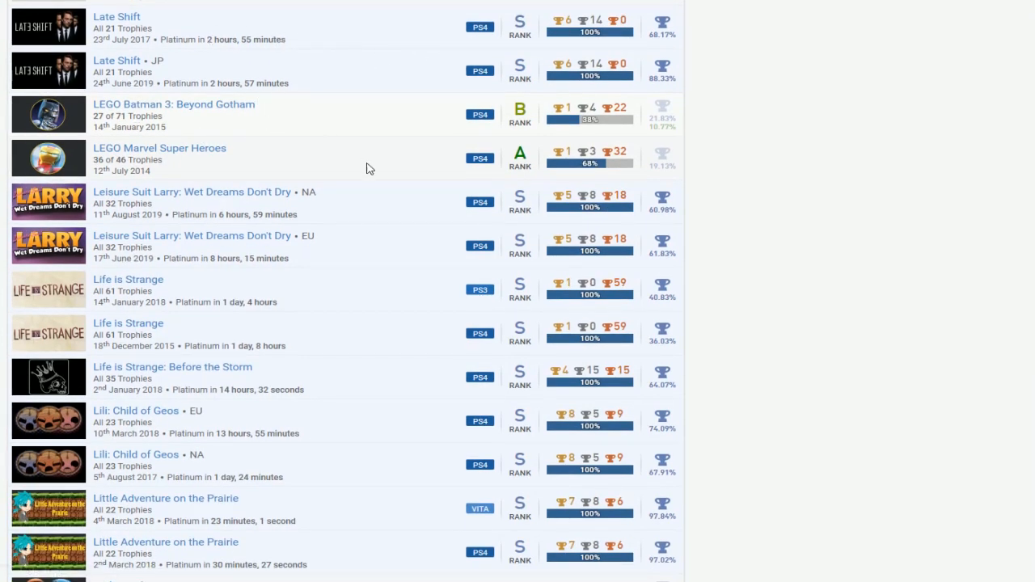
pyautogui.moveTo(596, 121)
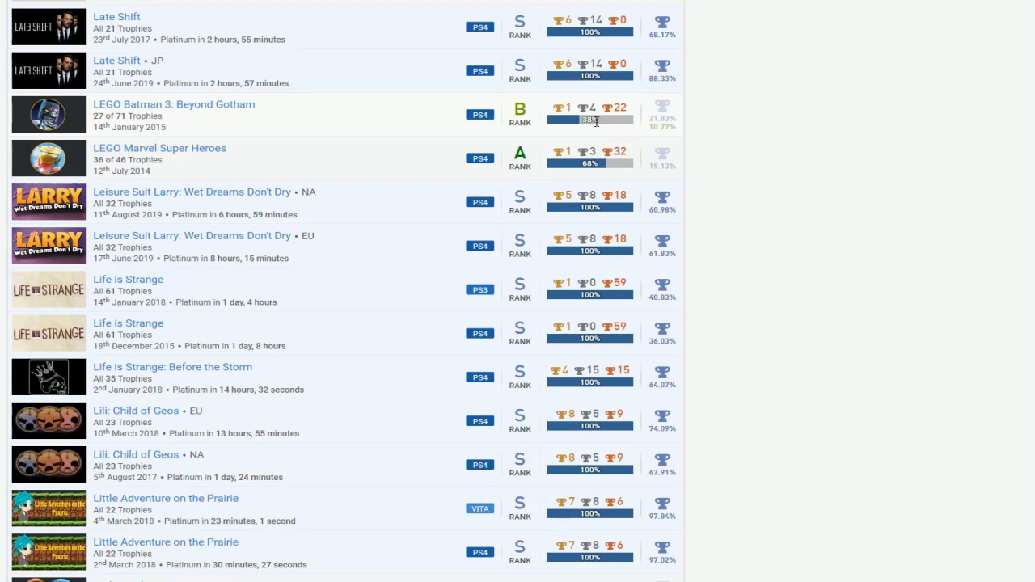
pyautogui.scroll(-3)
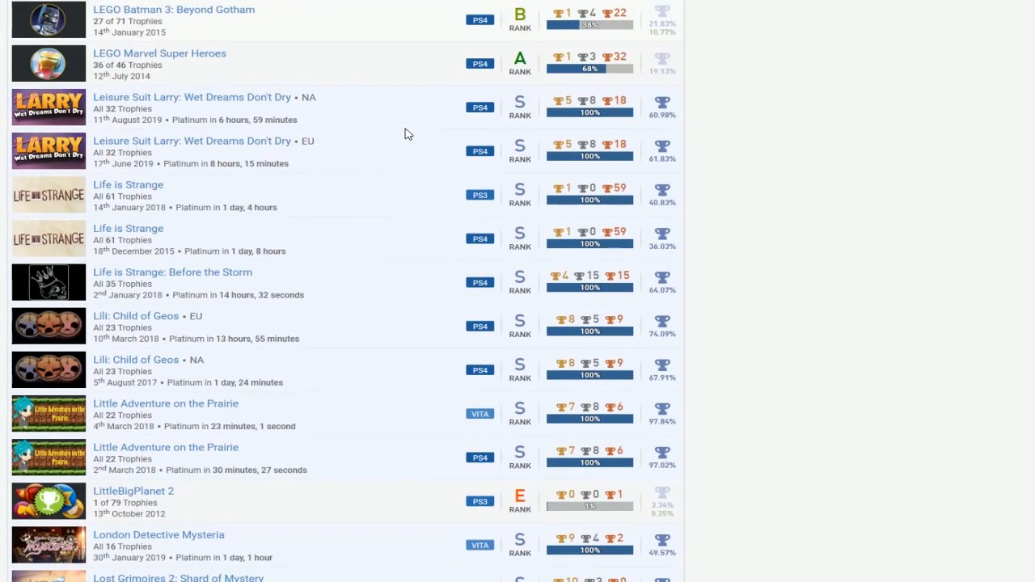
pyautogui.scroll(-3)
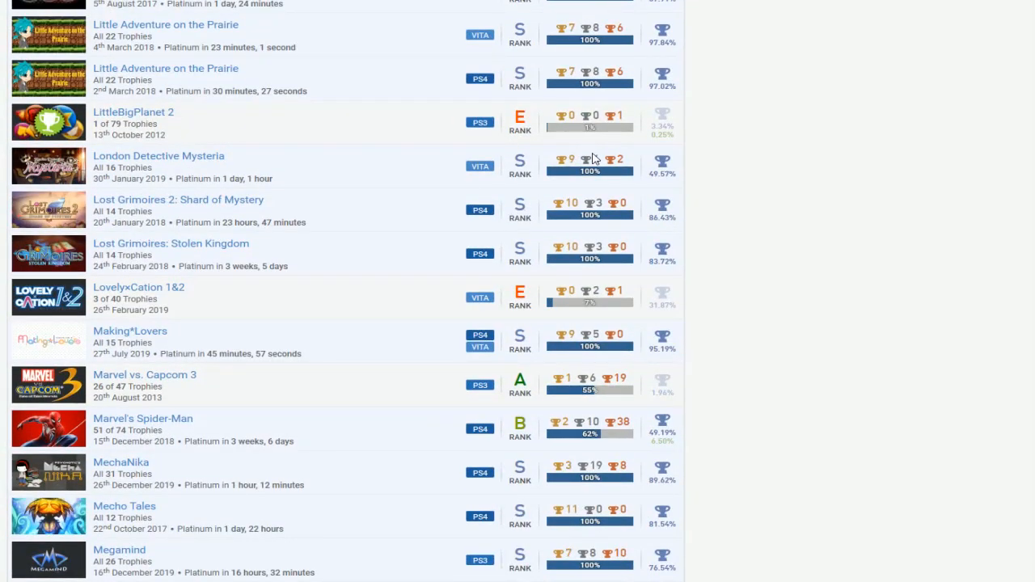
pyautogui.scroll(-3)
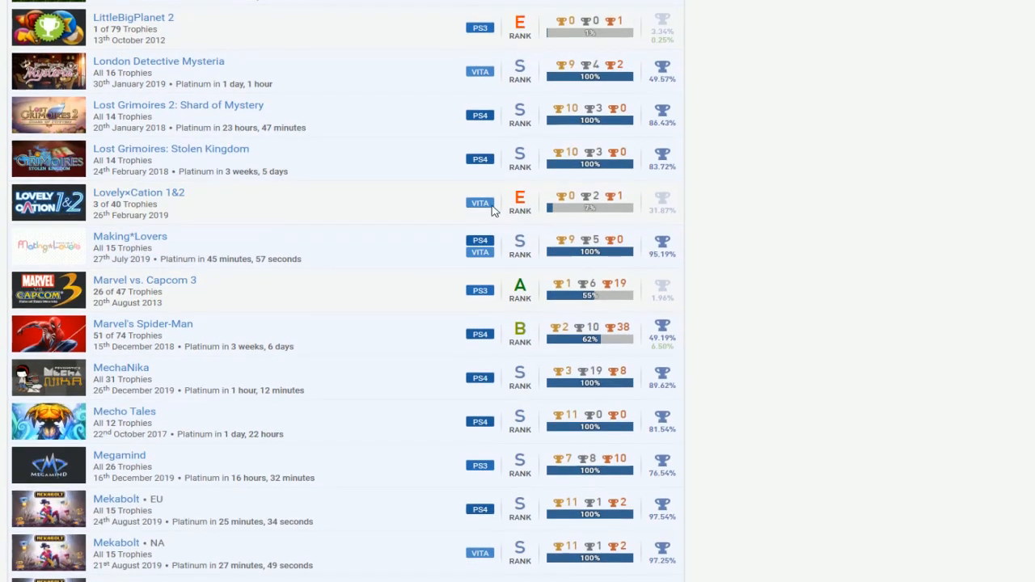
pyautogui.scroll(-3)
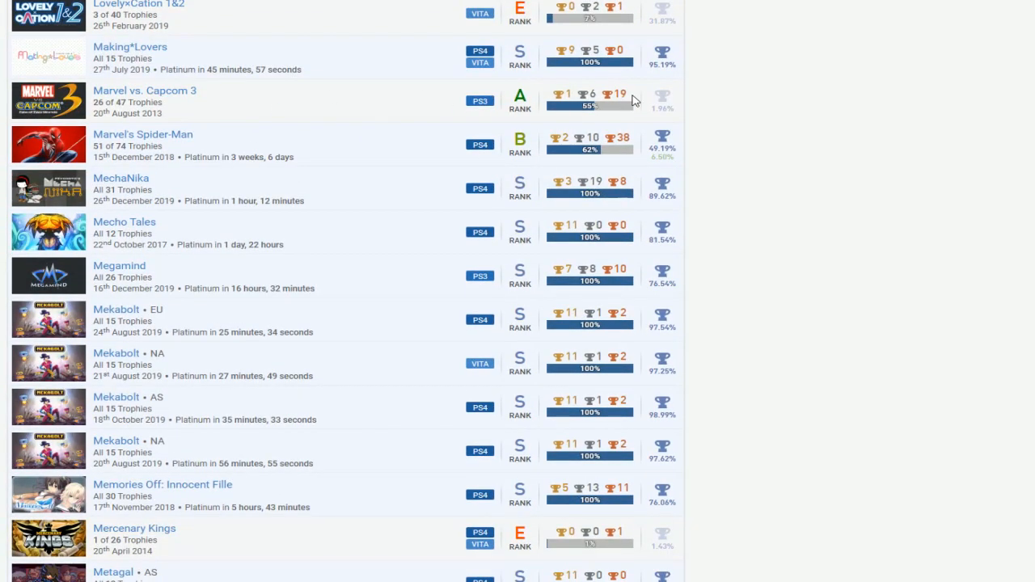
pyautogui.moveTo(352, 94)
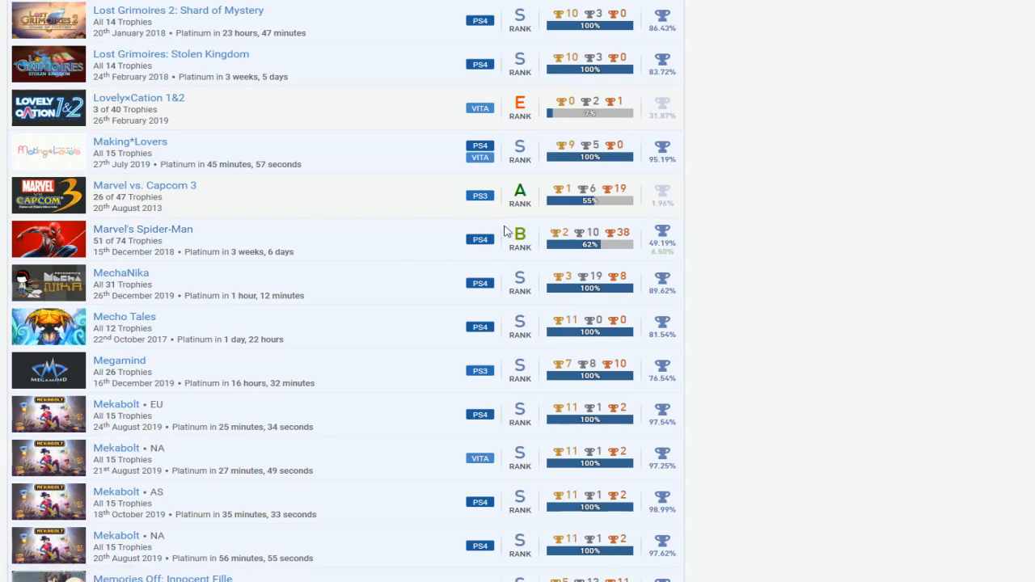
pyautogui.moveTo(394, 260)
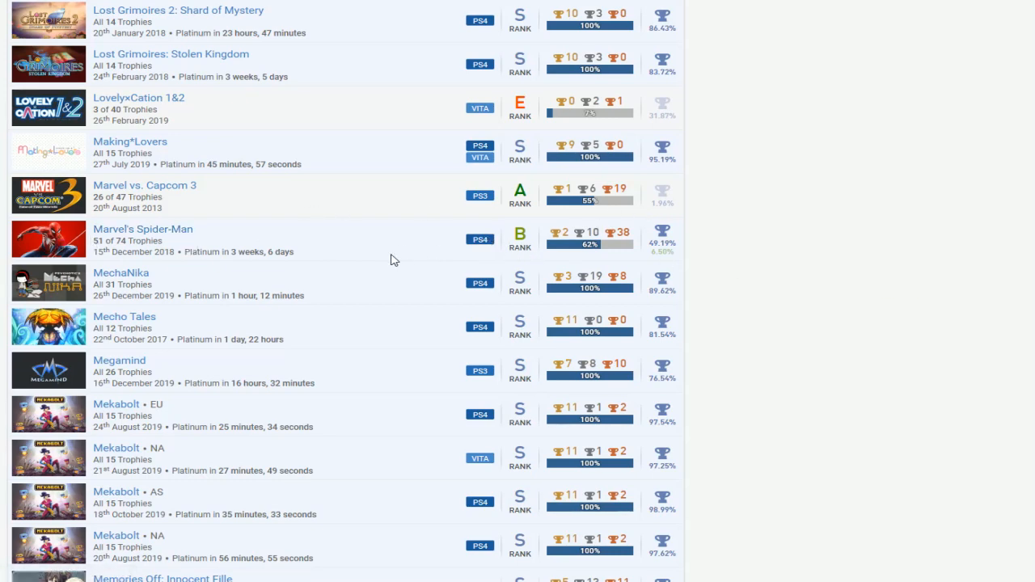
pyautogui.scroll(-3)
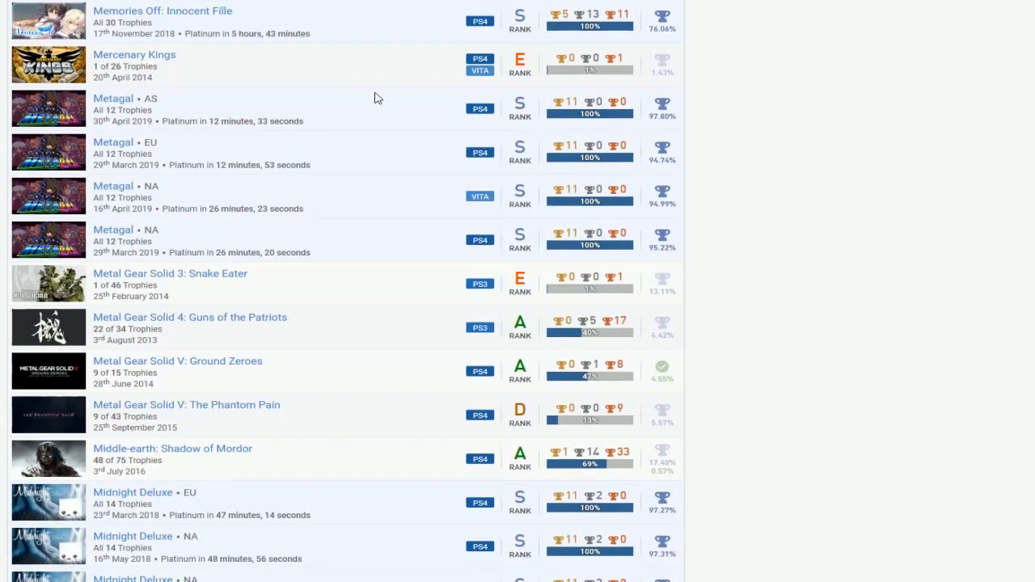
# - Scroll past Mochi Mochi Boy to Mortal Kombat 11, Muv-Luv, My Big Sister and My Name is Mayo
pyautogui.scroll(-3)
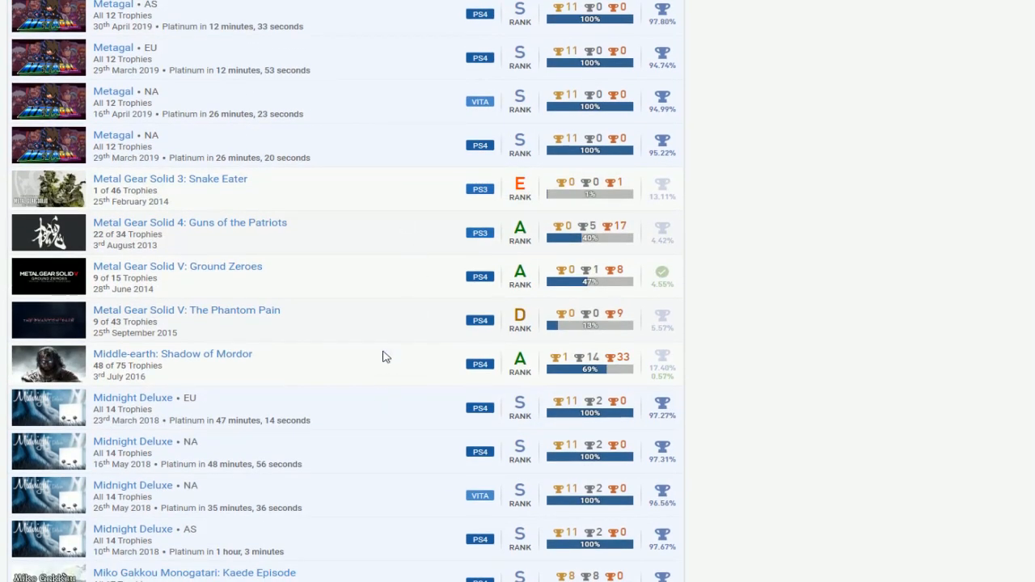
pyautogui.moveTo(131, 182)
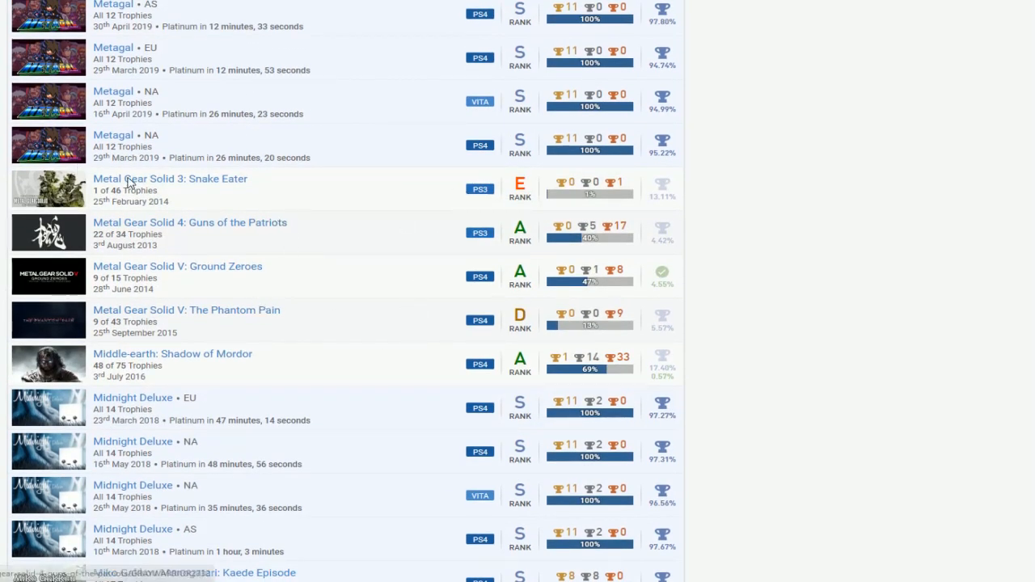
pyautogui.moveTo(260, 228)
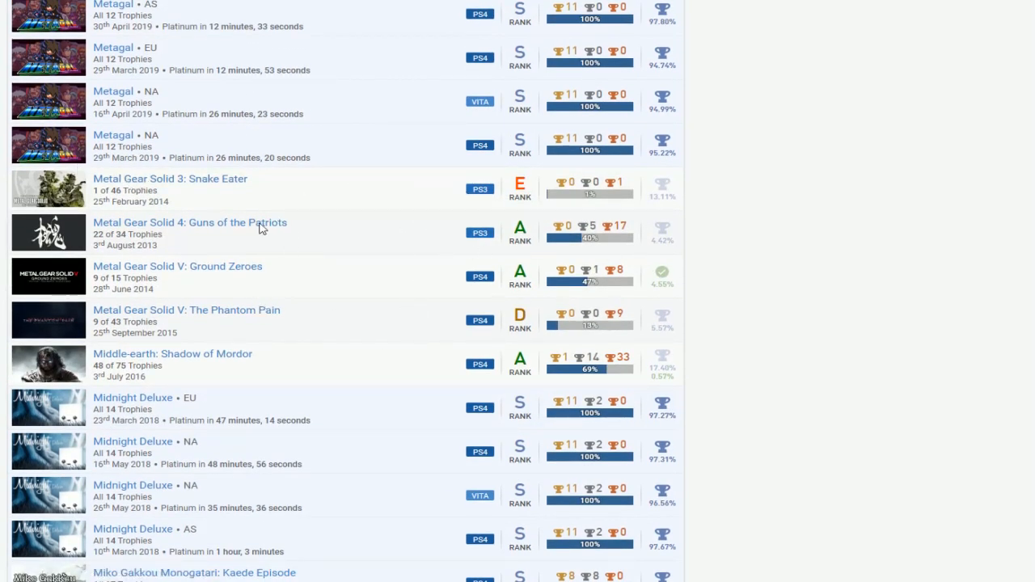
pyautogui.moveTo(343, 205)
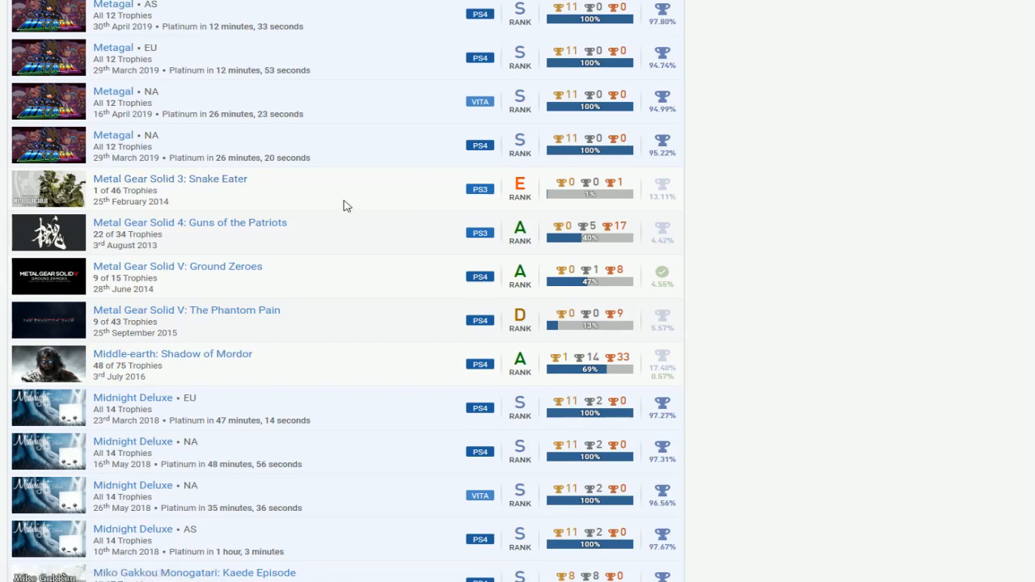
pyautogui.scroll(-3)
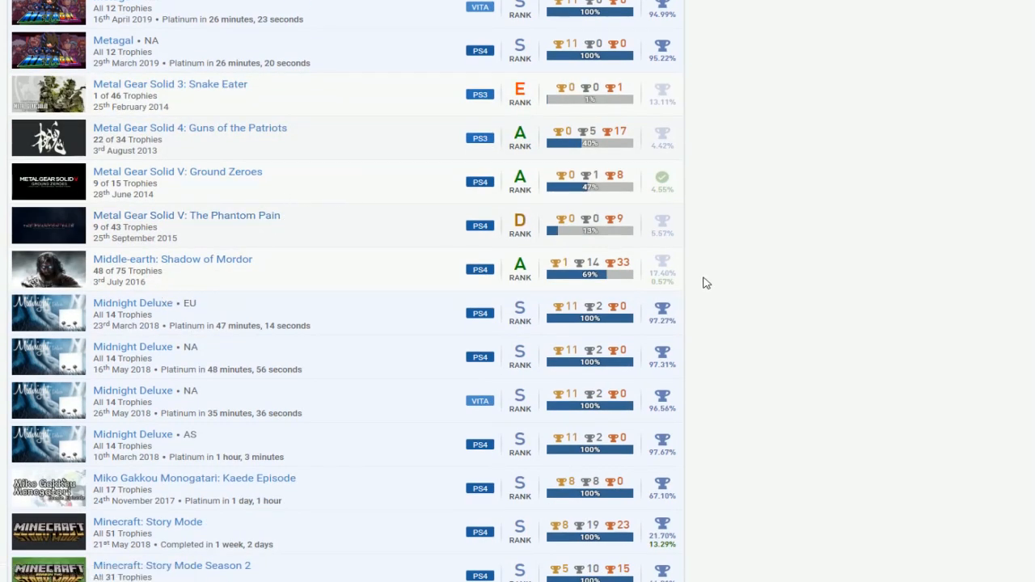
pyautogui.scroll(-3)
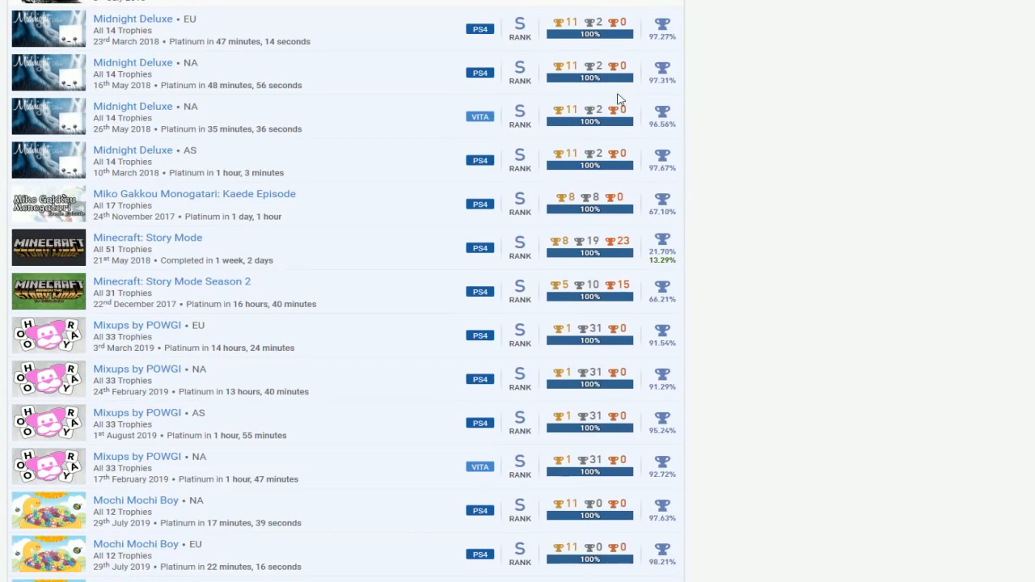
pyautogui.scroll(-3)
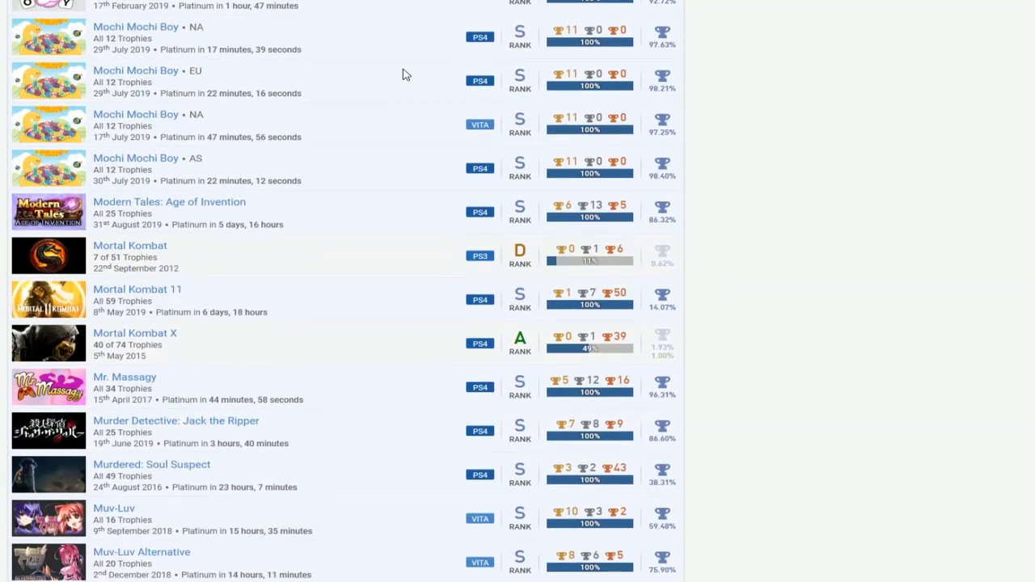
pyautogui.scroll(-3)
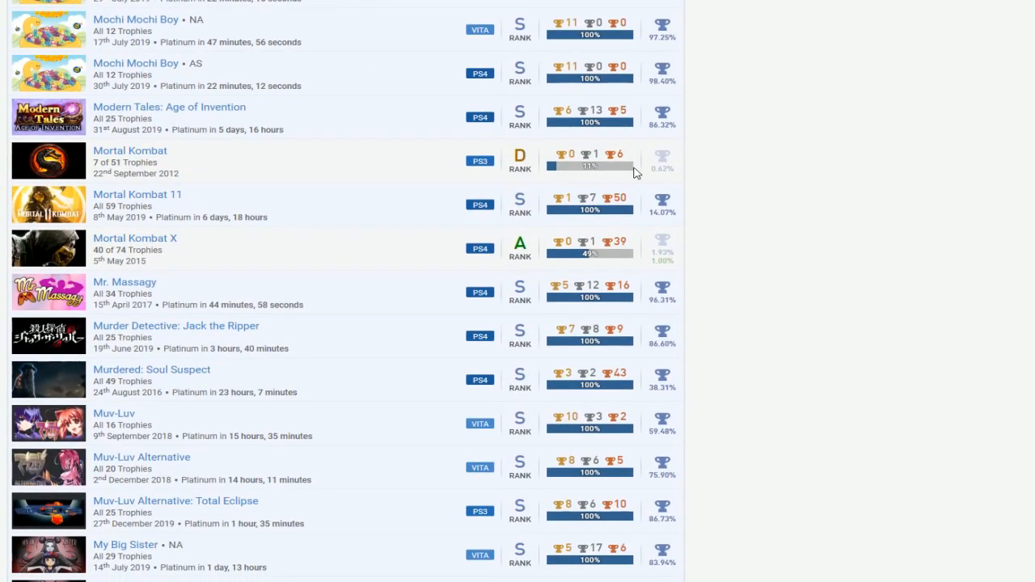
pyautogui.moveTo(566, 220)
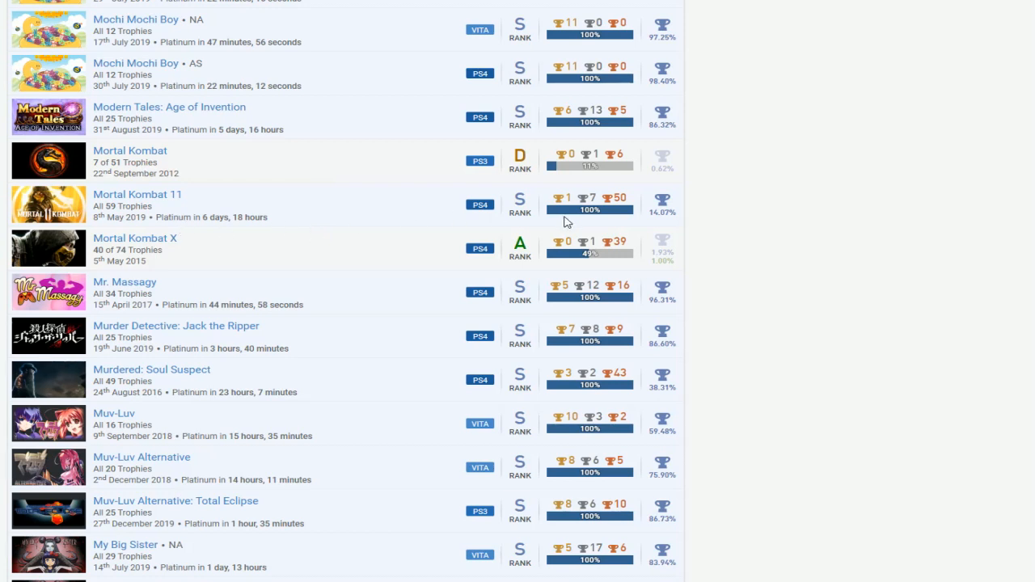
pyautogui.moveTo(330, 199)
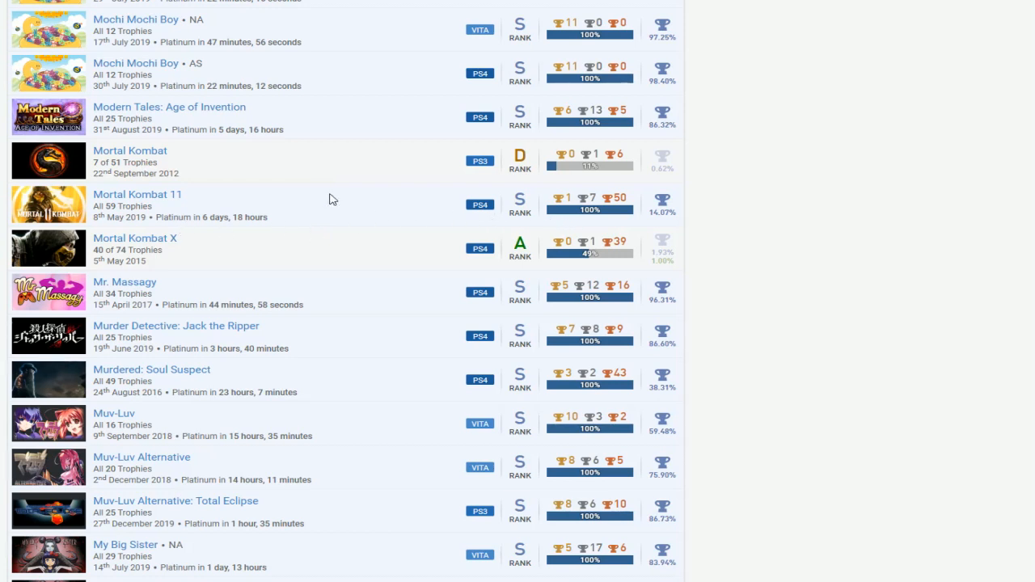
pyautogui.moveTo(705, 248)
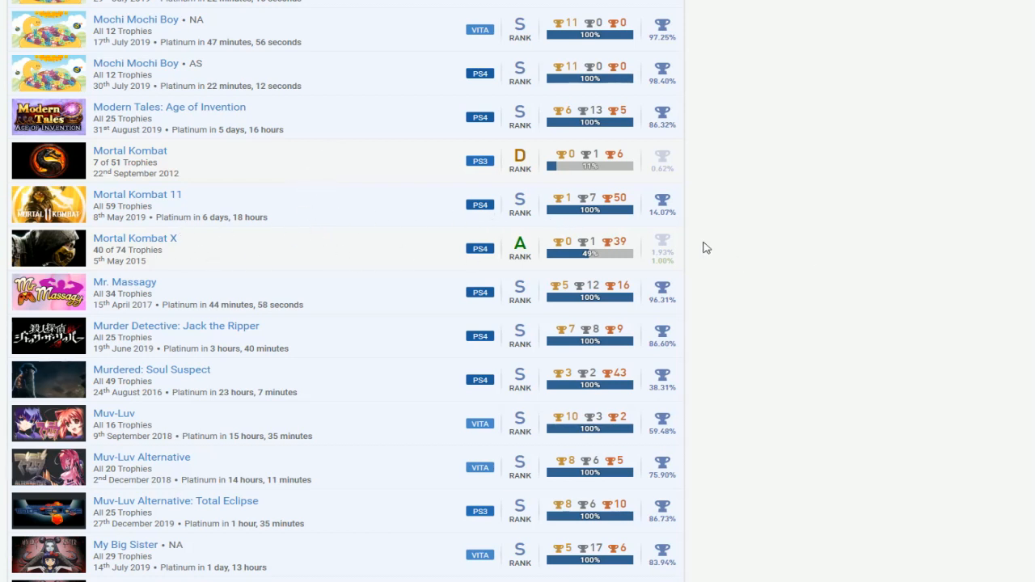
pyautogui.scroll(-3)
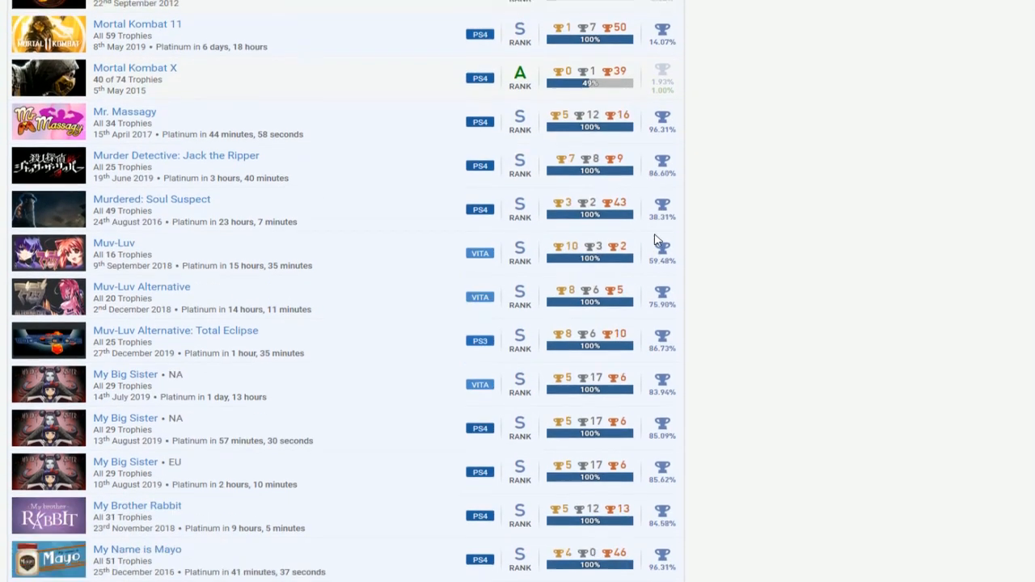
# - Scroll past Nekopara and Neon Junctions to NieR: Automata, Nioh, No Man's Sky and Nubla
pyautogui.scroll(-3)
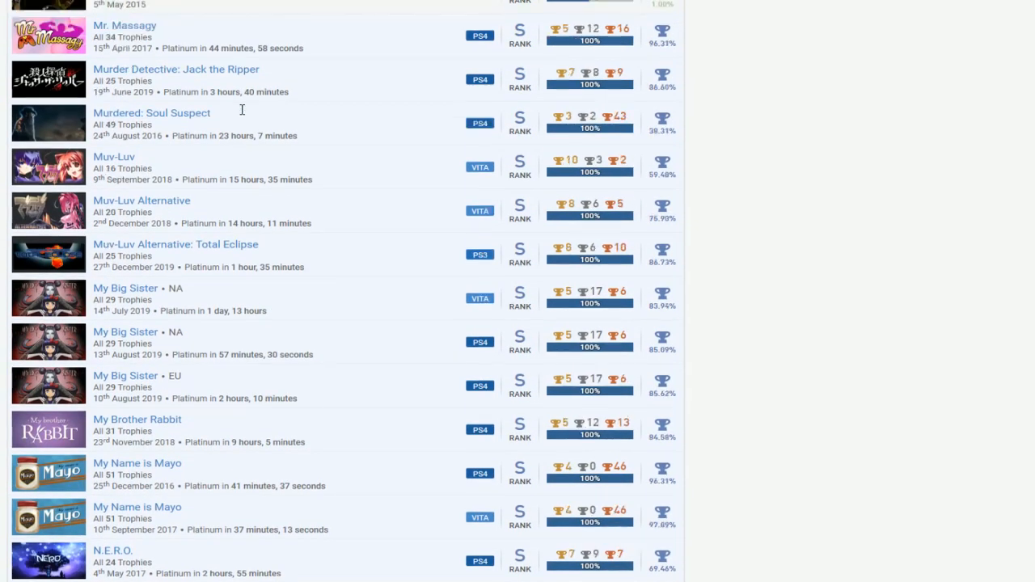
pyautogui.scroll(-3)
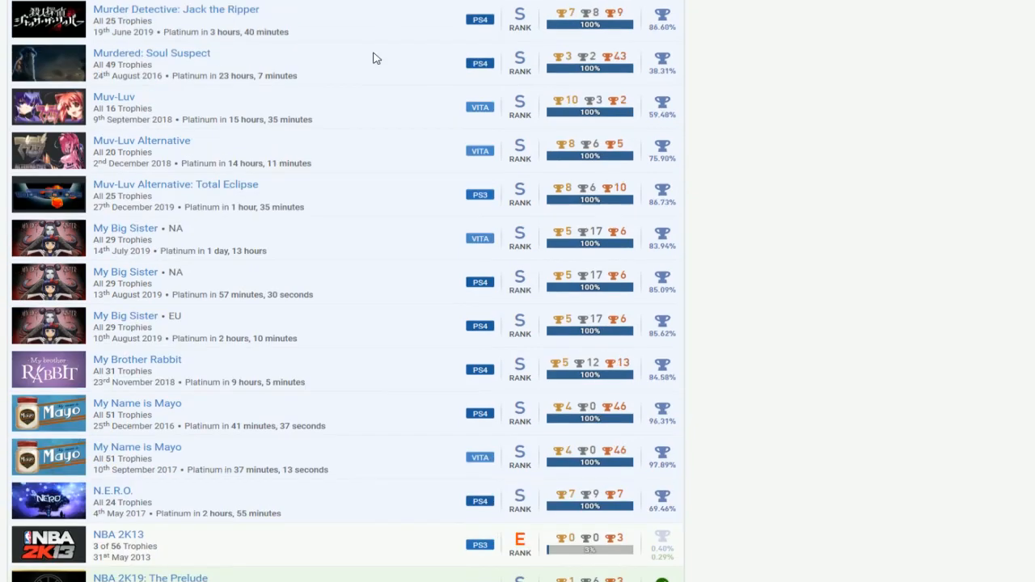
pyautogui.scroll(-3)
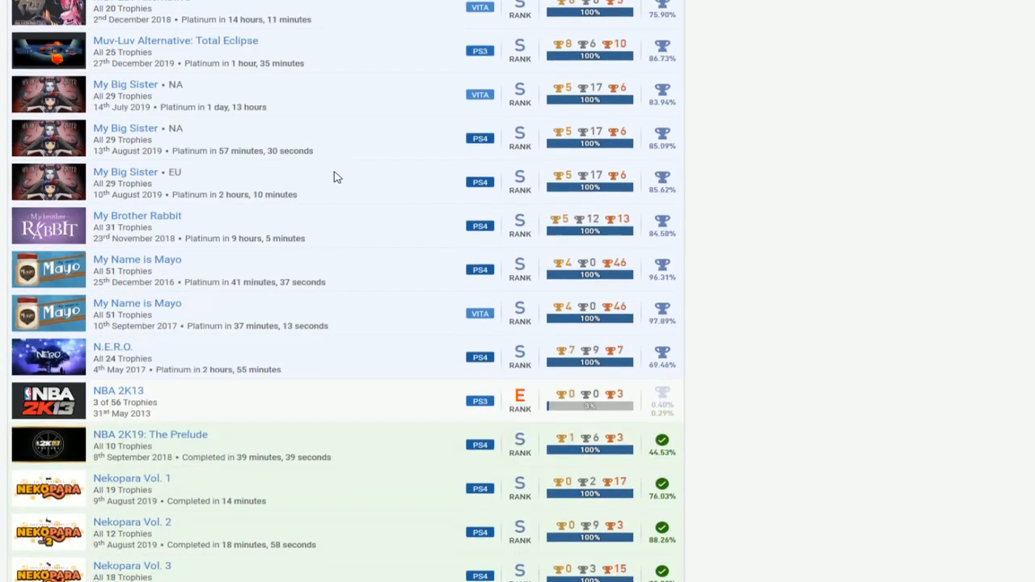
pyautogui.scroll(-3)
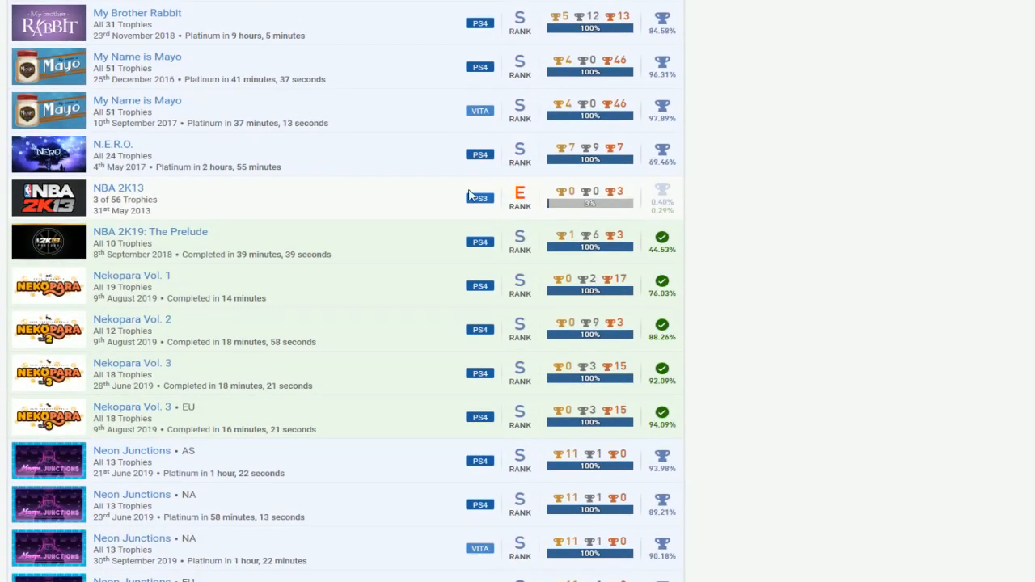
pyautogui.moveTo(661, 198)
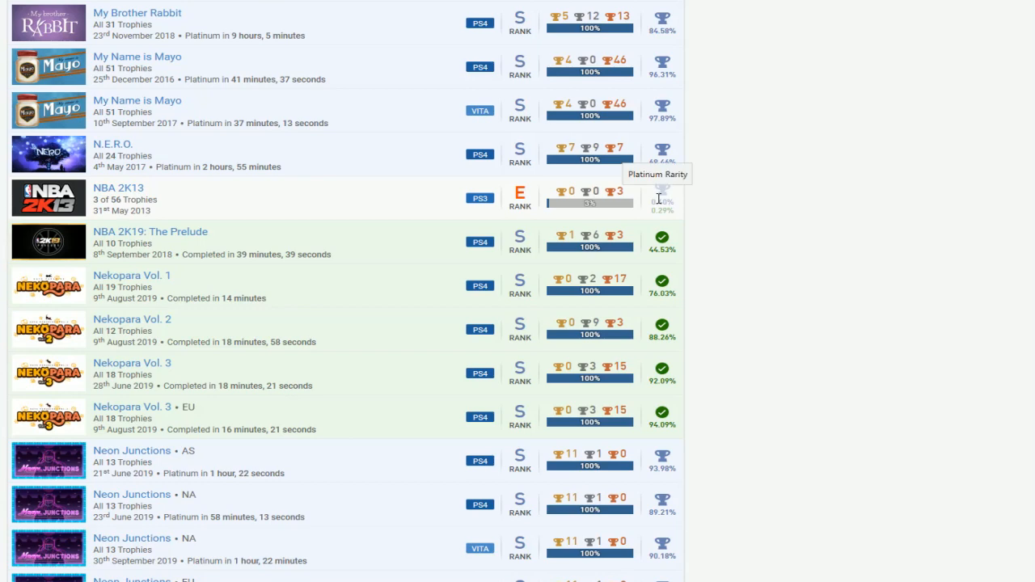
pyautogui.scroll(-3)
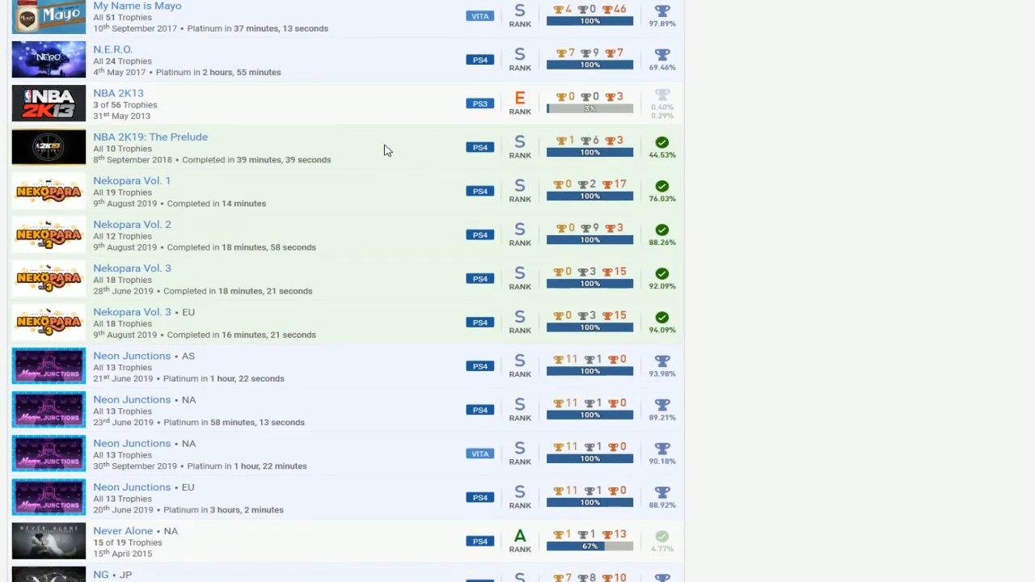
pyautogui.scroll(-3)
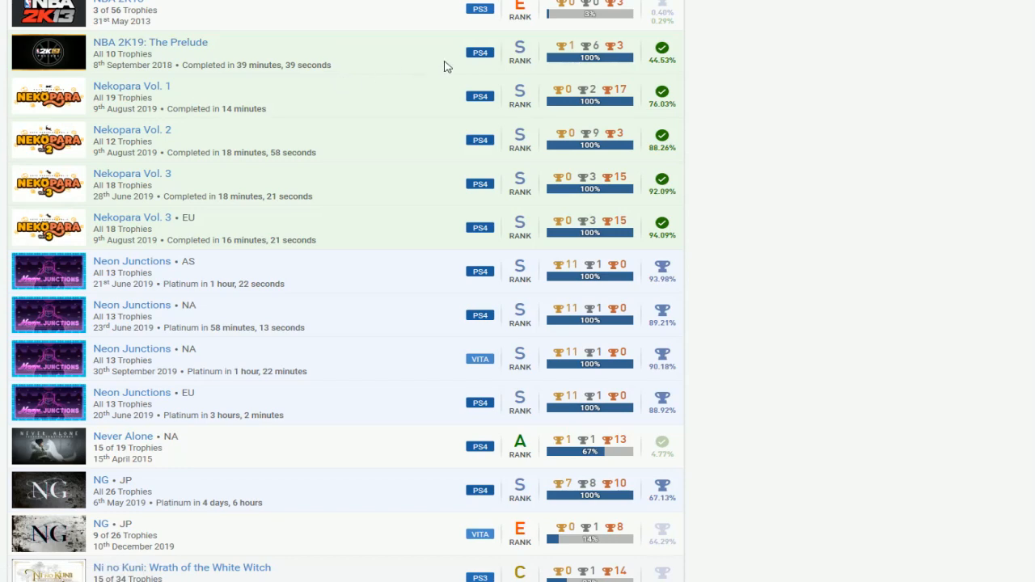
pyautogui.scroll(-3)
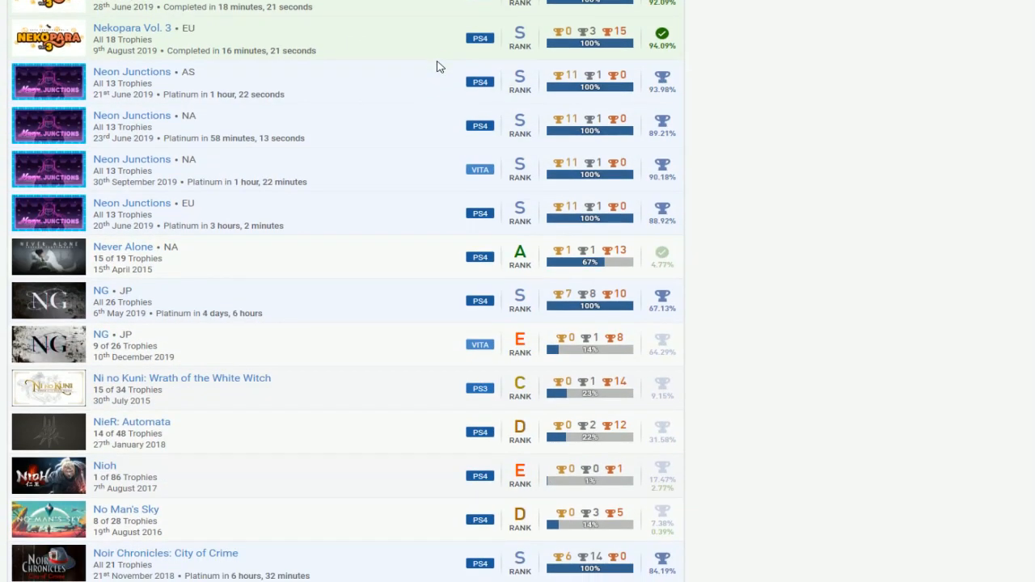
pyautogui.scroll(-3)
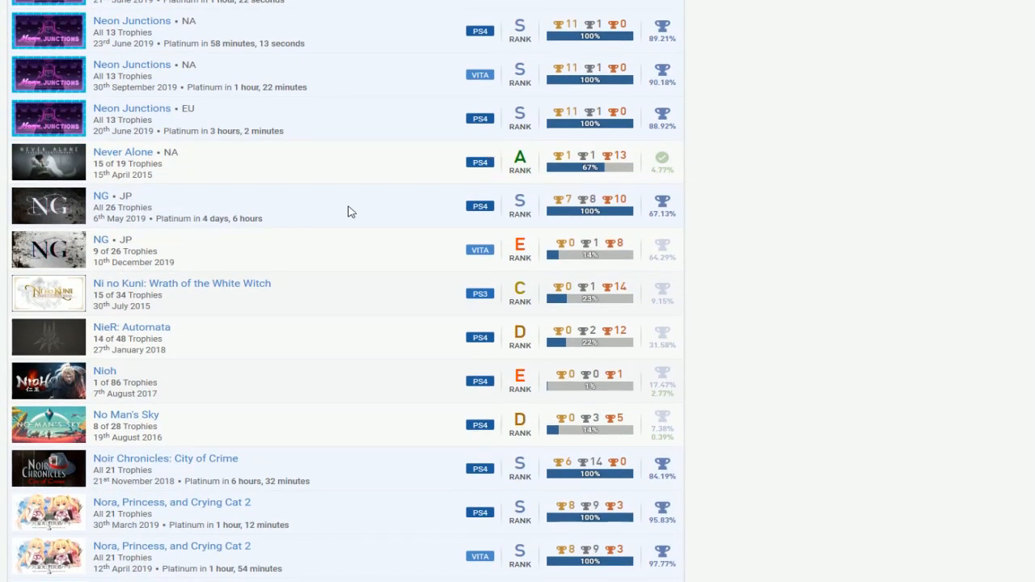
pyautogui.moveTo(364, 268)
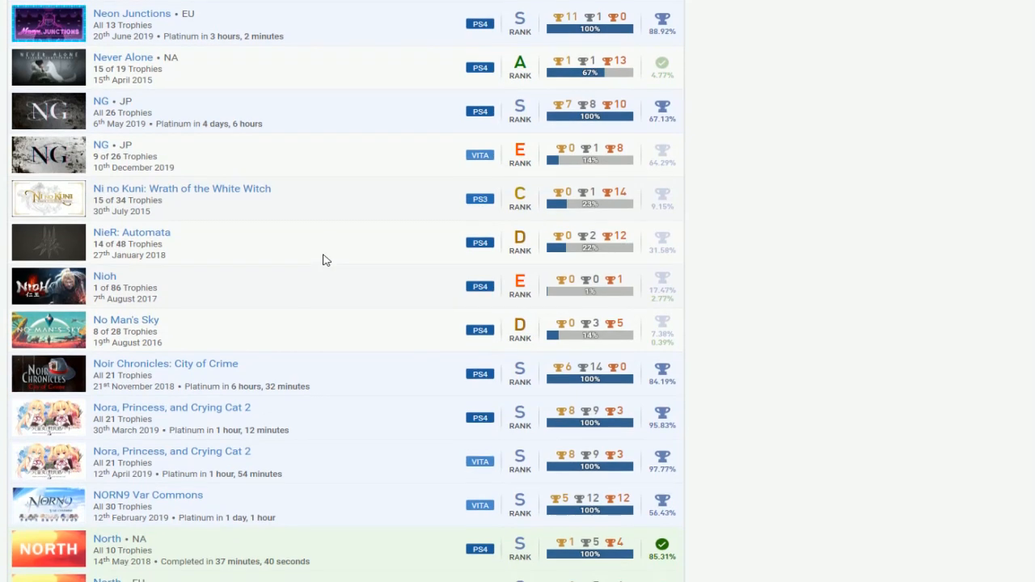
pyautogui.moveTo(197, 285)
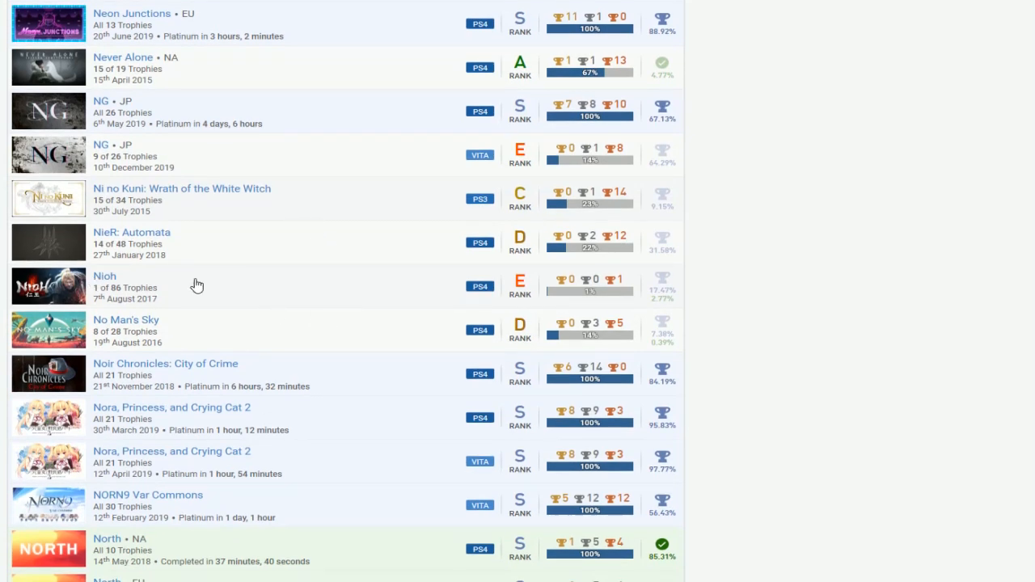
pyautogui.scroll(-3)
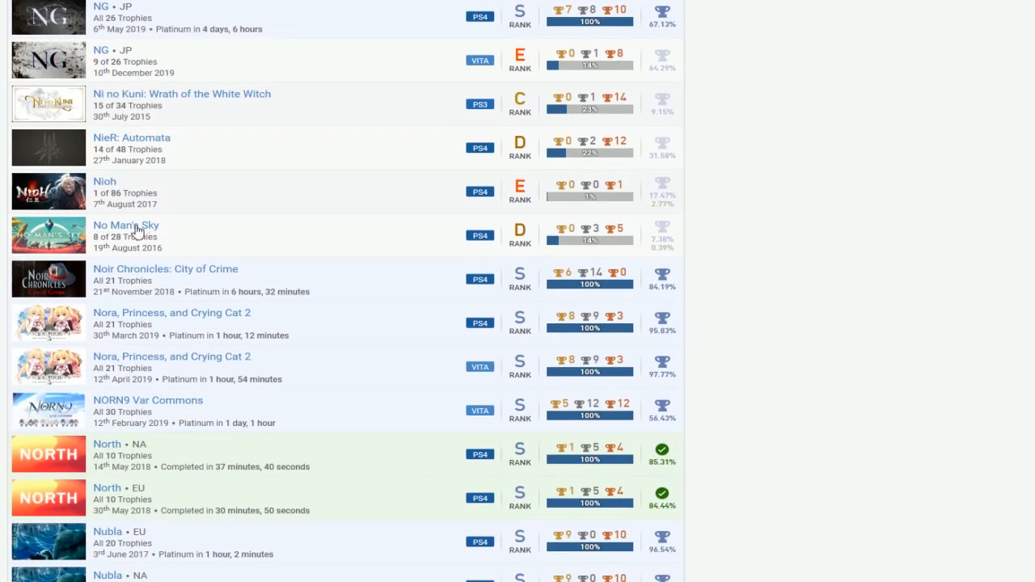
pyautogui.moveTo(638, 239)
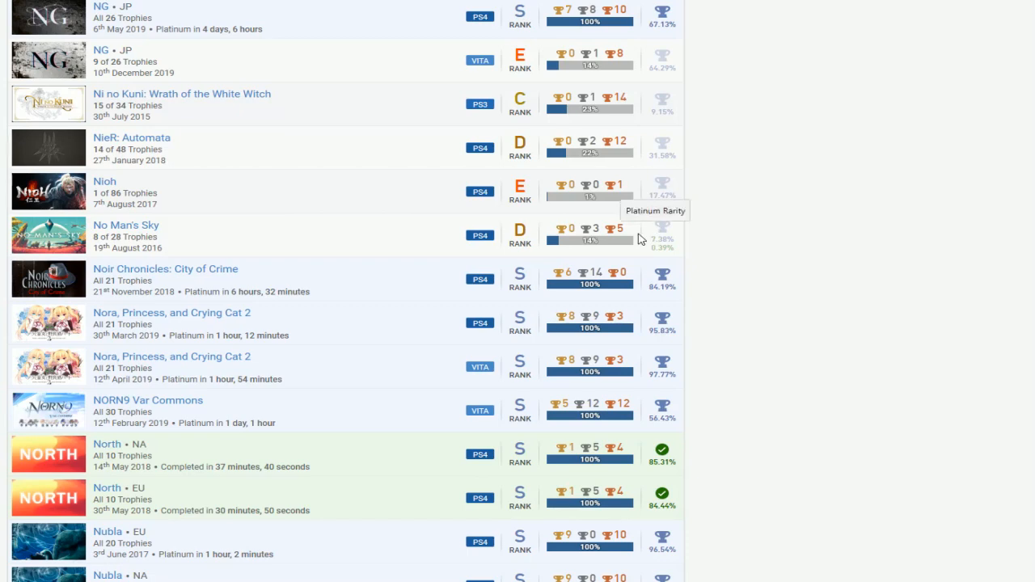
# - Scroll from Octodad past One Piece and Paradox Soul to Peasant Knight and Planet of the Apes
pyautogui.scroll(-3)
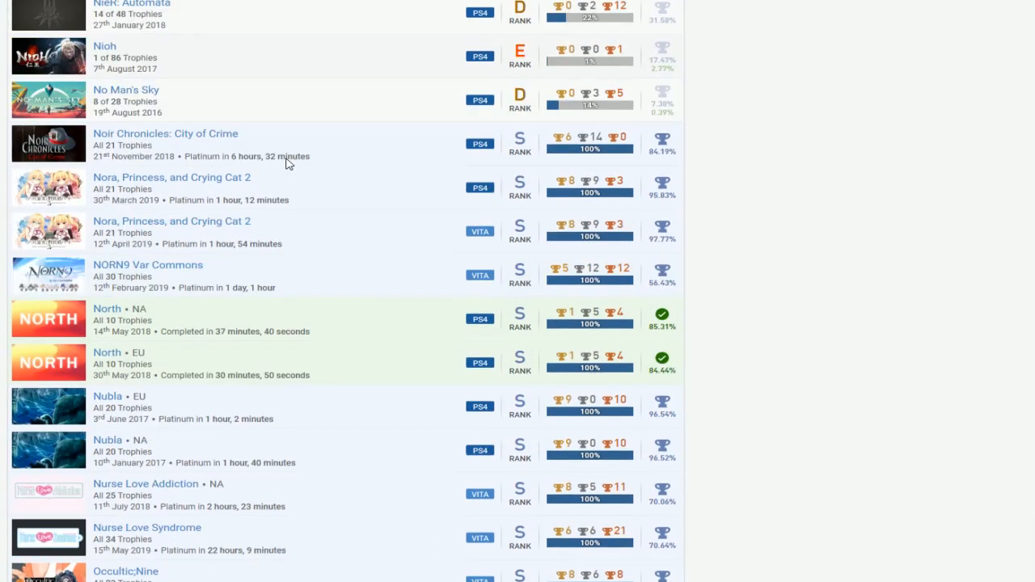
pyautogui.scroll(-3)
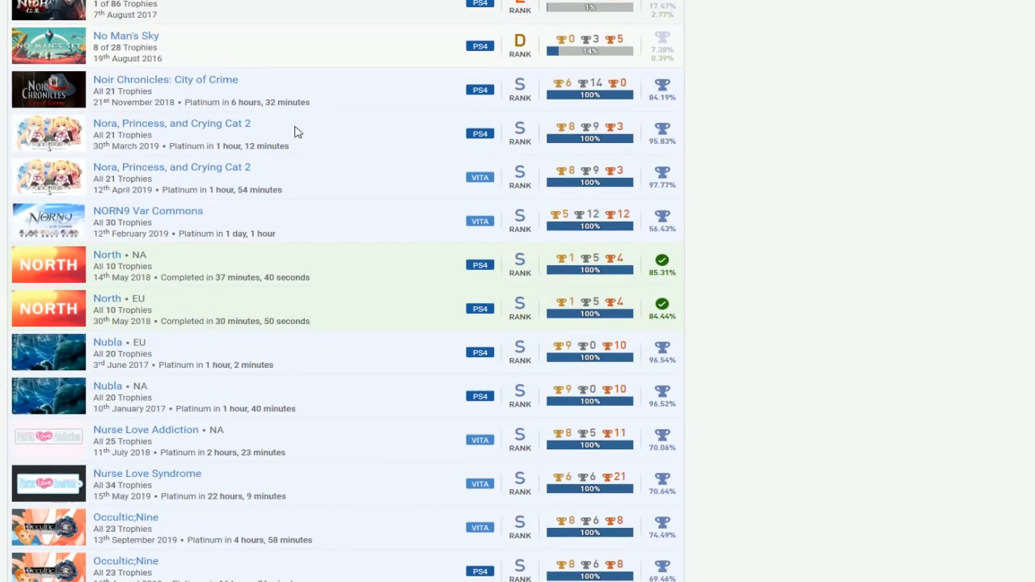
pyautogui.scroll(-3)
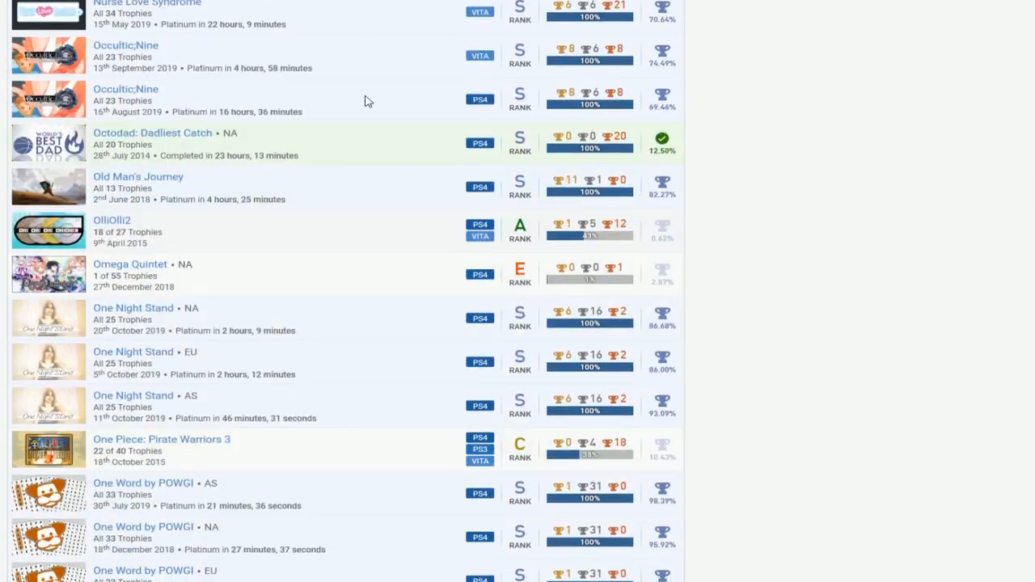
pyautogui.scroll(-3)
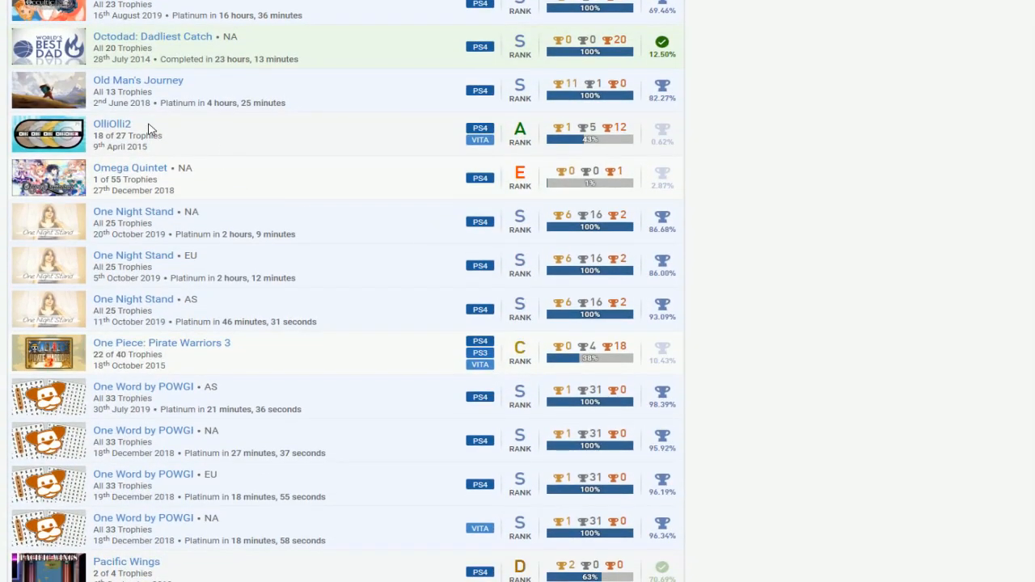
pyautogui.scroll(-3)
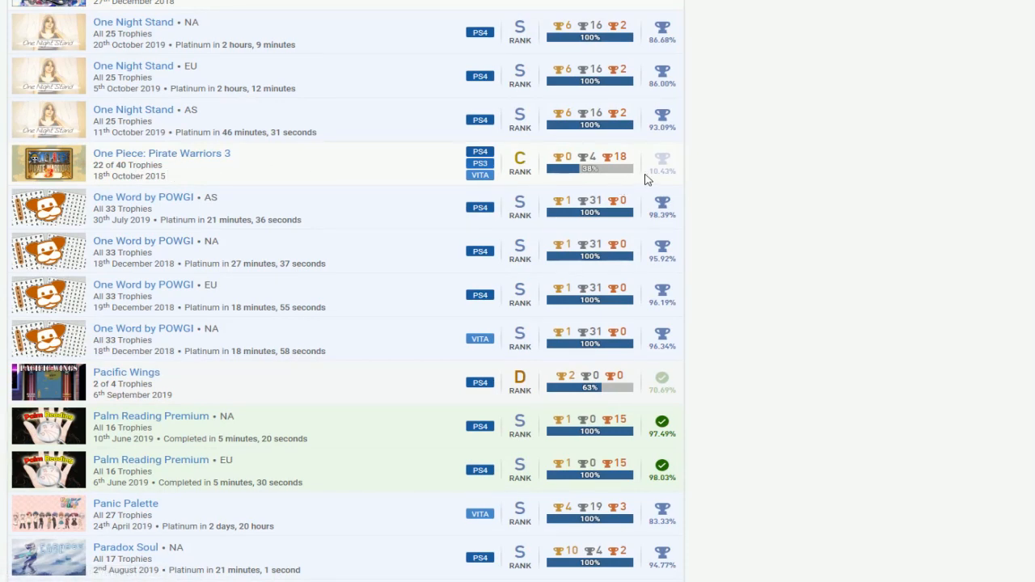
pyautogui.scroll(-3)
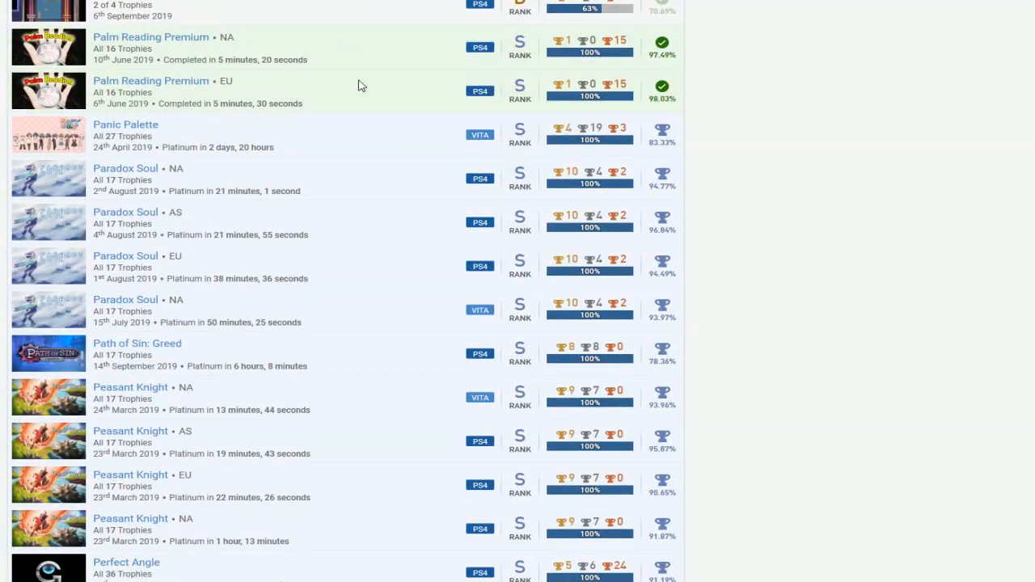
pyautogui.scroll(-3)
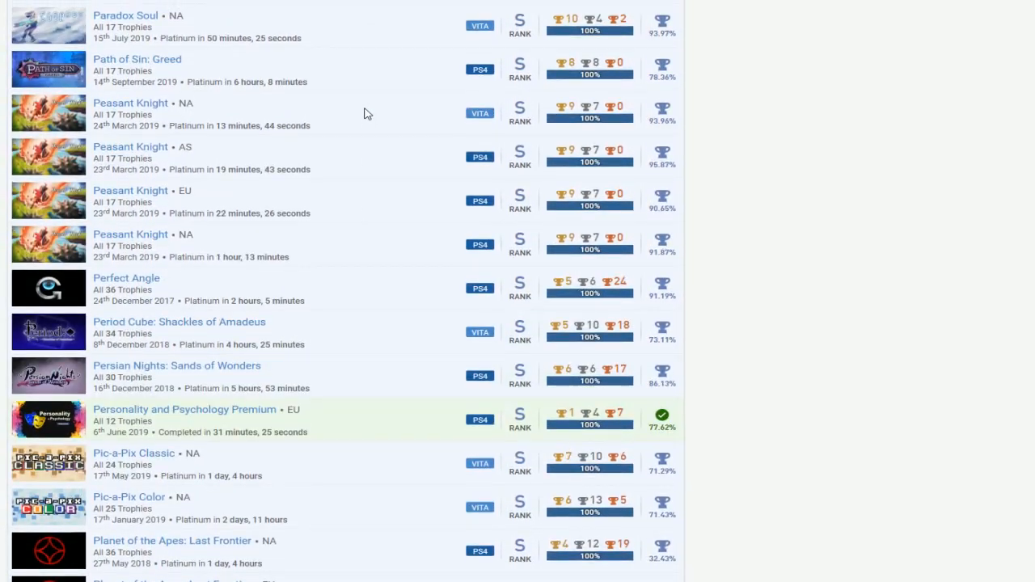
# - Scroll from Portal 2 past Psychedelica, Ratchet & Clank and Reverie to Robotics;Notes and Shovel Knight
pyautogui.scroll(-3)
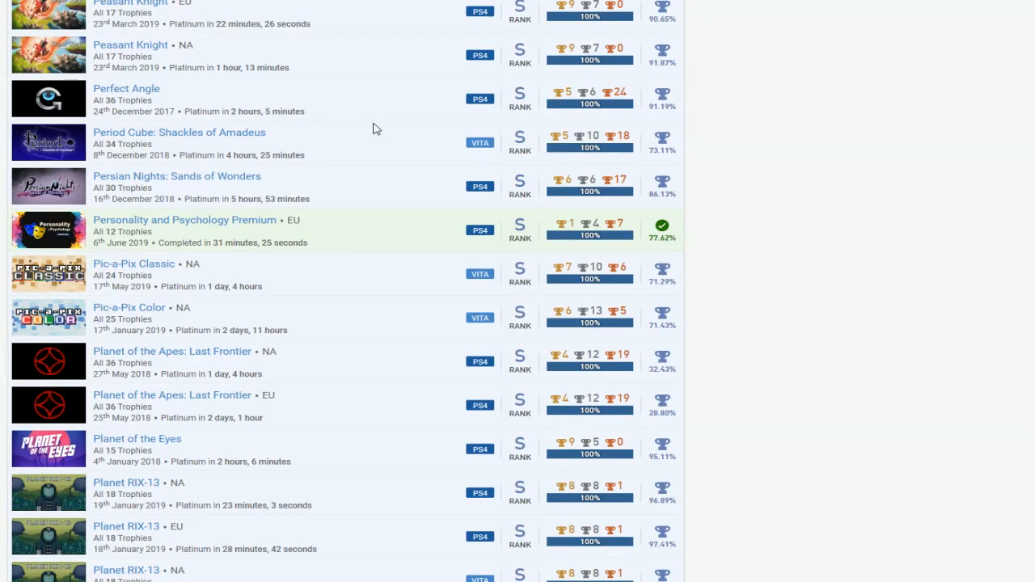
pyautogui.scroll(-3)
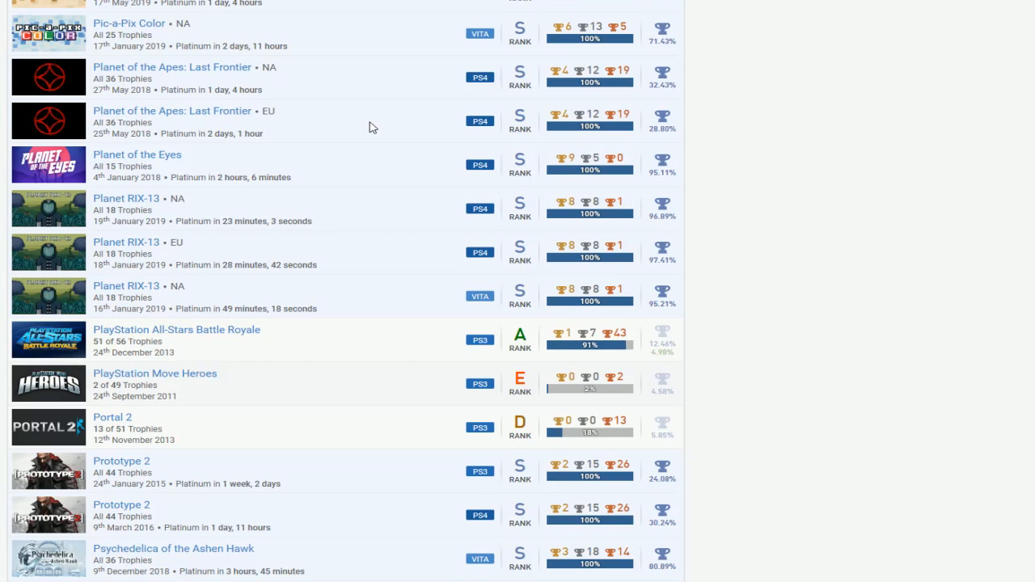
pyautogui.scroll(-3)
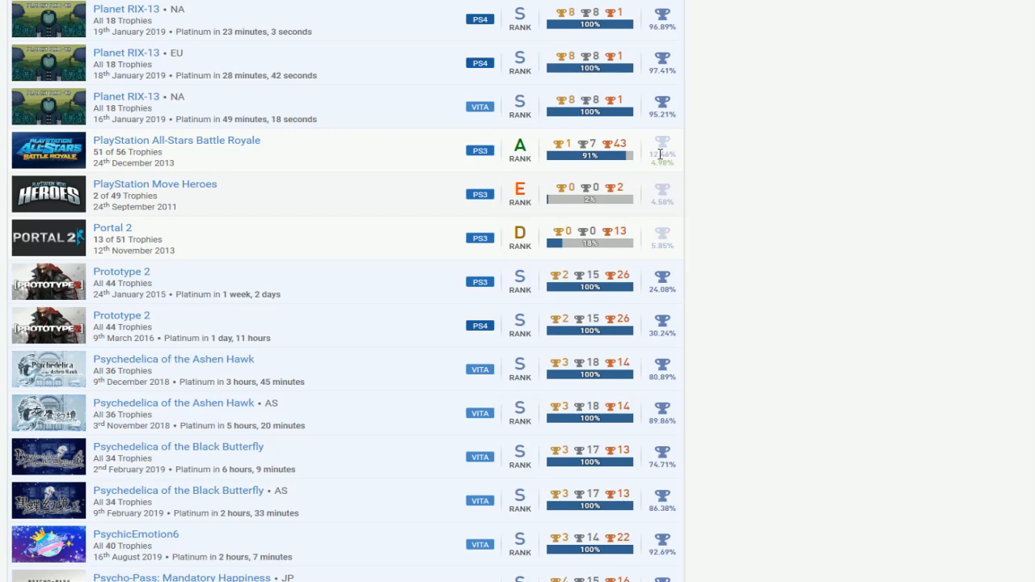
pyautogui.moveTo(192, 145)
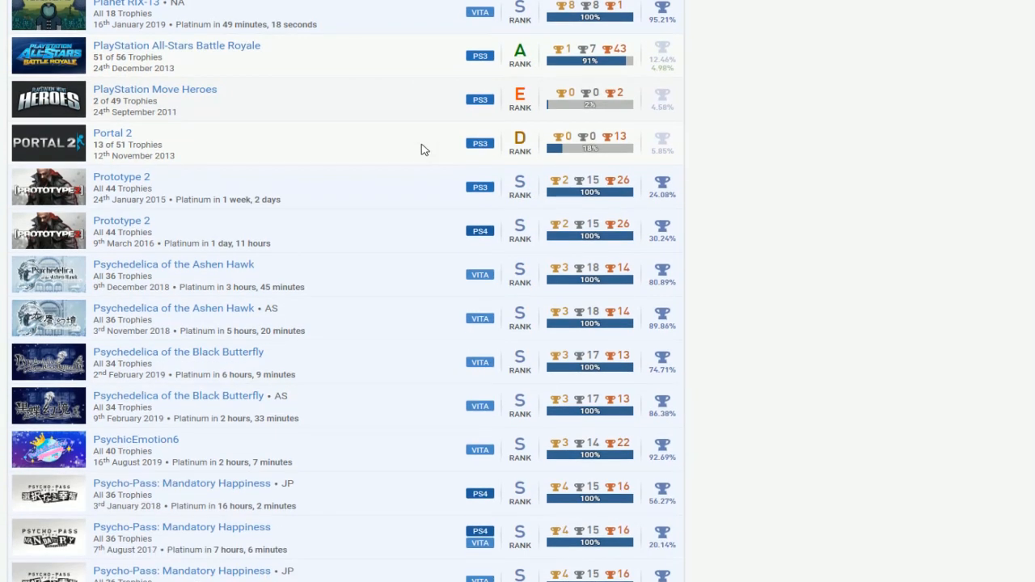
pyautogui.moveTo(295, 144)
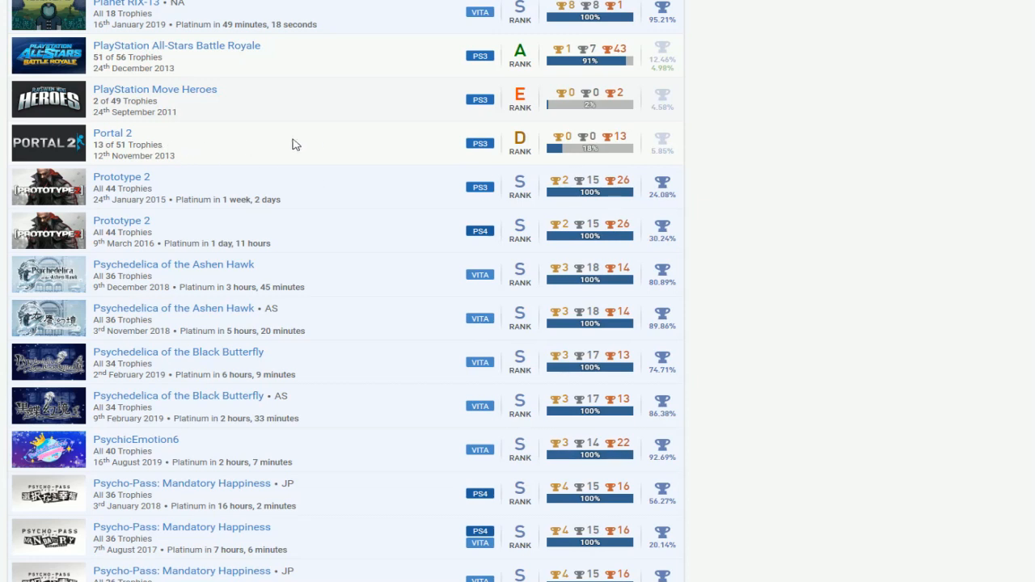
pyautogui.moveTo(691, 156)
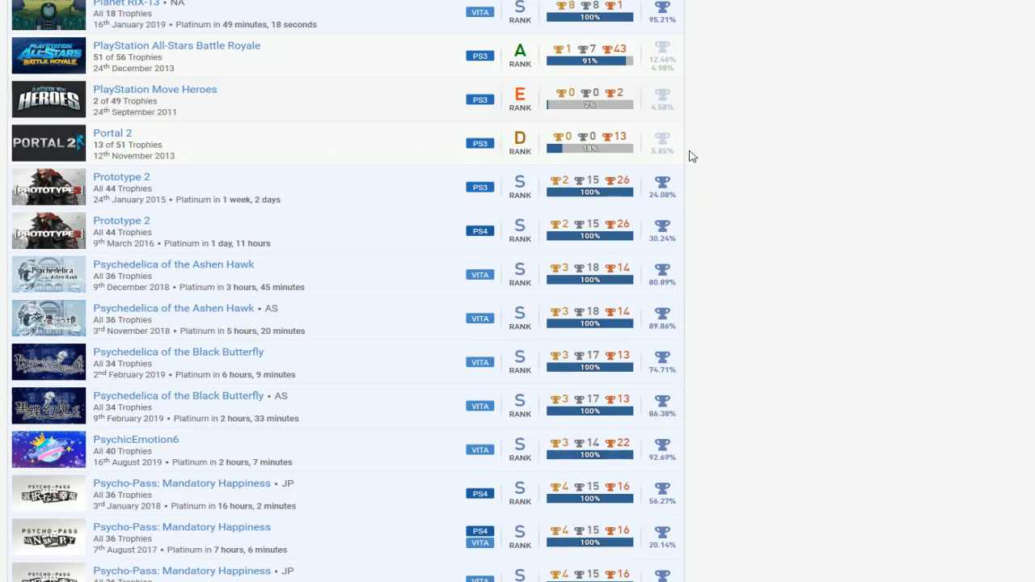
pyautogui.moveTo(110, 135)
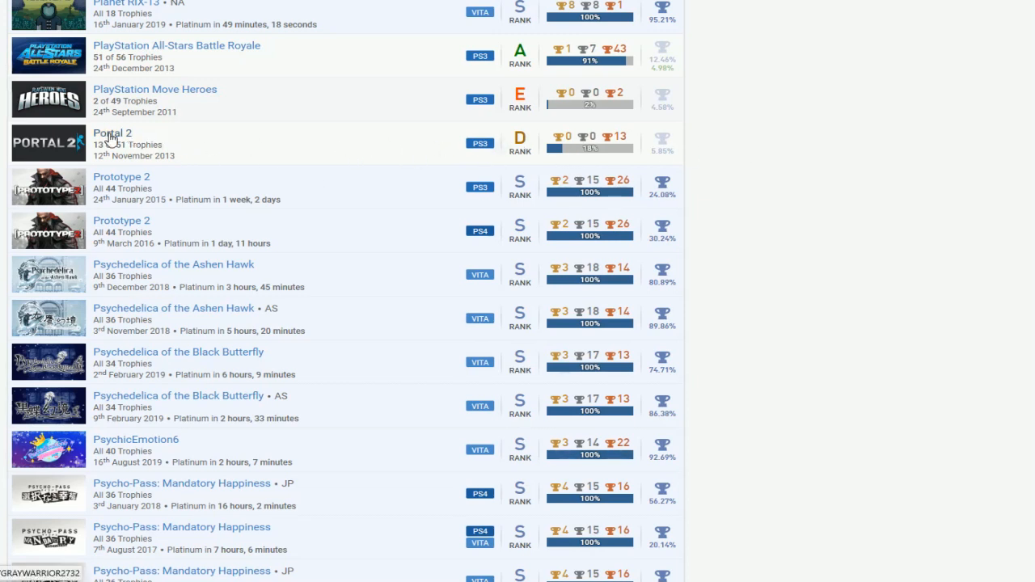
pyautogui.moveTo(669, 168)
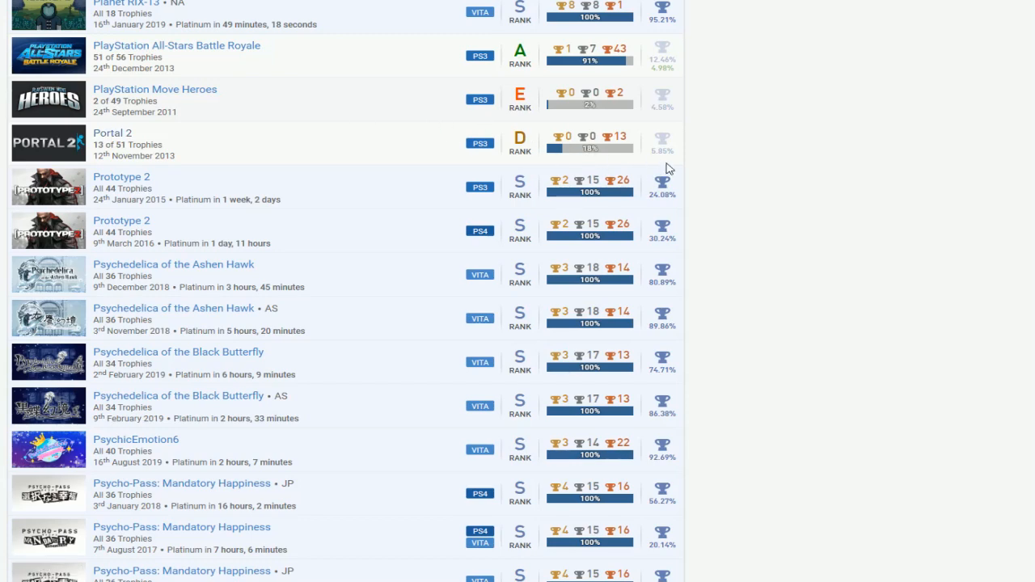
pyautogui.moveTo(392, 113)
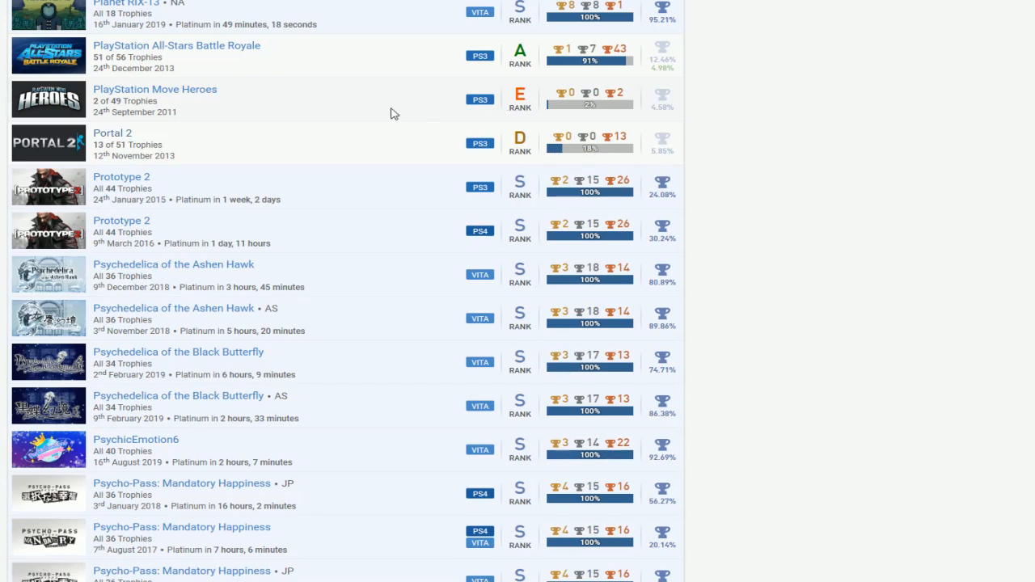
pyautogui.scroll(-3)
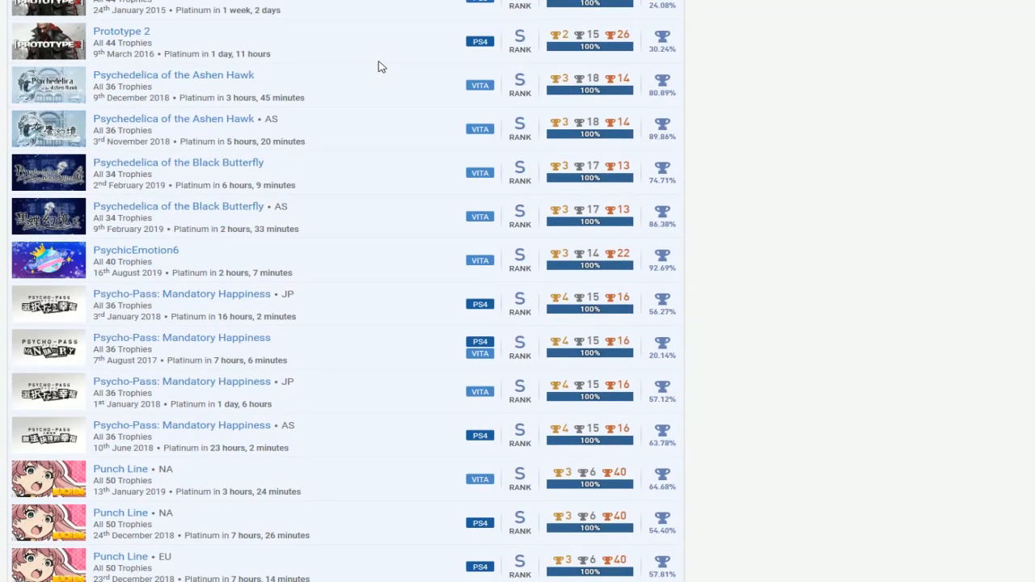
pyautogui.scroll(3)
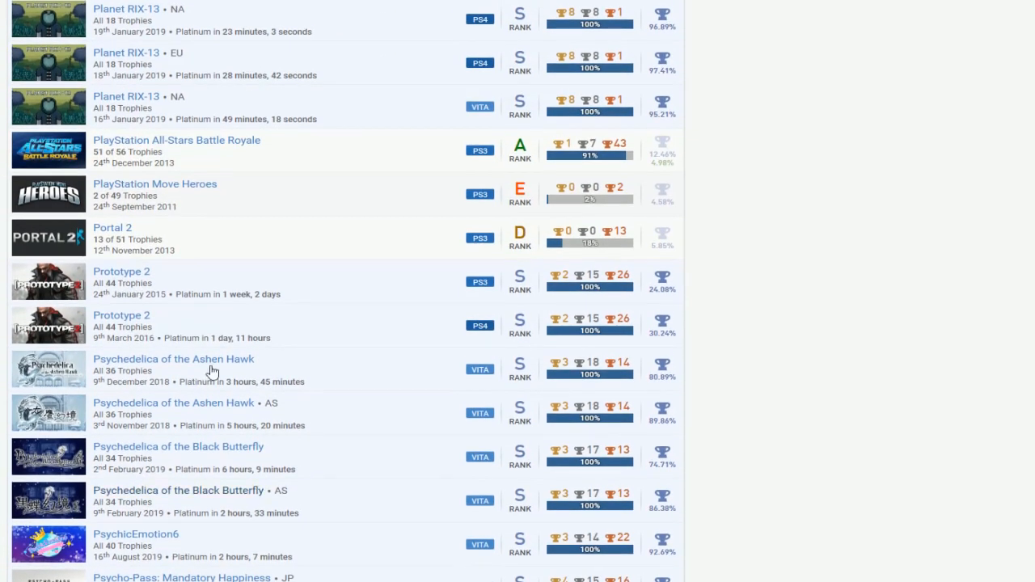
pyautogui.moveTo(607, 338)
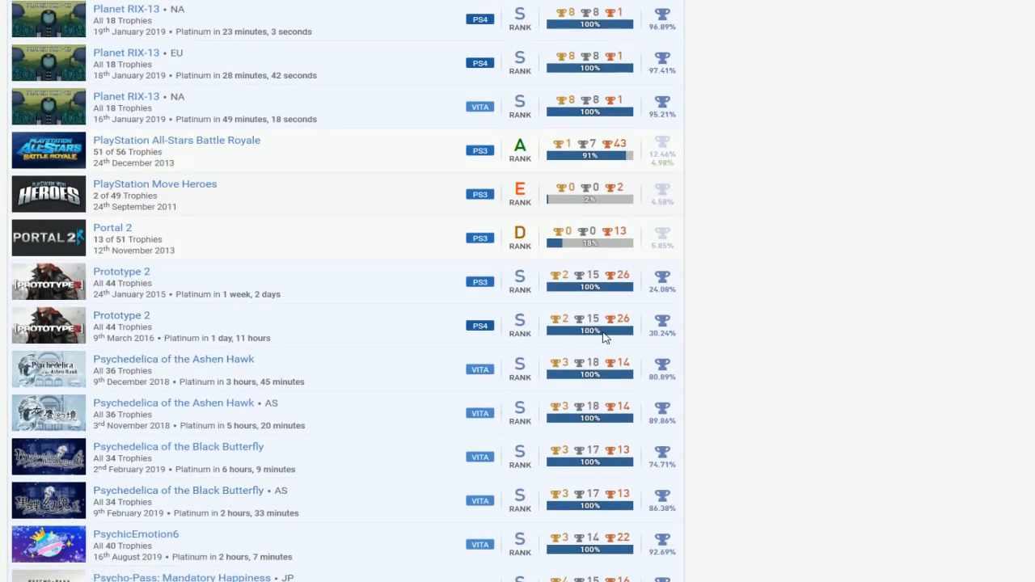
pyautogui.scroll(-3)
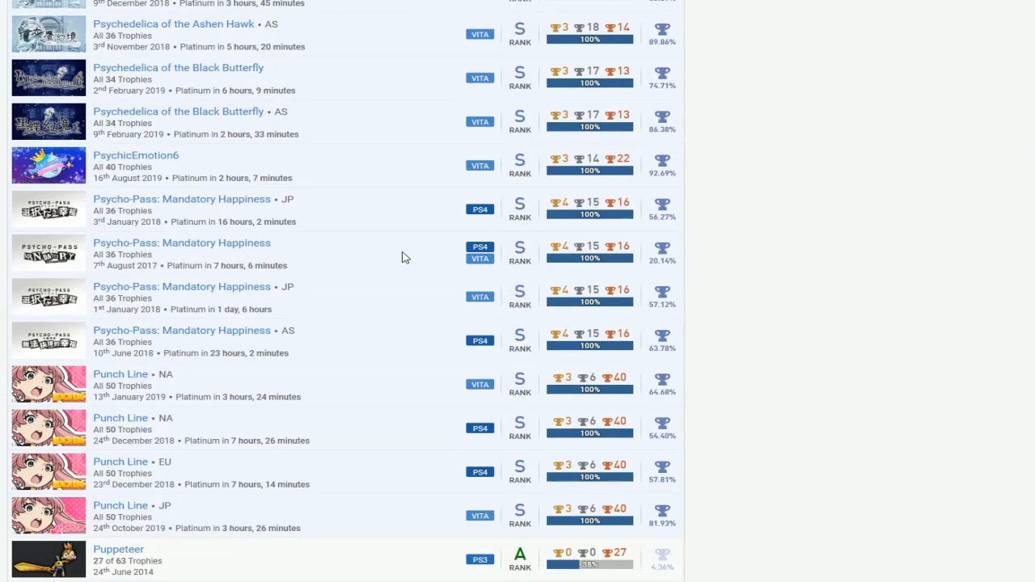
pyautogui.scroll(-3)
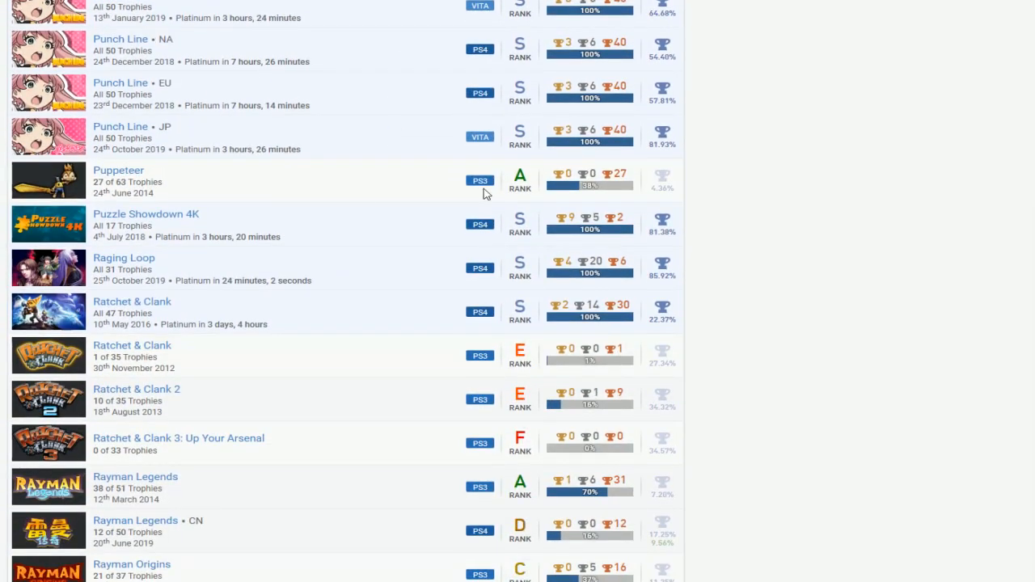
pyautogui.scroll(-3)
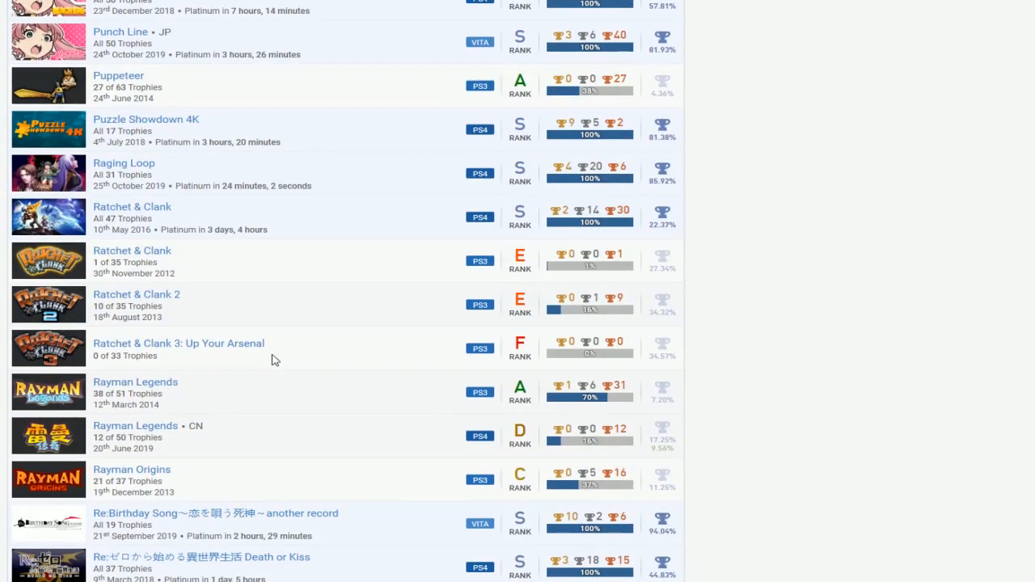
pyautogui.scroll(-3)
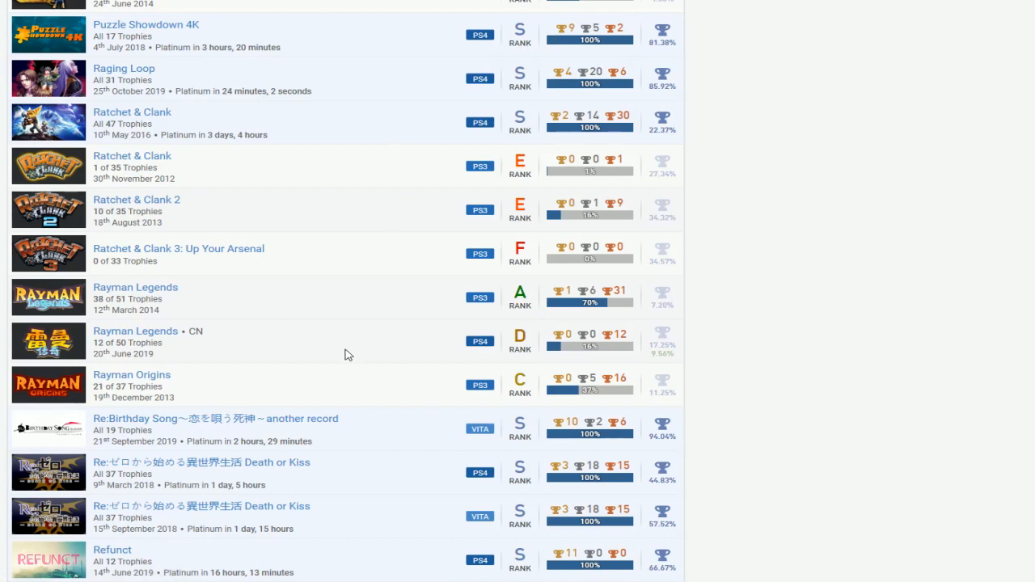
pyautogui.scroll(-3)
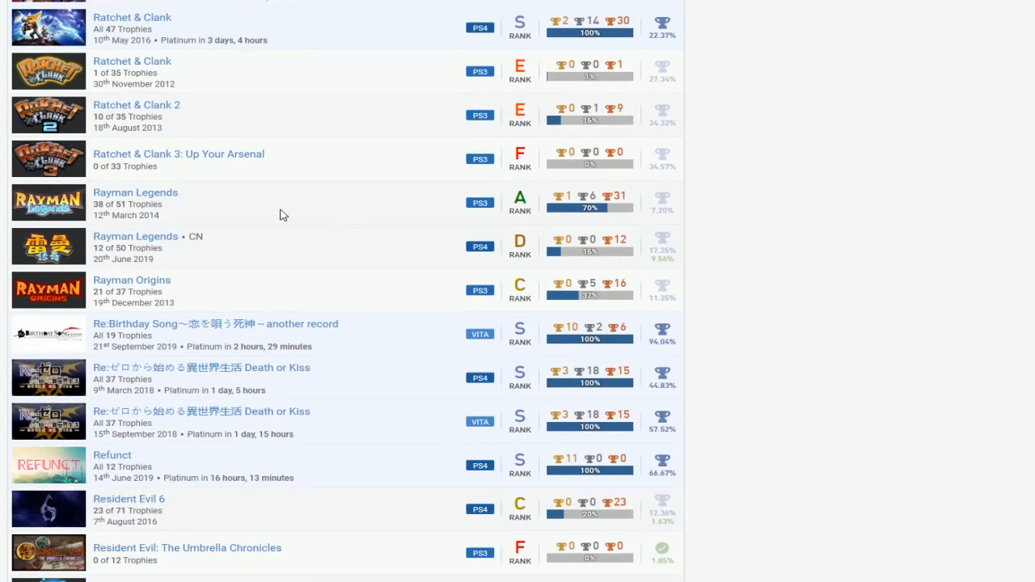
pyautogui.scroll(-3)
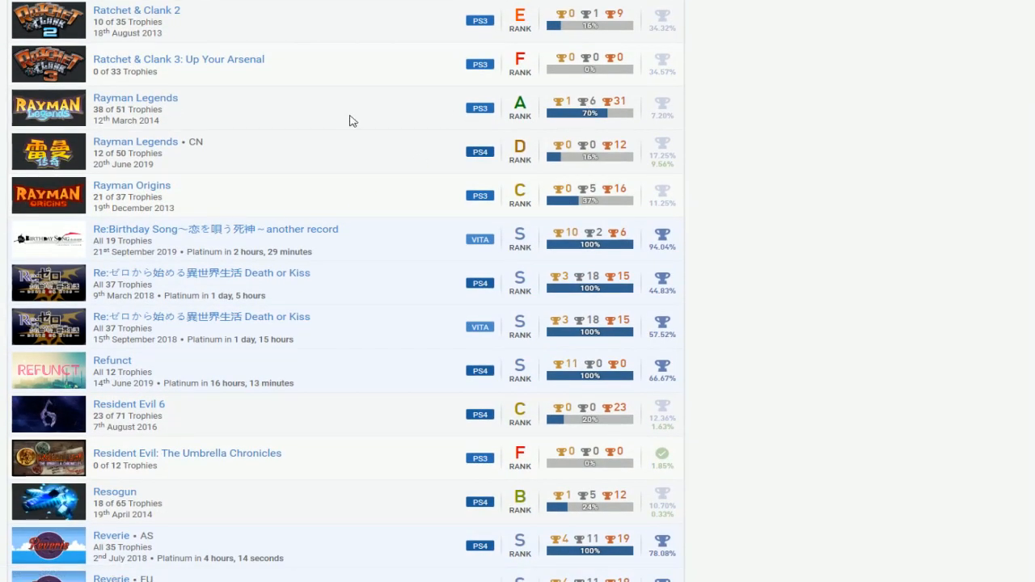
pyautogui.moveTo(635, 141)
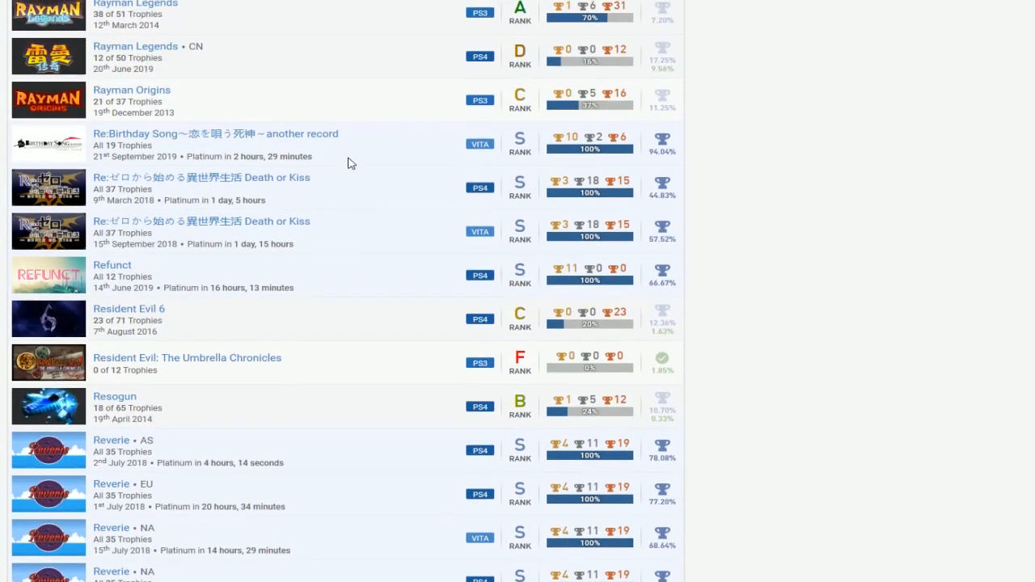
pyautogui.scroll(-3)
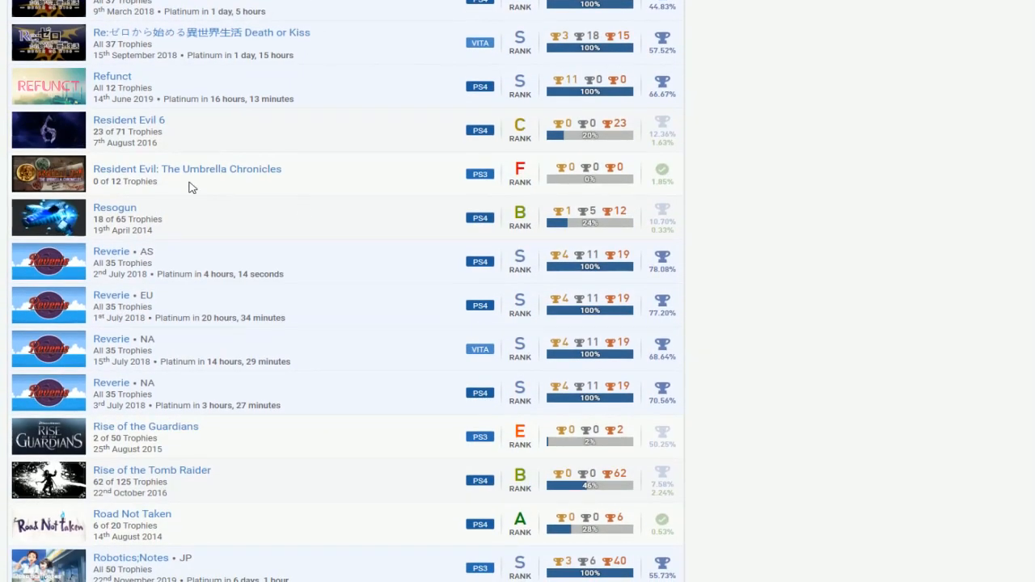
pyautogui.moveTo(496, 143)
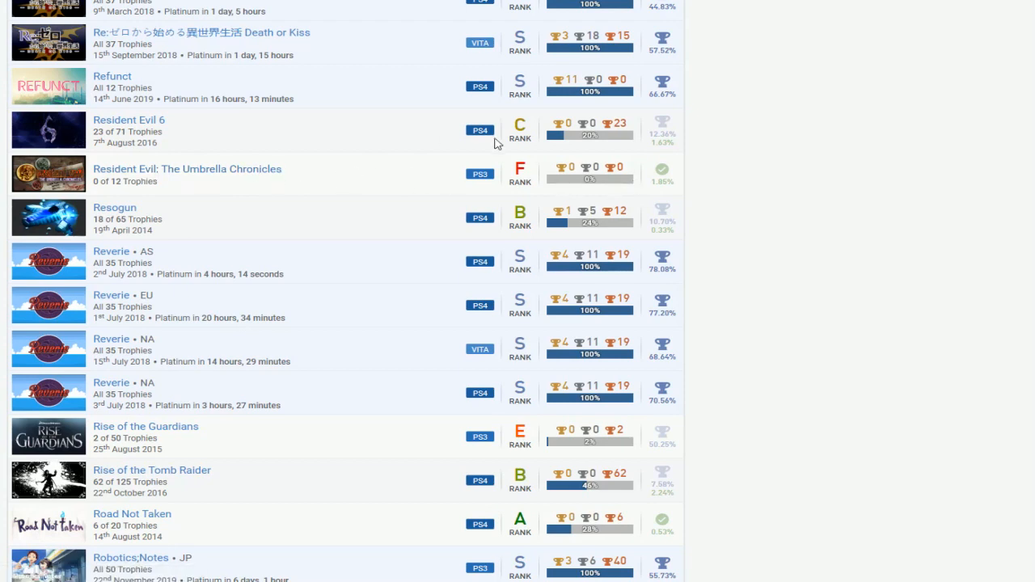
pyautogui.moveTo(366, 188)
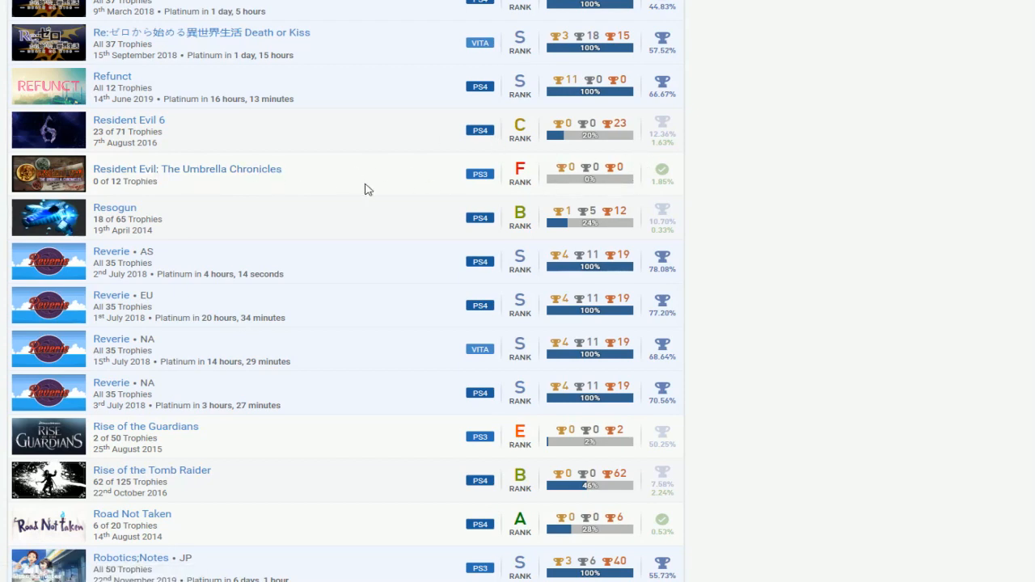
pyautogui.scroll(-3)
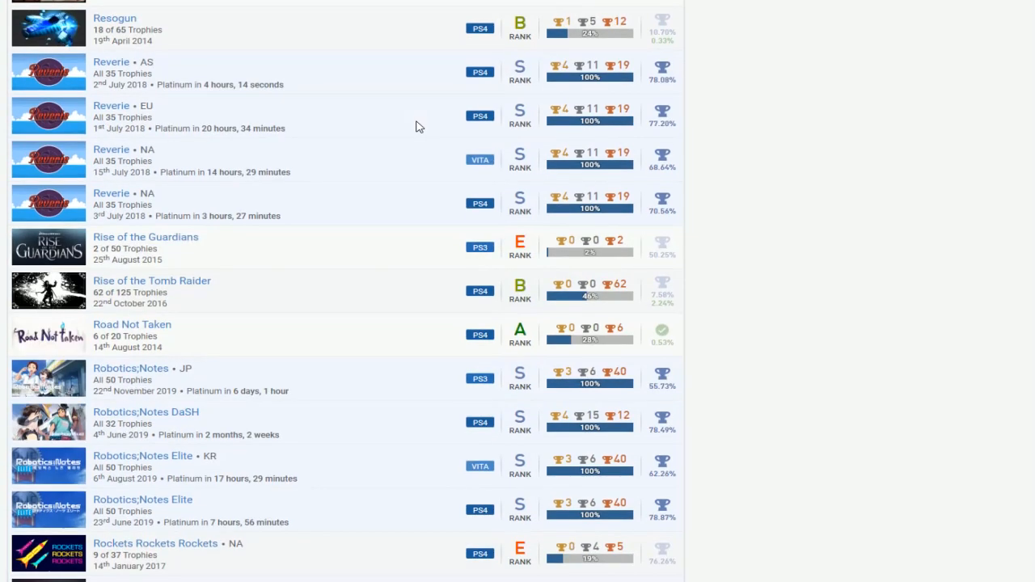
pyautogui.scroll(-3)
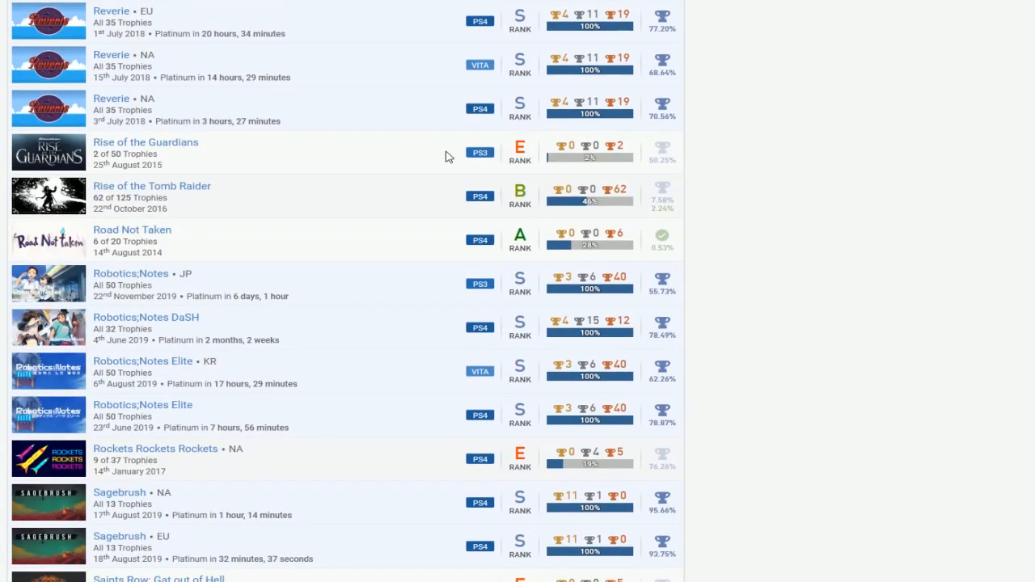
pyautogui.moveTo(566, 204)
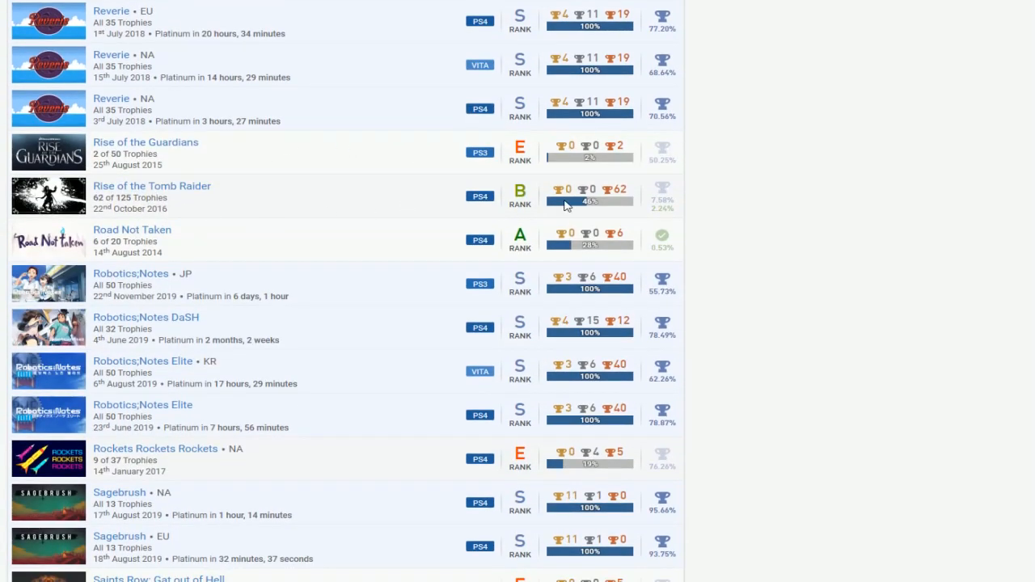
pyautogui.moveTo(463, 200)
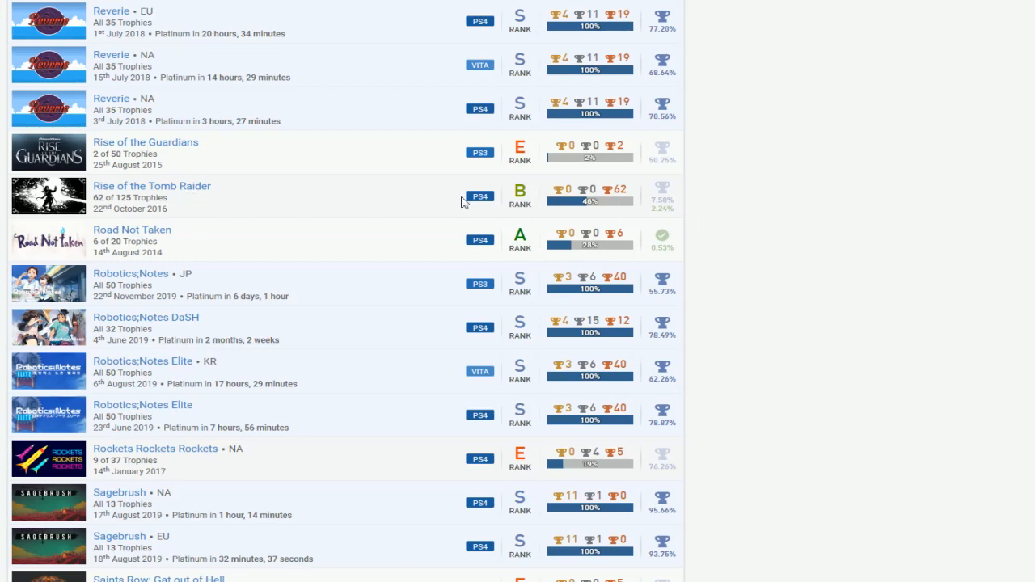
pyautogui.scroll(-3)
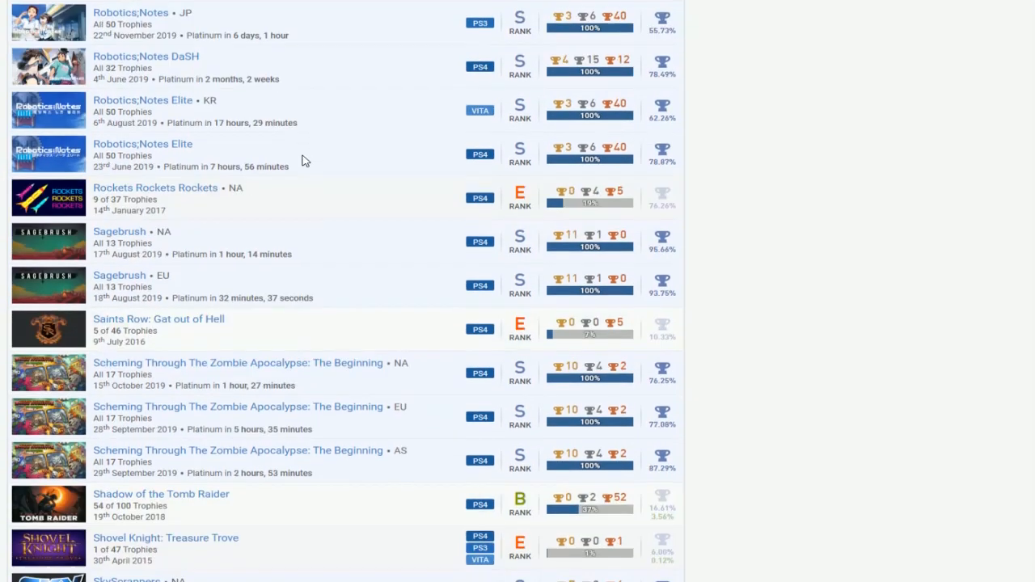
pyautogui.scroll(-3)
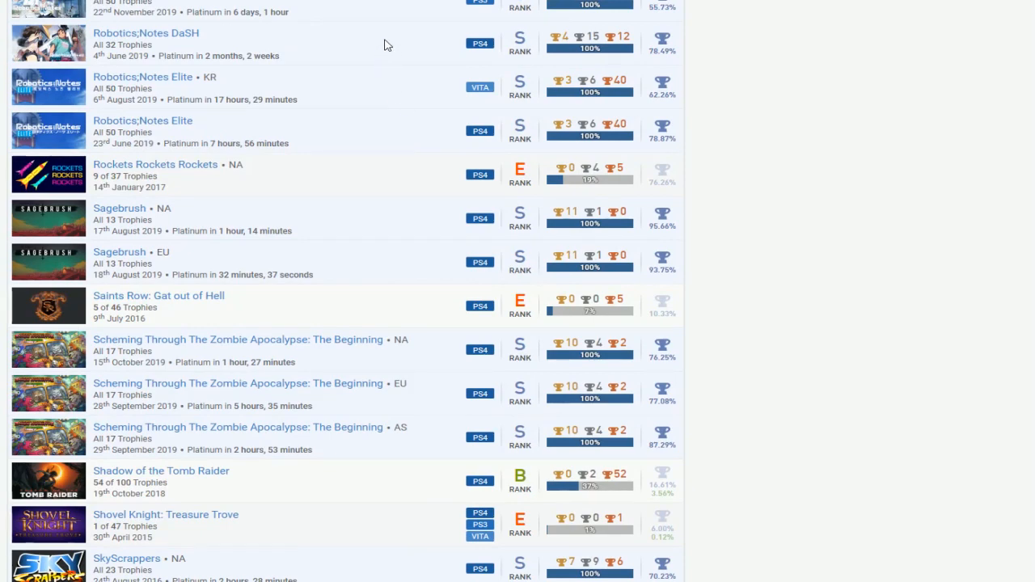
# - Scroll from Sonic Unleashed past Sound Shapes, South Park and Starry Sky to the Steins;Gate 0 entries
pyautogui.scroll(-3)
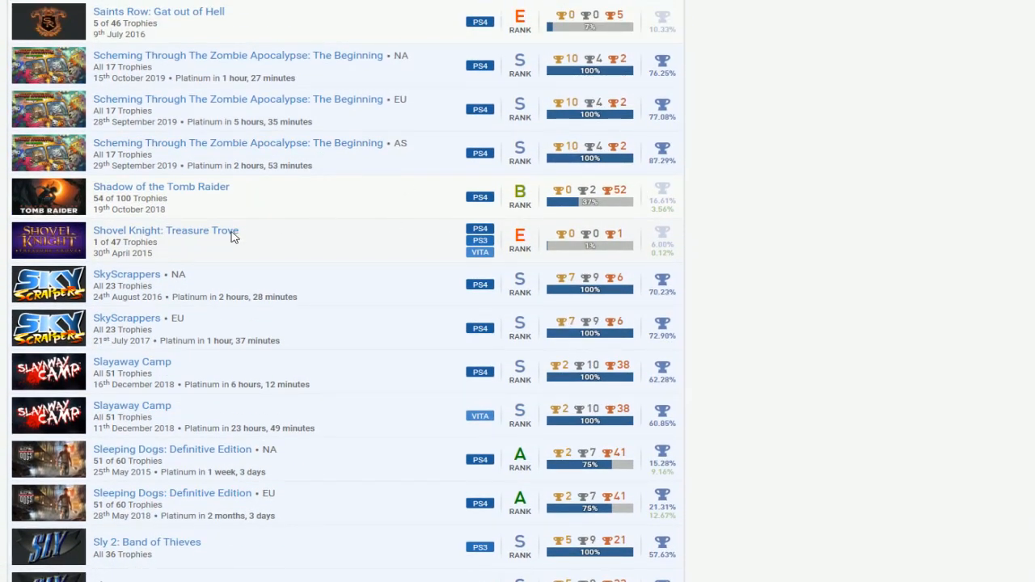
pyautogui.scroll(-3)
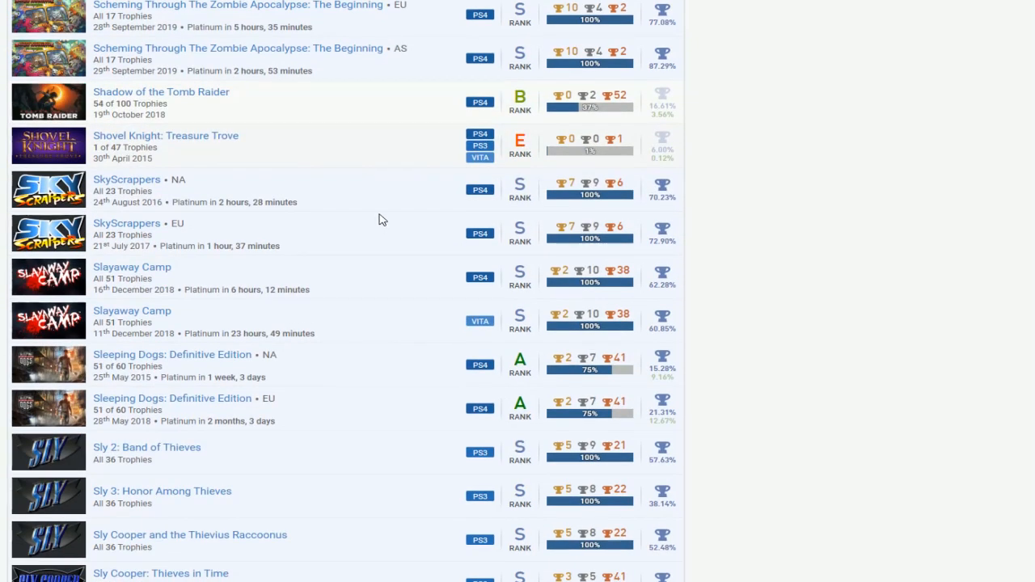
pyautogui.scroll(-3)
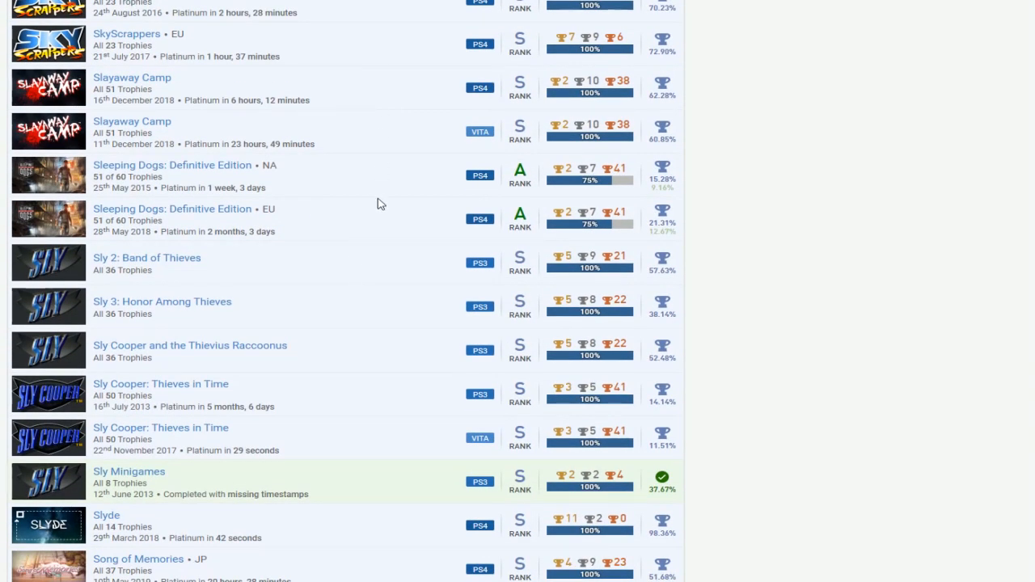
pyautogui.scroll(-3)
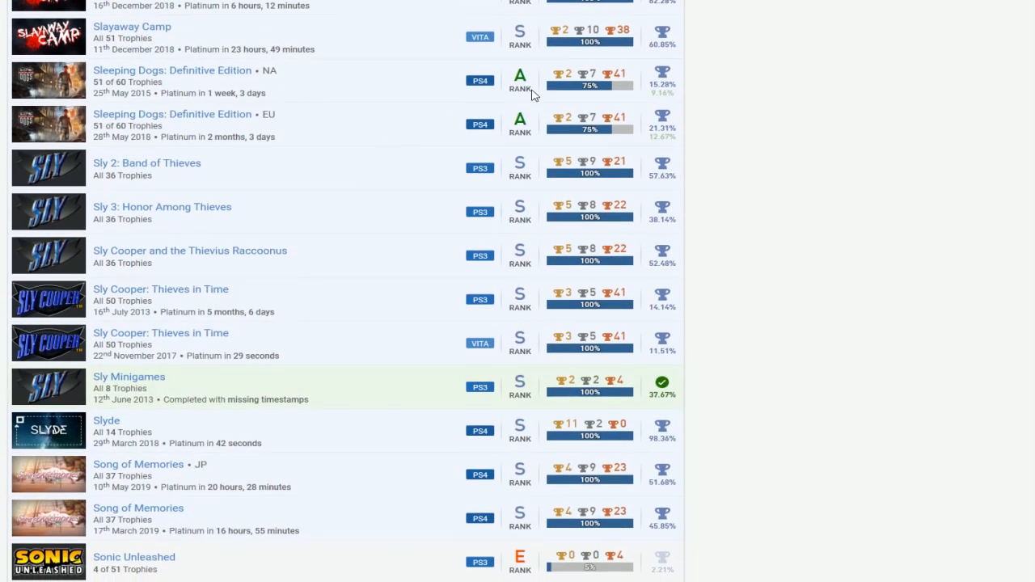
pyautogui.scroll(-3)
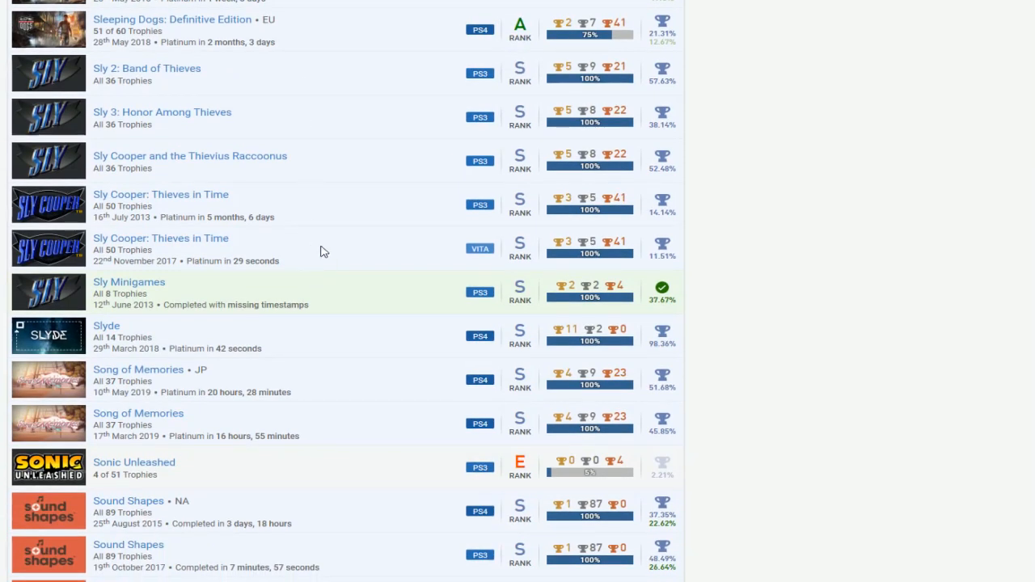
pyautogui.scroll(-3)
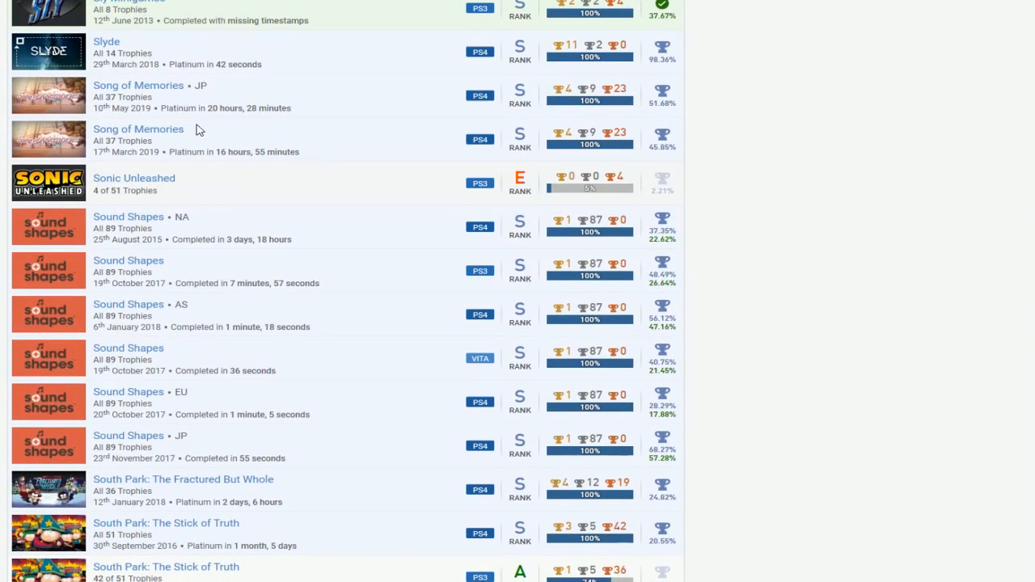
pyautogui.moveTo(407, 189)
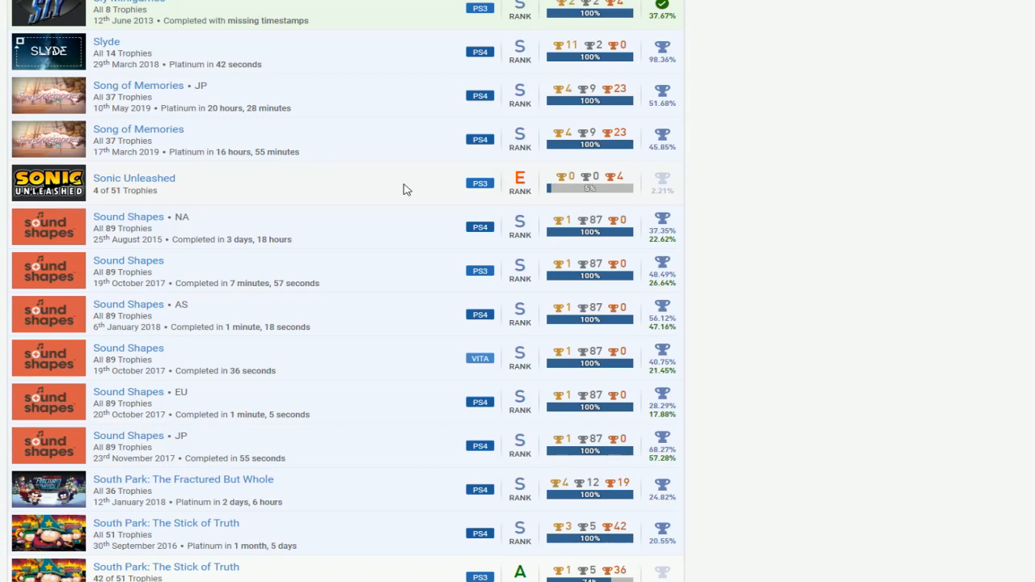
pyautogui.scroll(-3)
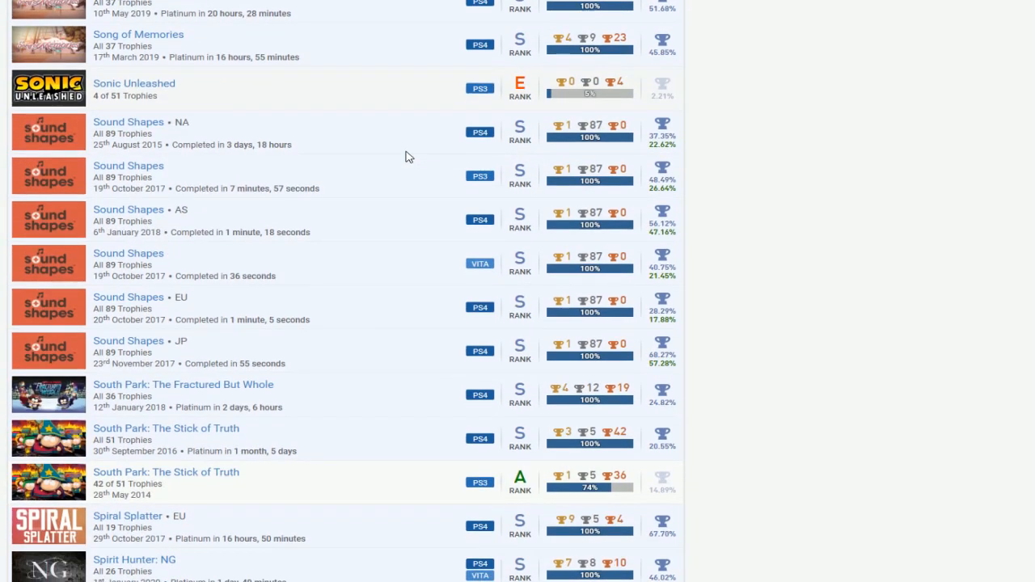
pyautogui.scroll(-3)
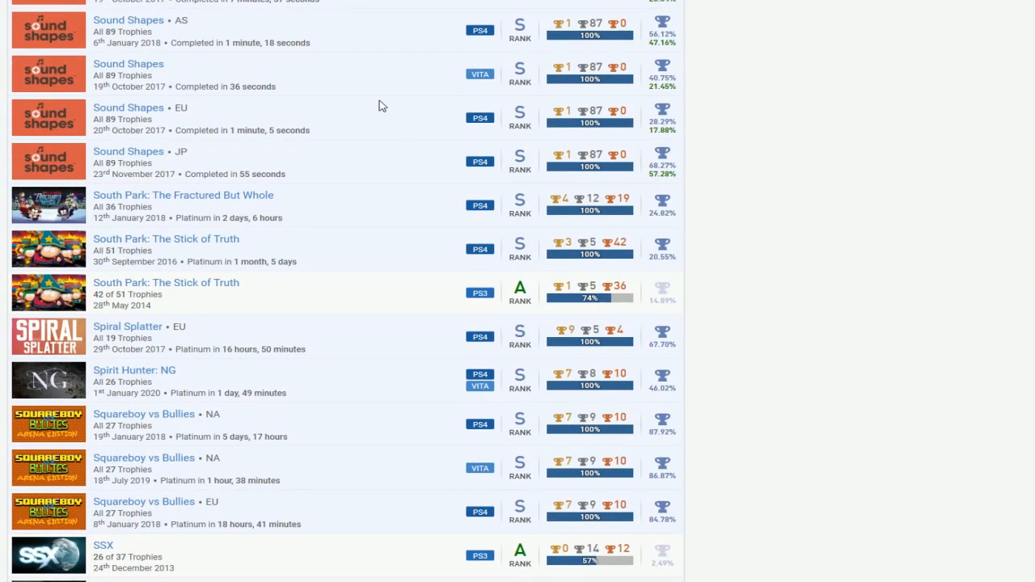
pyautogui.moveTo(212, 289)
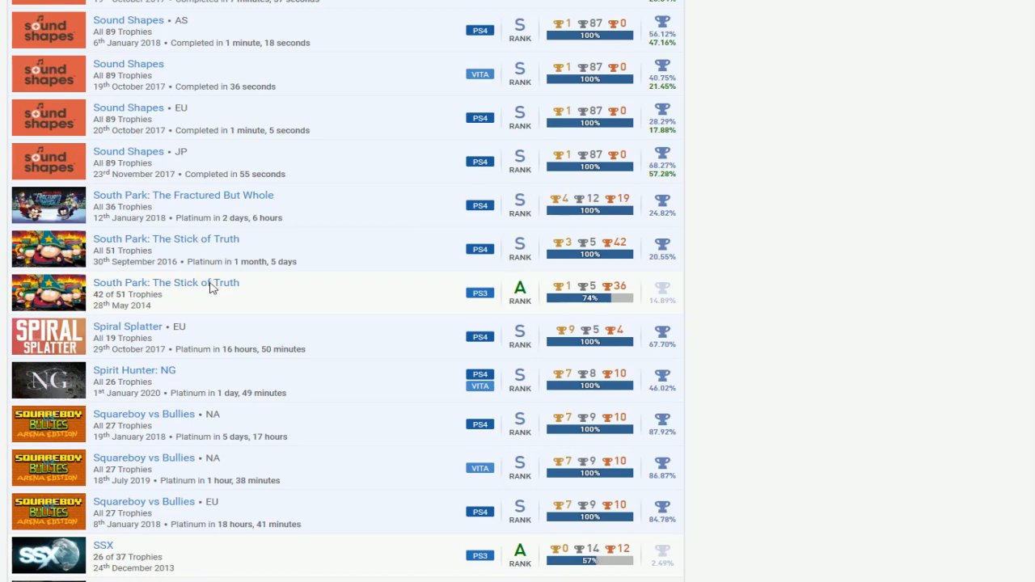
pyautogui.moveTo(324, 229)
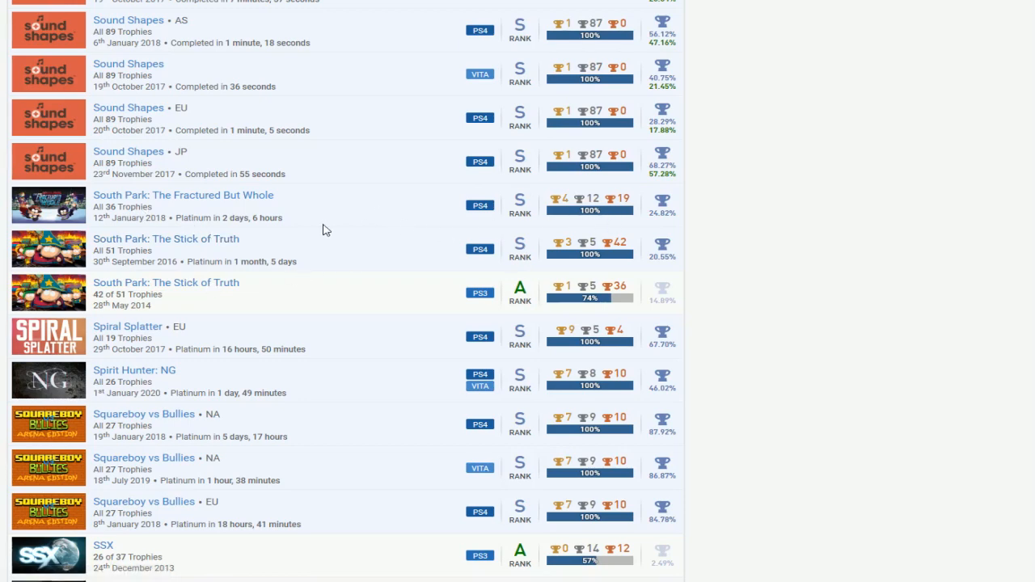
pyautogui.scroll(-3)
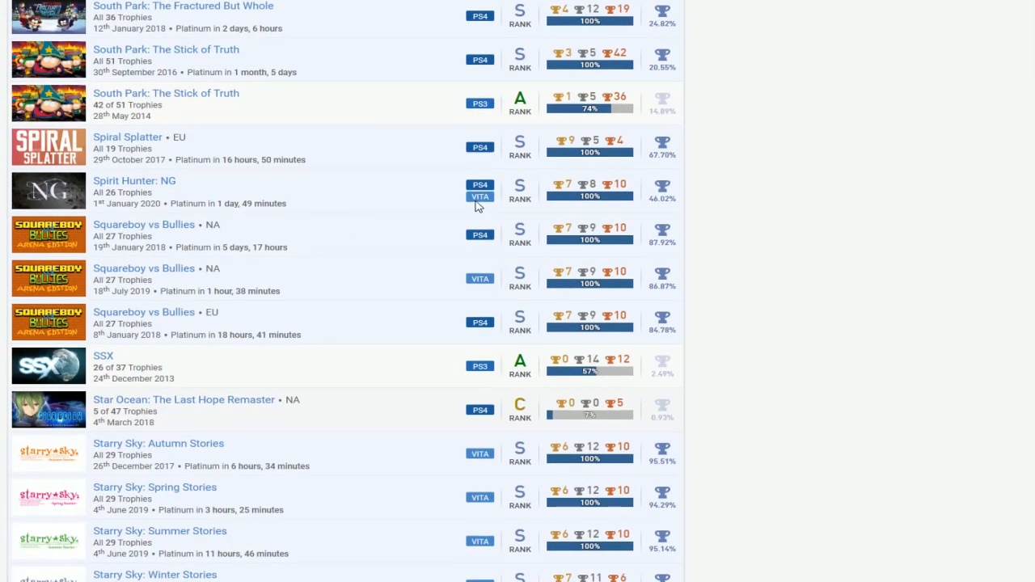
pyautogui.scroll(-3)
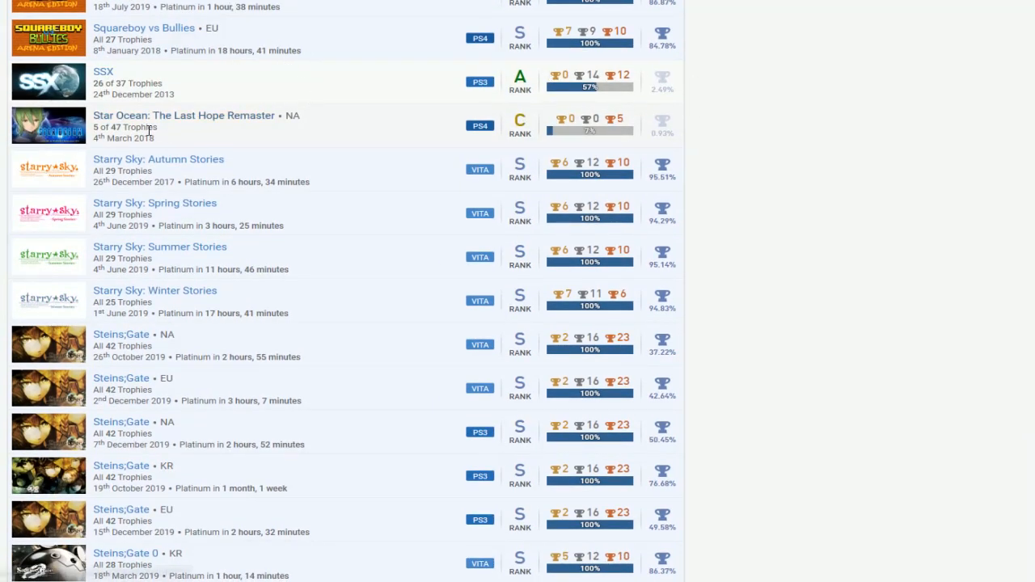
pyautogui.moveTo(581, 148)
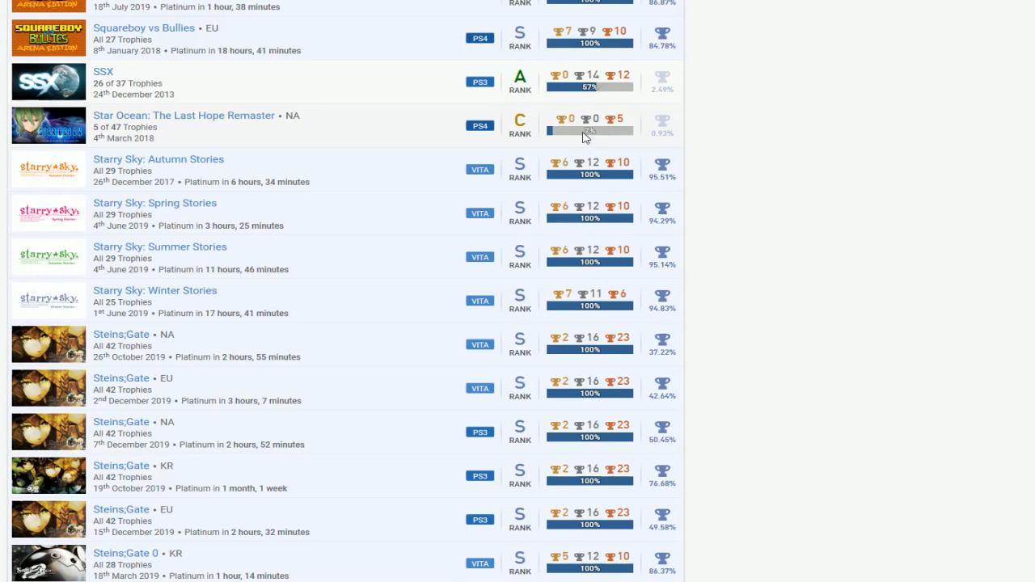
pyautogui.scroll(-3)
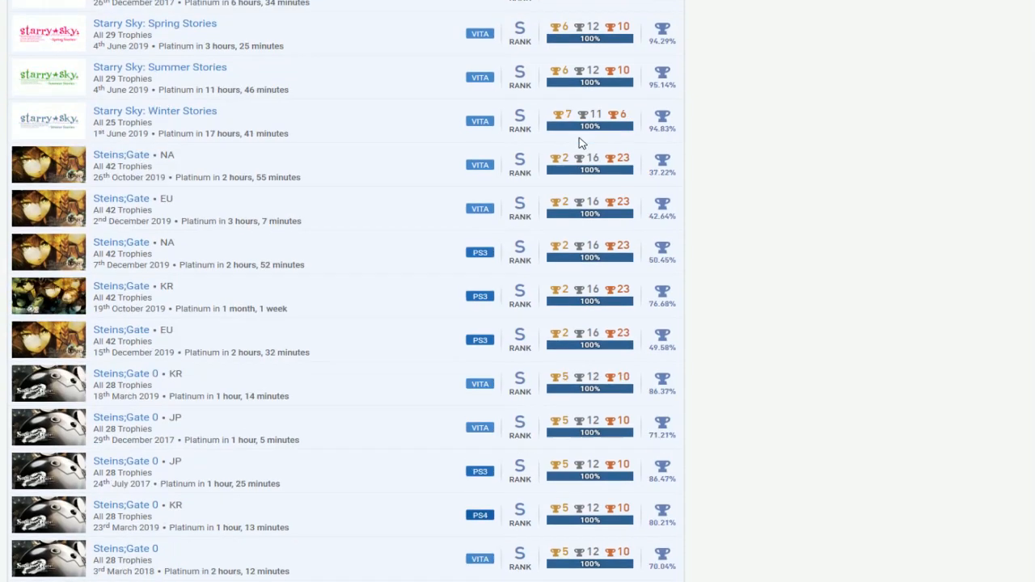
pyautogui.scroll(-3)
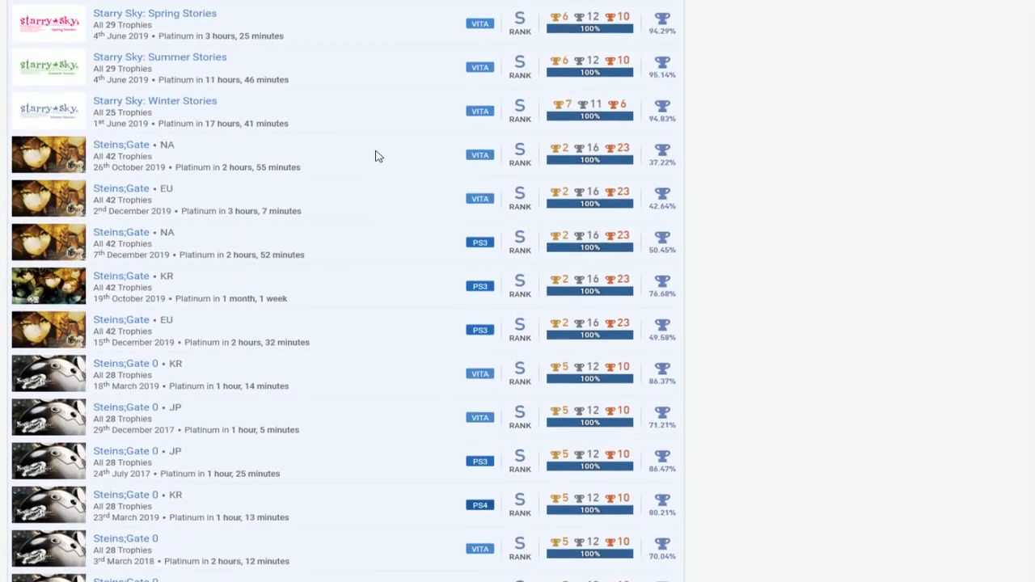
# - Scroll to the T titles, from Tearaway Unfolded and Tekken 7 through Tetra's Escape and The Book of Regrets
pyautogui.scroll(-3)
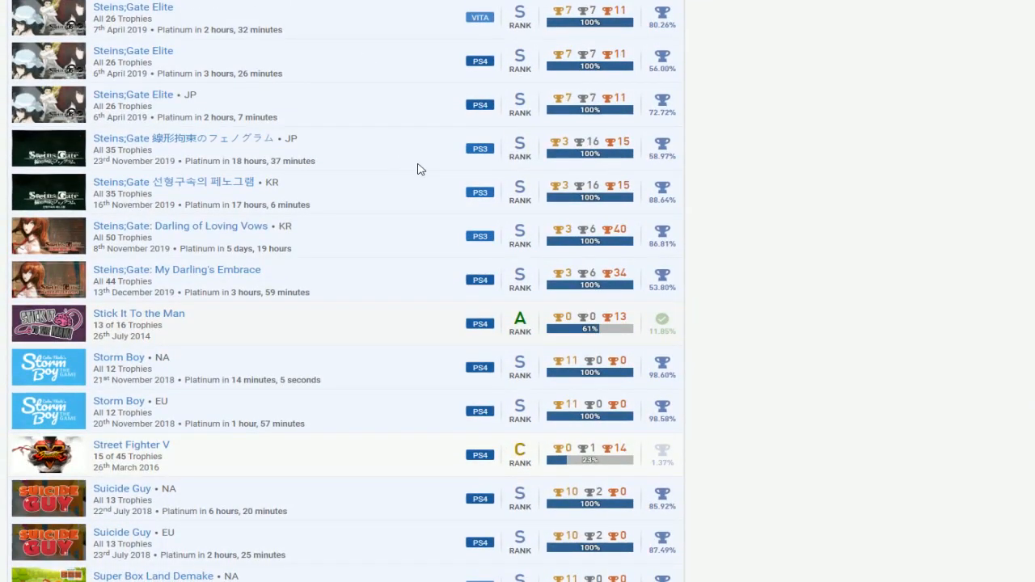
pyautogui.scroll(-3)
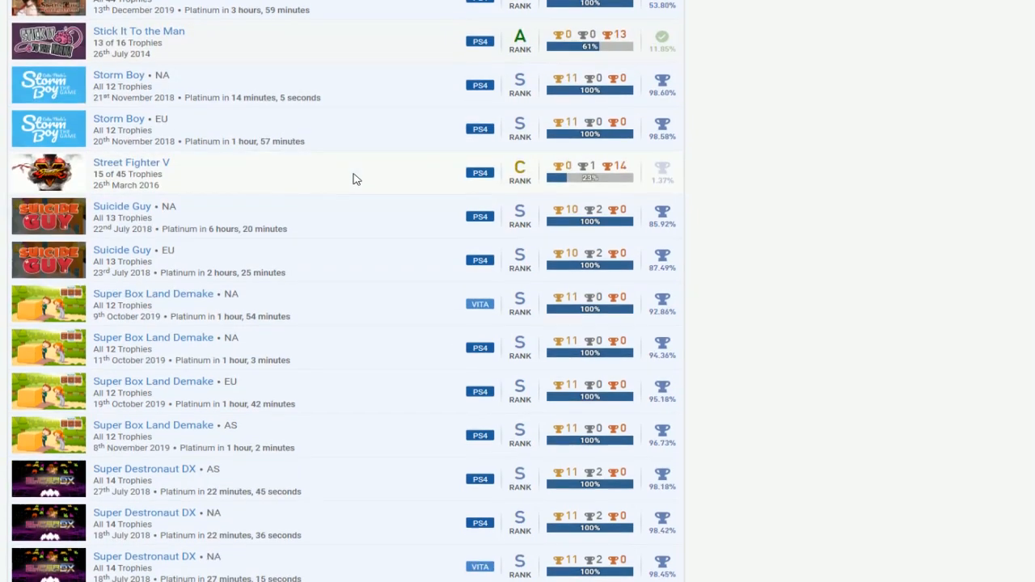
pyautogui.scroll(-3)
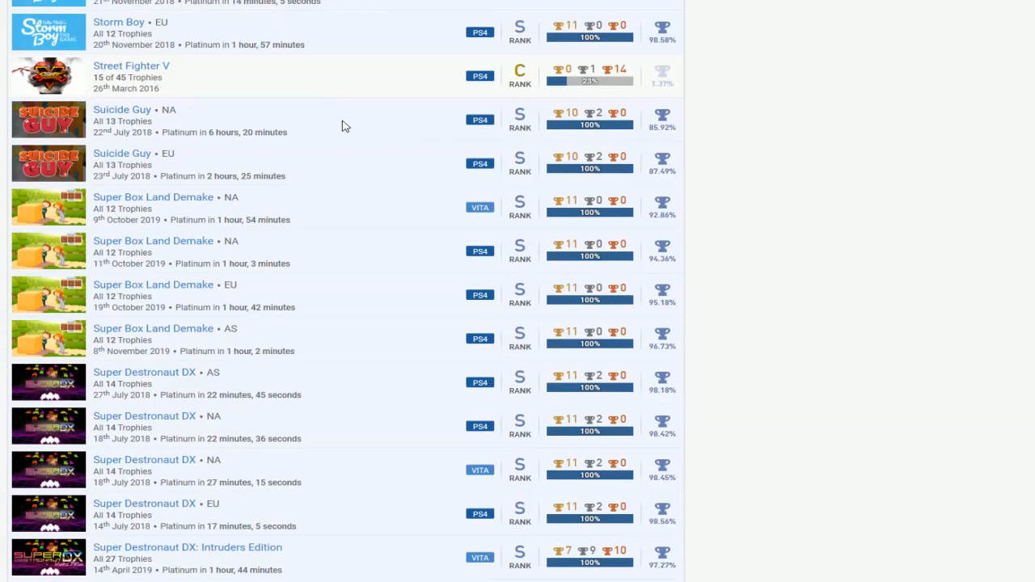
pyautogui.scroll(-3)
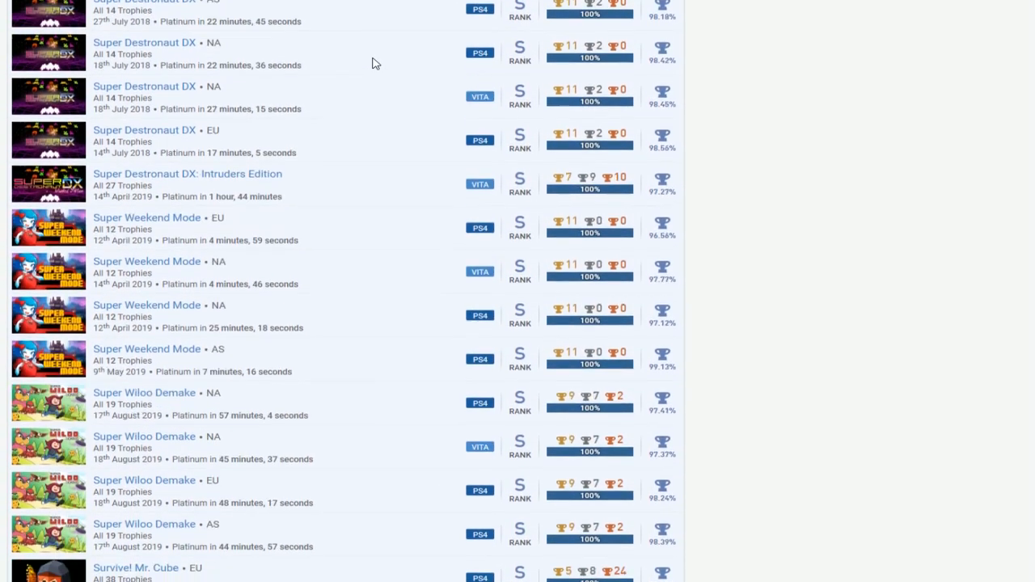
pyautogui.scroll(-3)
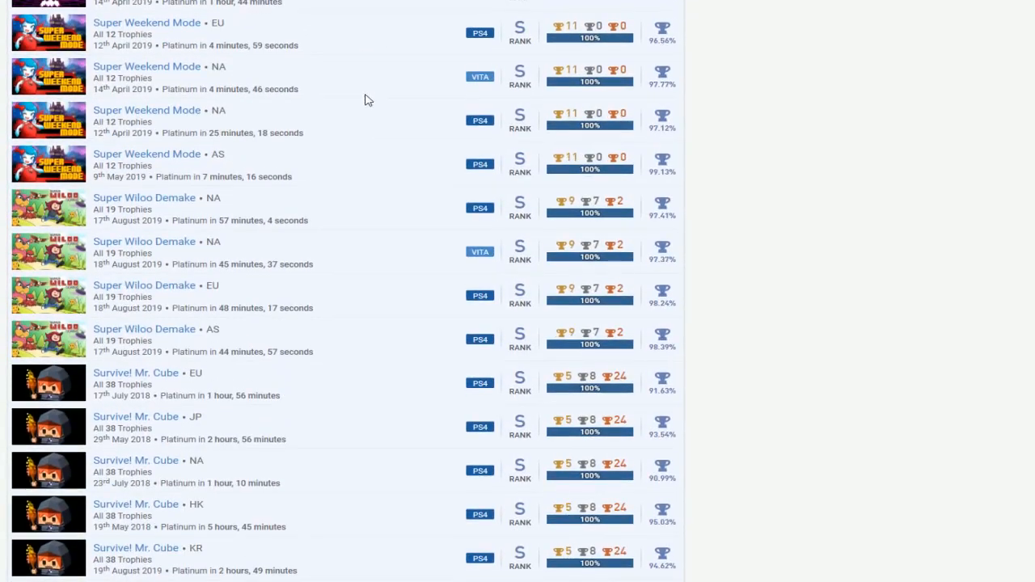
pyautogui.moveTo(267, 300)
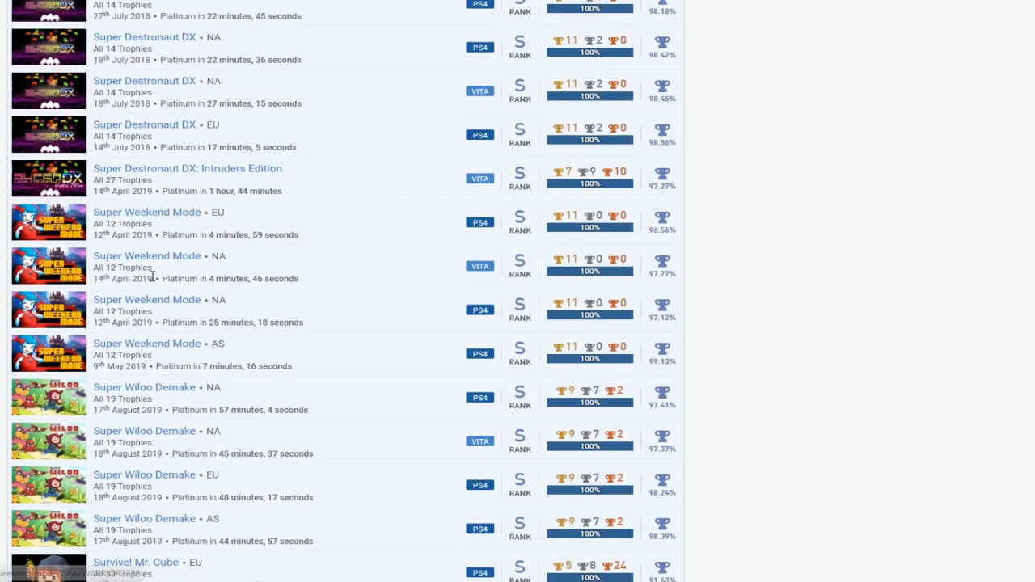
pyautogui.scroll(-3)
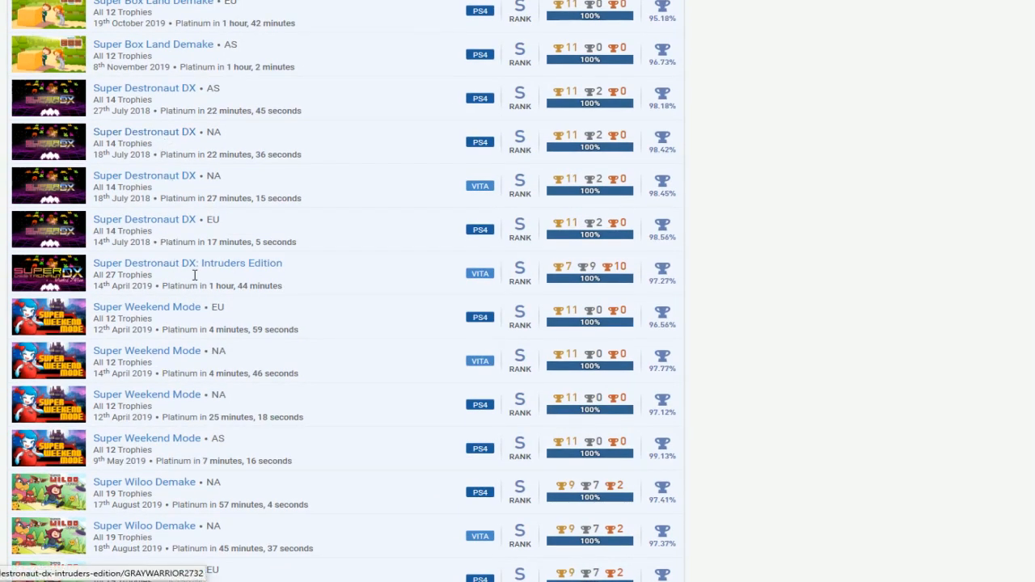
pyautogui.scroll(-3)
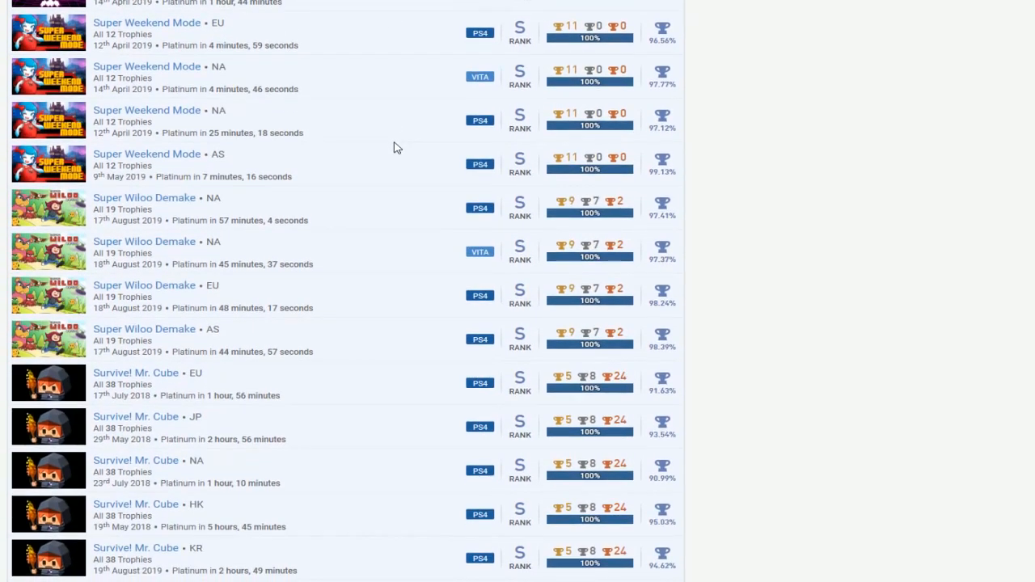
pyautogui.scroll(-3)
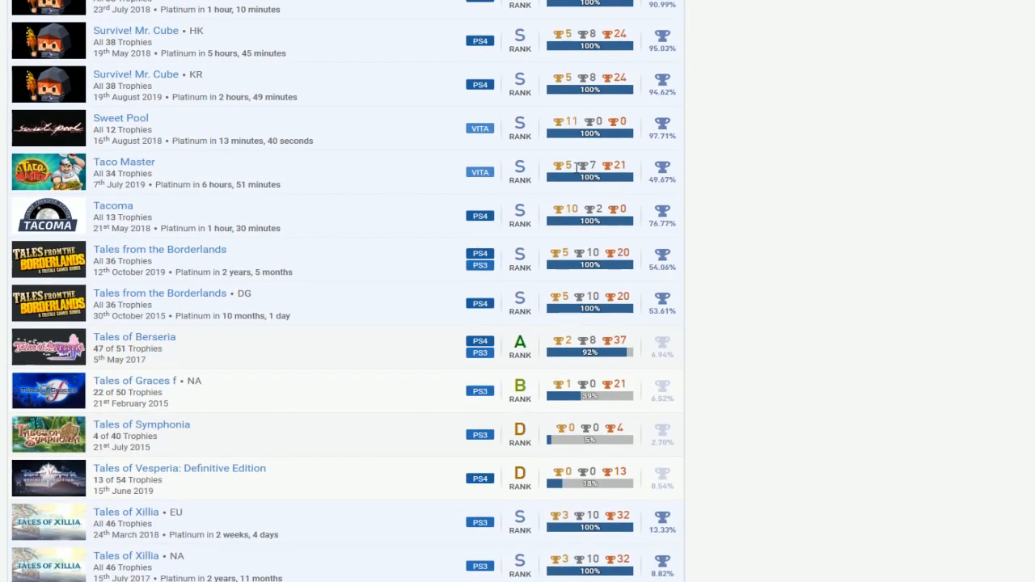
pyautogui.moveTo(479, 179)
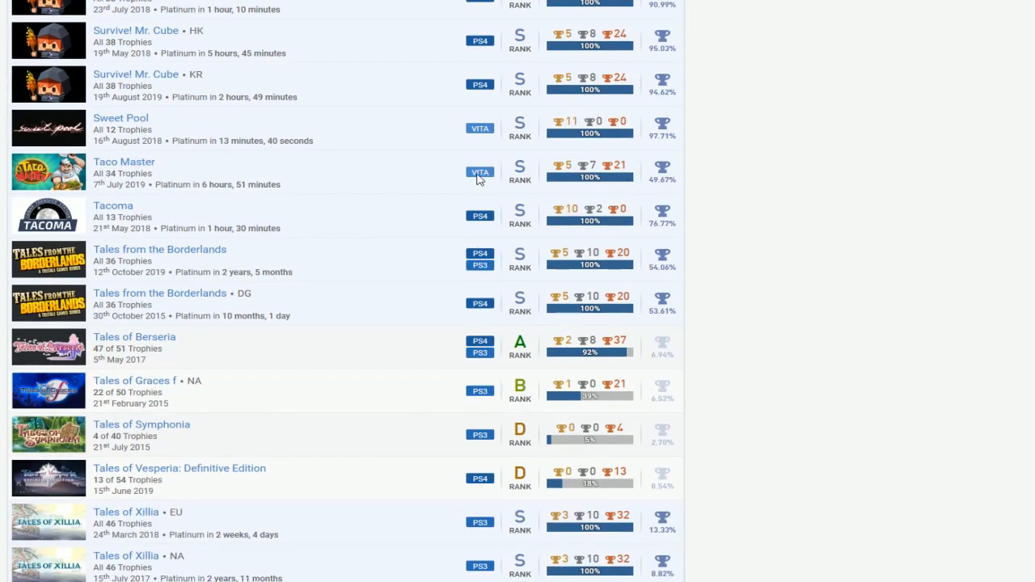
pyautogui.scroll(-3)
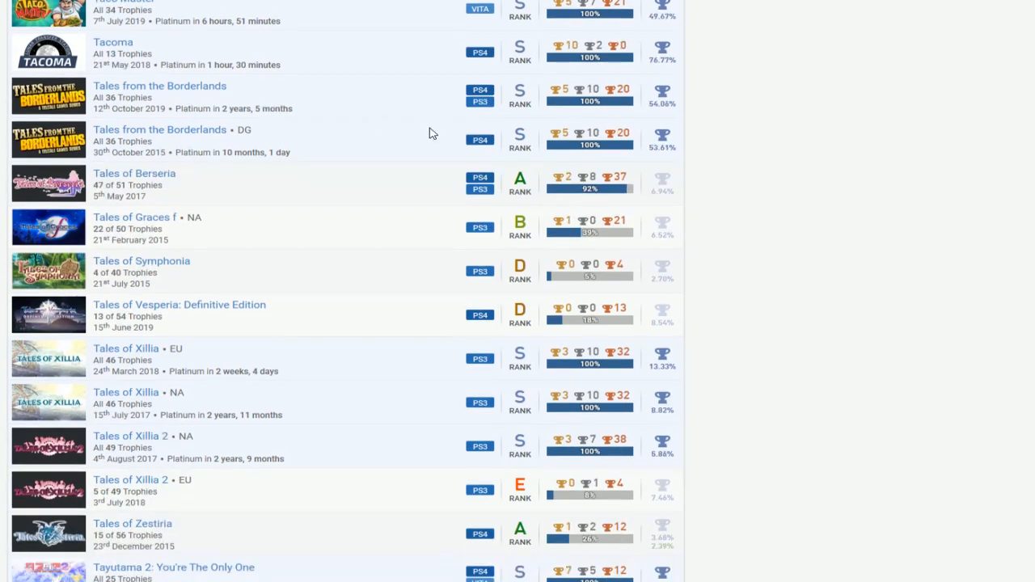
pyautogui.scroll(-3)
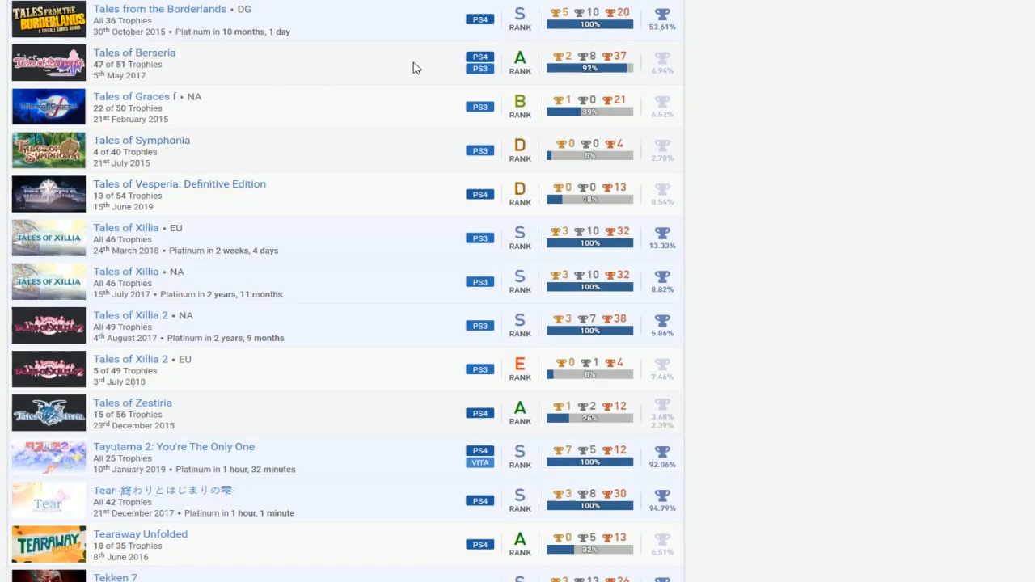
pyautogui.scroll(-3)
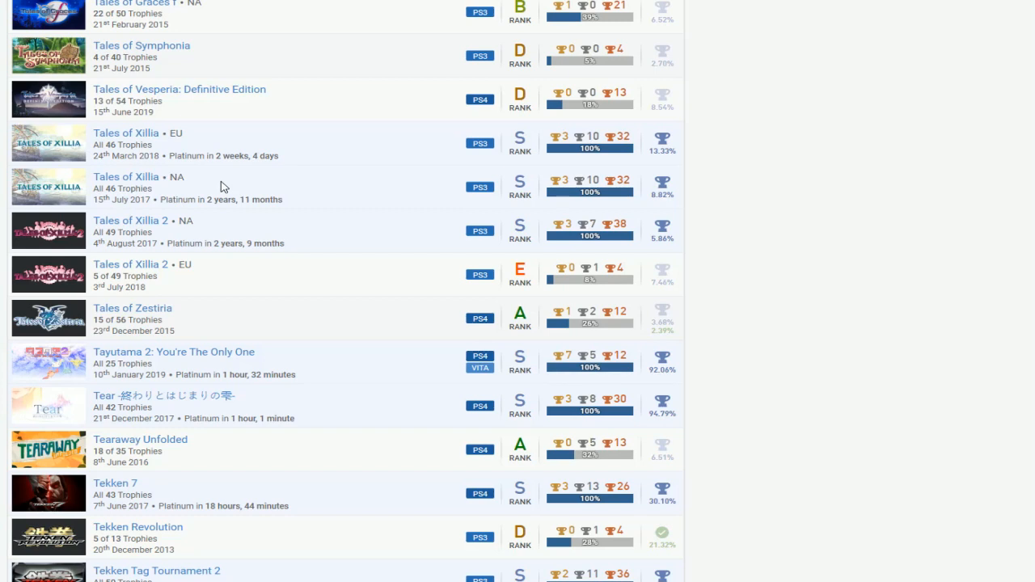
pyautogui.moveTo(159, 194)
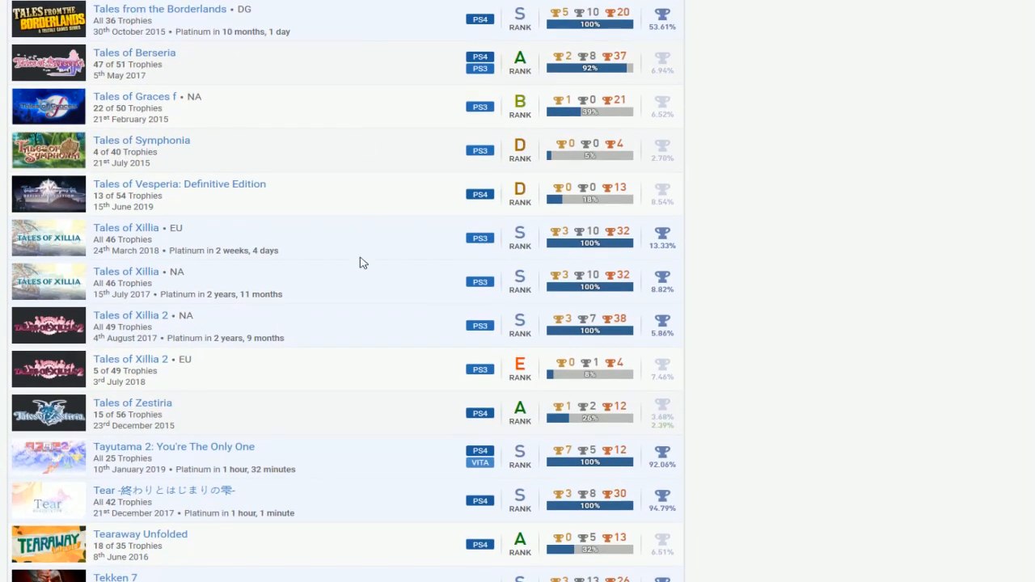
pyautogui.scroll(-3)
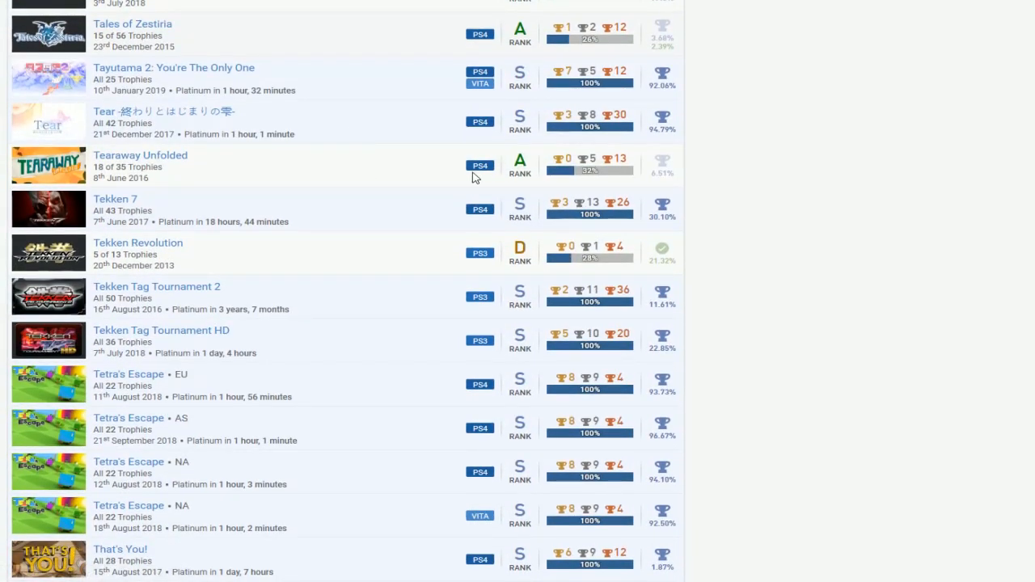
pyautogui.scroll(-3)
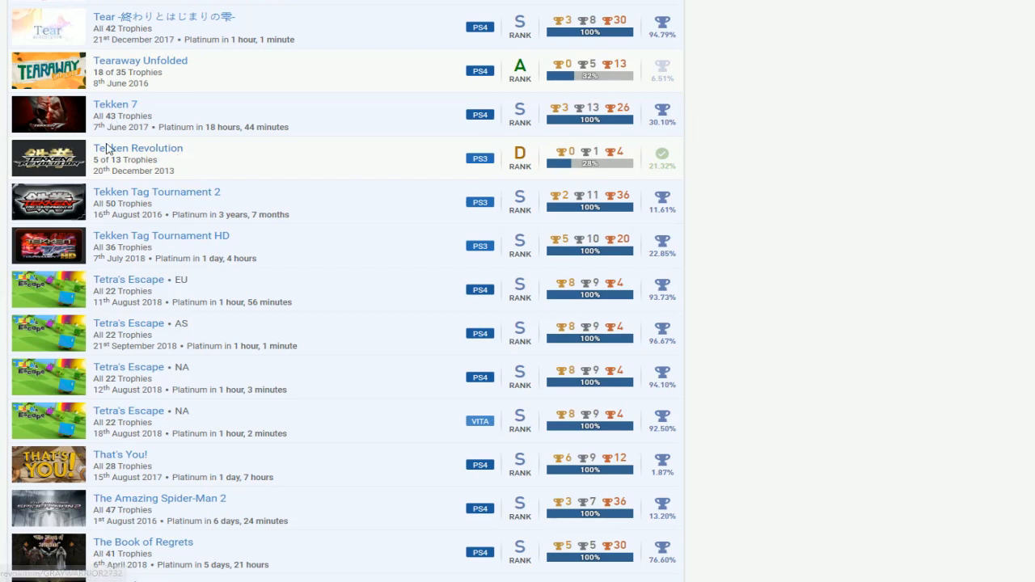
pyautogui.moveTo(208, 176)
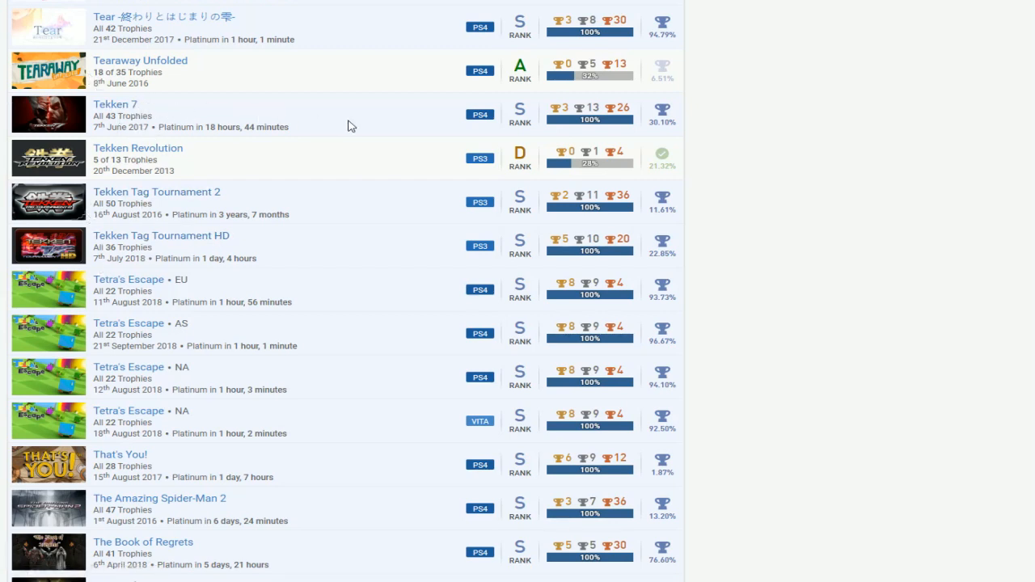
pyautogui.moveTo(383, 131)
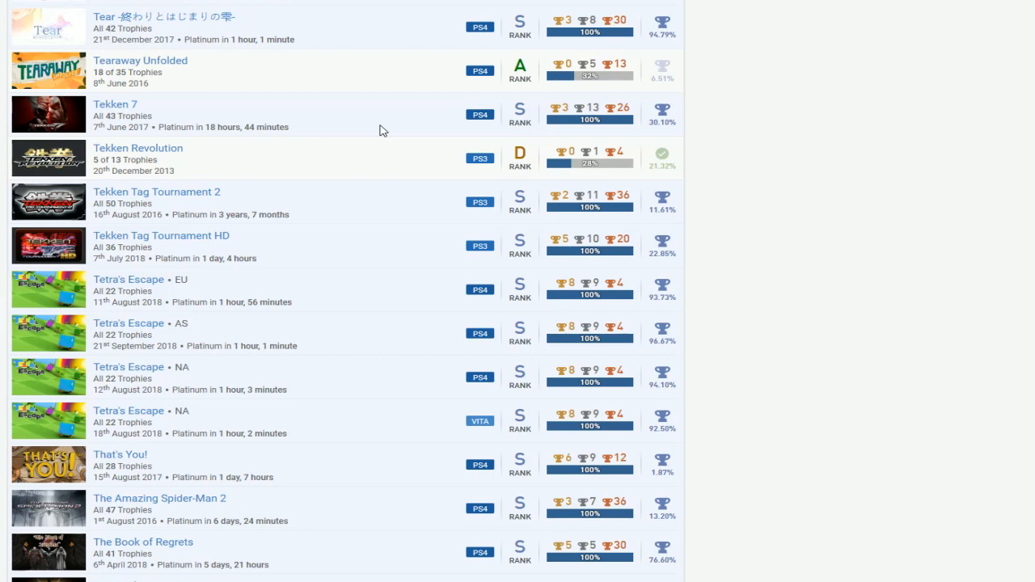
pyautogui.moveTo(237, 198)
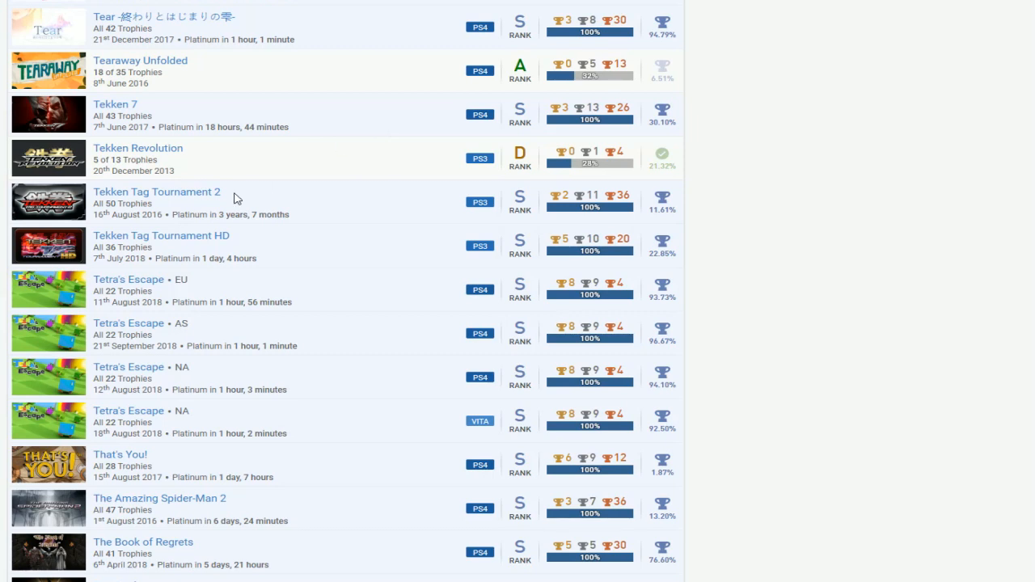
pyautogui.moveTo(384, 128)
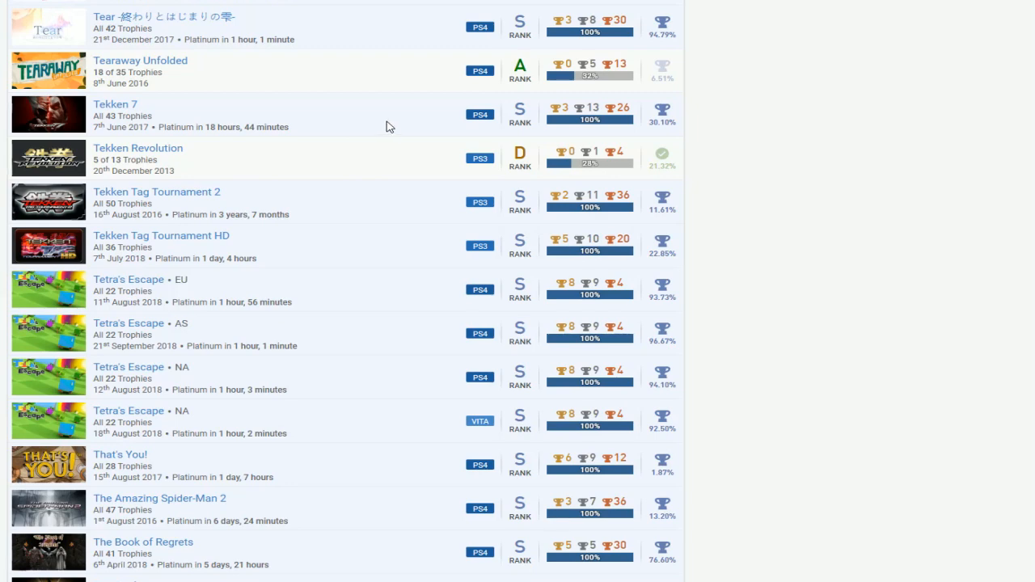
pyautogui.moveTo(405, 145)
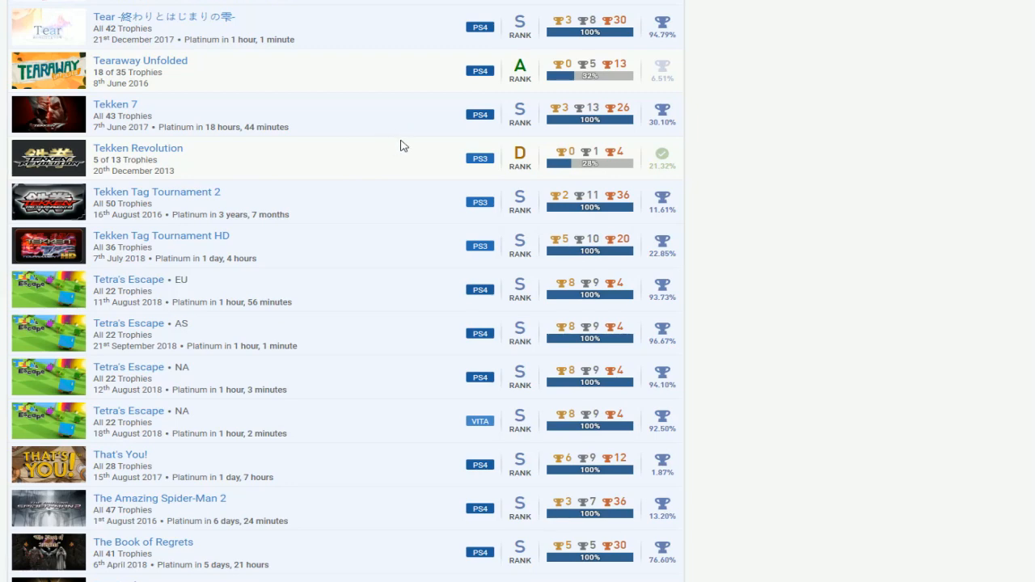
# - Scroll past The Inner World and The Last of Us to The Mooseman, The Playroom and The Walking Dead
pyautogui.scroll(-3)
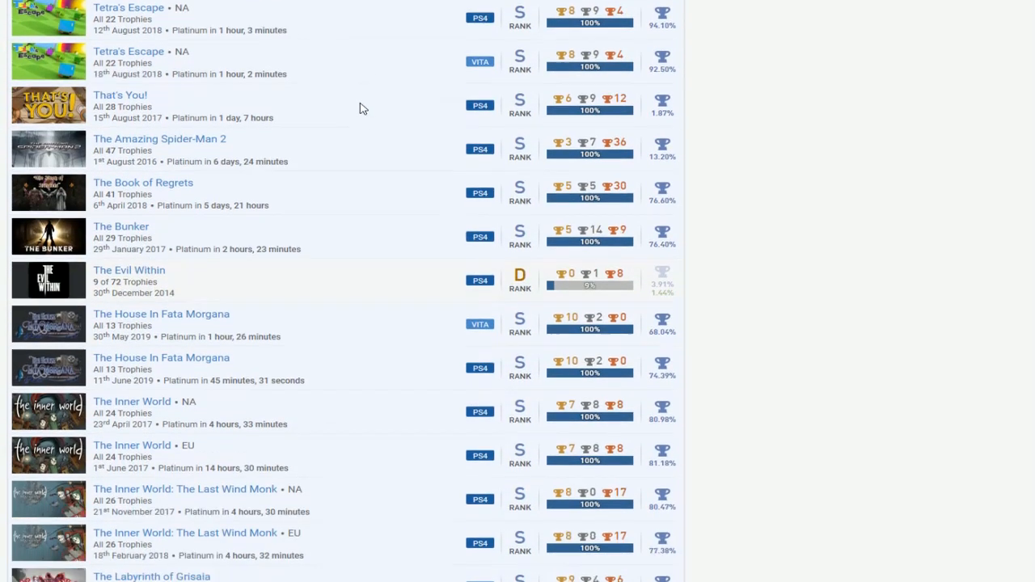
pyautogui.scroll(-3)
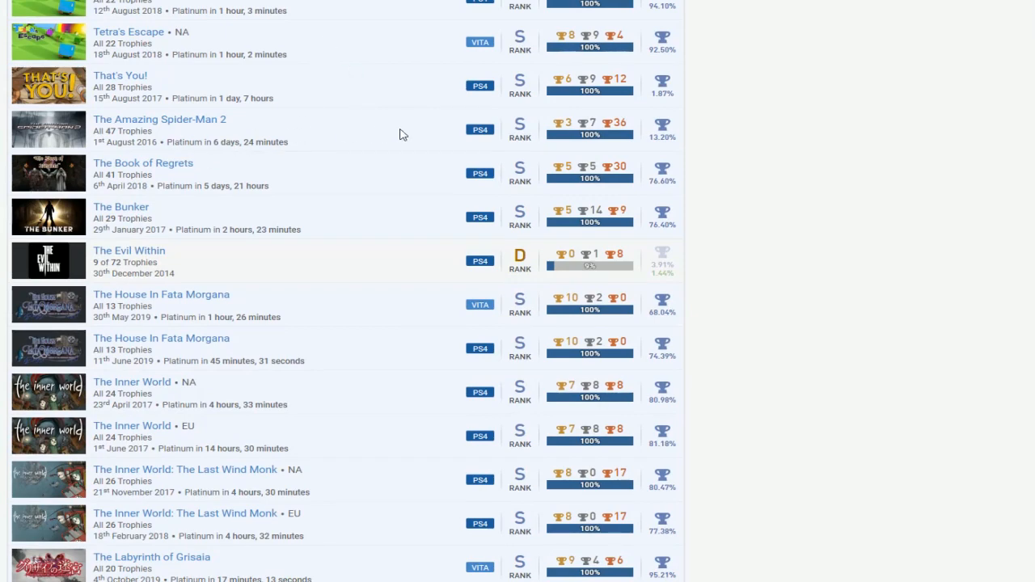
pyautogui.scroll(-3)
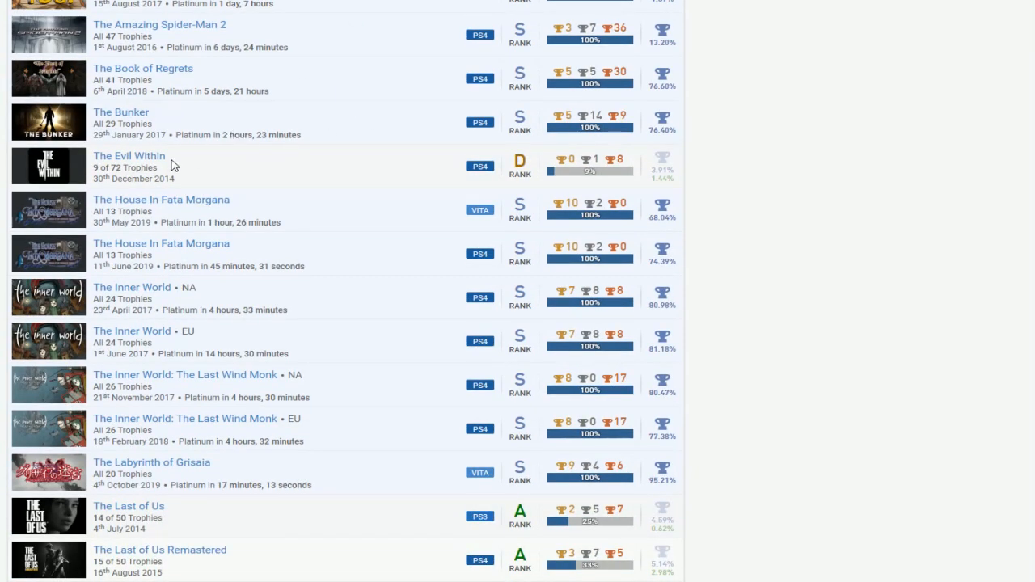
pyautogui.scroll(-3)
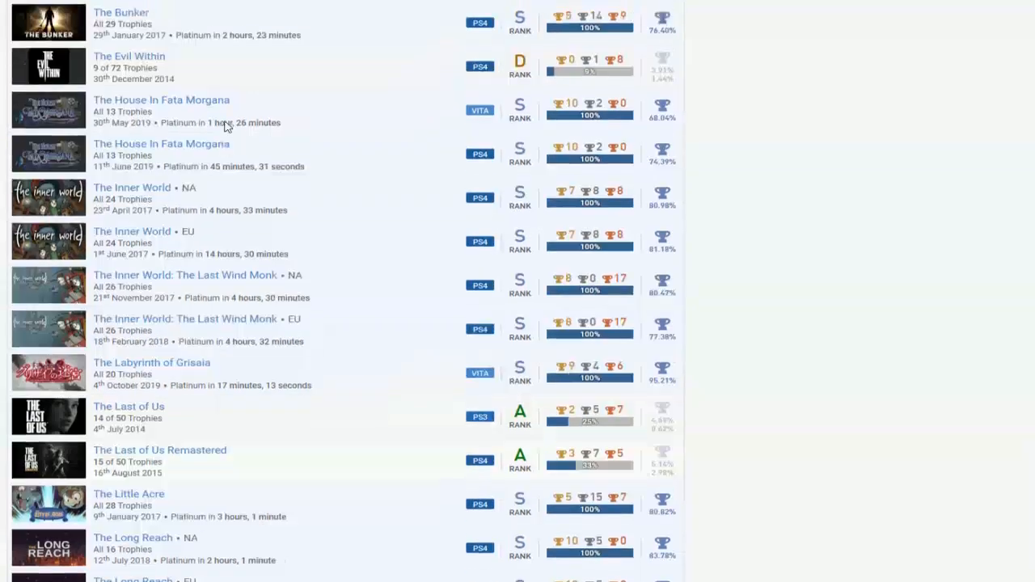
pyautogui.scroll(-3)
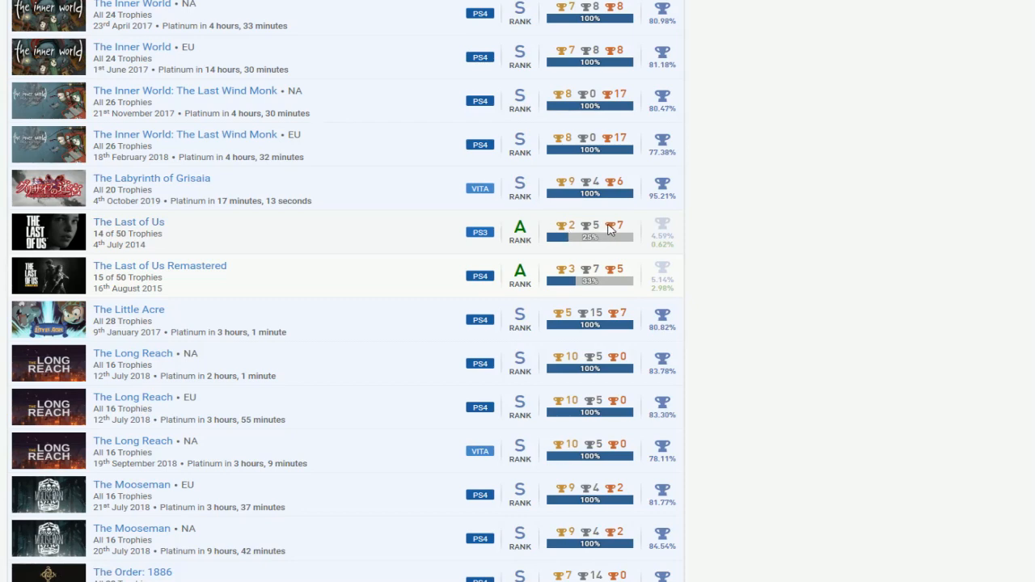
pyautogui.scroll(-3)
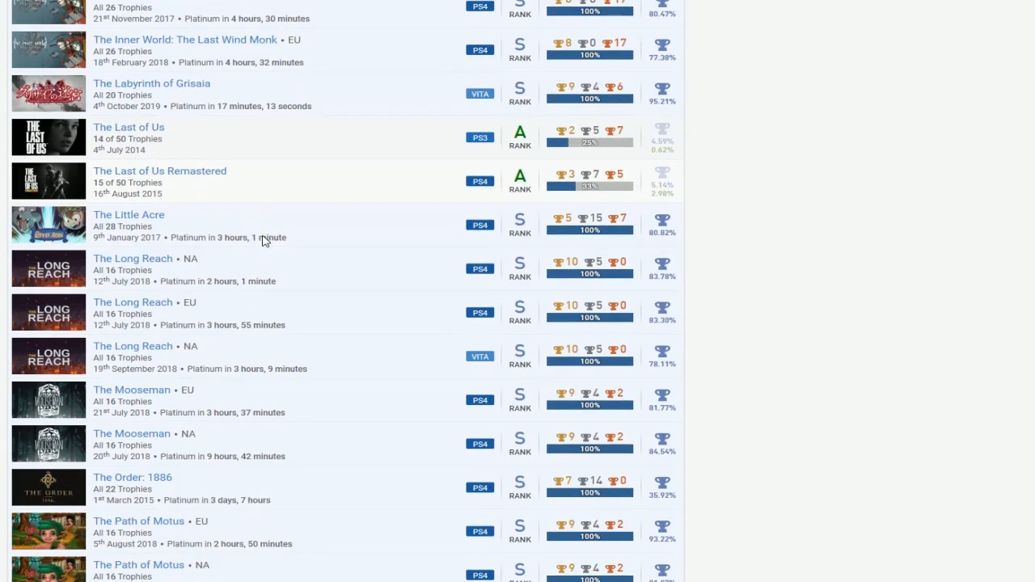
pyautogui.scroll(-3)
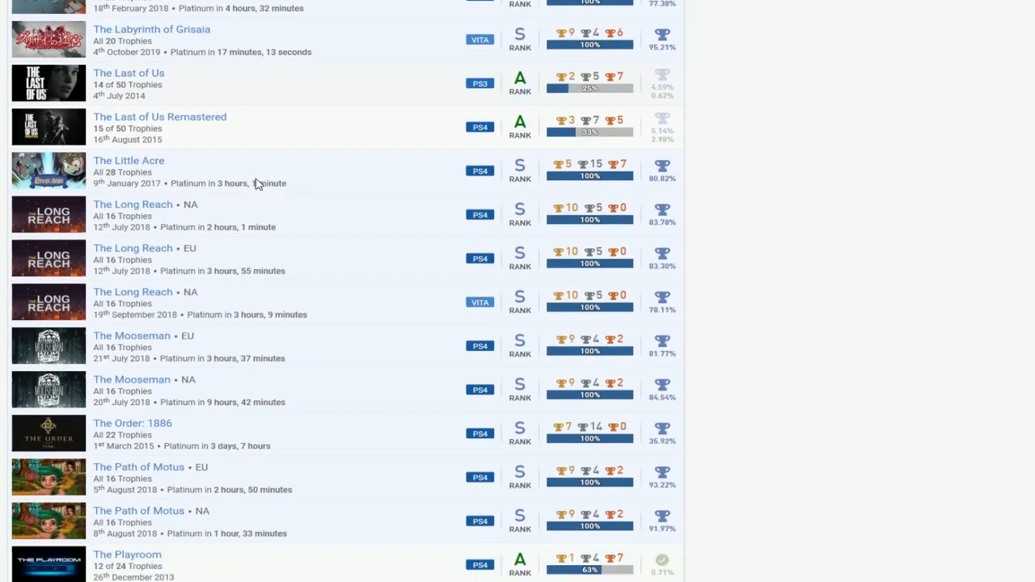
pyautogui.scroll(-3)
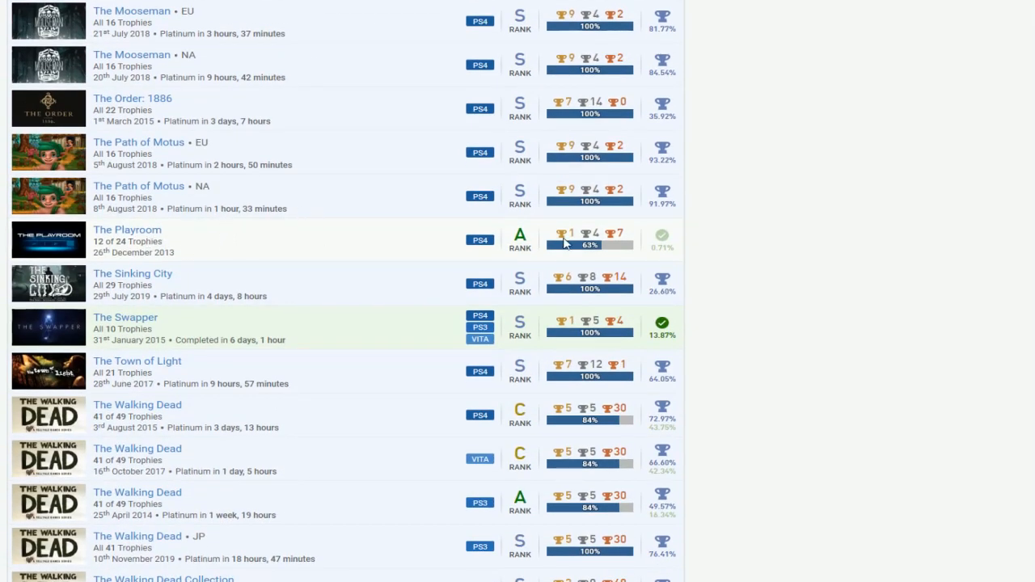
# - Scroll past The Witcher 3 and Tic-Tac-Letters to Tiger Woods PGA Tour 11, Tomb Raider and Uncharted 4
pyautogui.scroll(-3)
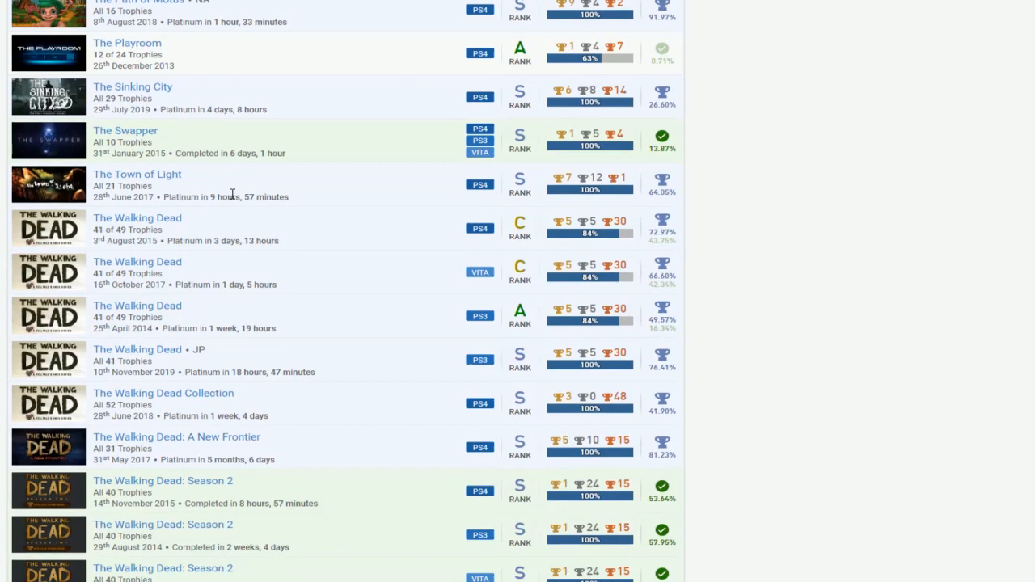
pyautogui.scroll(-3)
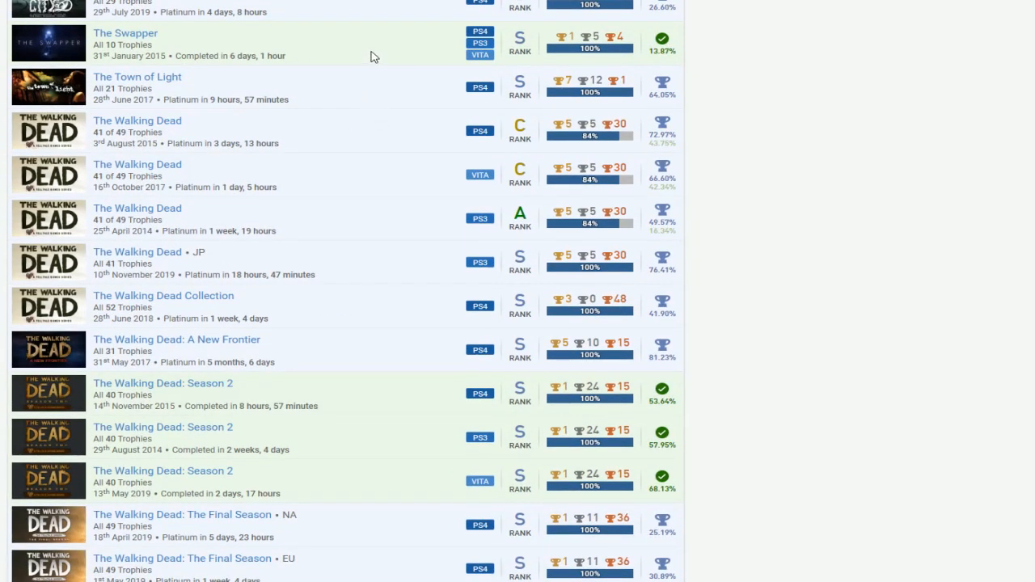
pyautogui.scroll(-3)
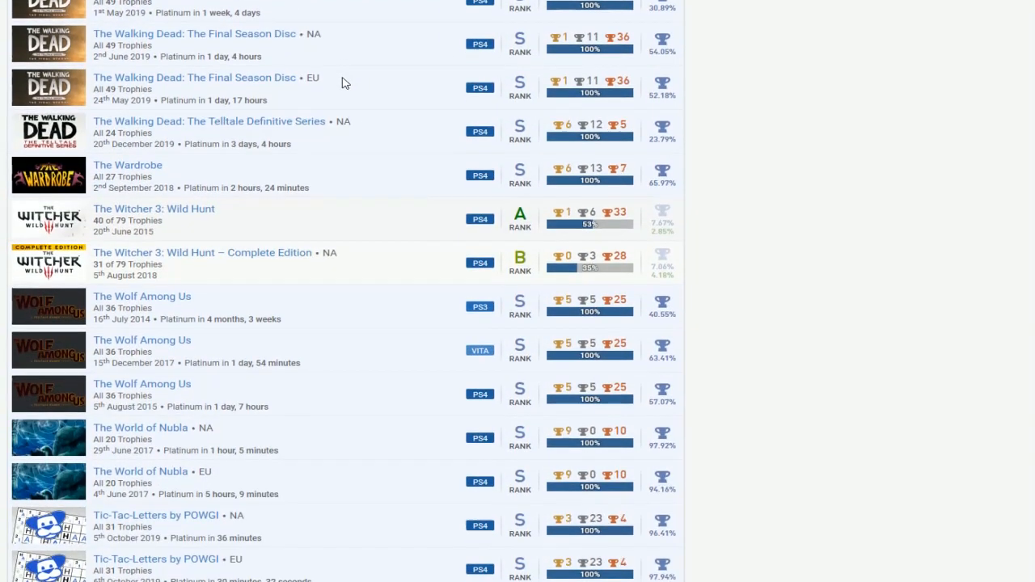
pyautogui.scroll(-3)
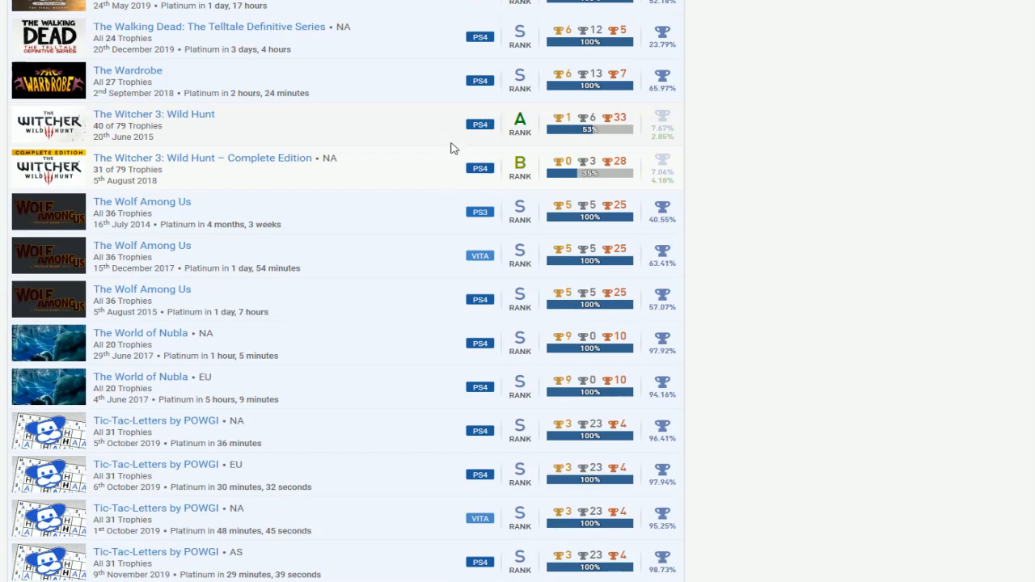
pyautogui.scroll(-3)
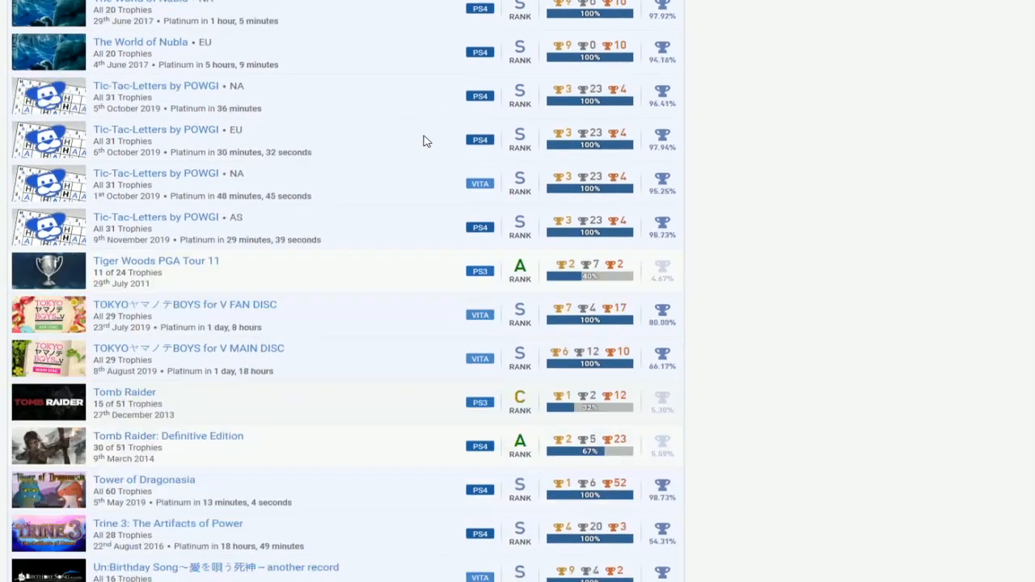
pyautogui.scroll(-3)
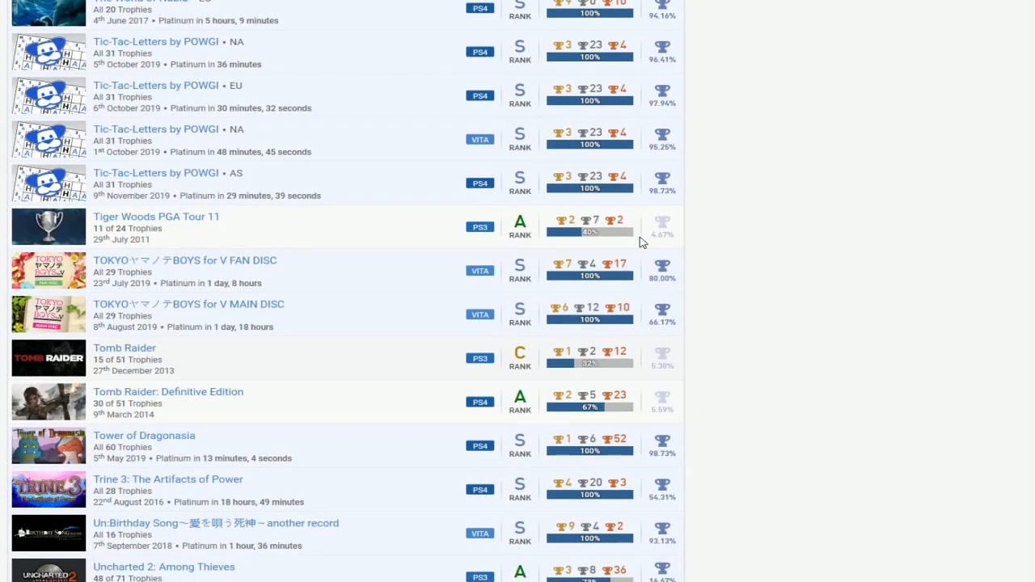
pyautogui.moveTo(170, 220)
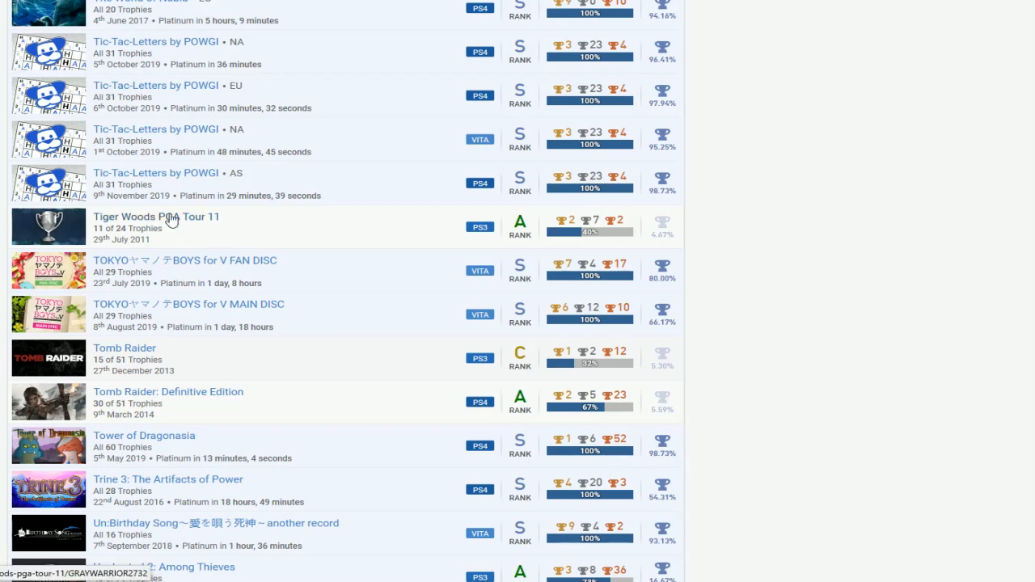
pyautogui.scroll(-3)
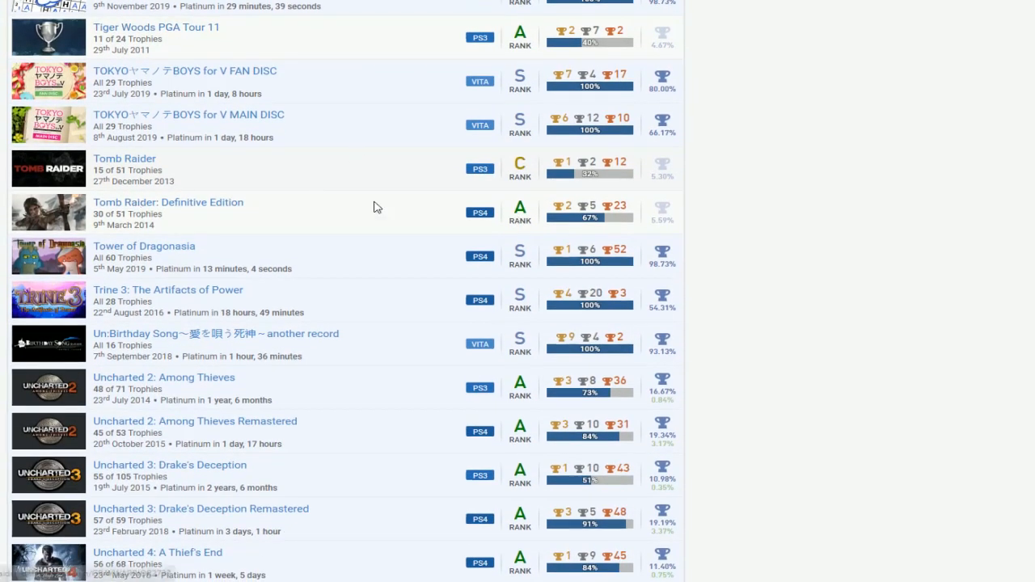
pyautogui.moveTo(502, 166)
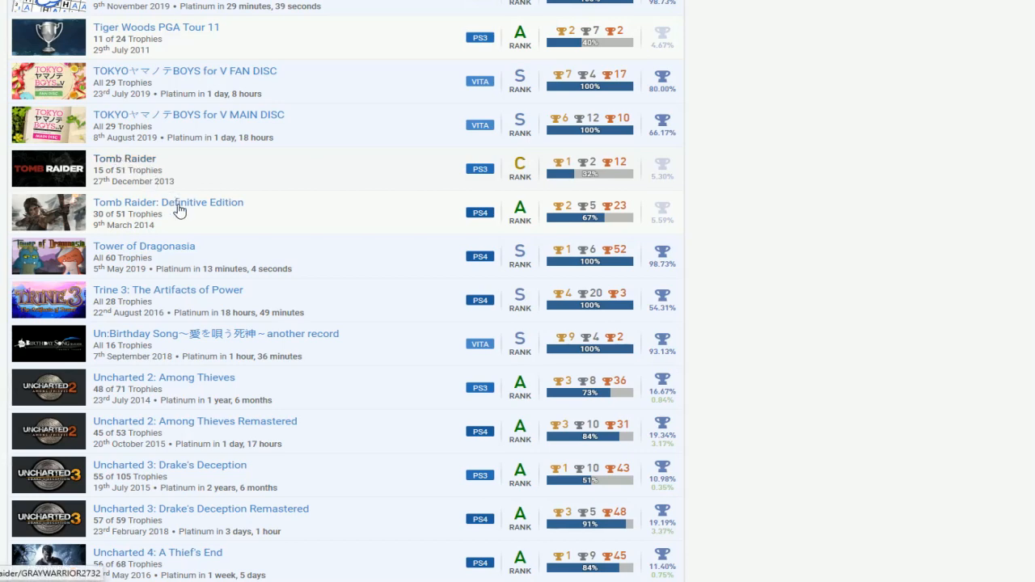
pyautogui.moveTo(396, 210)
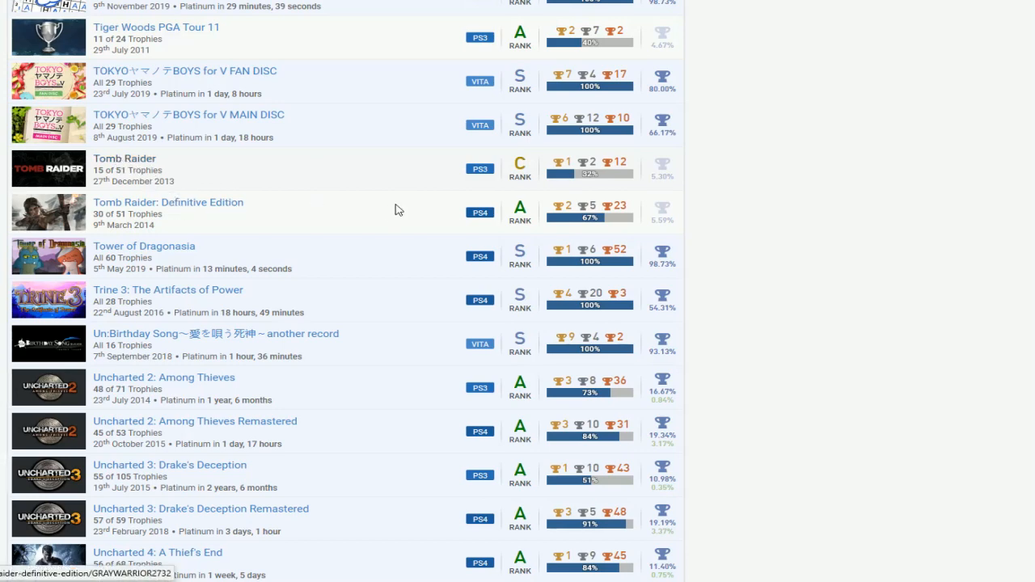
# - Scroll the games list down to Uncharted: The Lost Legacy, Unravel, Until Dawn and Valiant Hearts
pyautogui.scroll(-3)
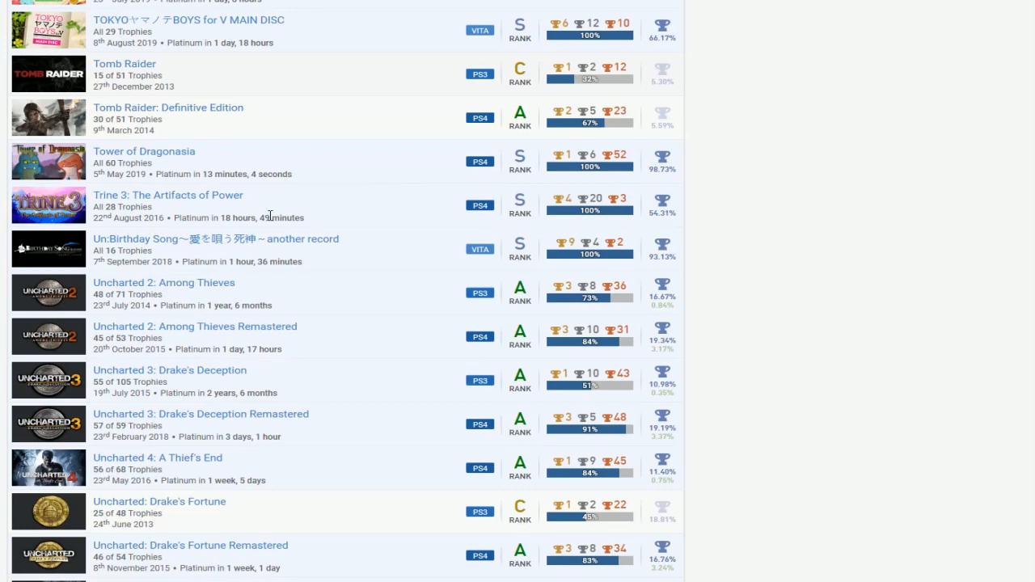
pyautogui.moveTo(501, 223)
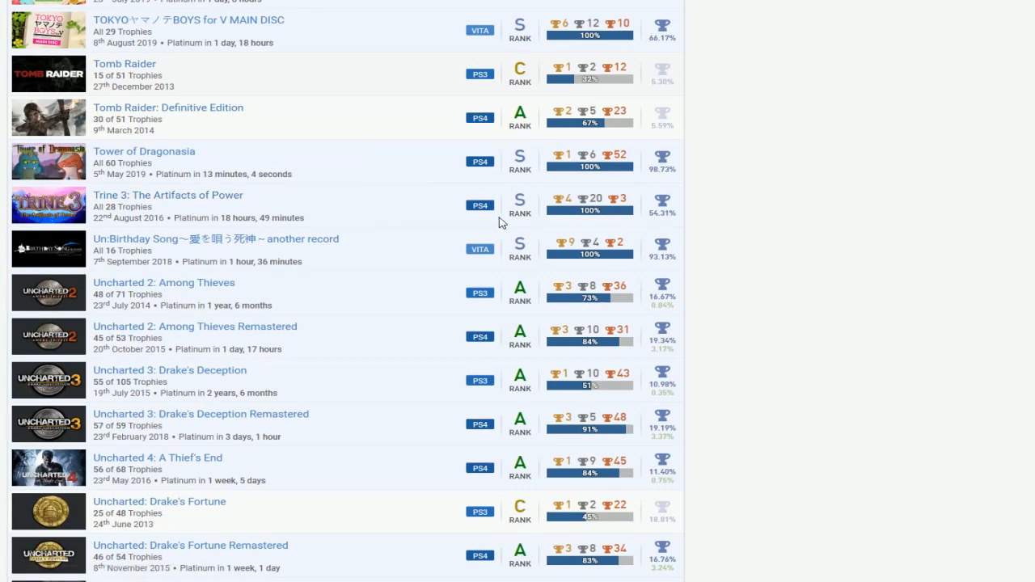
pyautogui.moveTo(205, 207)
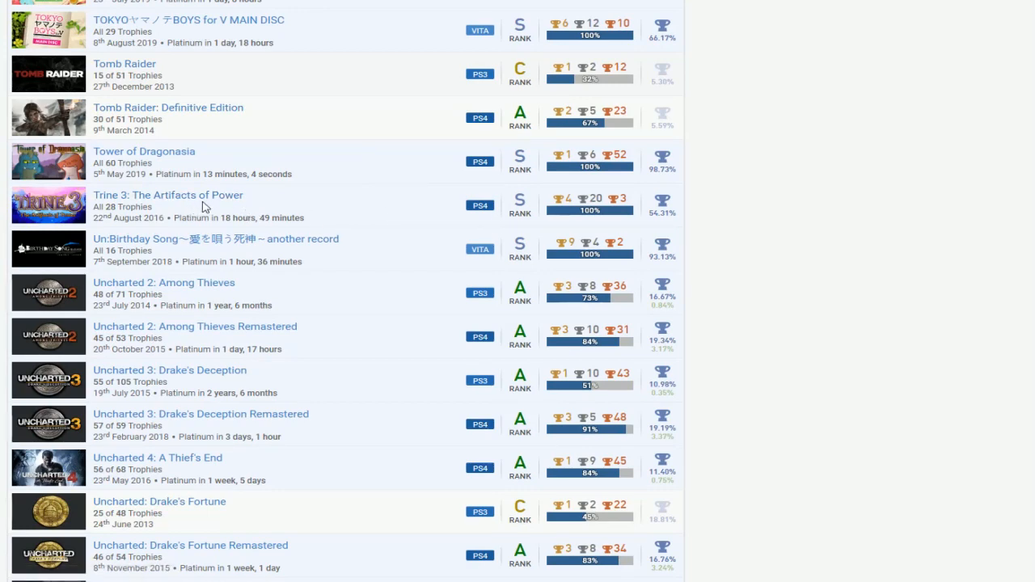
pyautogui.scroll(-3)
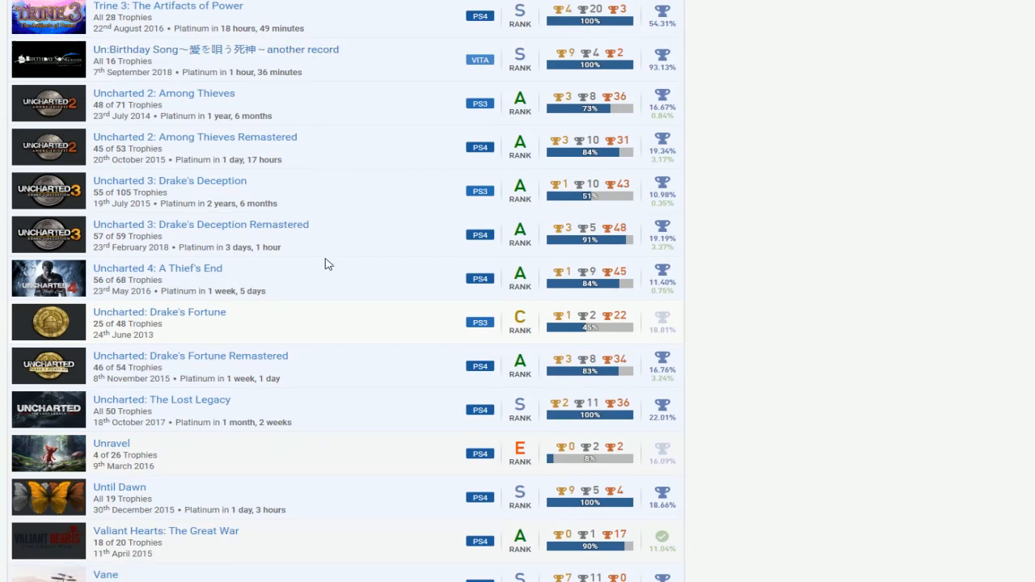
pyautogui.moveTo(538, 339)
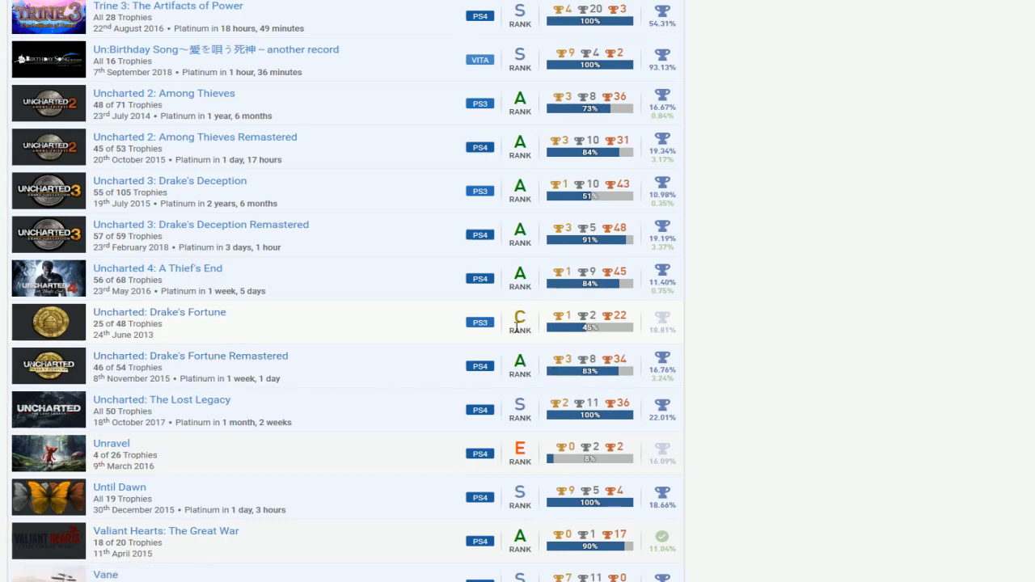
pyautogui.moveTo(332, 29)
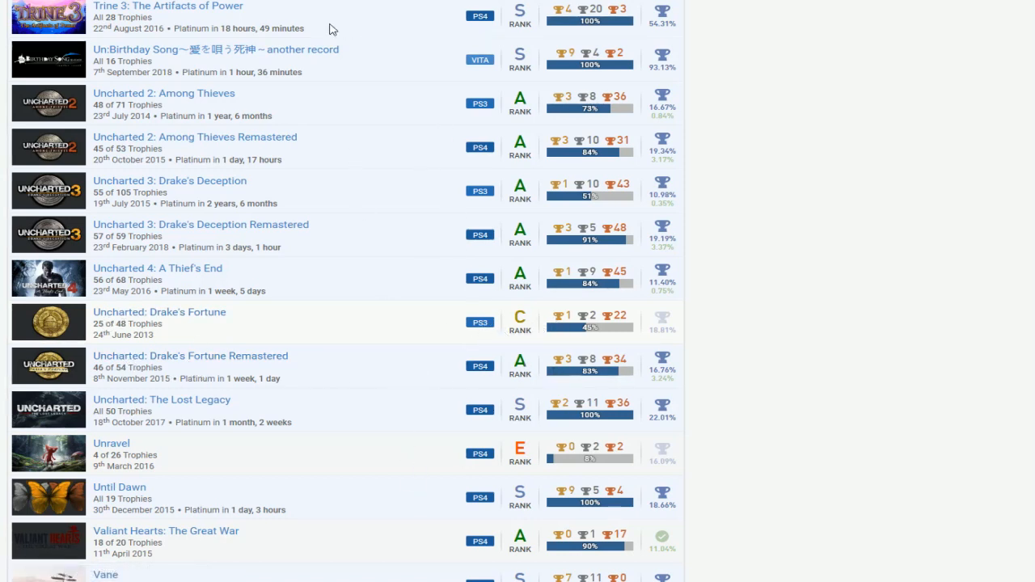
pyautogui.moveTo(396, 106)
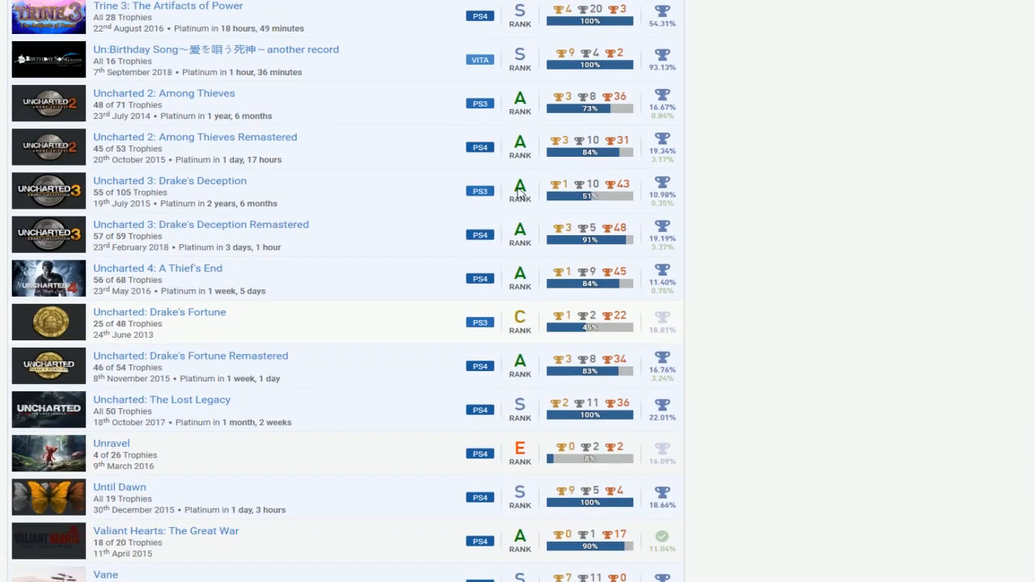
# - Scroll the games list past the W and Japanese titles to the page footer
pyautogui.scroll(-3)
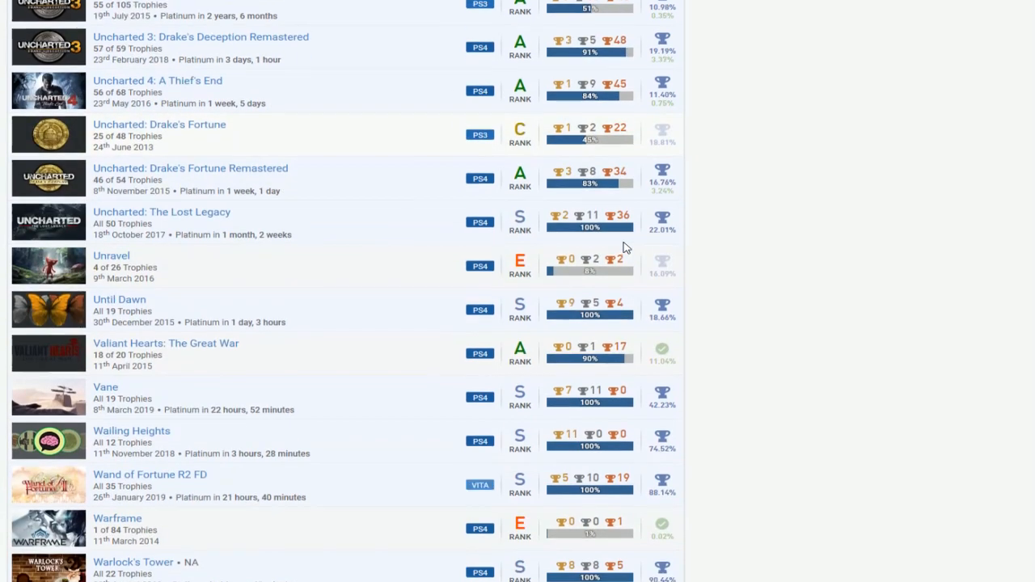
pyautogui.scroll(-3)
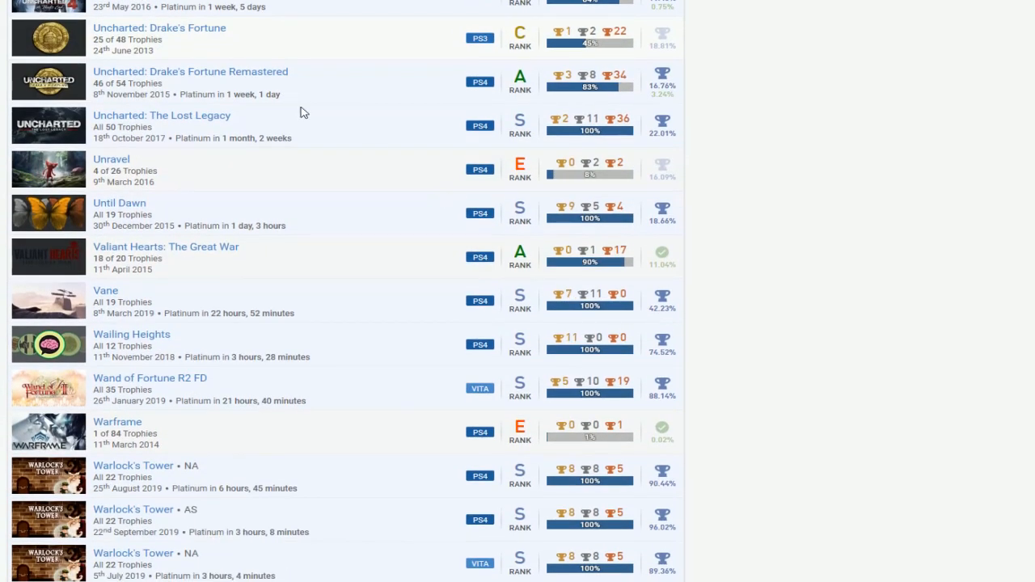
pyautogui.scroll(-3)
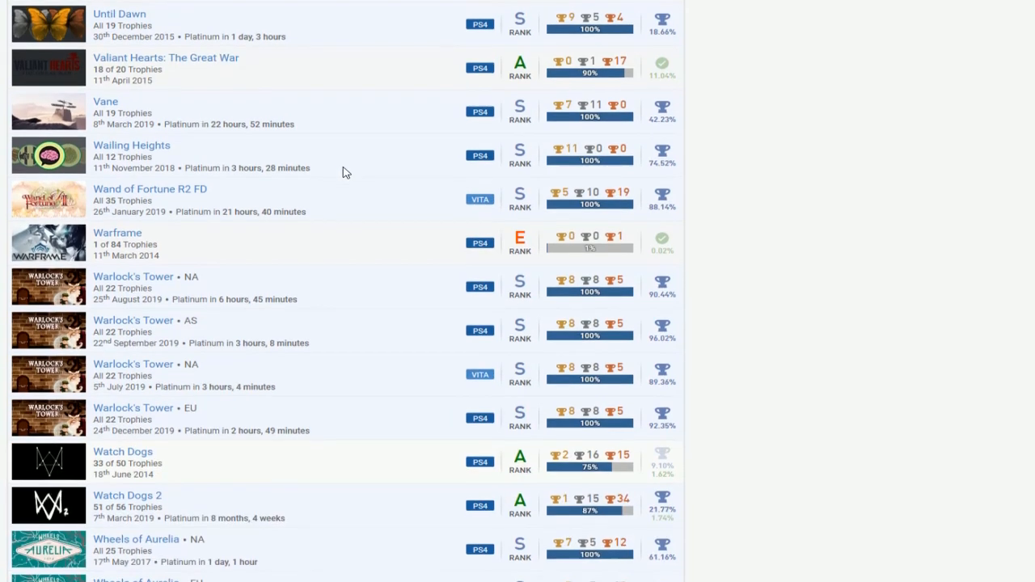
pyautogui.moveTo(436, 67)
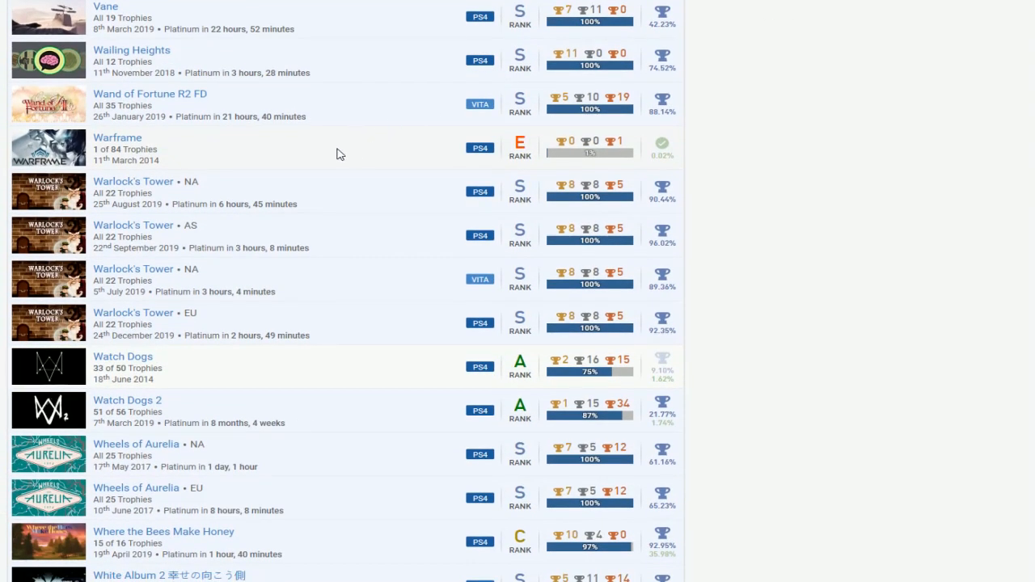
pyautogui.scroll(-3)
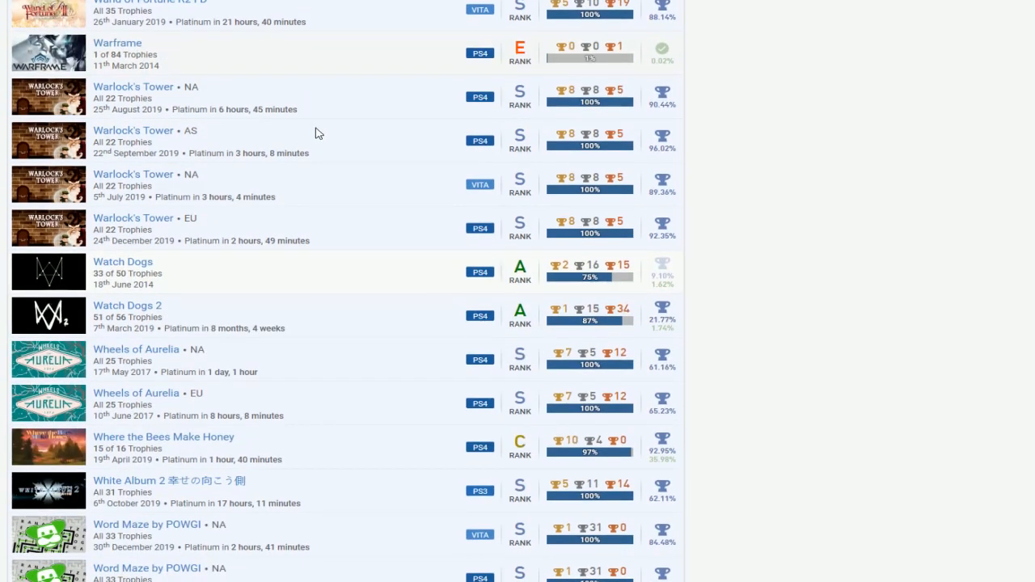
pyautogui.scroll(-3)
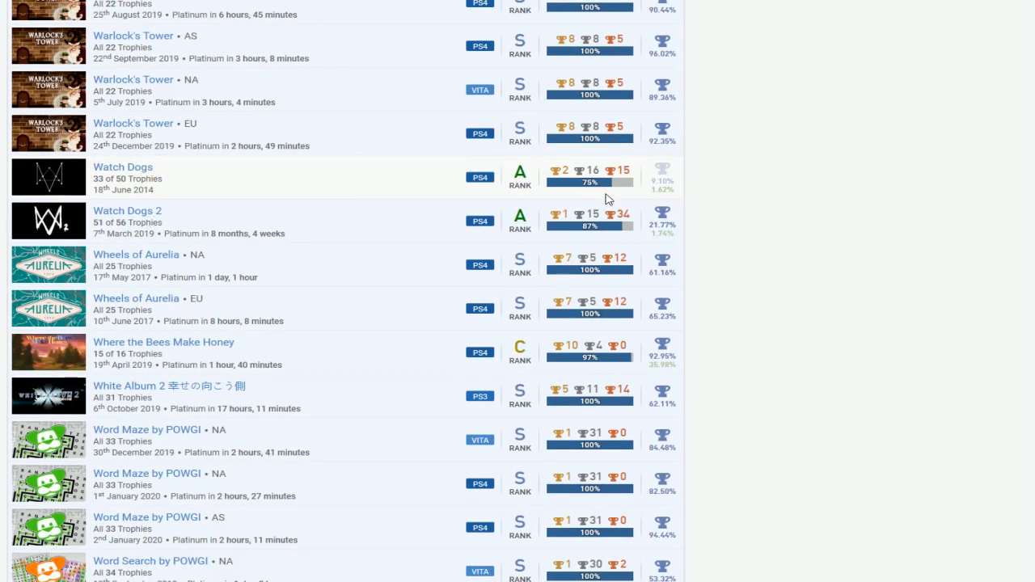
pyautogui.moveTo(610, 236)
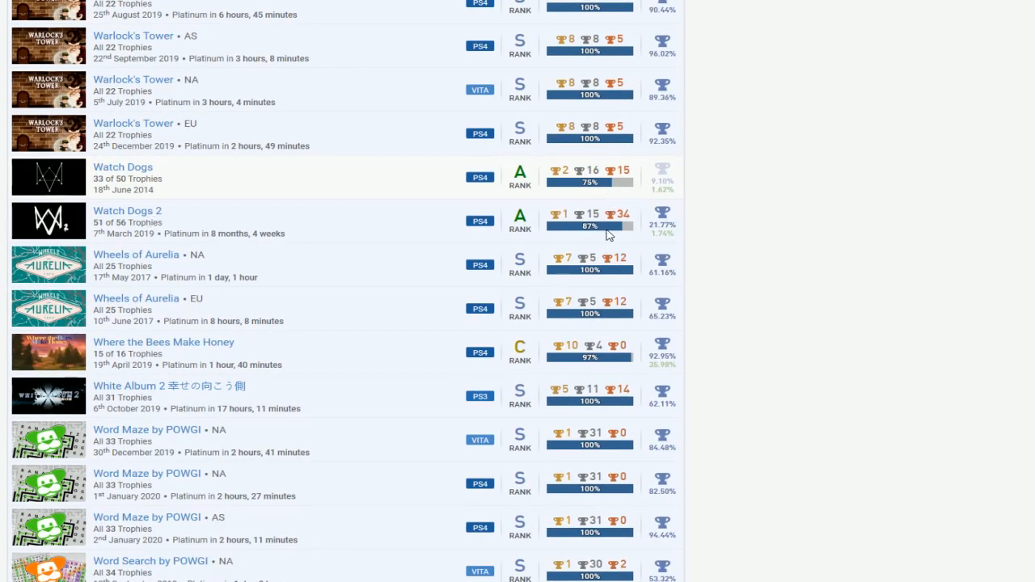
pyautogui.moveTo(609, 178)
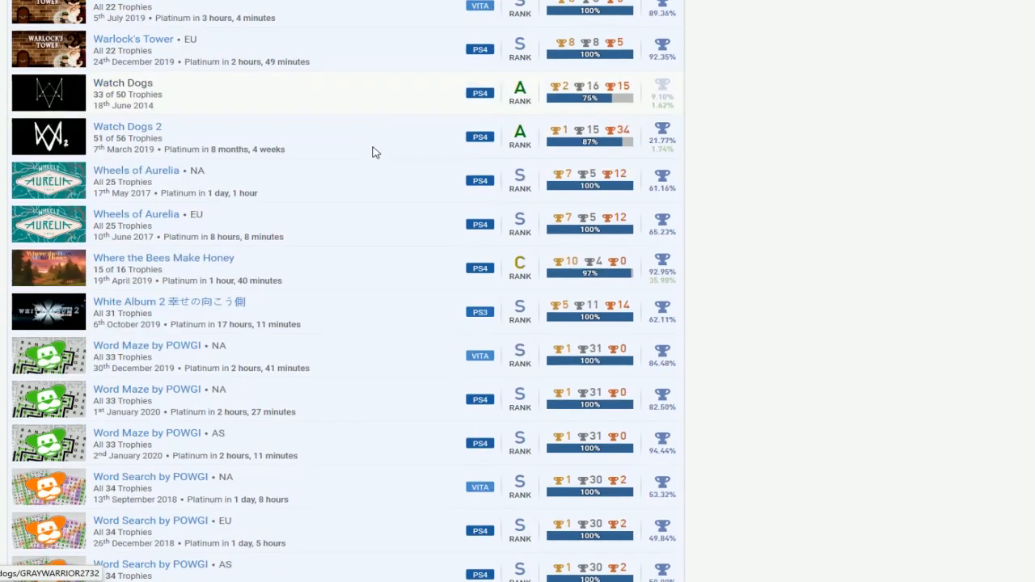
pyautogui.scroll(-3)
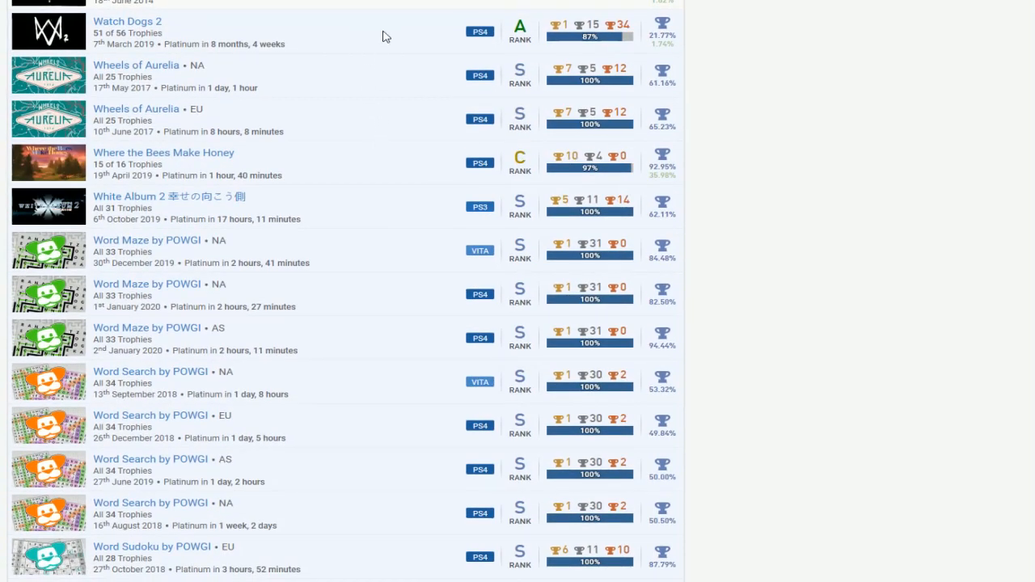
pyautogui.scroll(-3)
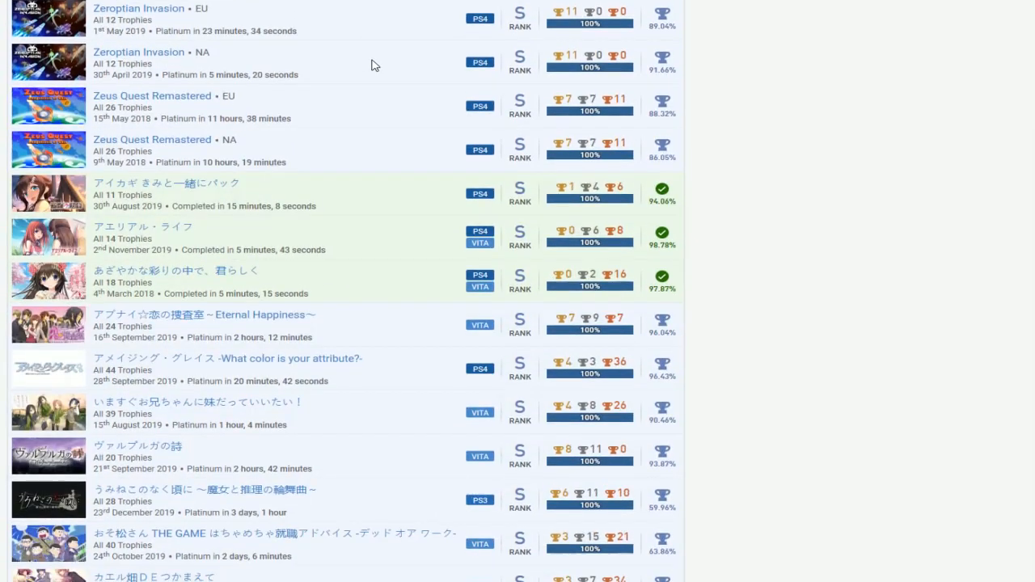
pyautogui.scroll(-3)
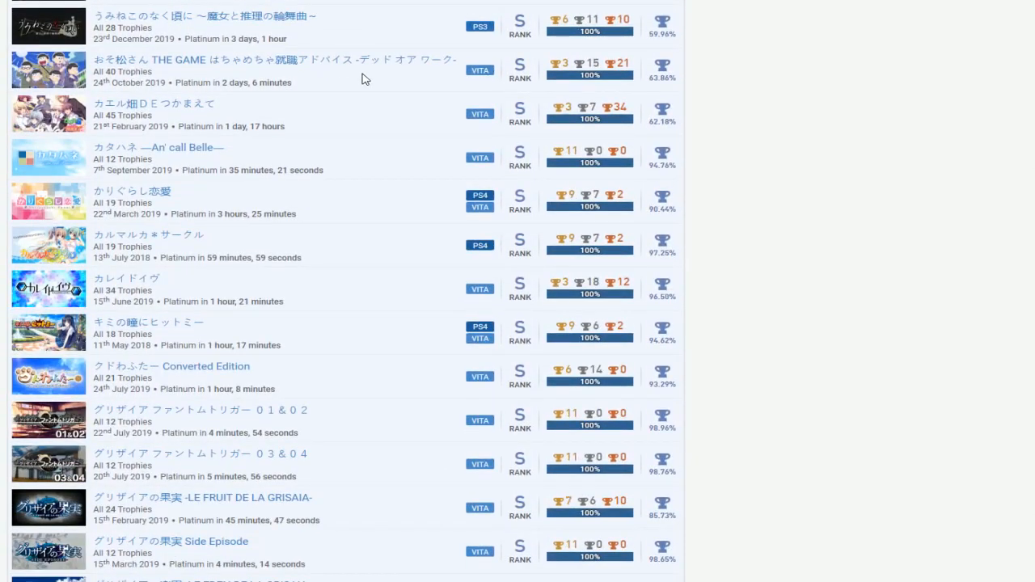
pyautogui.scroll(-3)
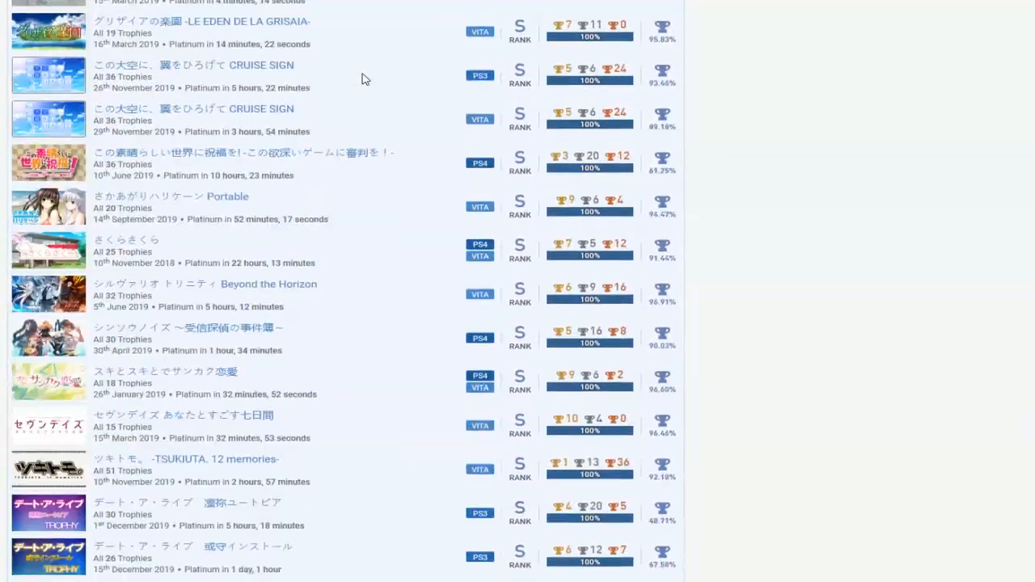
pyautogui.scroll(-3)
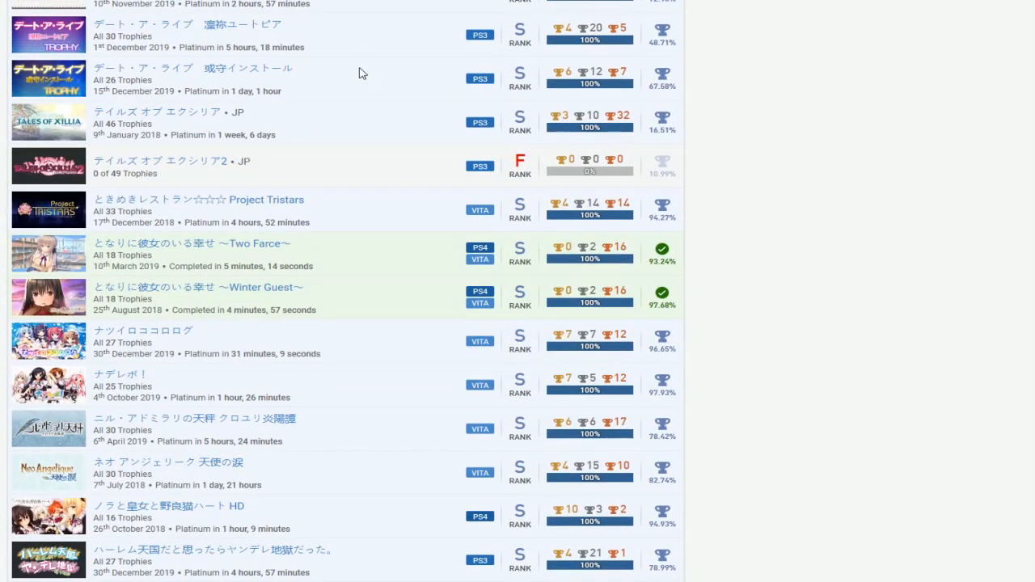
pyautogui.moveTo(344, 168)
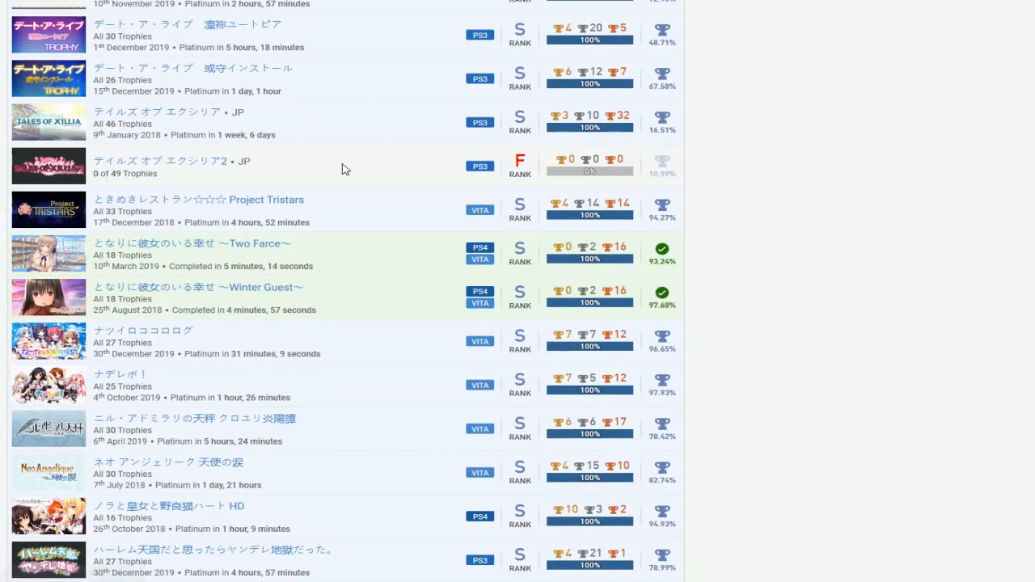
pyautogui.scroll(-3)
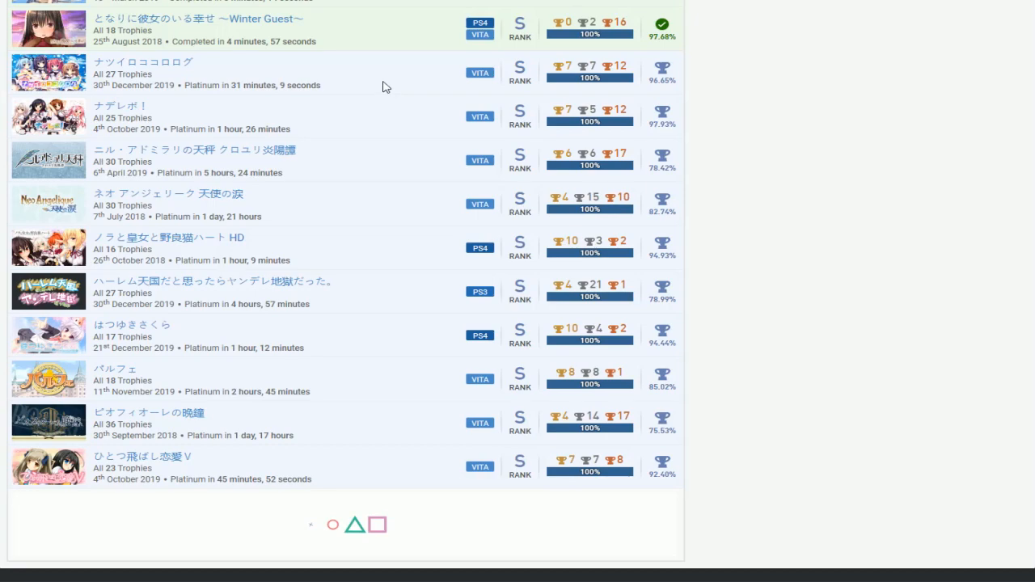
pyautogui.scroll(-3)
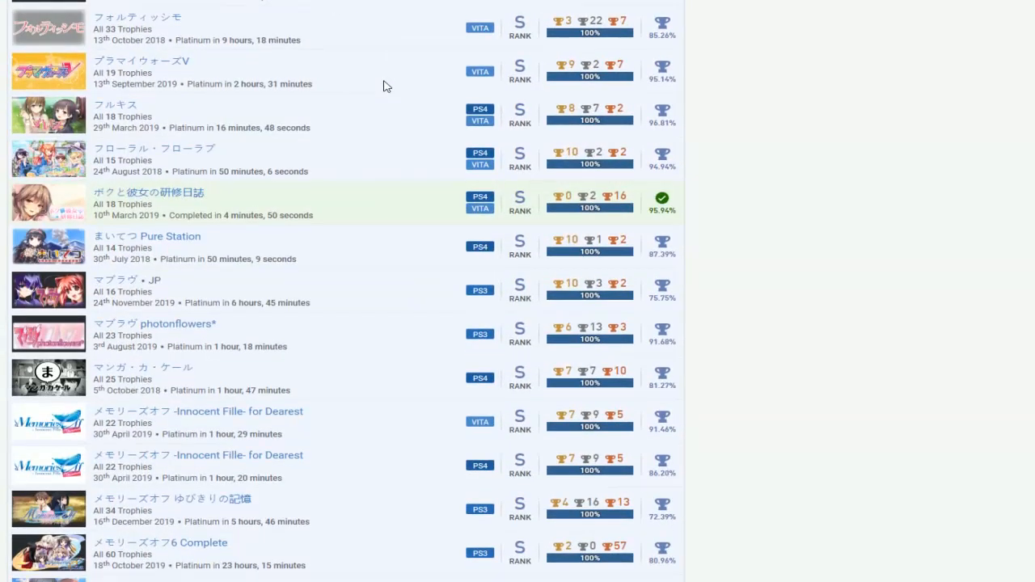
pyautogui.scroll(-3)
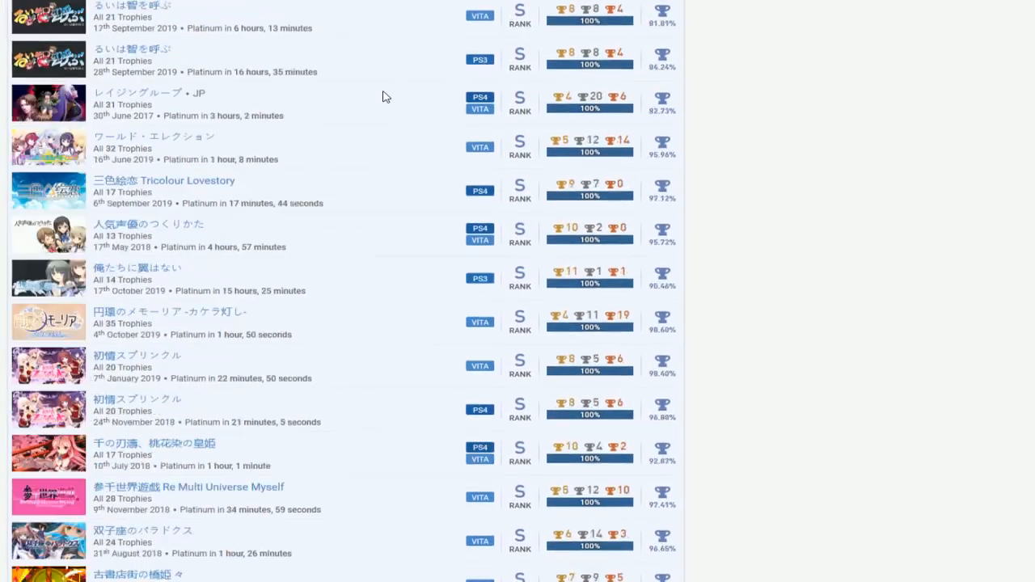
pyautogui.scroll(-3)
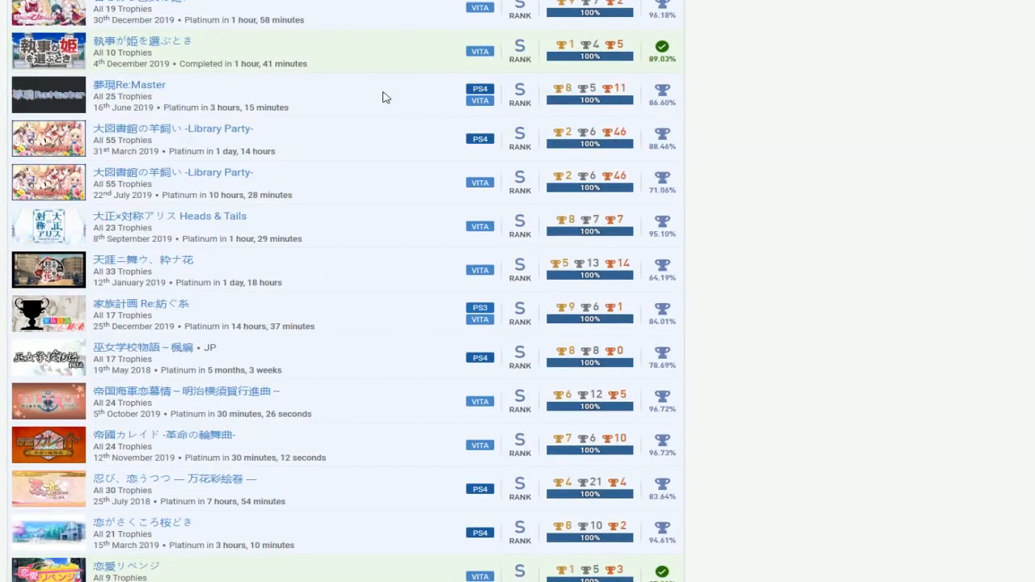
pyautogui.scroll(-3)
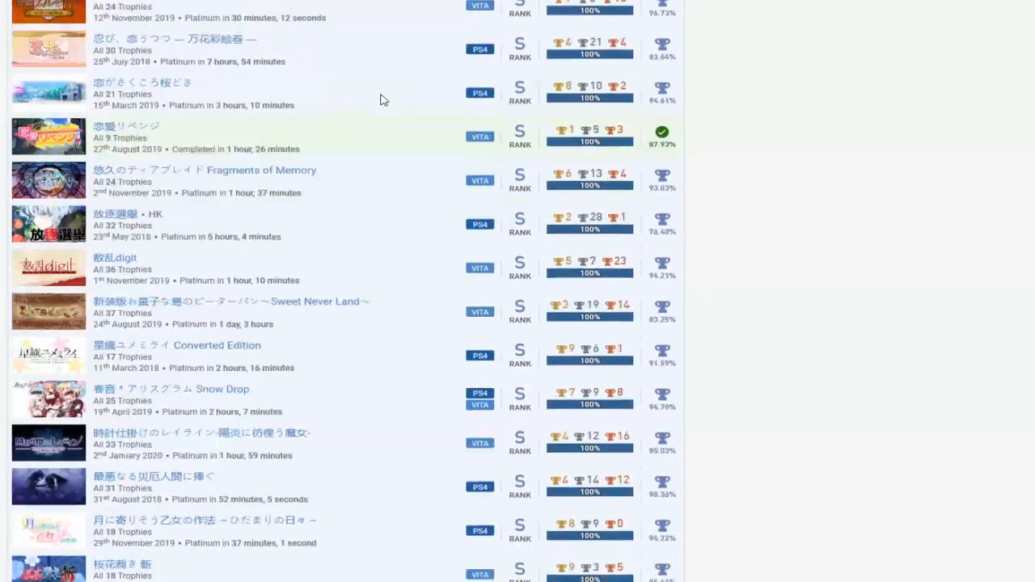
pyautogui.scroll(-3)
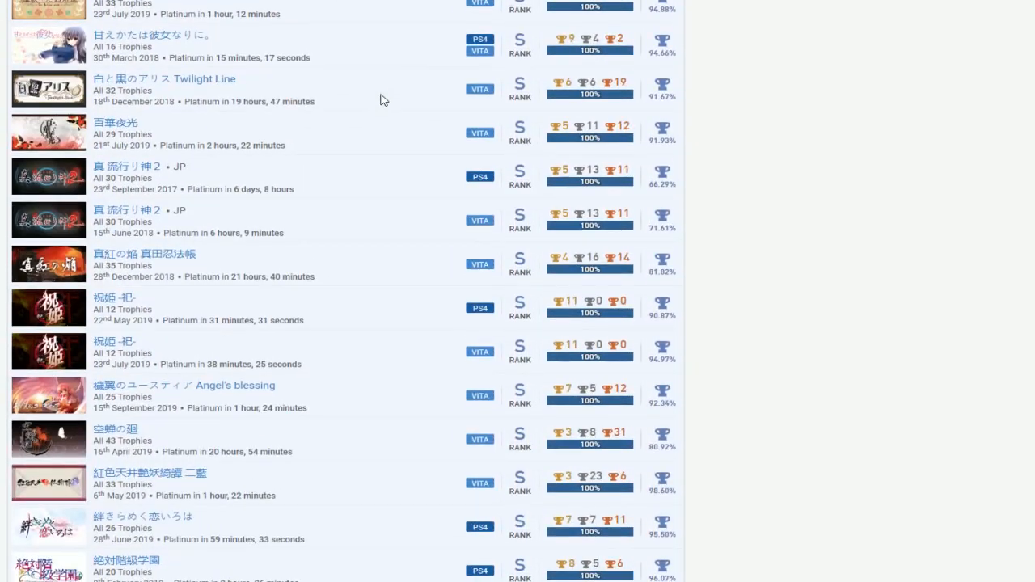
pyautogui.scroll(-3)
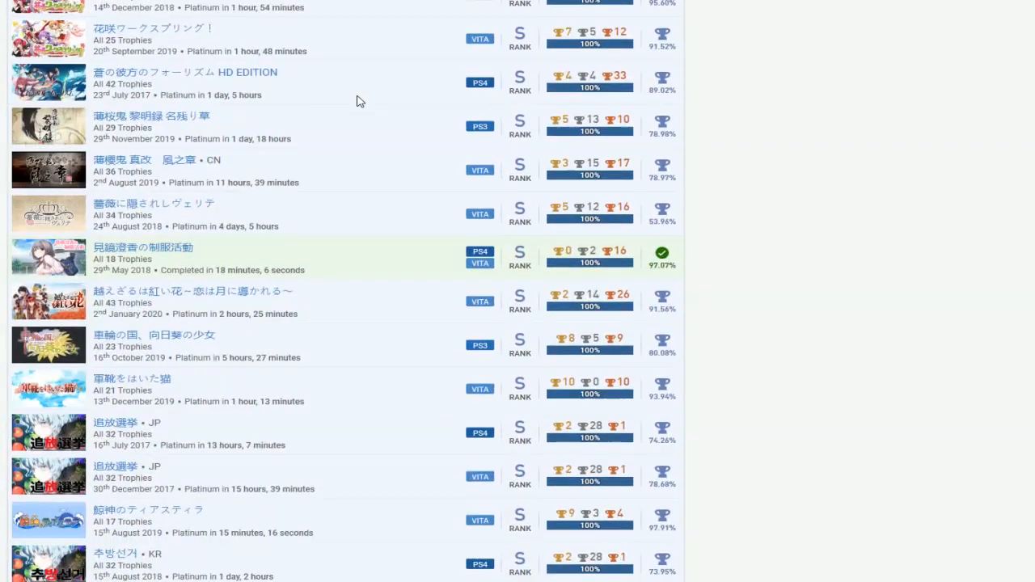
pyautogui.scroll(-3)
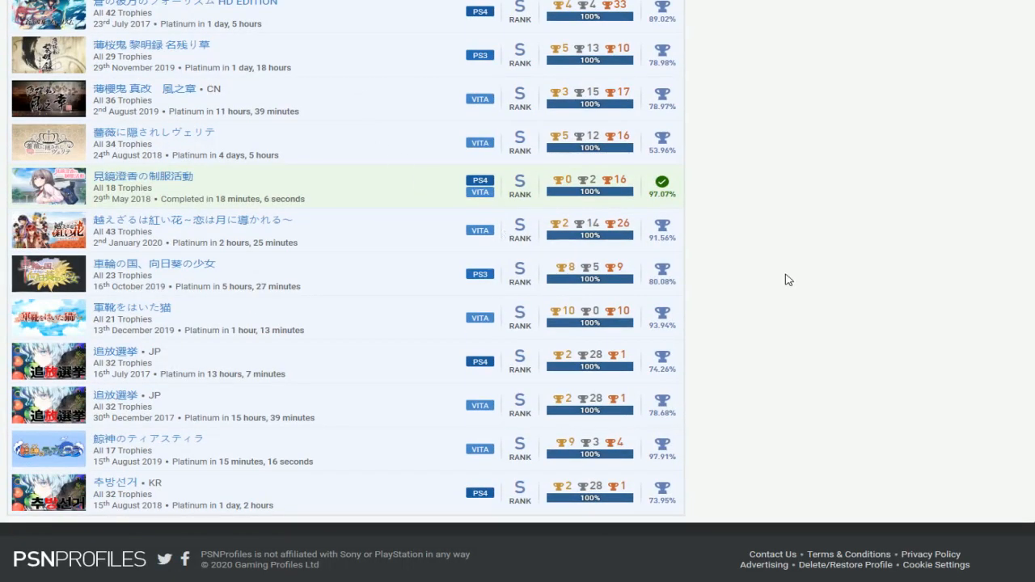
pyautogui.scroll(-3)
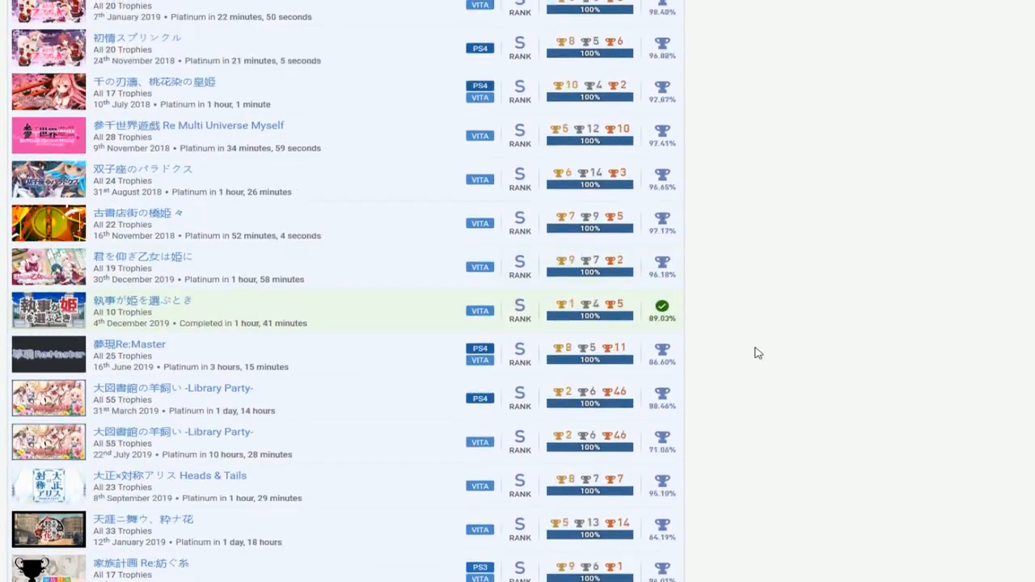
pyautogui.scroll(-3)
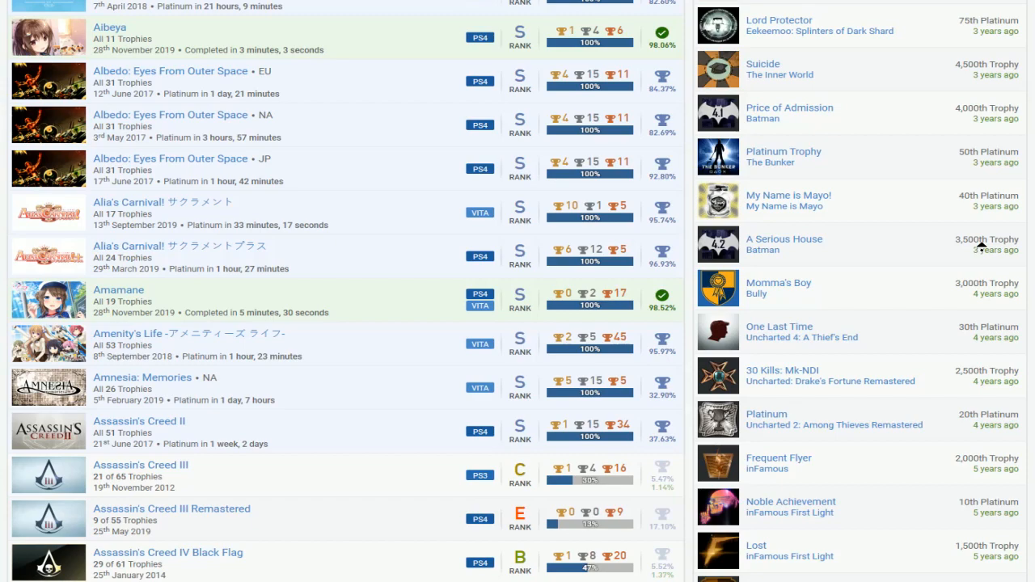
# - Read the Trophy Milestones sidebar down to the first platinum, Unlikely Bandit
pyautogui.scroll(-3)
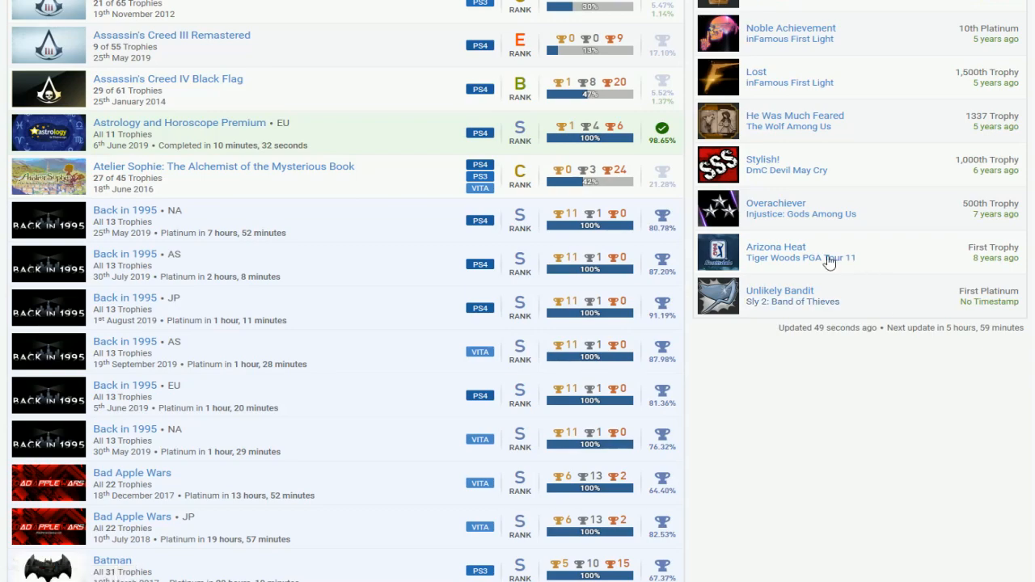
pyautogui.moveTo(750, 260)
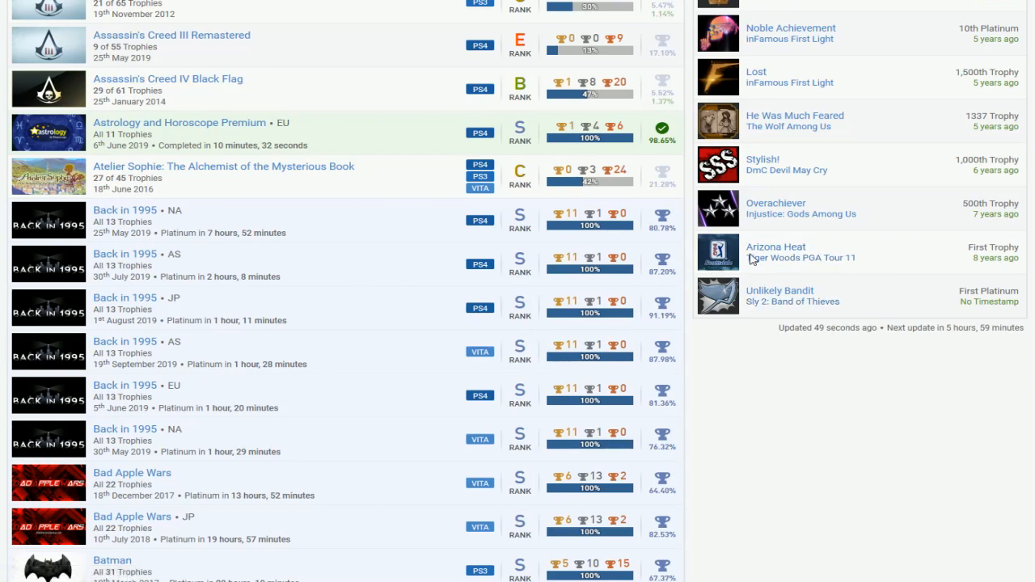
pyautogui.scroll(-3)
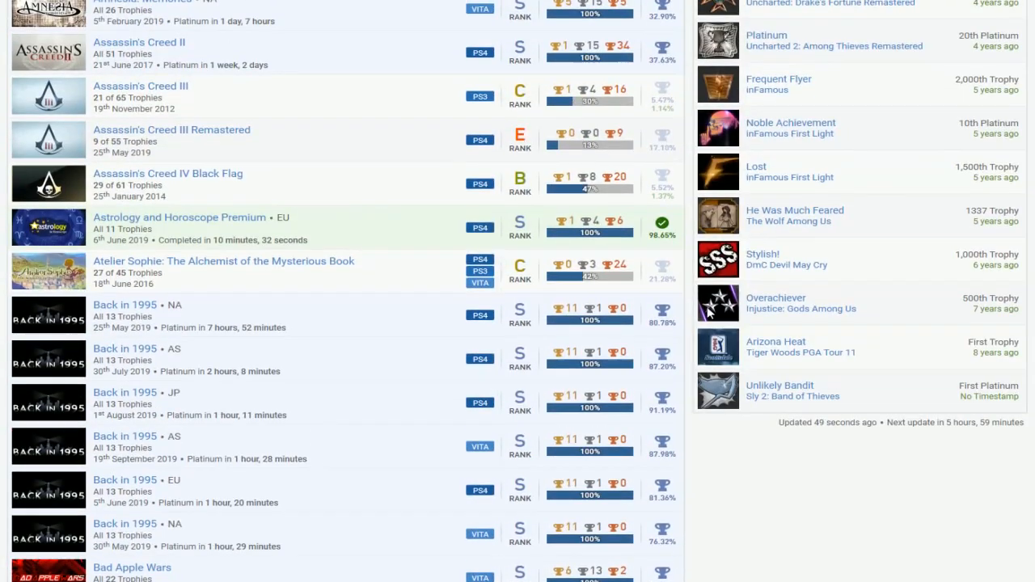
pyautogui.moveTo(772, 363)
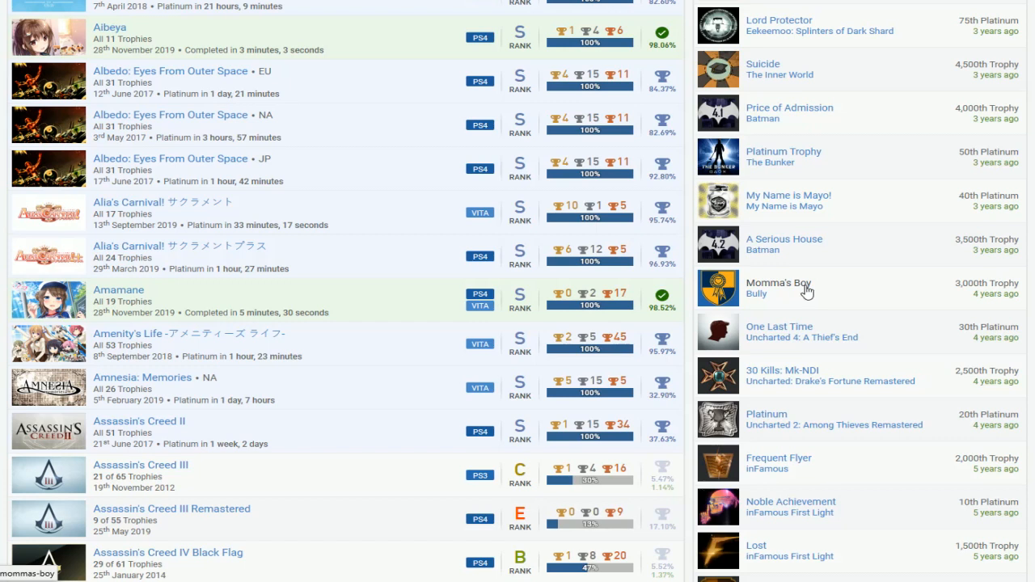
pyautogui.moveTo(831, 290)
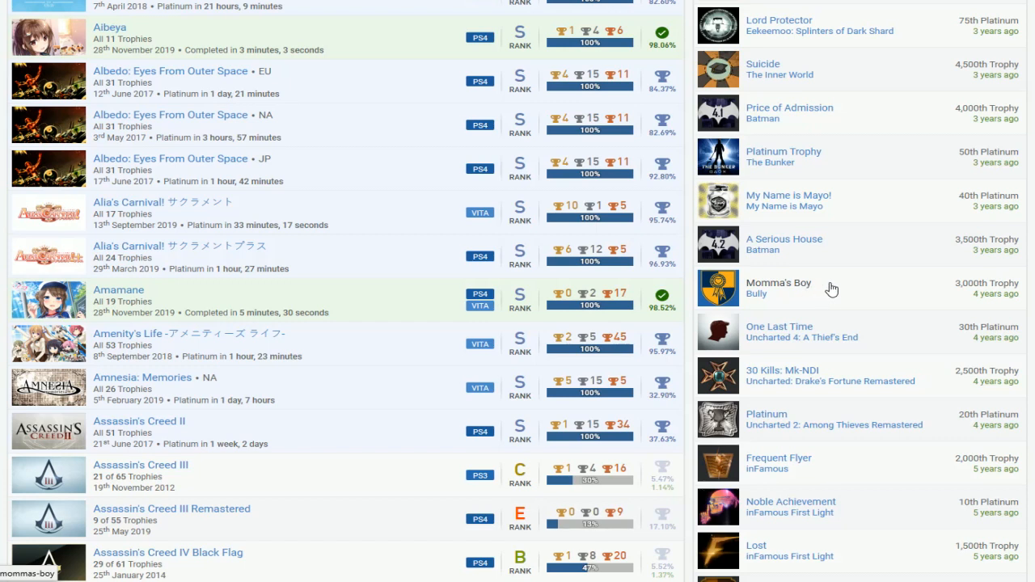
pyautogui.moveTo(849, 294)
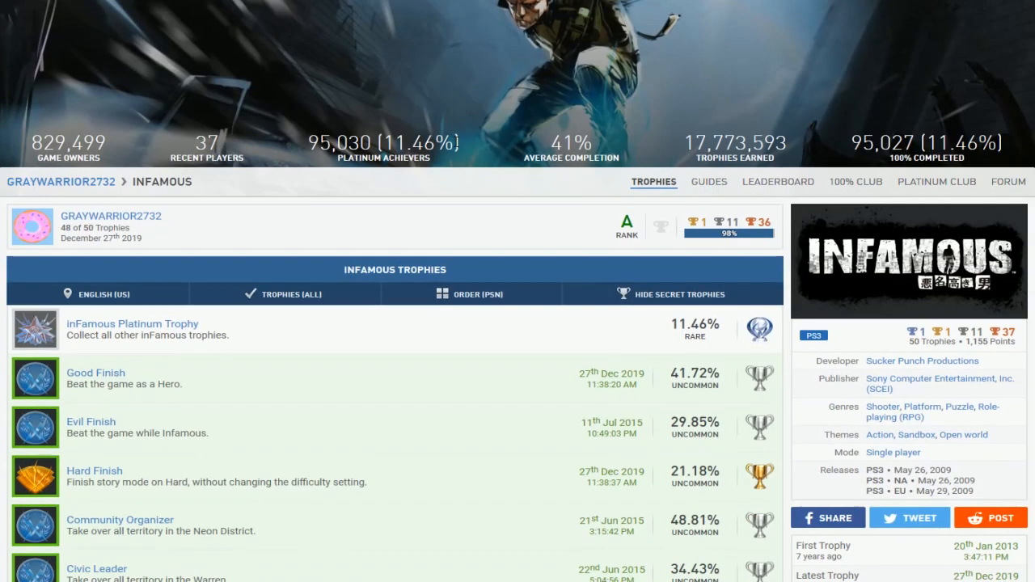
# - Browse the inFAMOUS and Festival of Blood trophy lists for earned and missing trophies
pyautogui.scroll(-3)
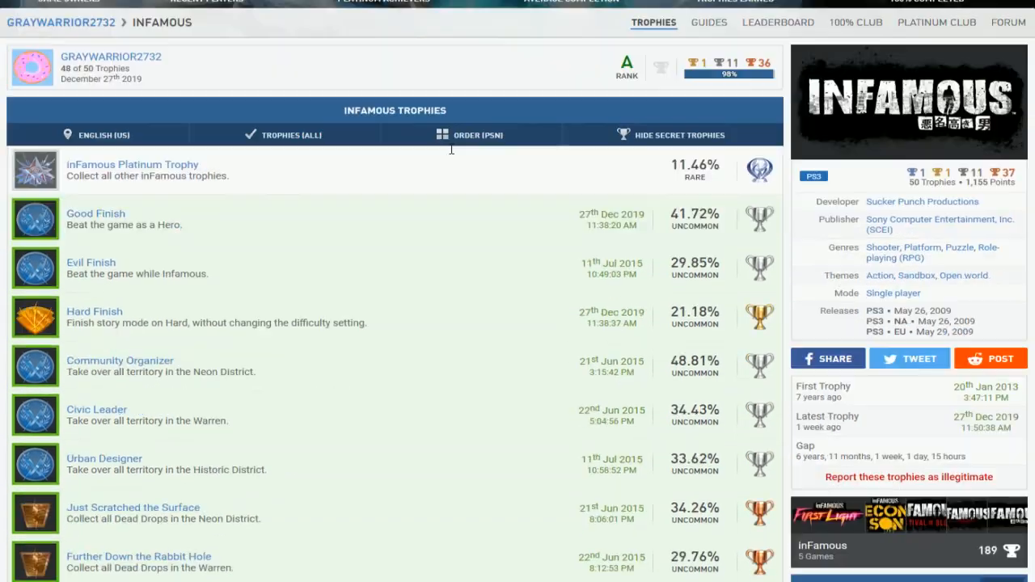
pyautogui.scroll(-3)
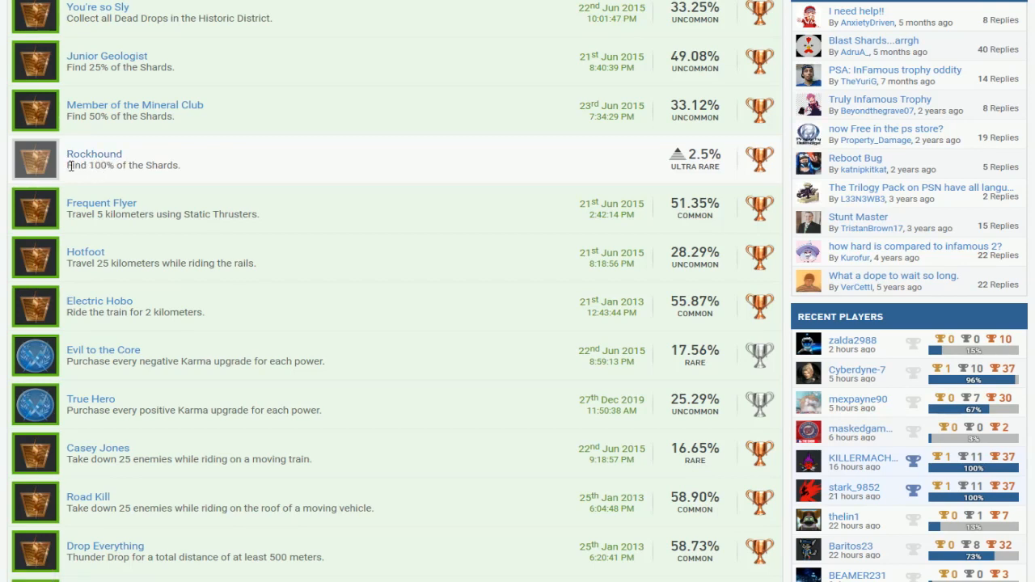
pyautogui.moveTo(243, 165)
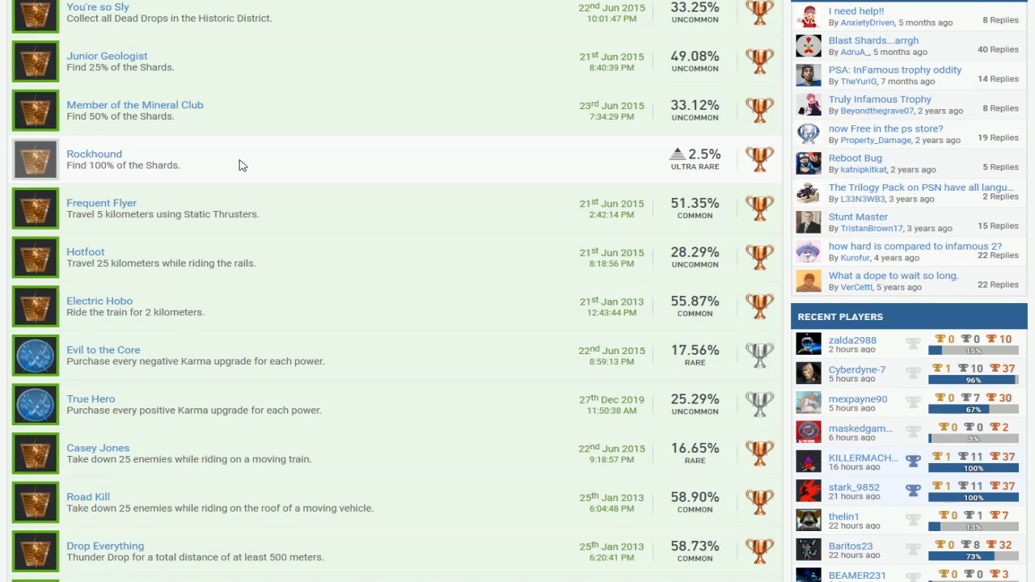
pyautogui.moveTo(340, 175)
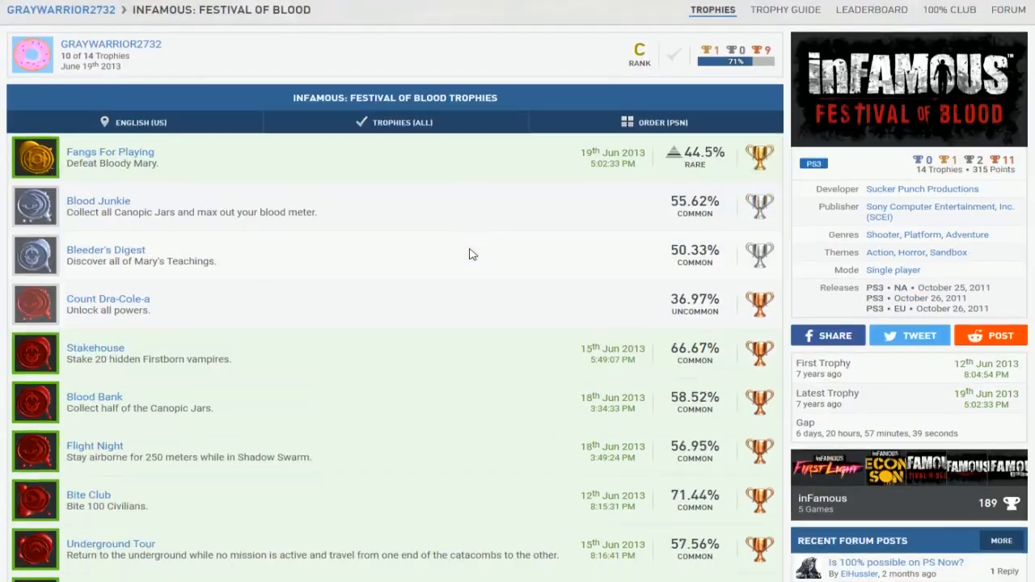
pyautogui.scroll(-3)
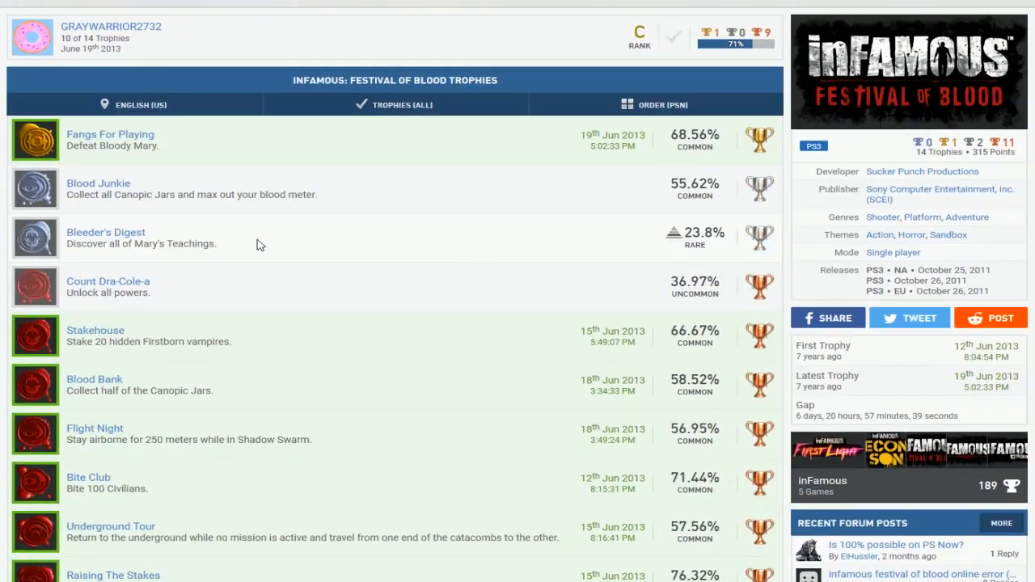
pyautogui.scroll(-3)
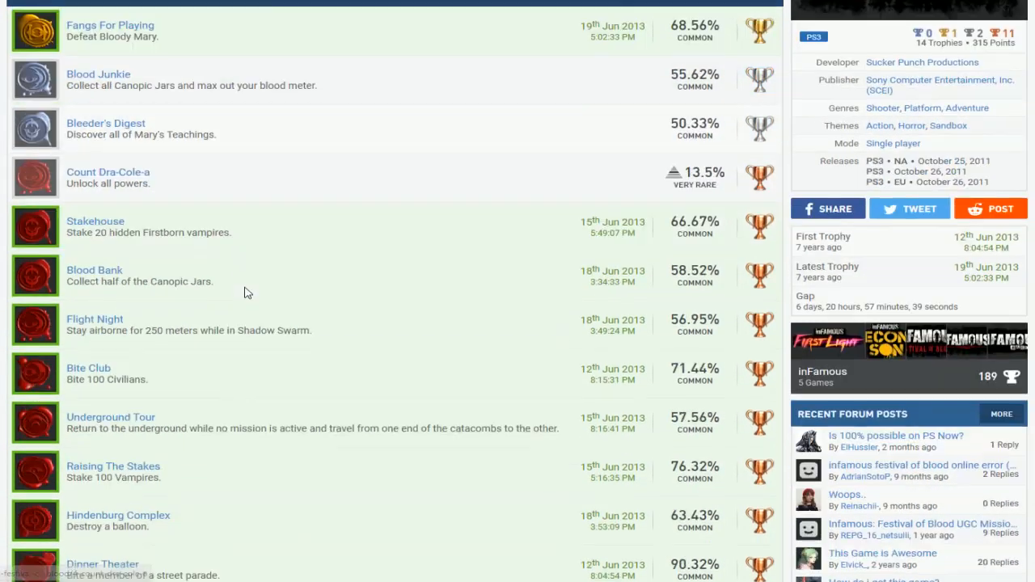
pyautogui.scroll(-3)
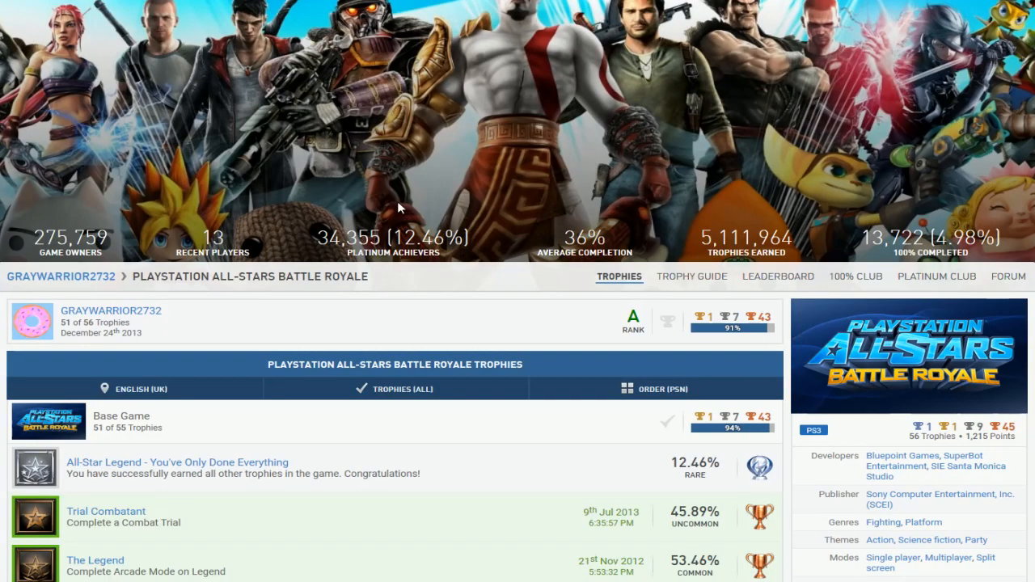
# - Browse the PlayStation All-Stars Battle Royale, Portal 2 and The Last of Us trophy lists
pyautogui.scroll(-3)
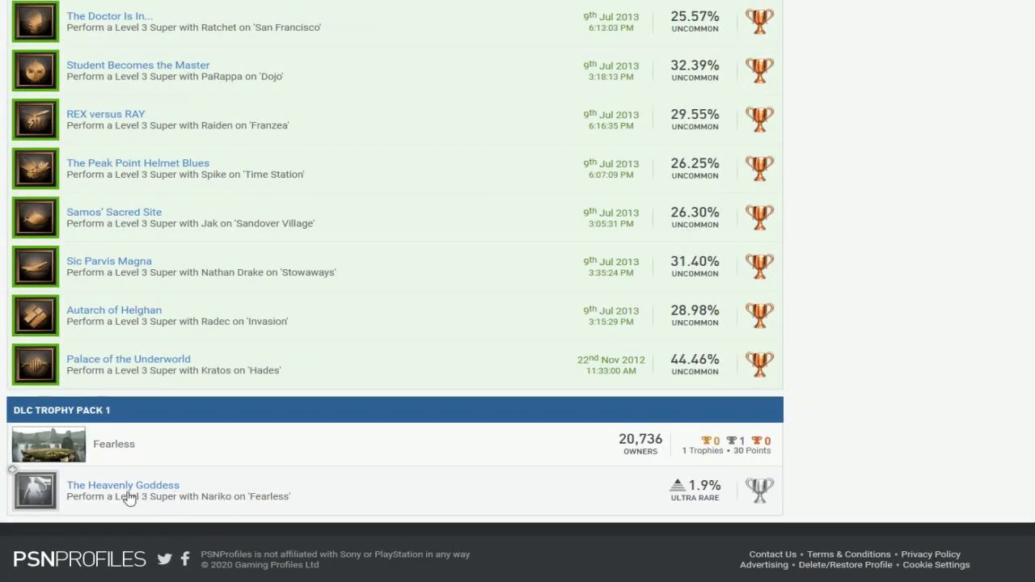
pyautogui.scroll(-3)
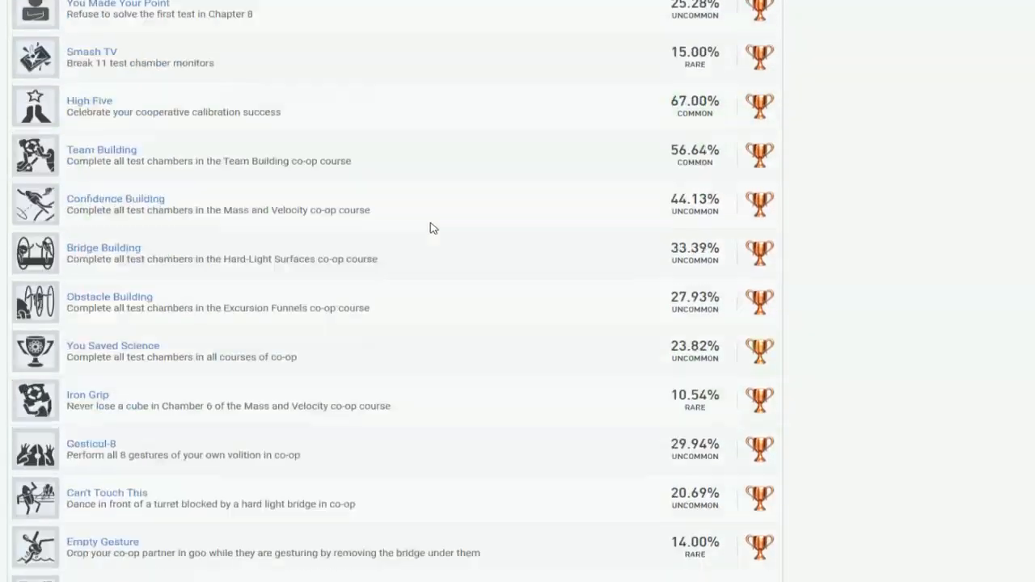
pyautogui.scroll(-3)
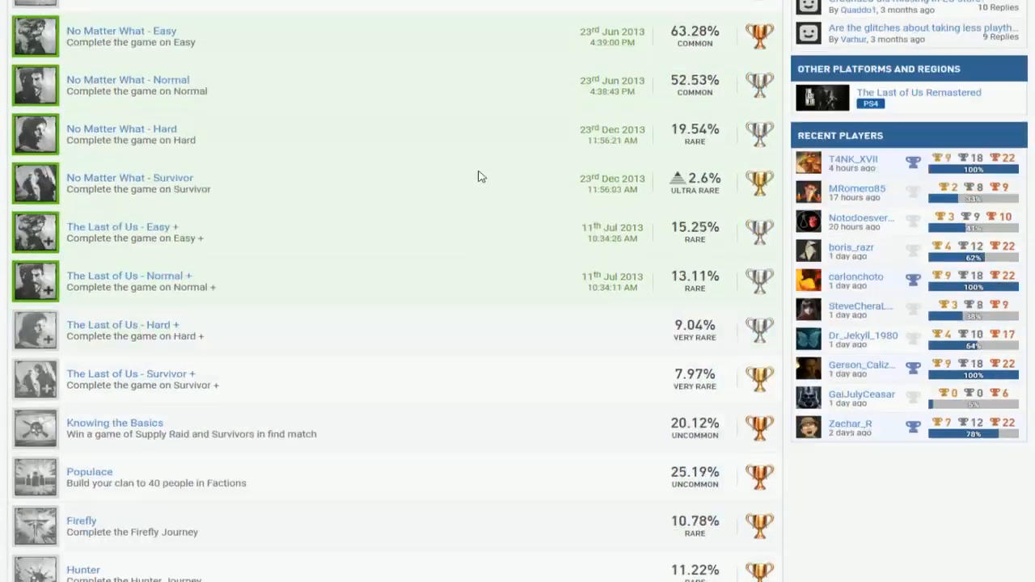
pyautogui.scroll(-3)
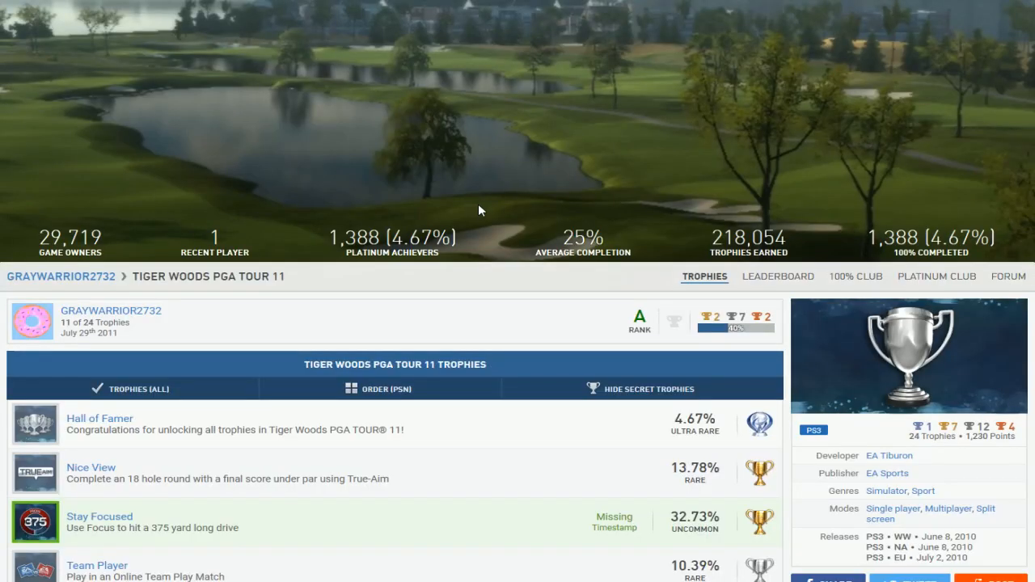
# - Browse the Tiger Woods PGA Tour 11, Tomb Raider and Tomb Raider: Definitive Edition trophy lists
pyautogui.scroll(-3)
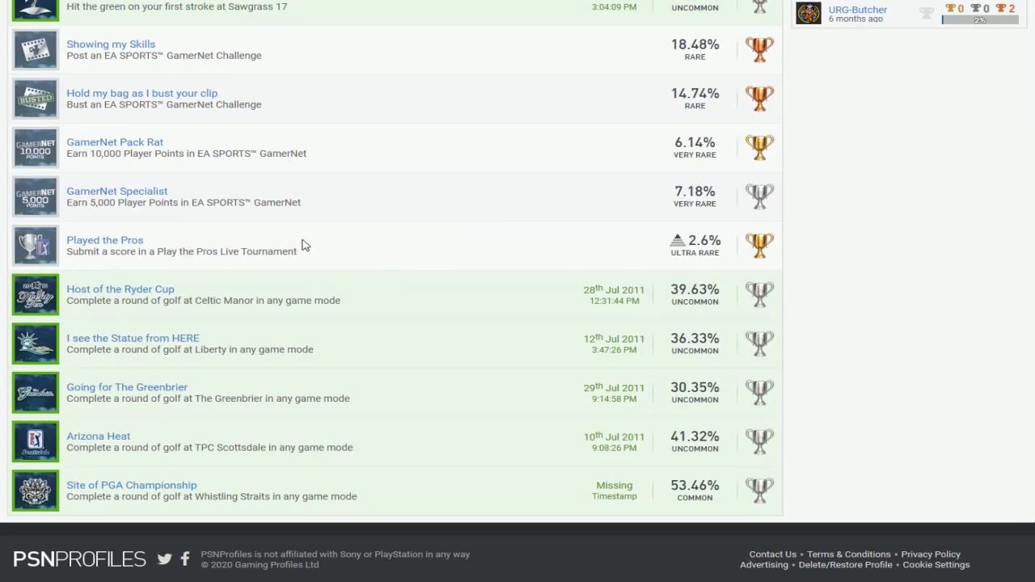
pyautogui.moveTo(209, 247)
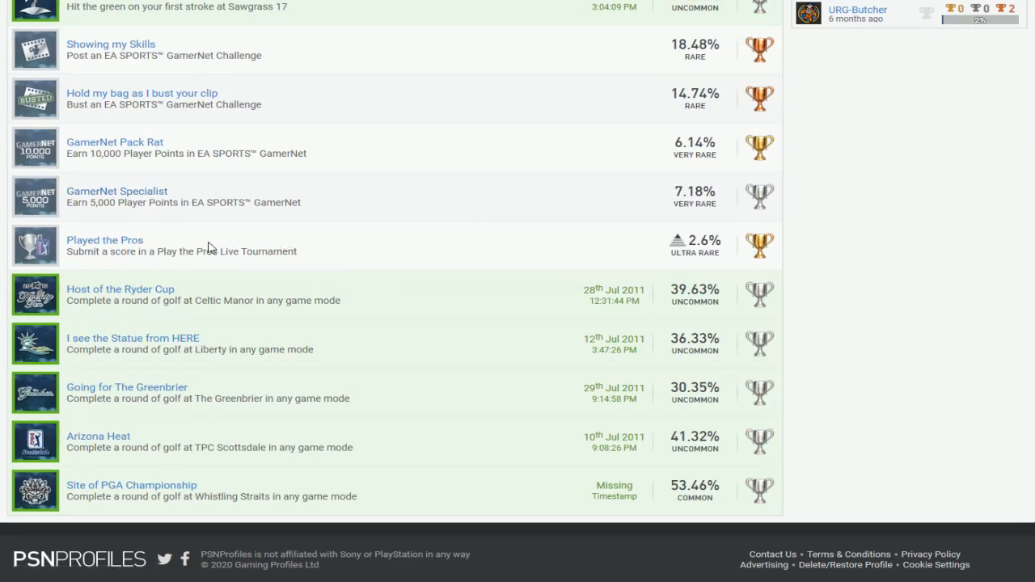
pyautogui.scroll(-3)
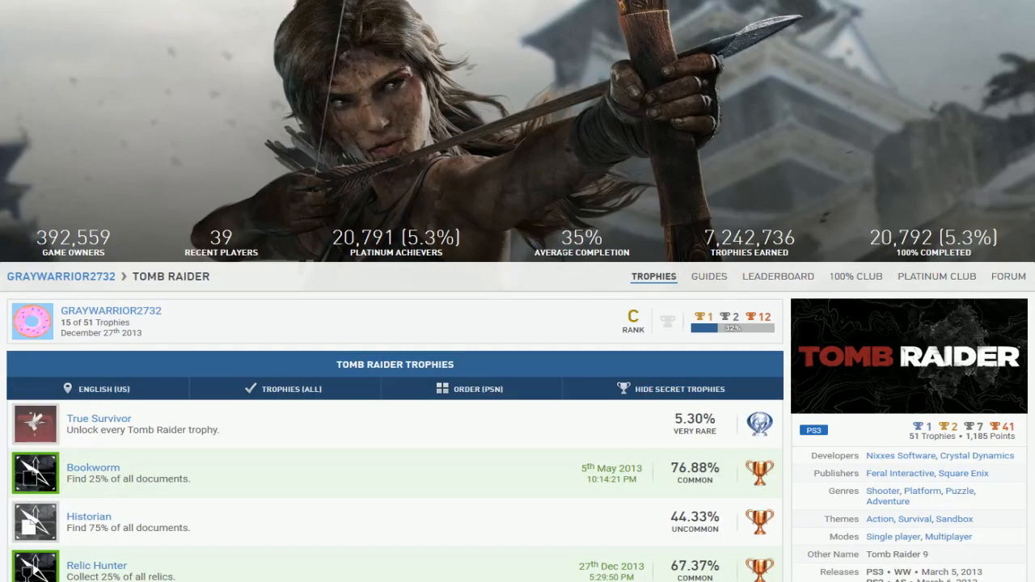
pyautogui.scroll(-3)
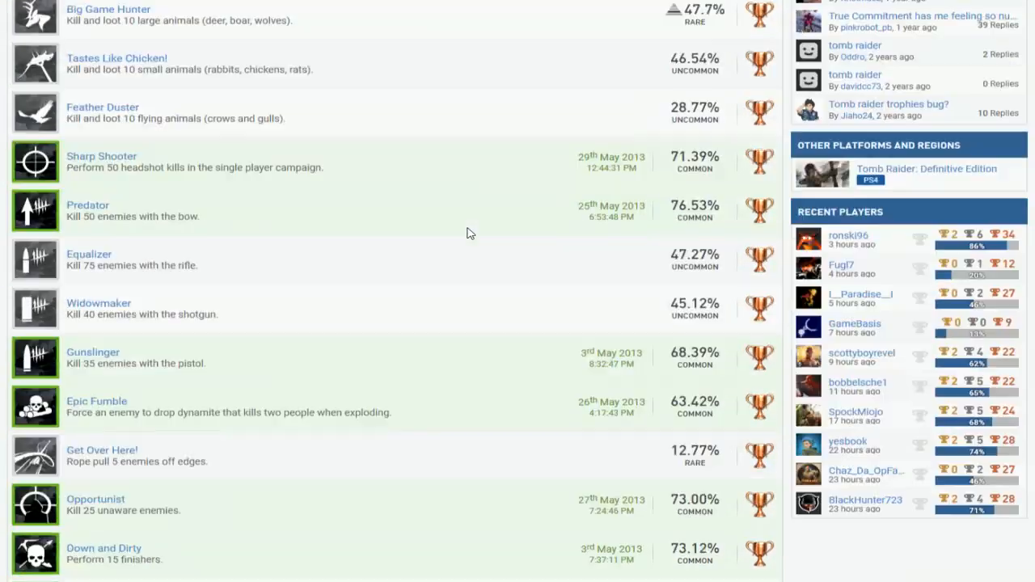
pyautogui.scroll(-3)
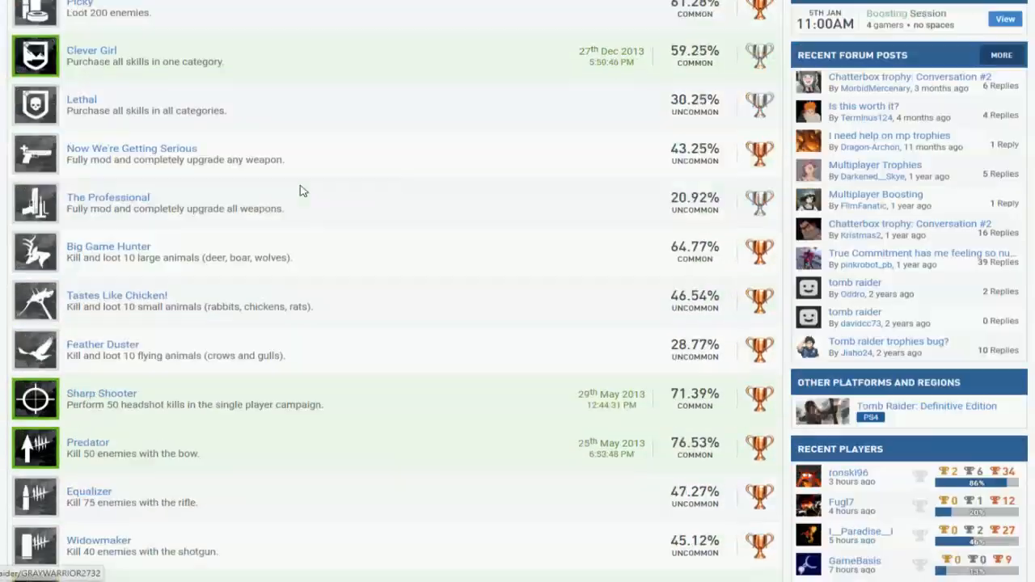
pyautogui.scroll(-3)
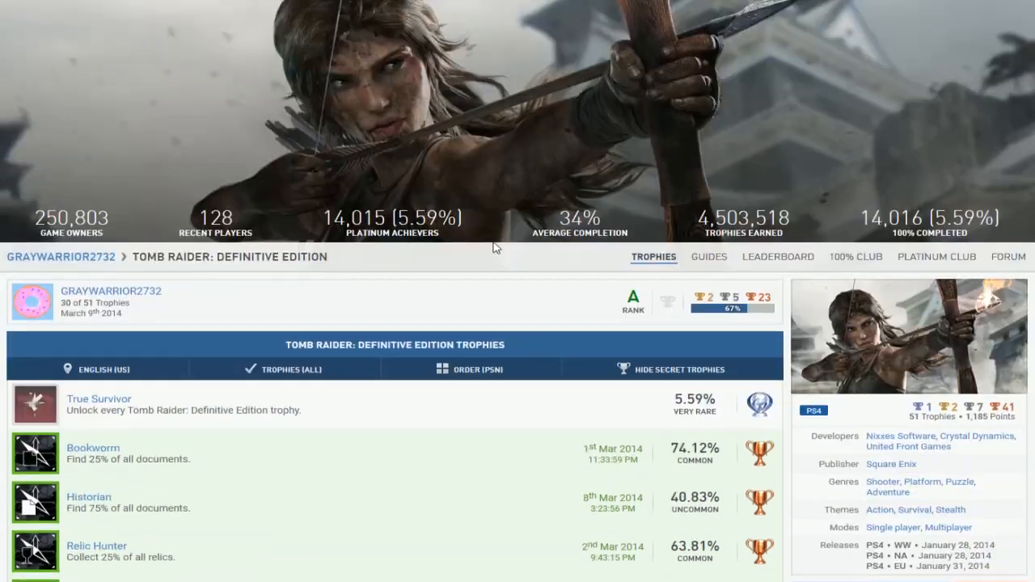
pyautogui.scroll(-3)
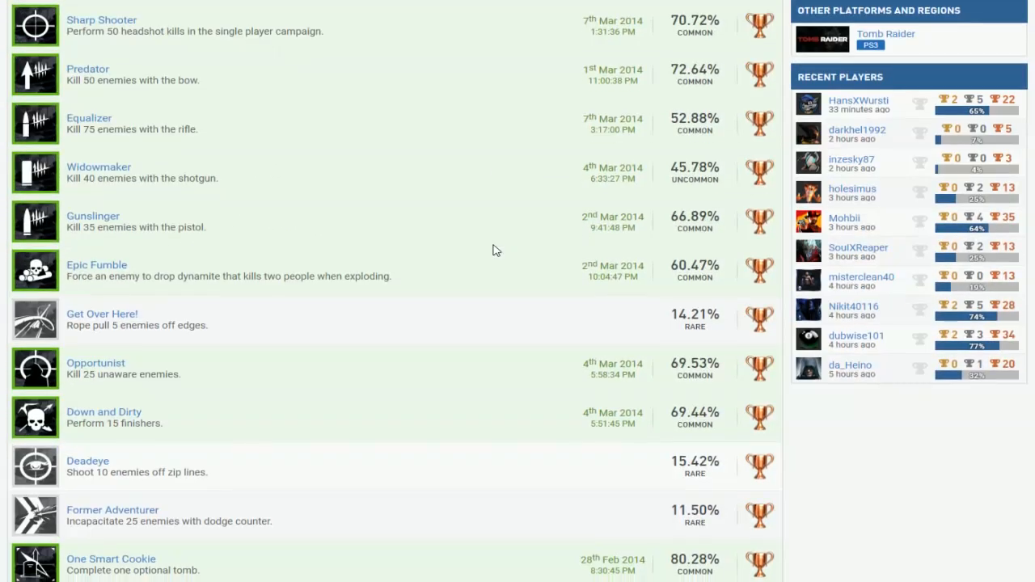
pyautogui.scroll(-3)
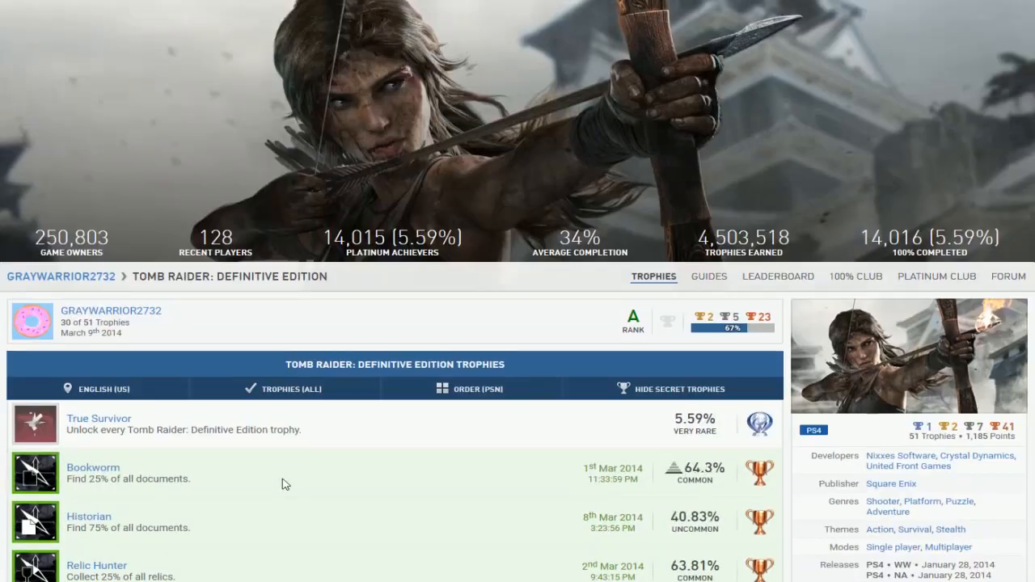
pyautogui.scroll(-3)
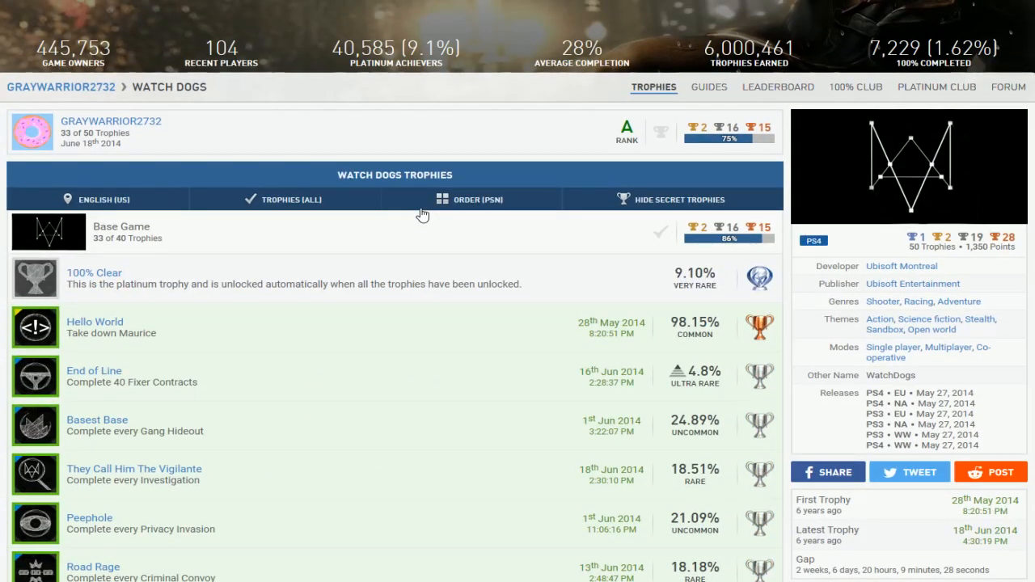
# - Check the Watch Dogs trophies and Ghostly Penpal achievers, then return to the profile
pyautogui.scroll(-3)
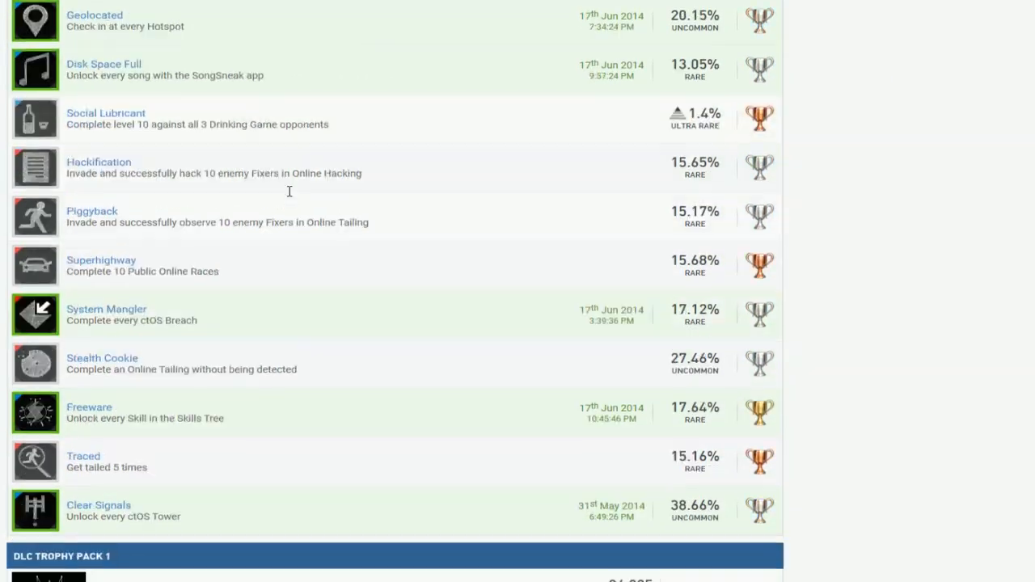
pyautogui.scroll(-3)
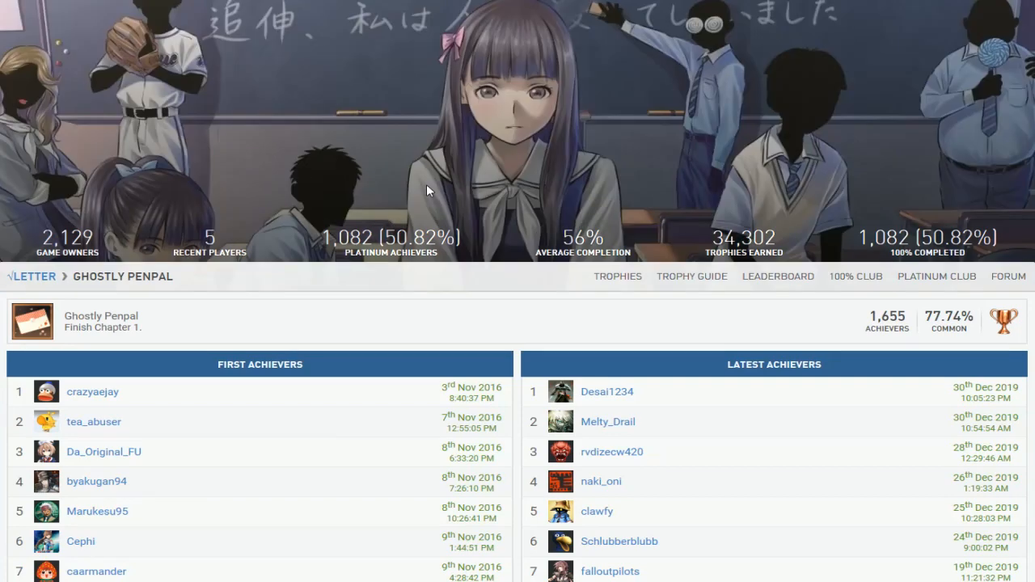
pyautogui.scroll(-3)
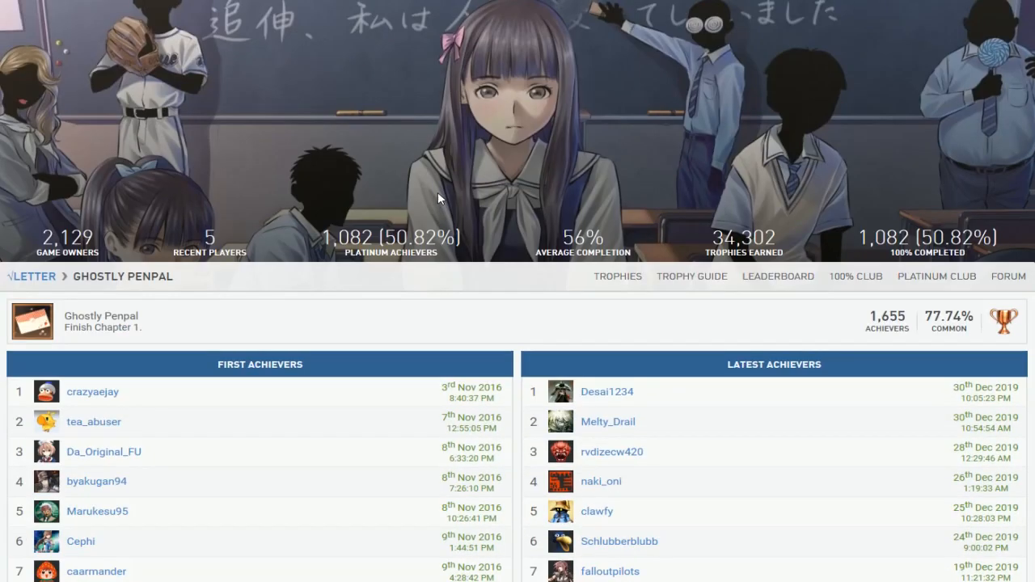
pyautogui.click(31, 276)
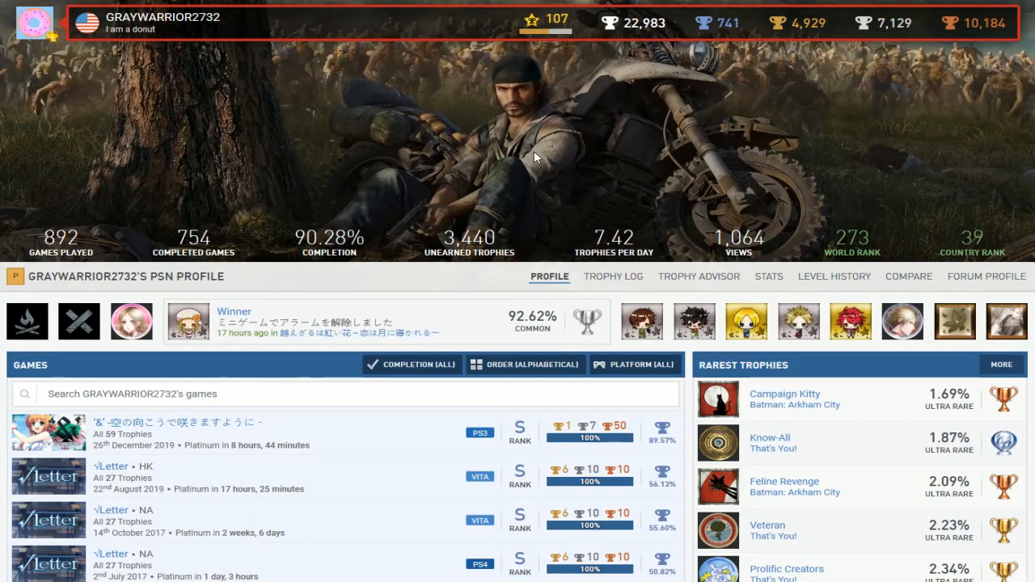